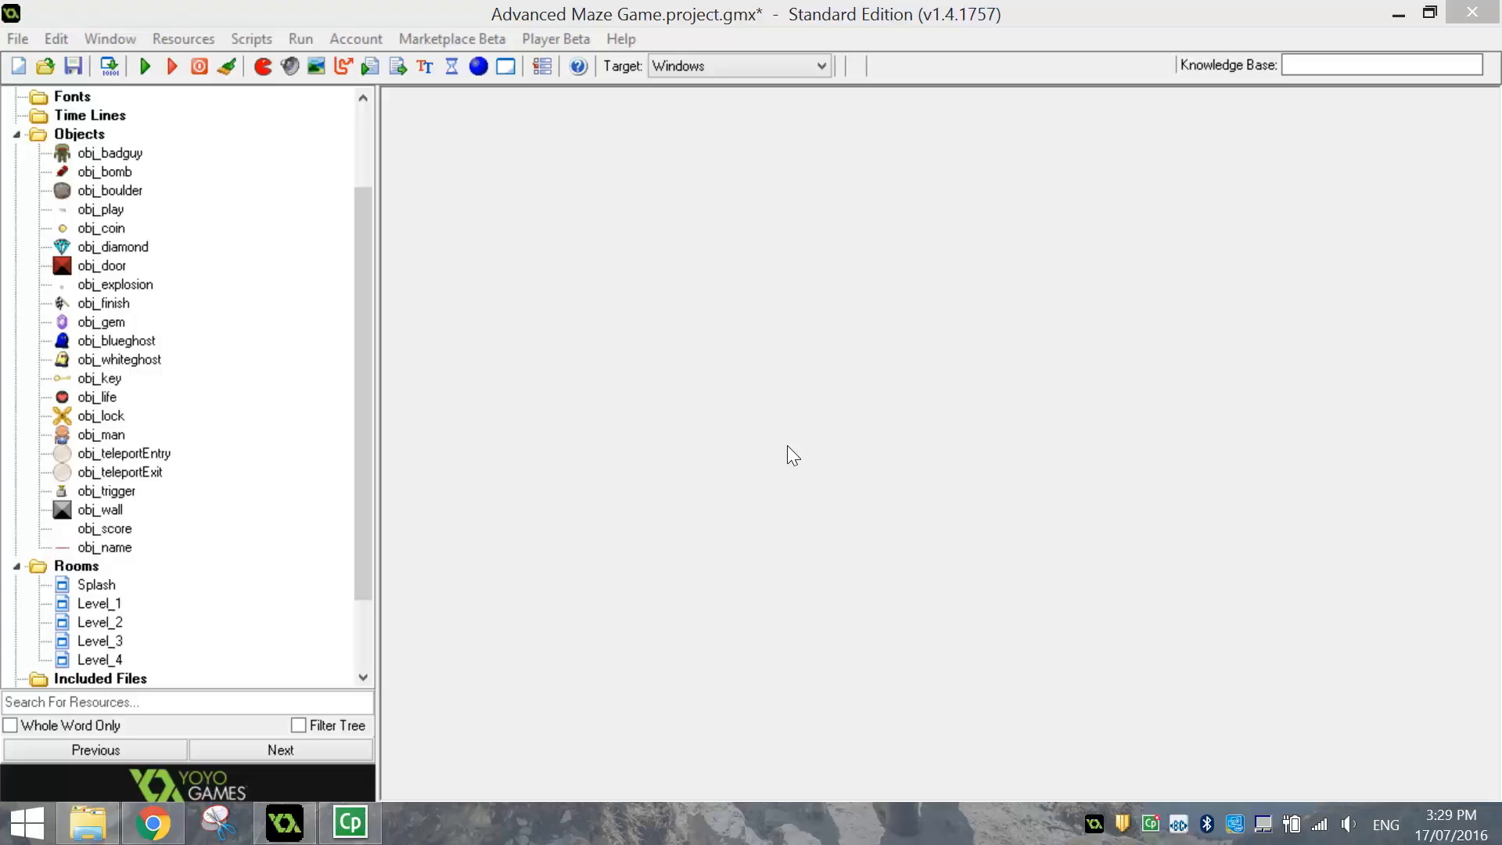
# - Set the Level_1 room's height to 545 in its settings
pyautogui.click(100, 603)
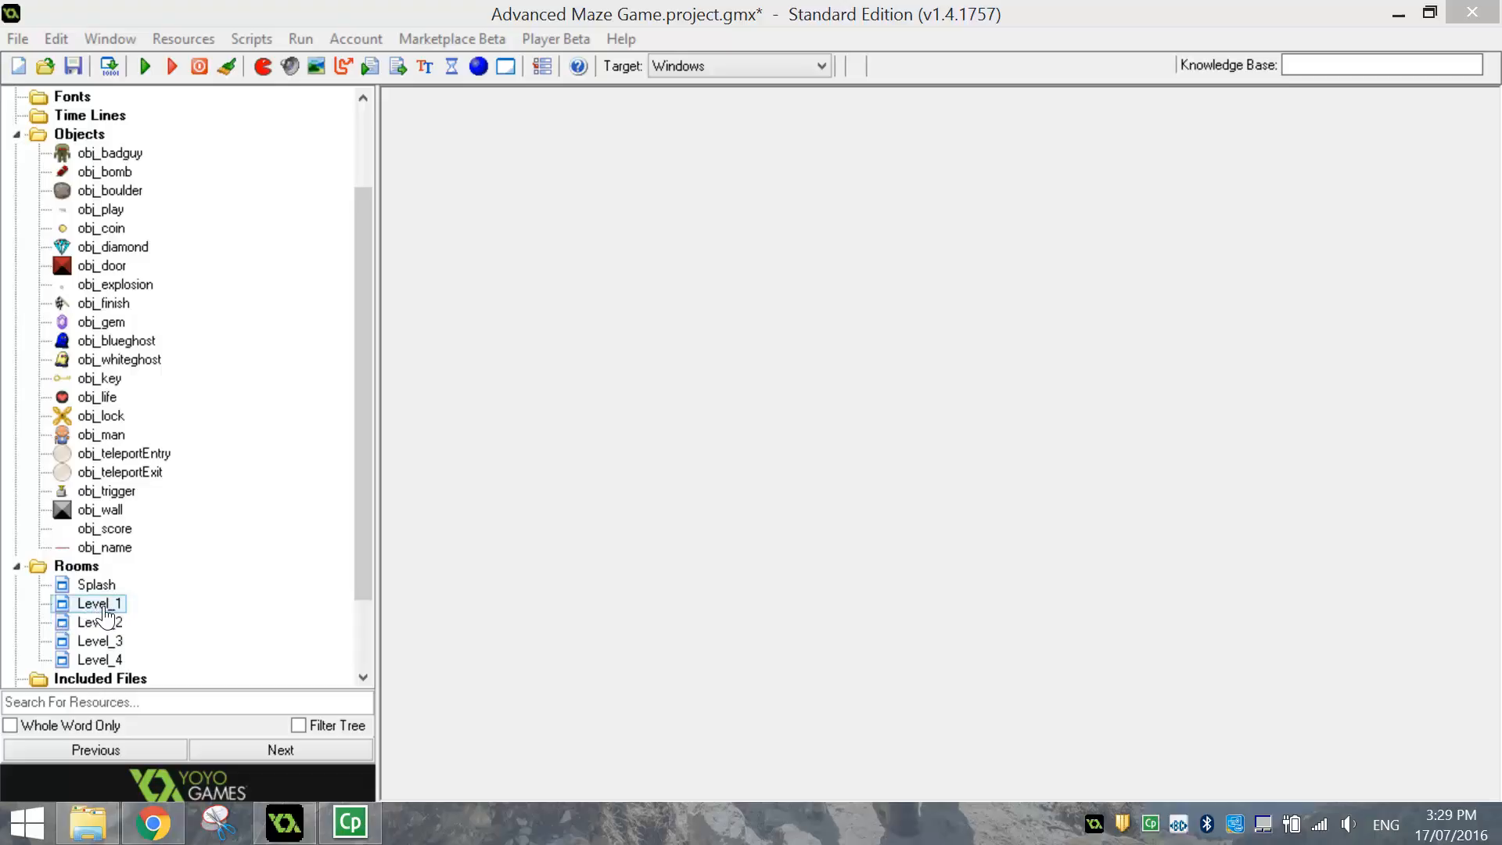
pyautogui.doubleClick(100, 603)
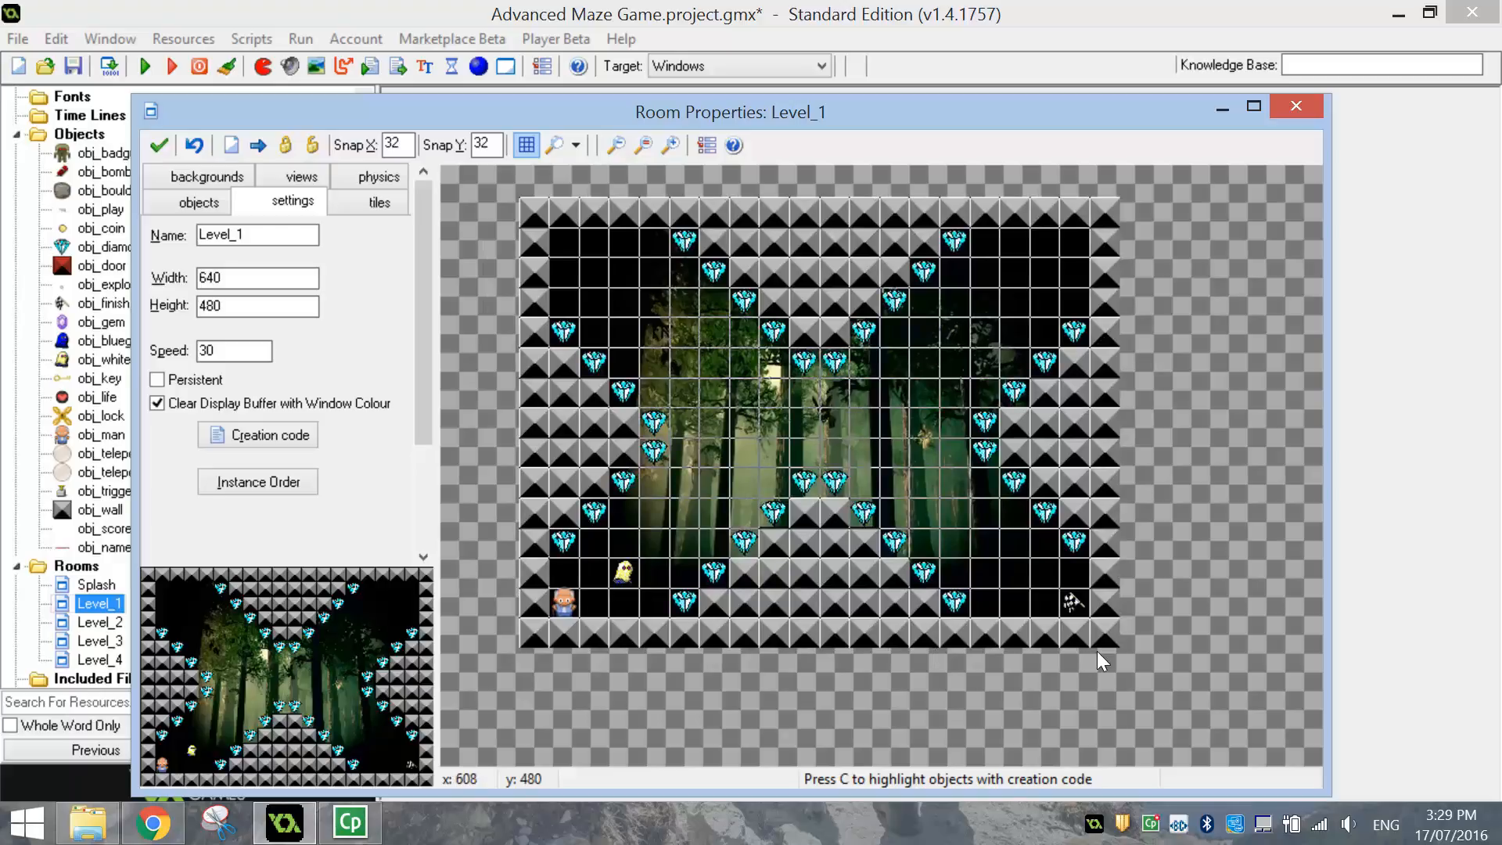
pyautogui.moveTo(295, 202)
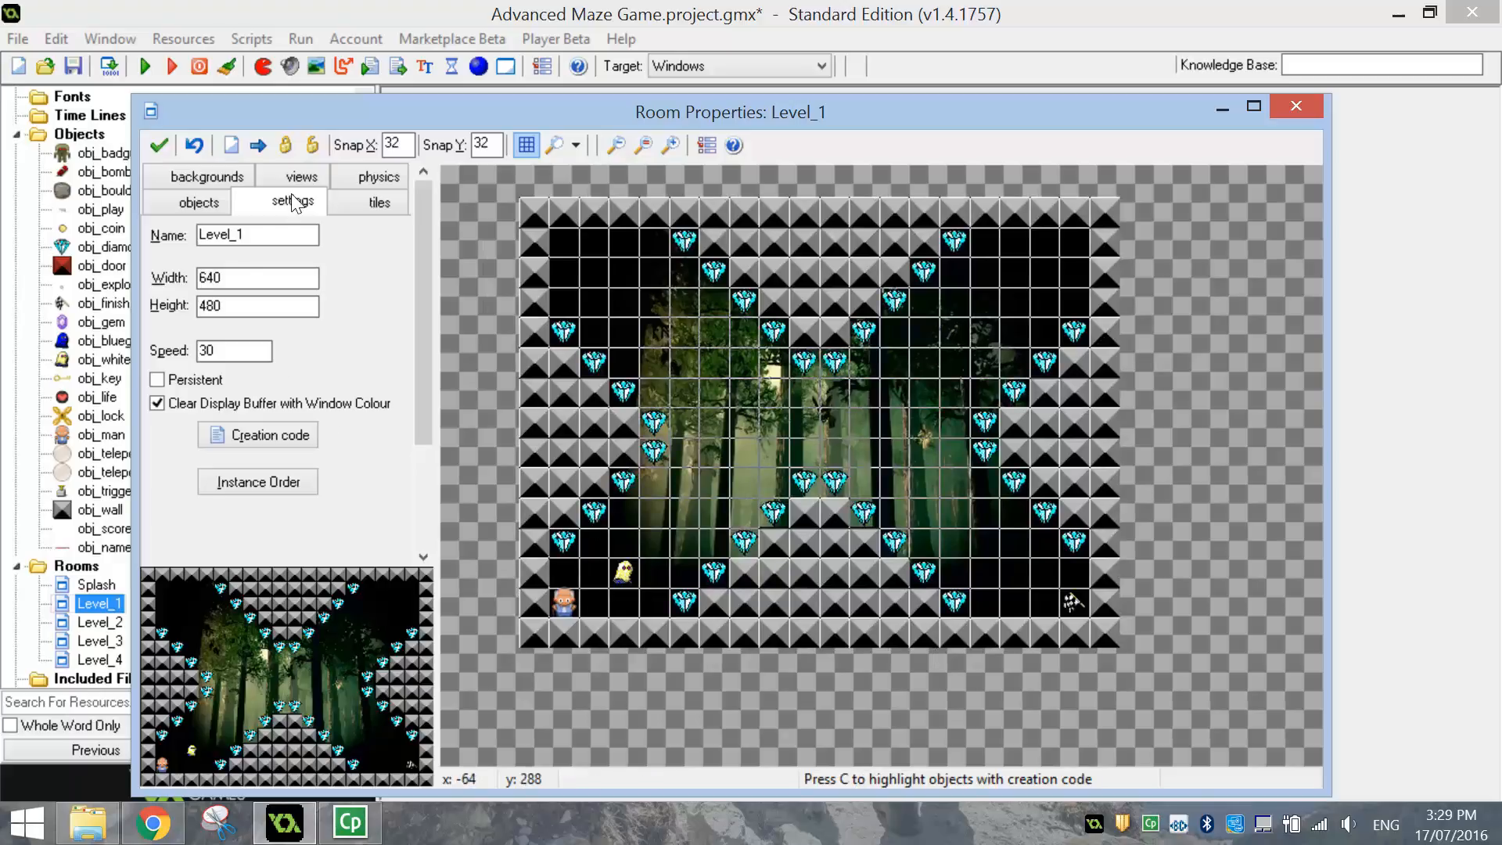
pyautogui.tripleClick(256, 306)
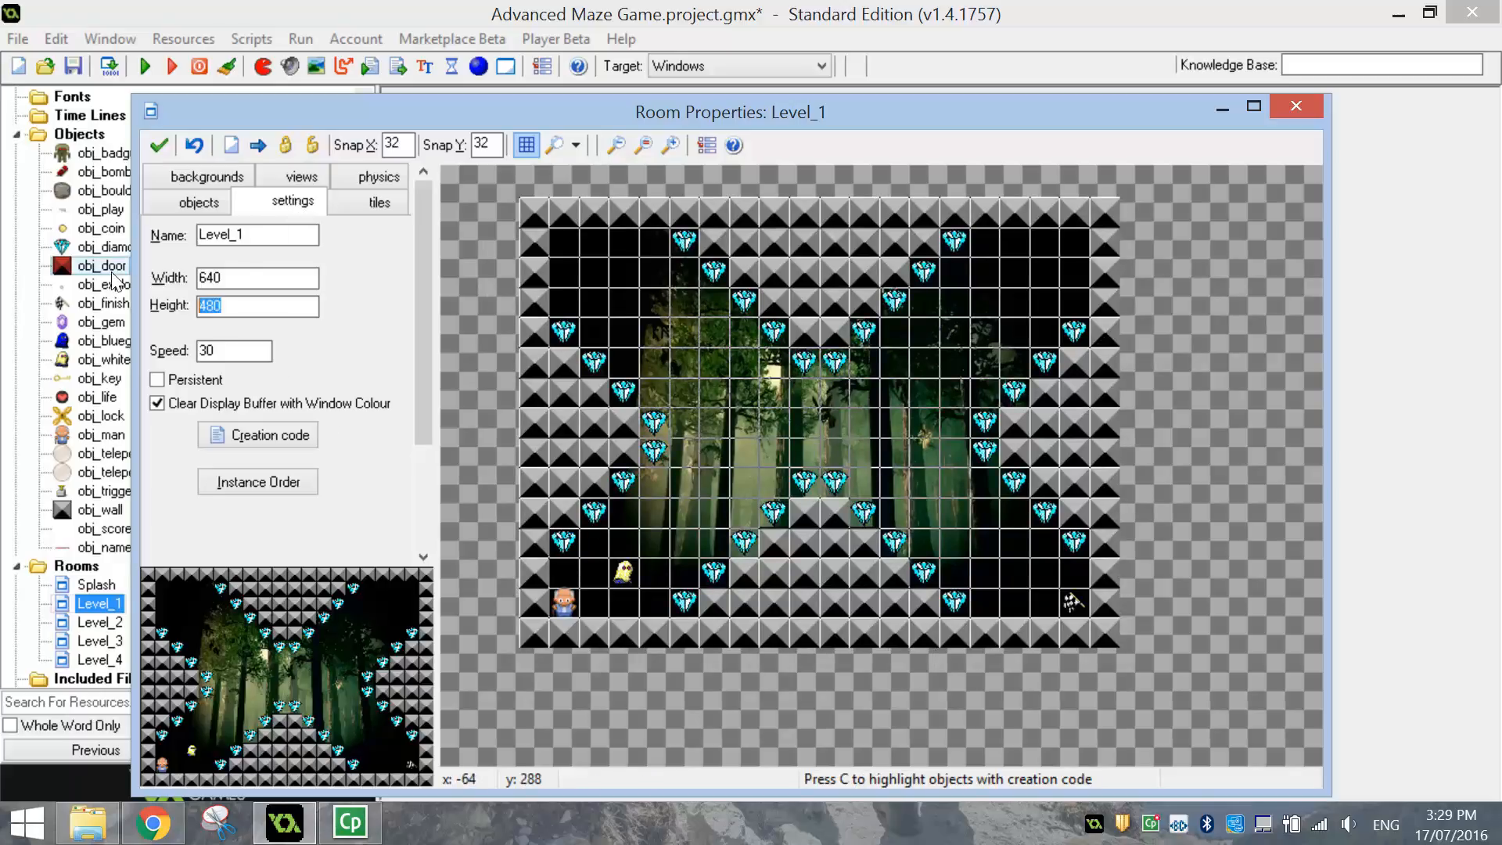
pyautogui.write('545')
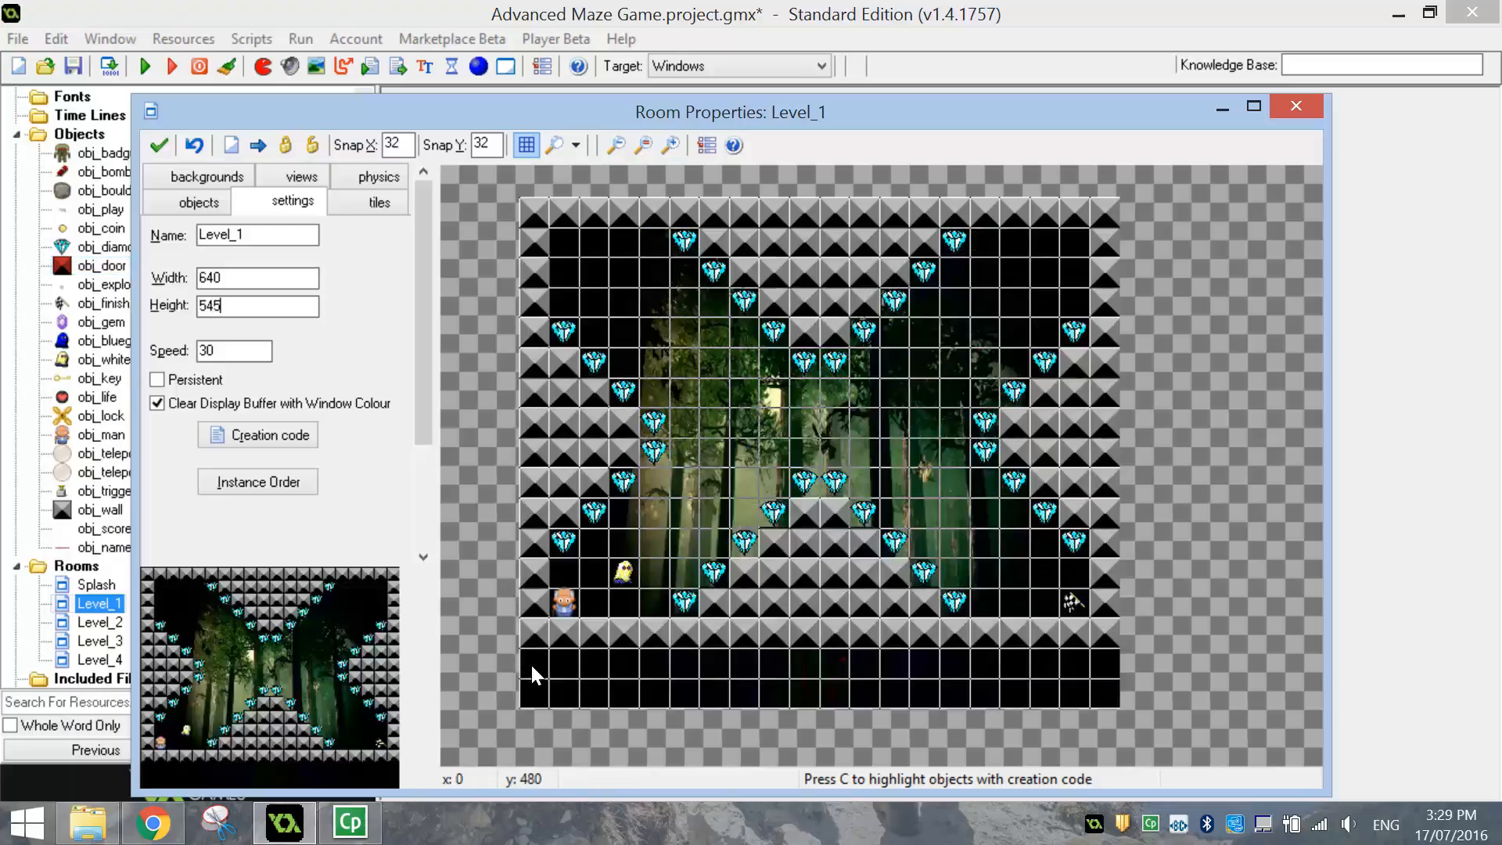
pyautogui.moveTo(963, 675)
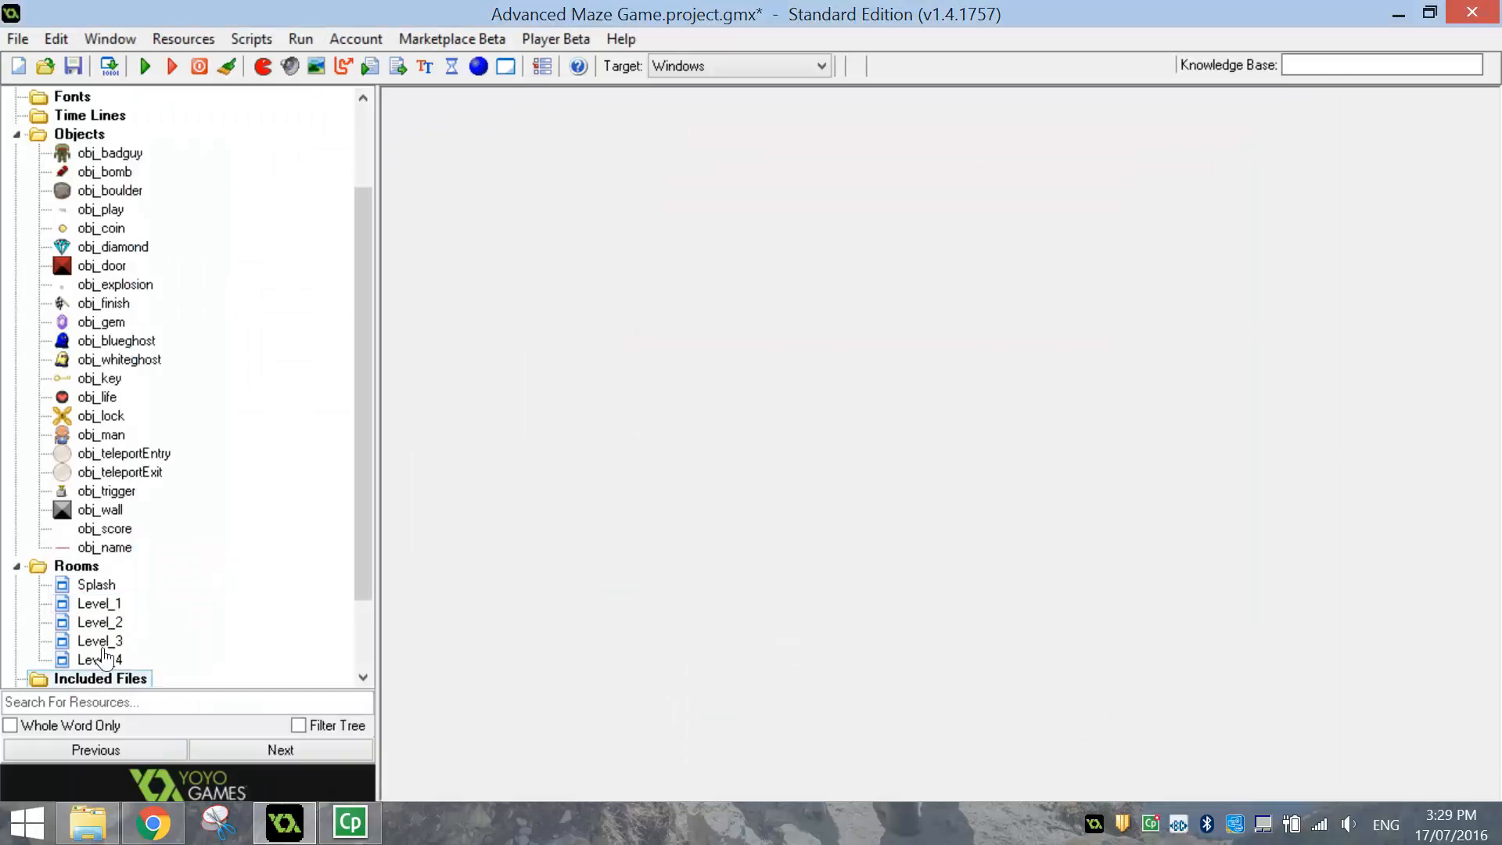
# - Edit the height of Level_2 and Level_4 in their room settings
pyautogui.doubleClick(101, 621)
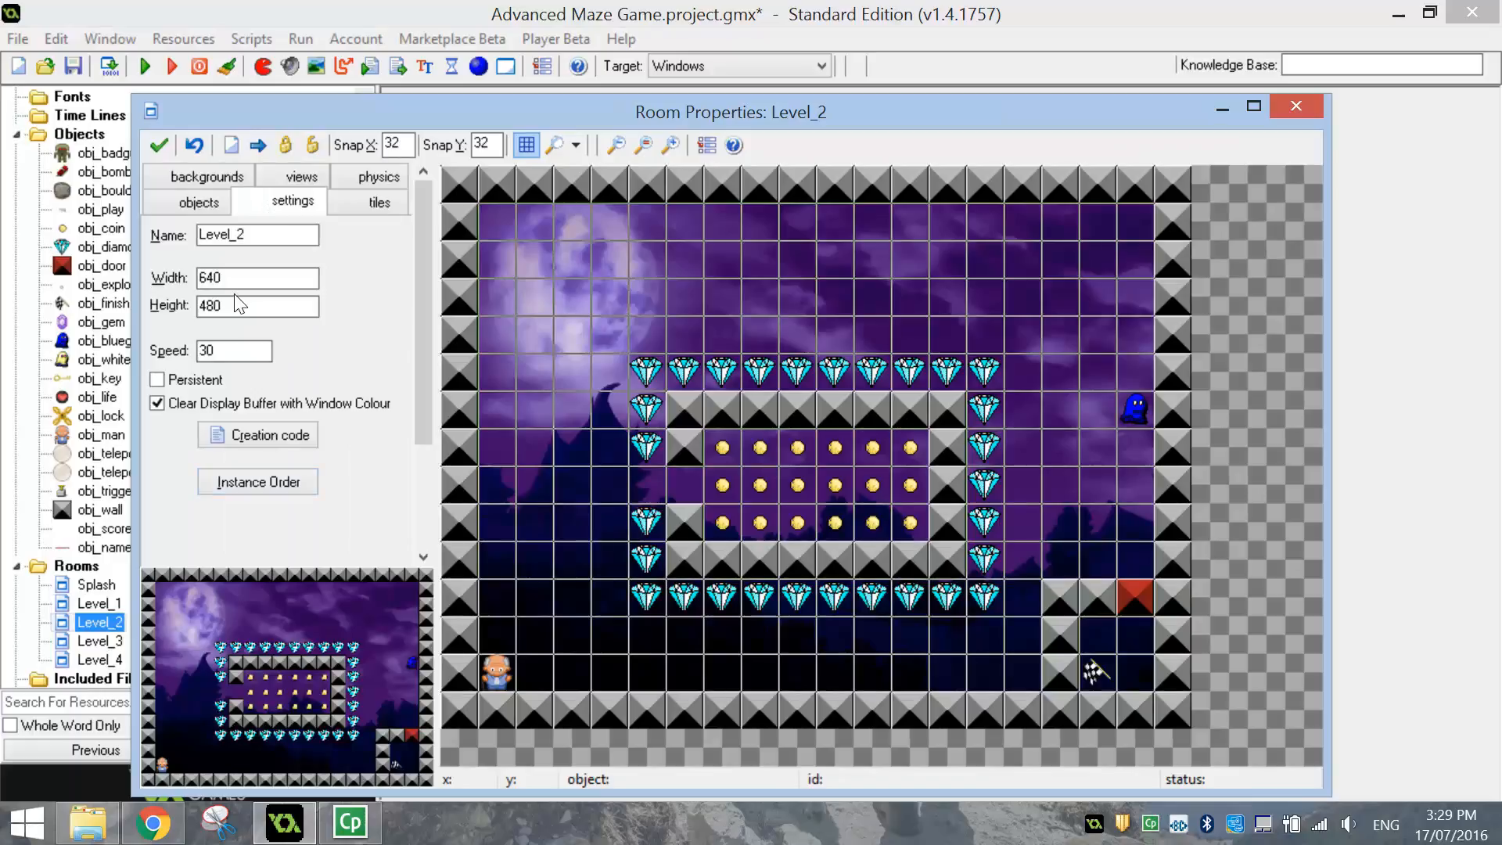
pyautogui.tripleClick(255, 305)
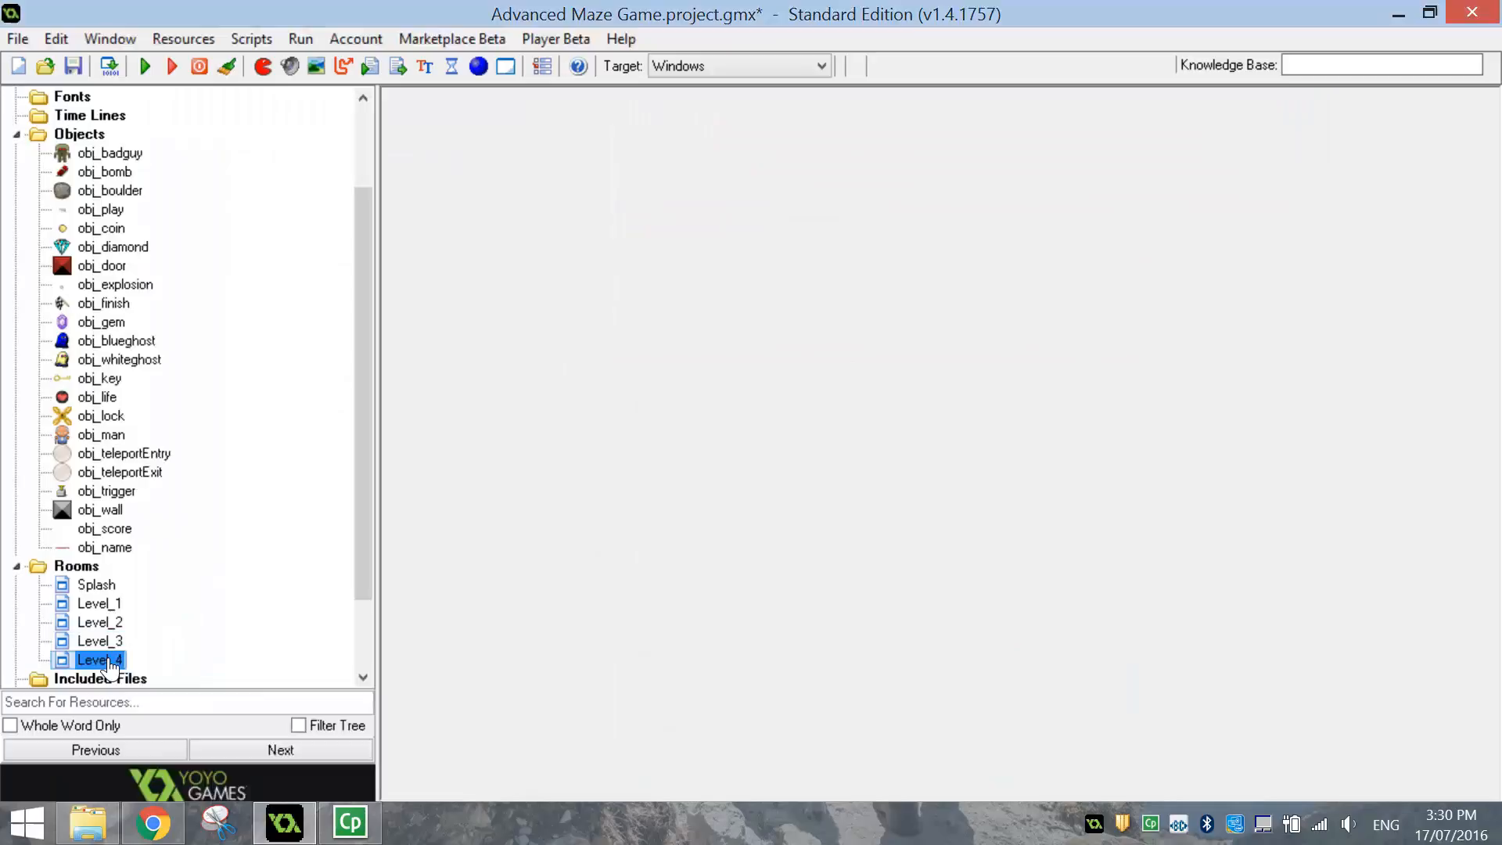
pyautogui.doubleClick(98, 659)
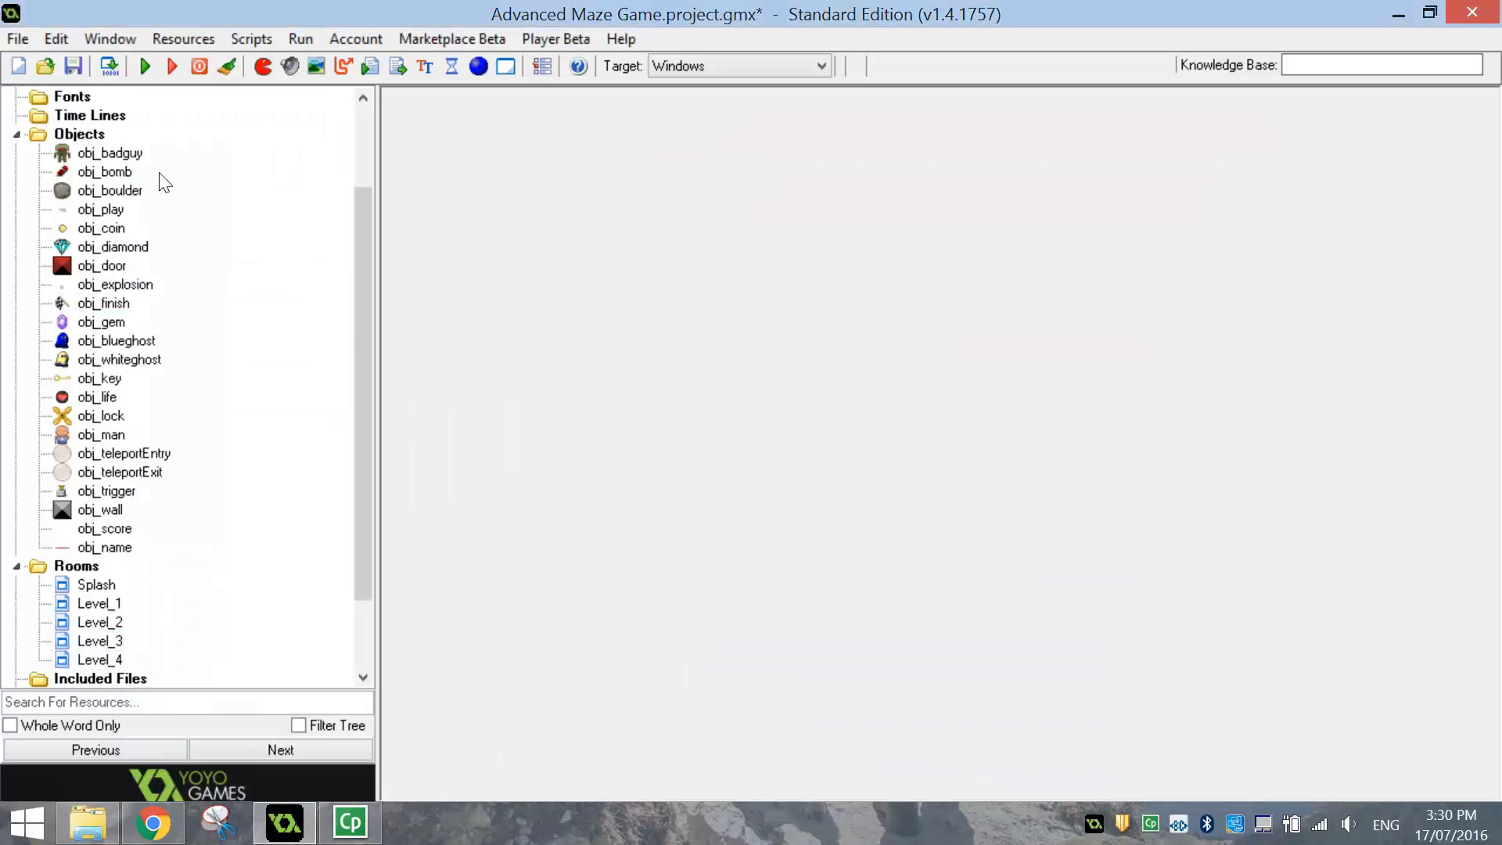
pyautogui.moveTo(216, 555)
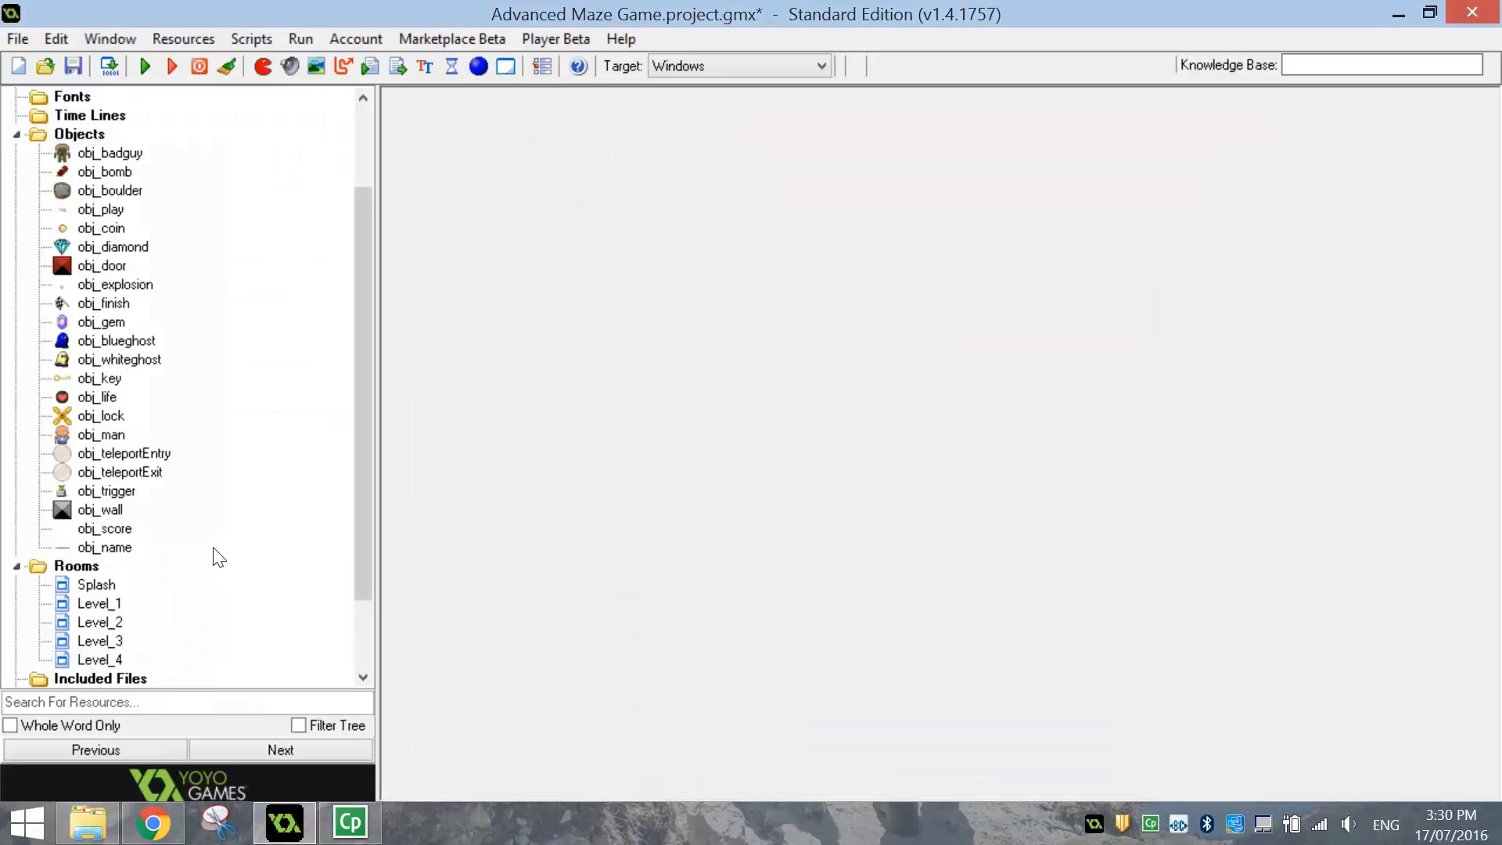
pyautogui.moveTo(212, 547)
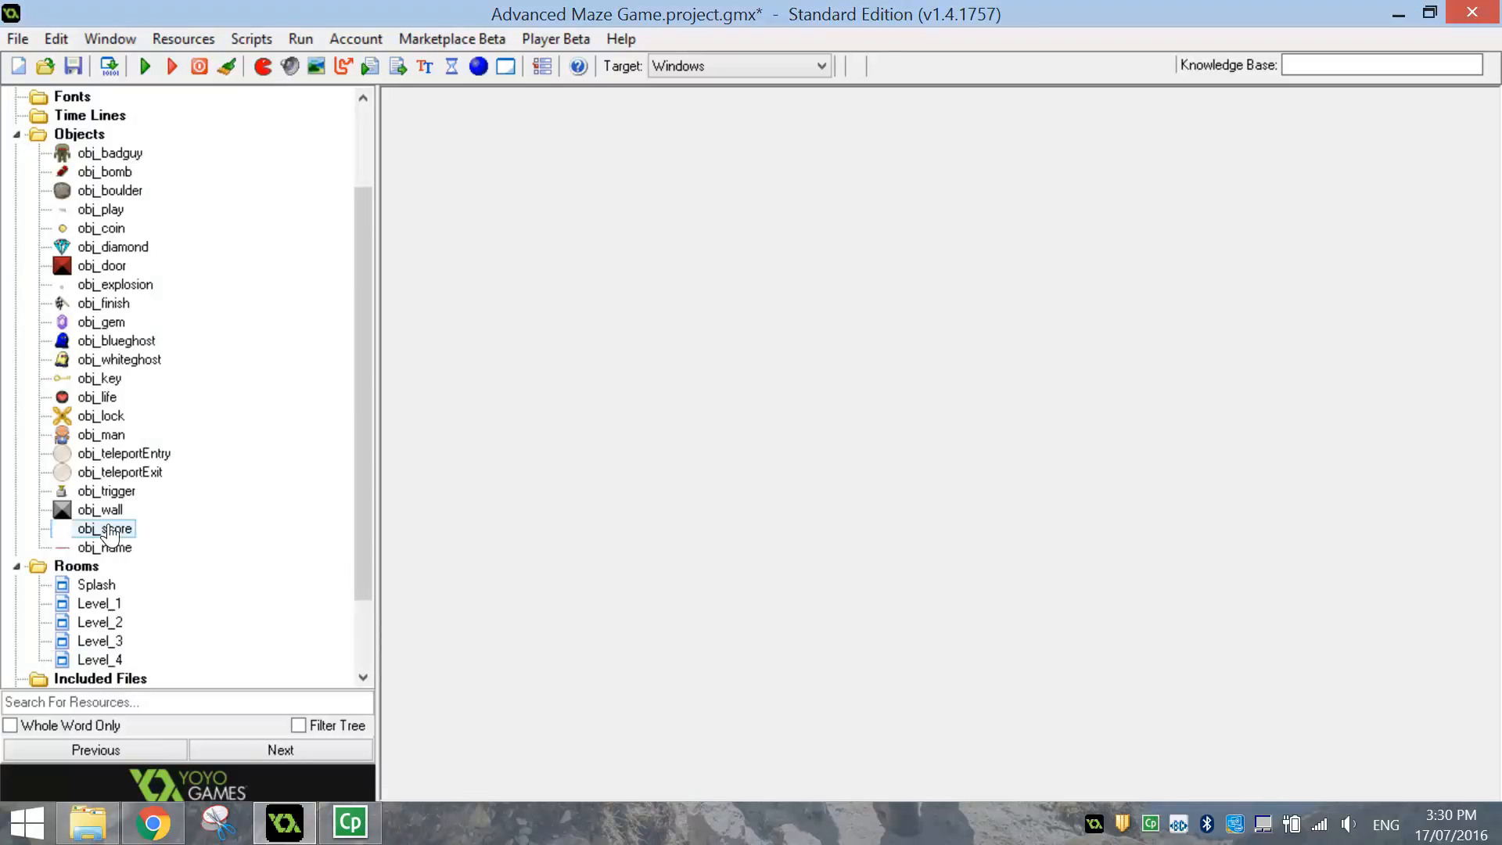
# - Give obj_score a Game Start event that sets lives to 3
pyautogui.doubleClick(105, 528)
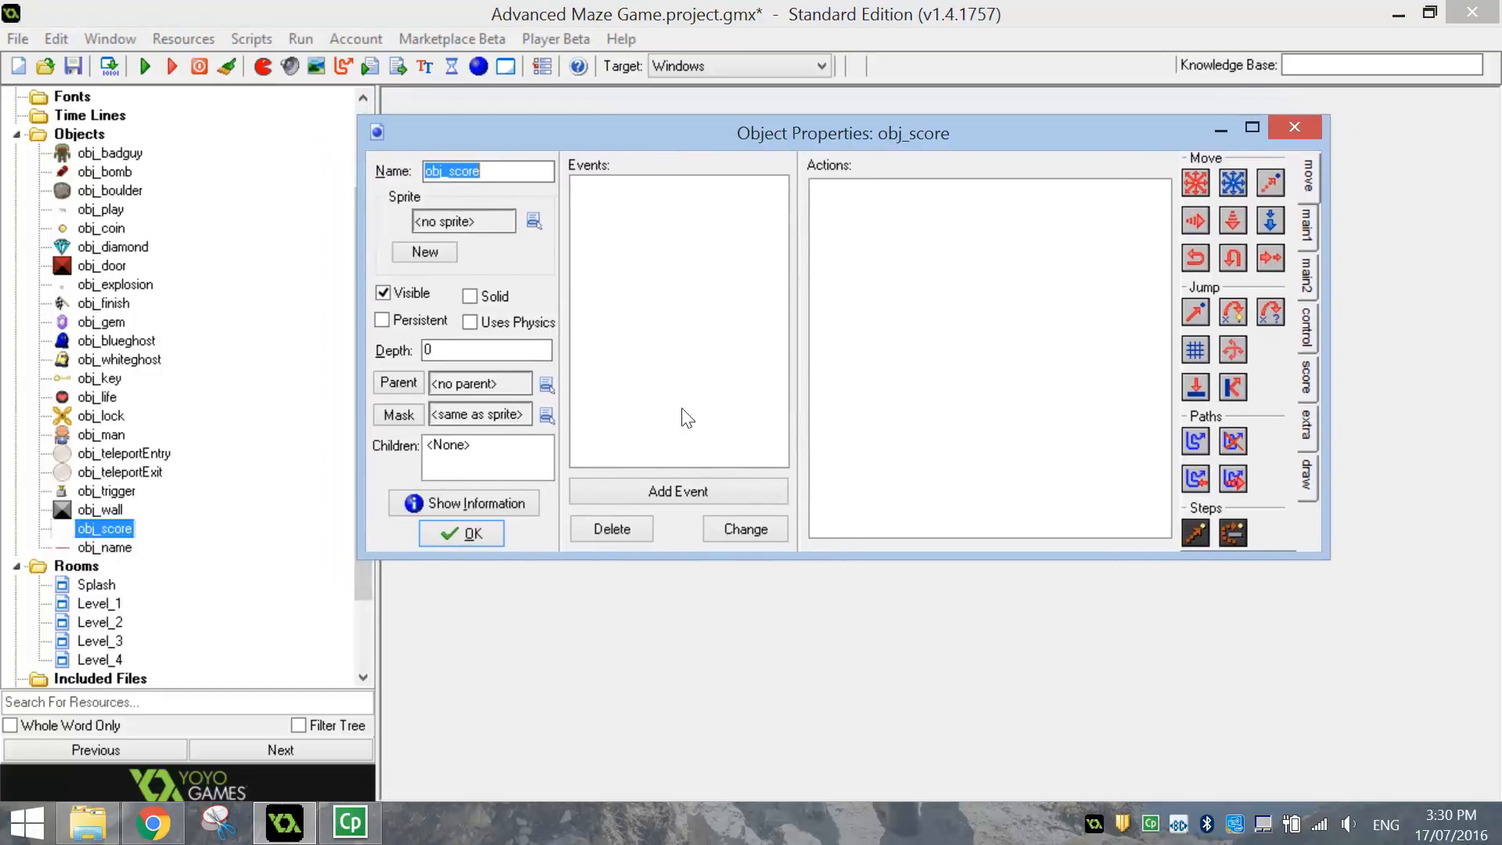
pyautogui.click(677, 490)
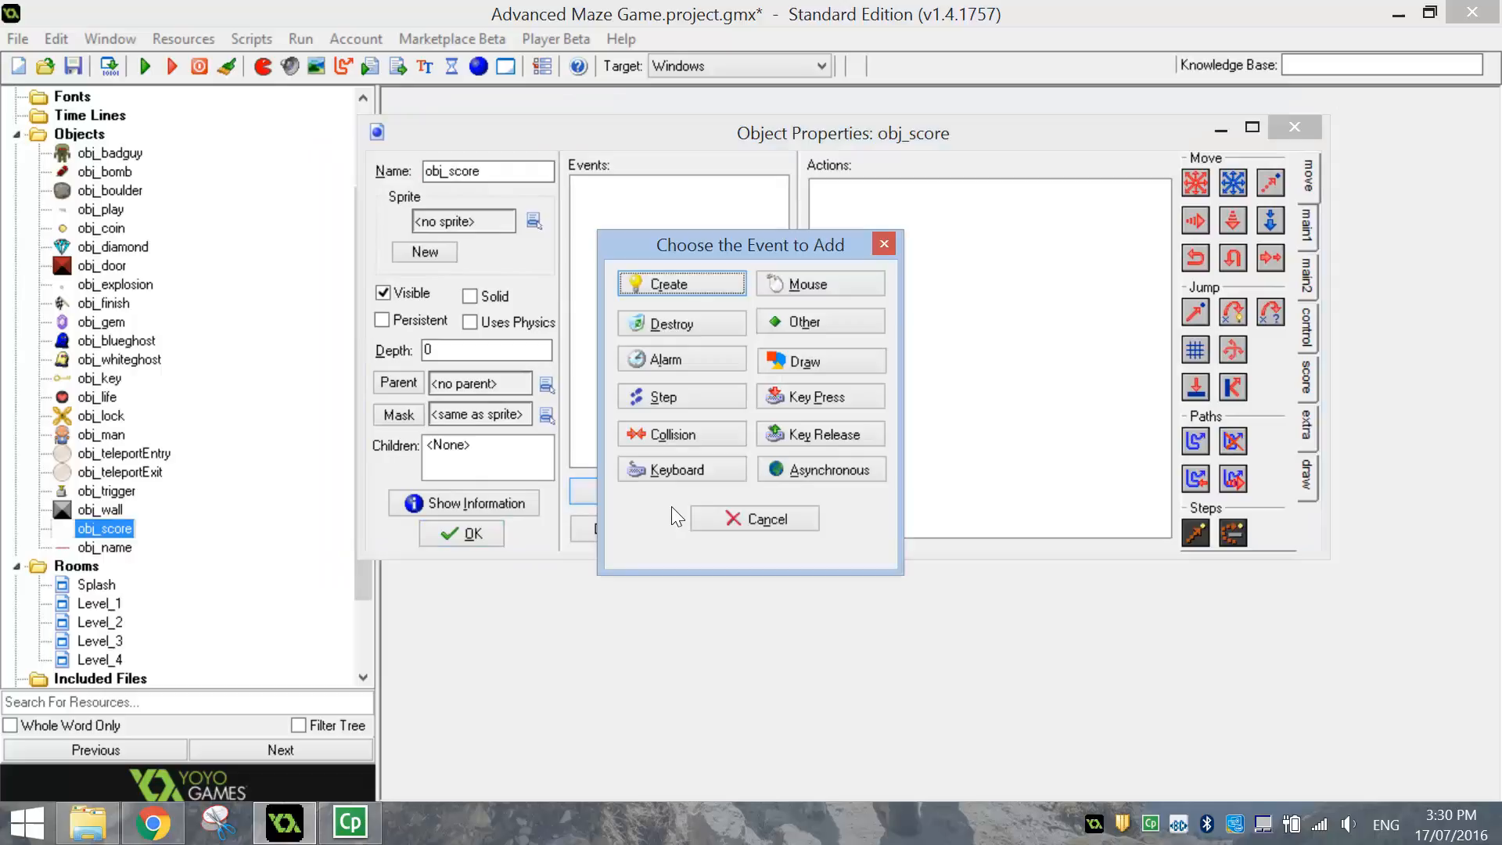
pyautogui.moveTo(818, 433)
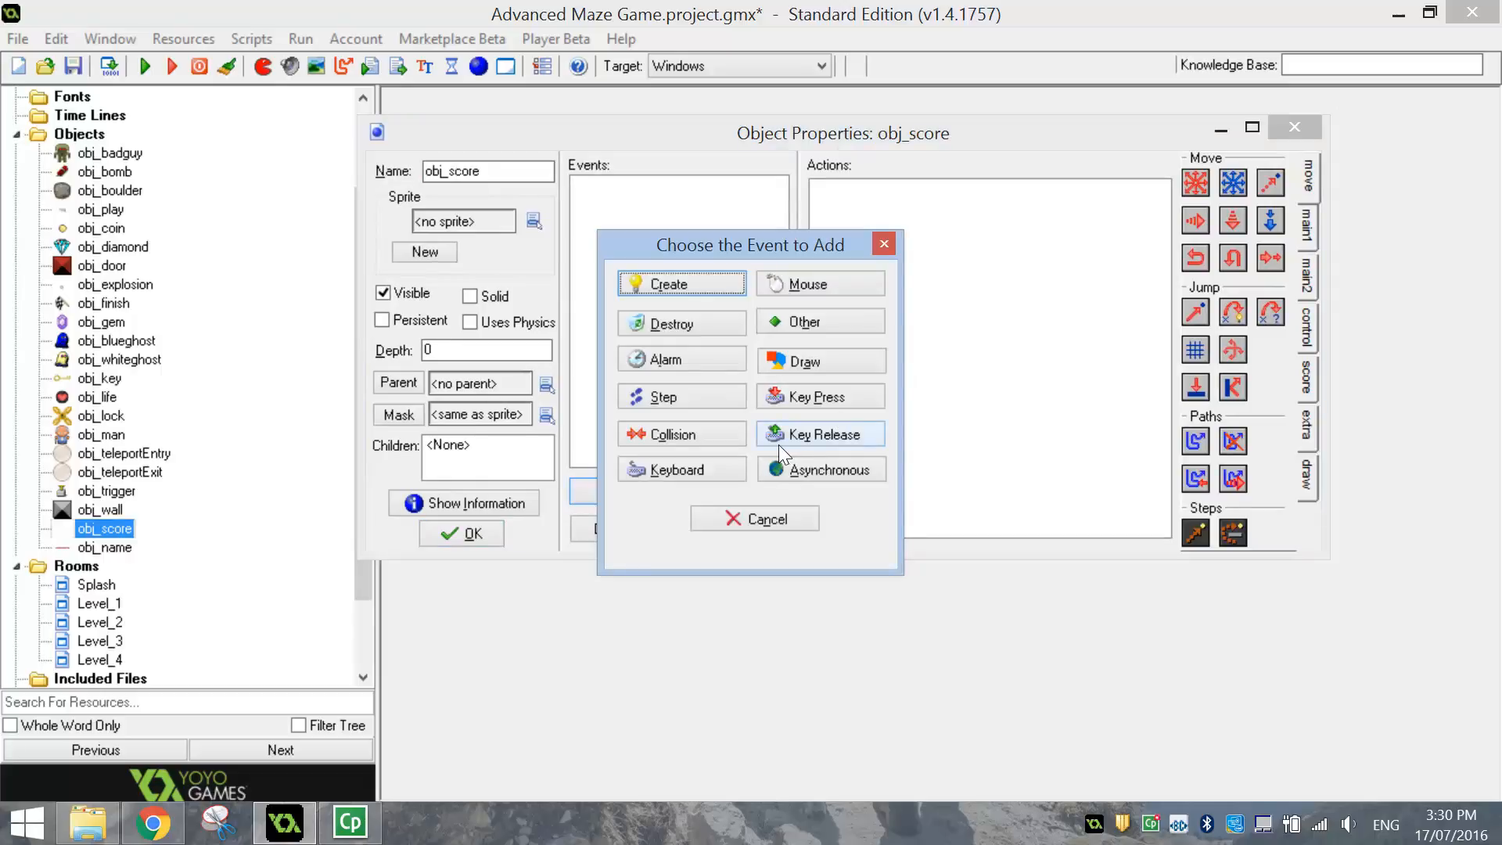
pyautogui.moveTo(802, 323)
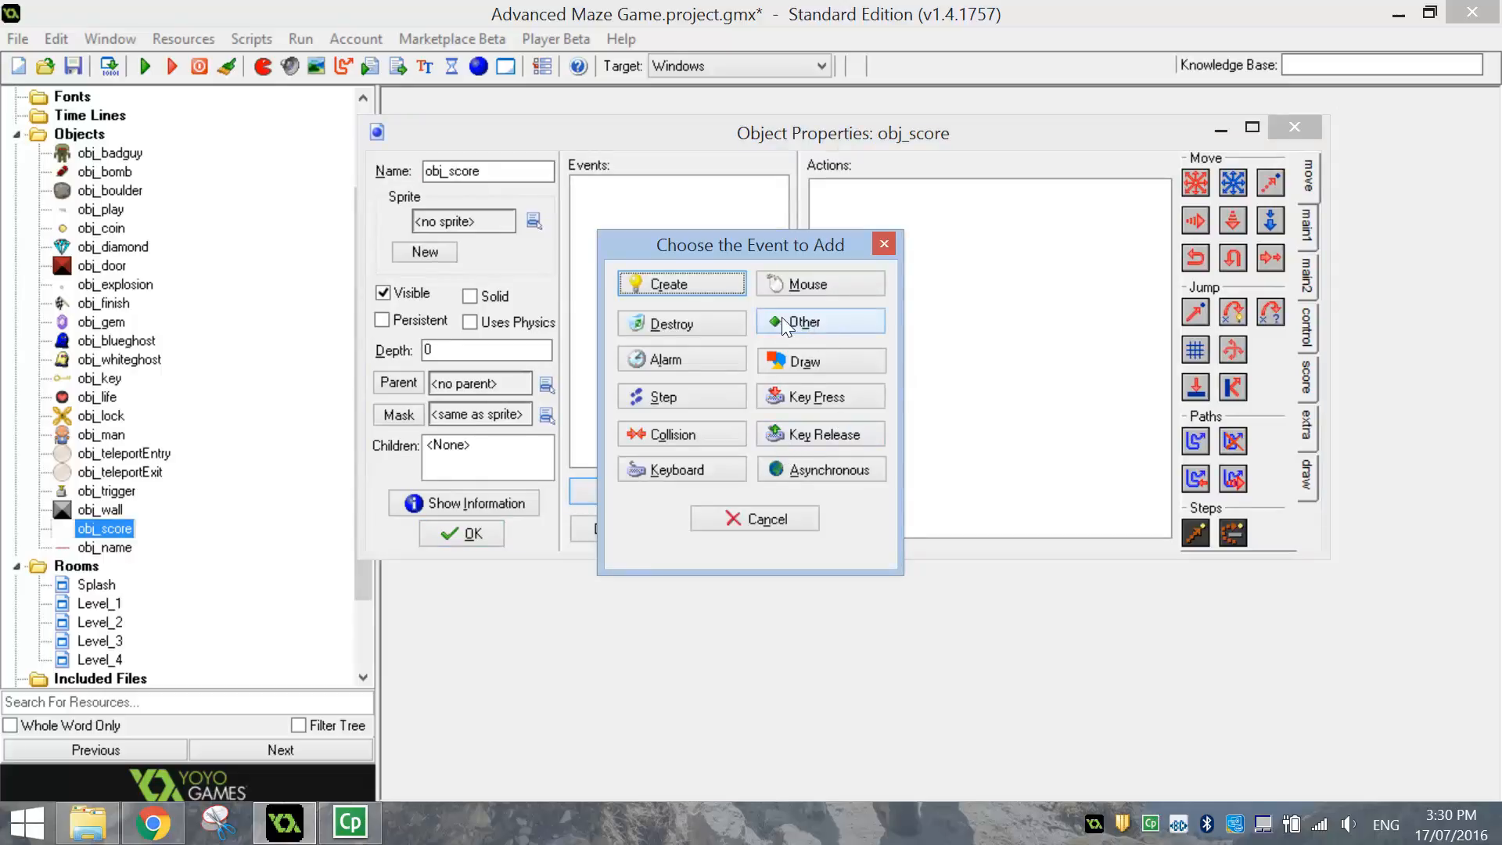
pyautogui.click(807, 321)
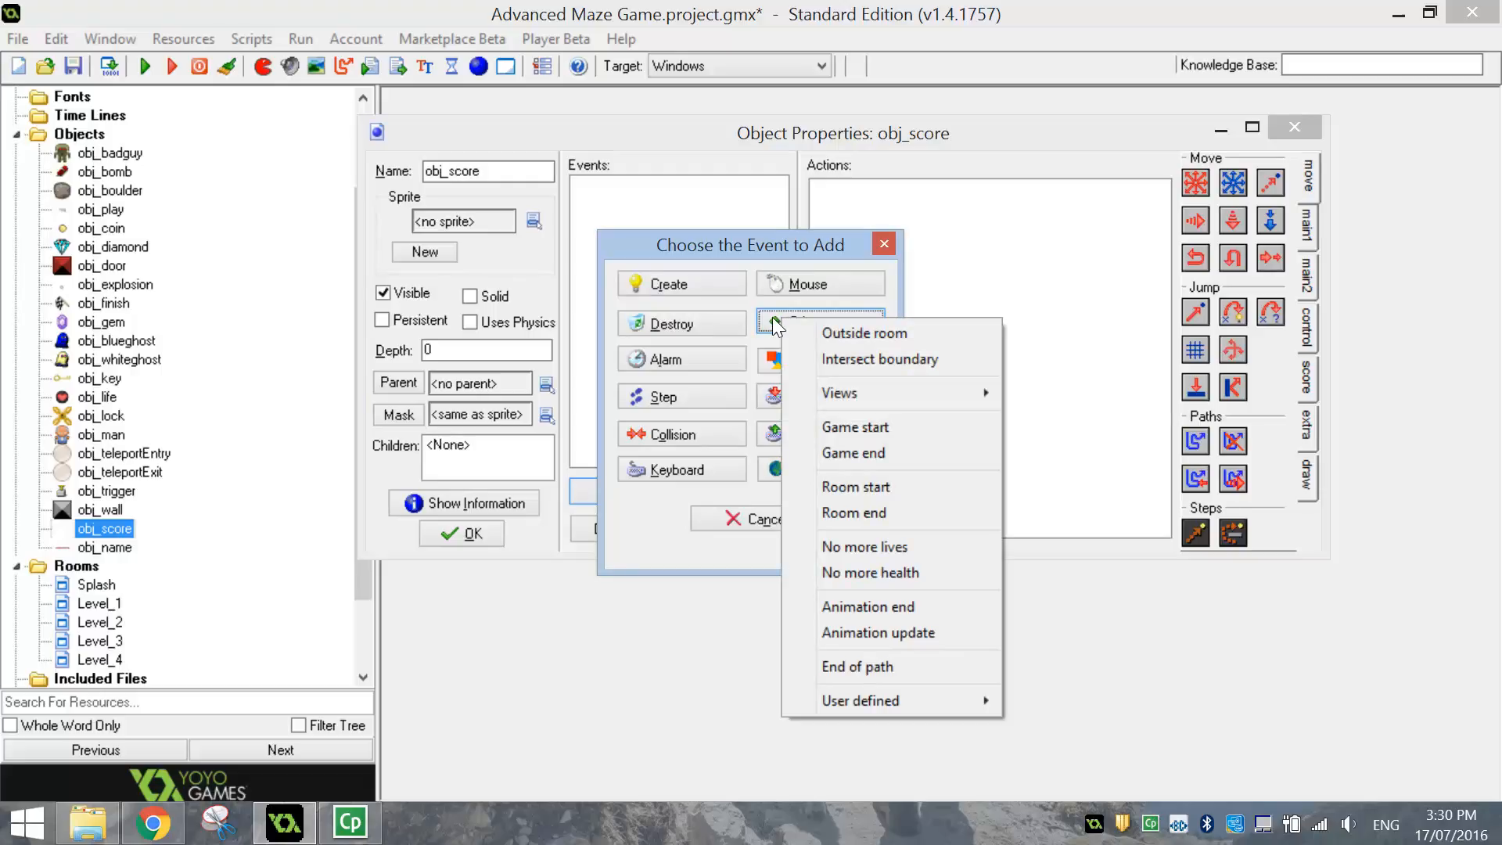
pyautogui.click(854, 426)
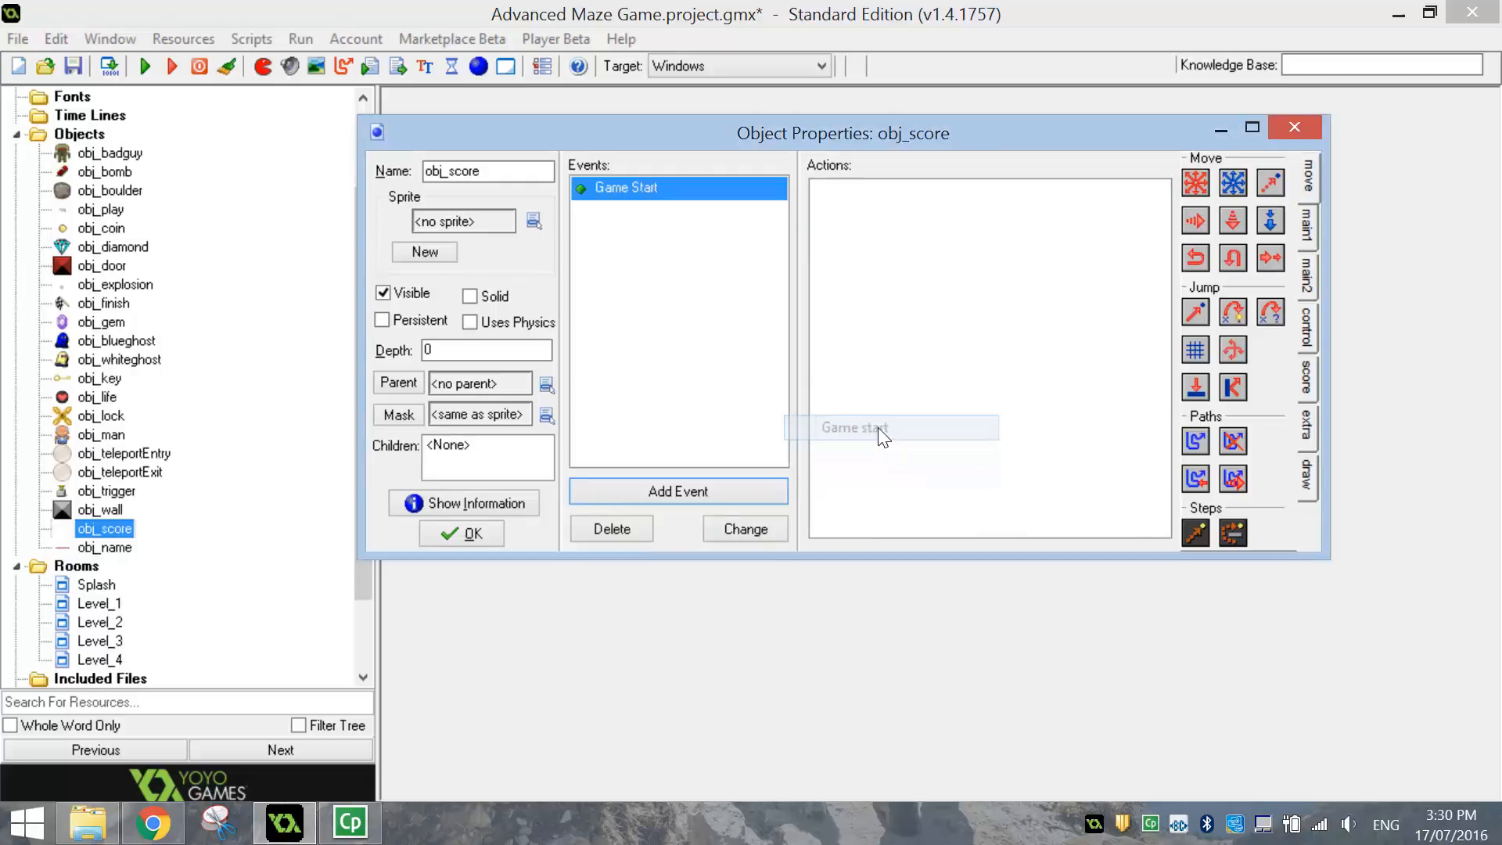
pyautogui.moveTo(1313, 238)
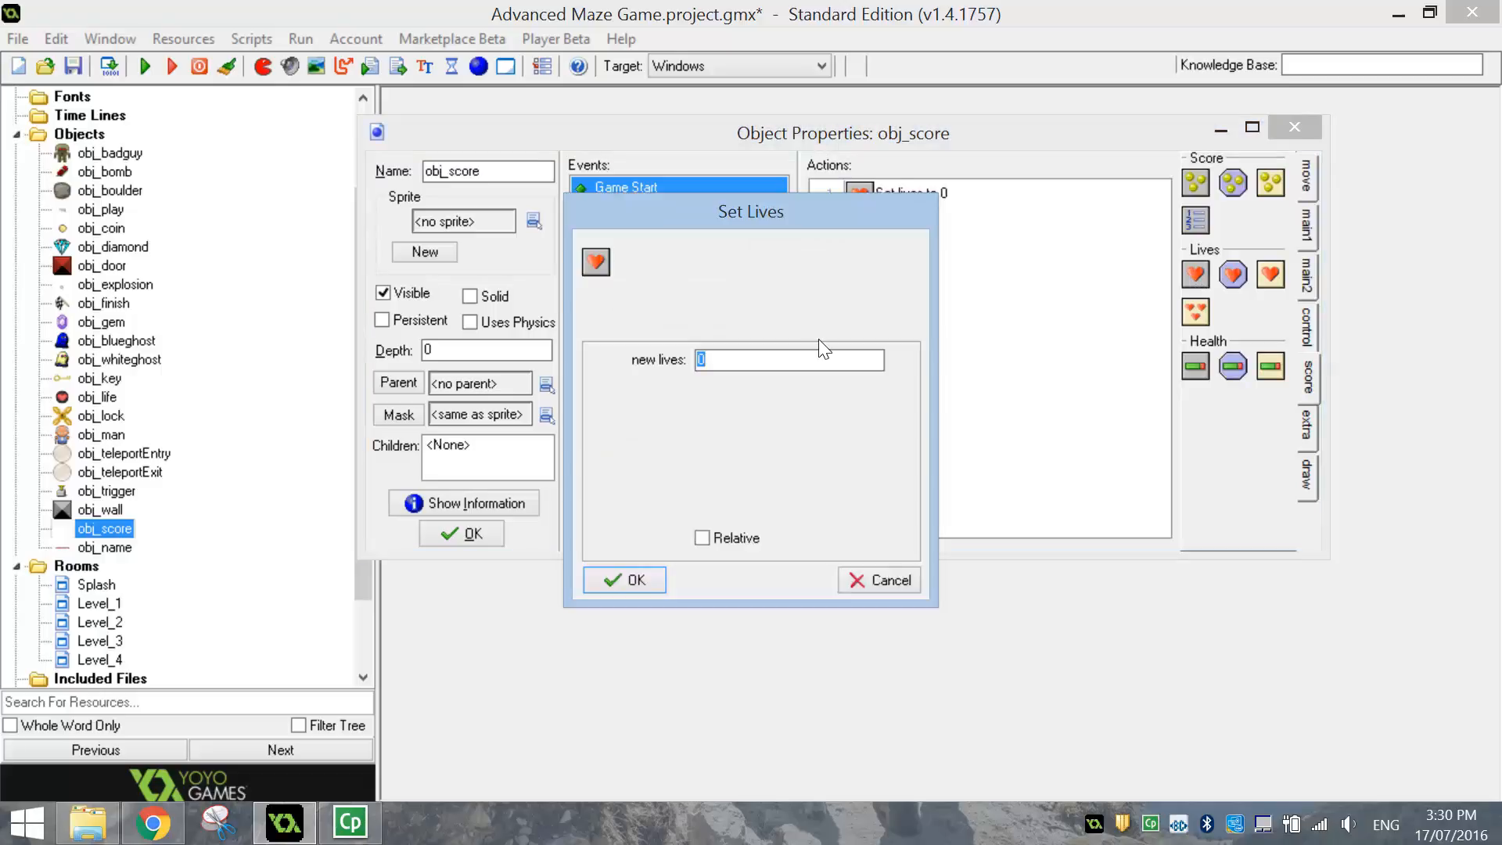
pyautogui.click(624, 579)
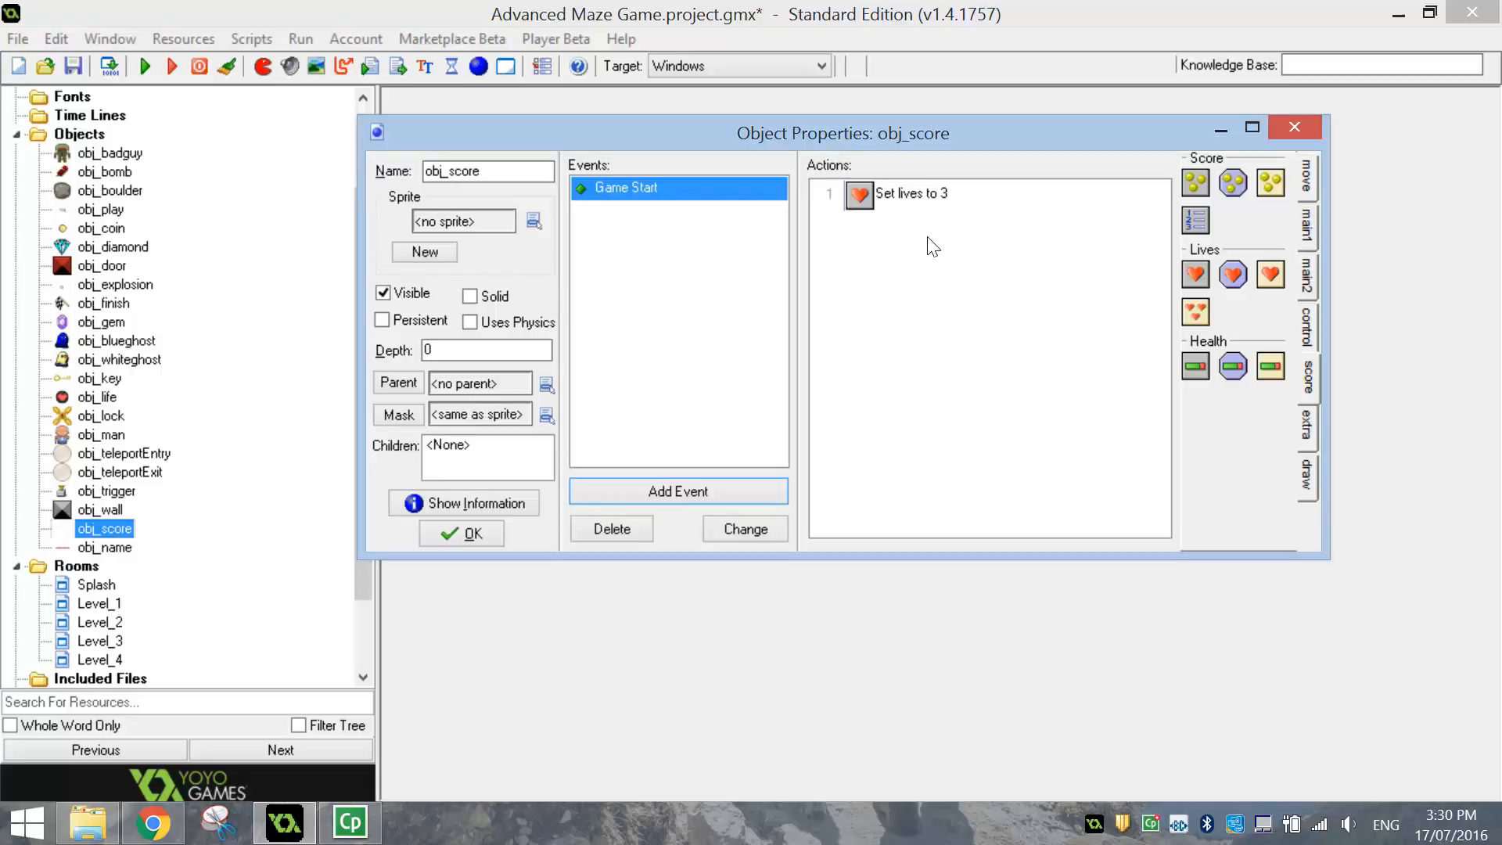
pyautogui.moveTo(948, 264)
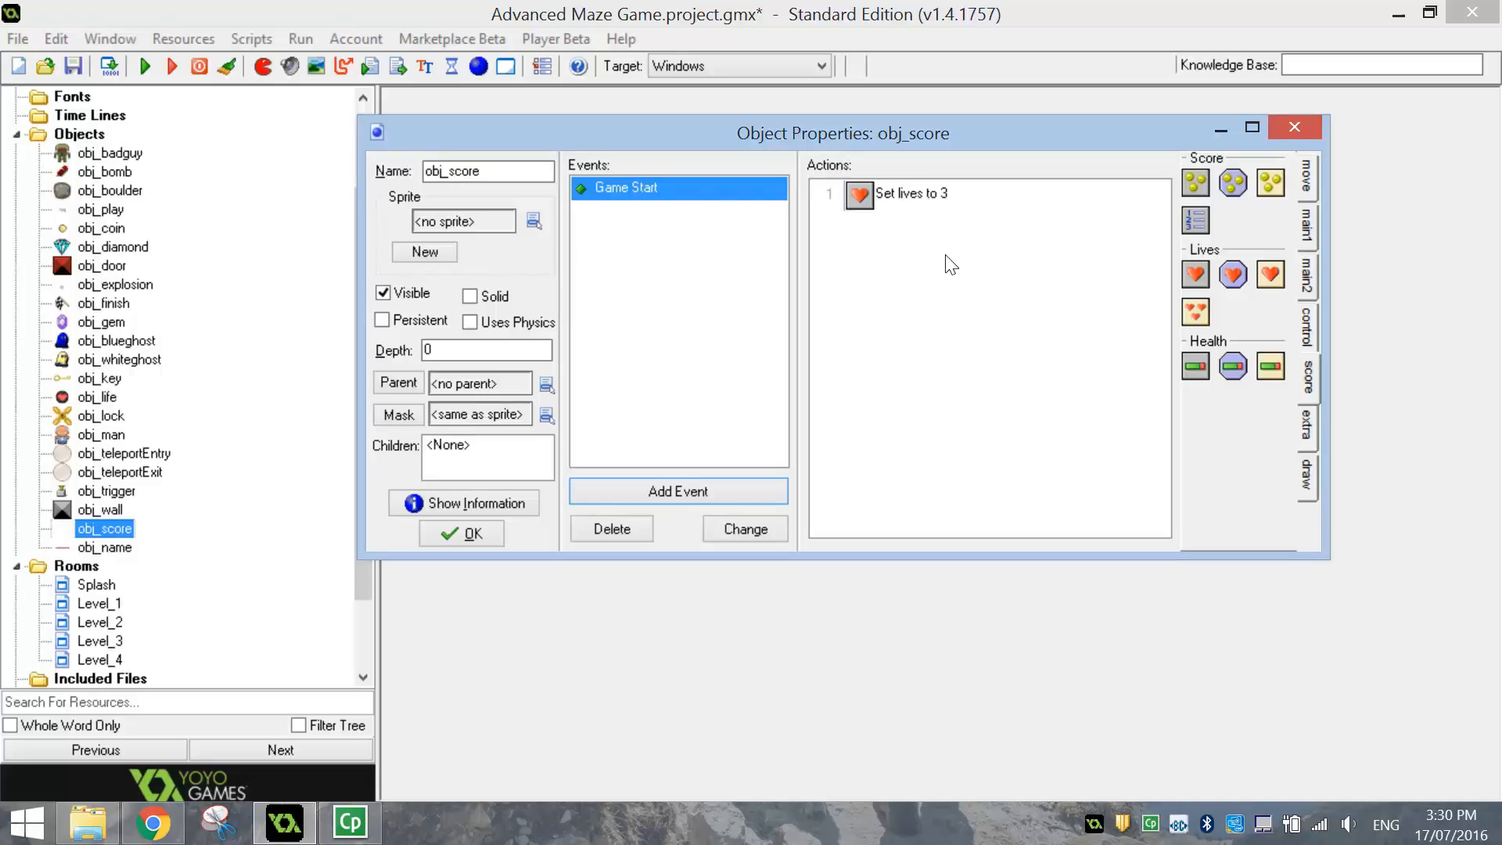
pyautogui.moveTo(678, 491)
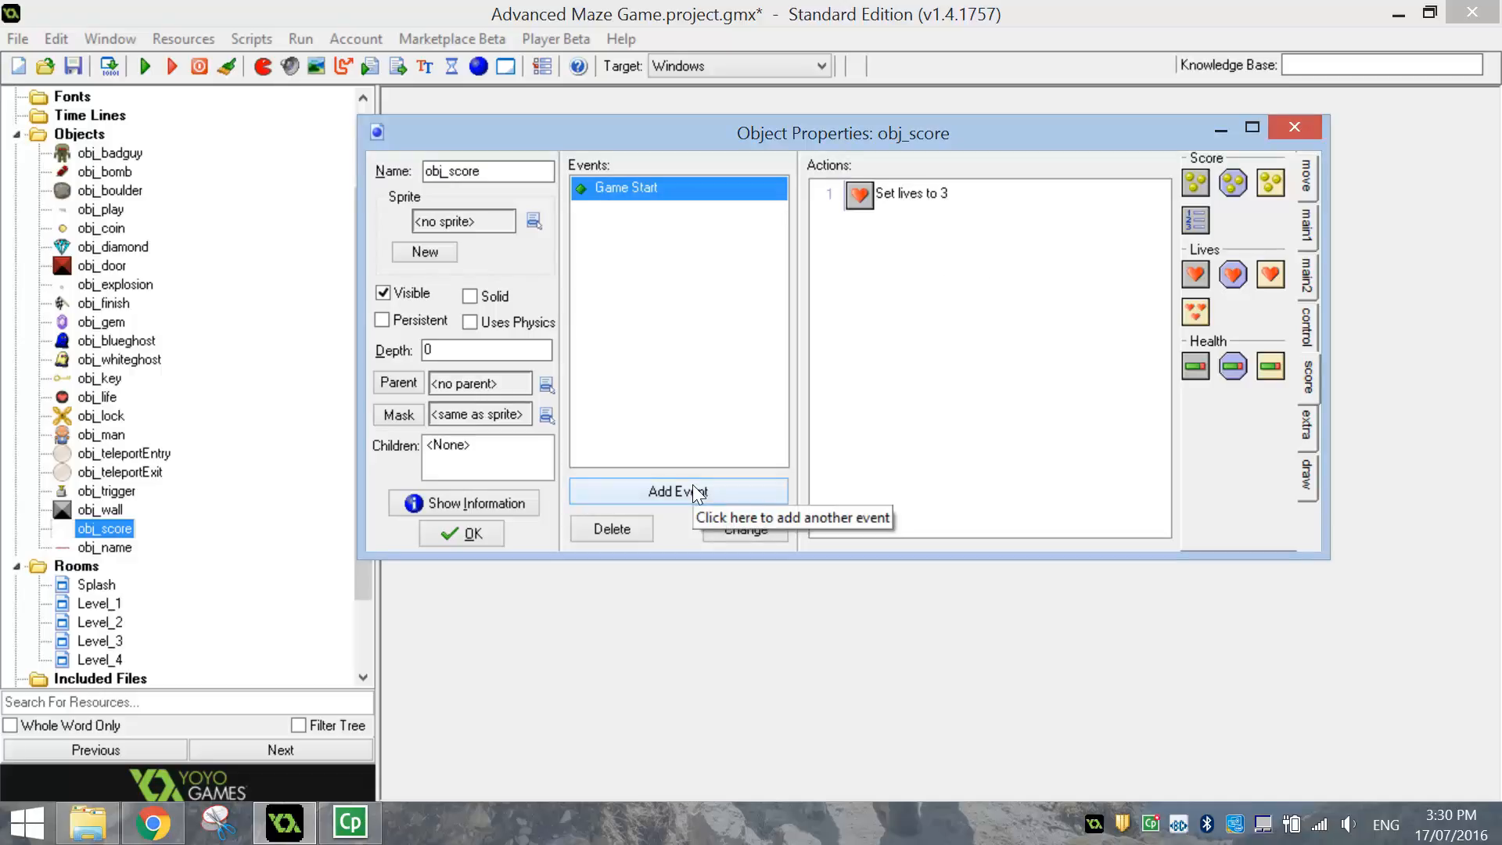
# - Add a Draw event to obj_score whose first action sets the drawing colour
pyautogui.click(678, 491)
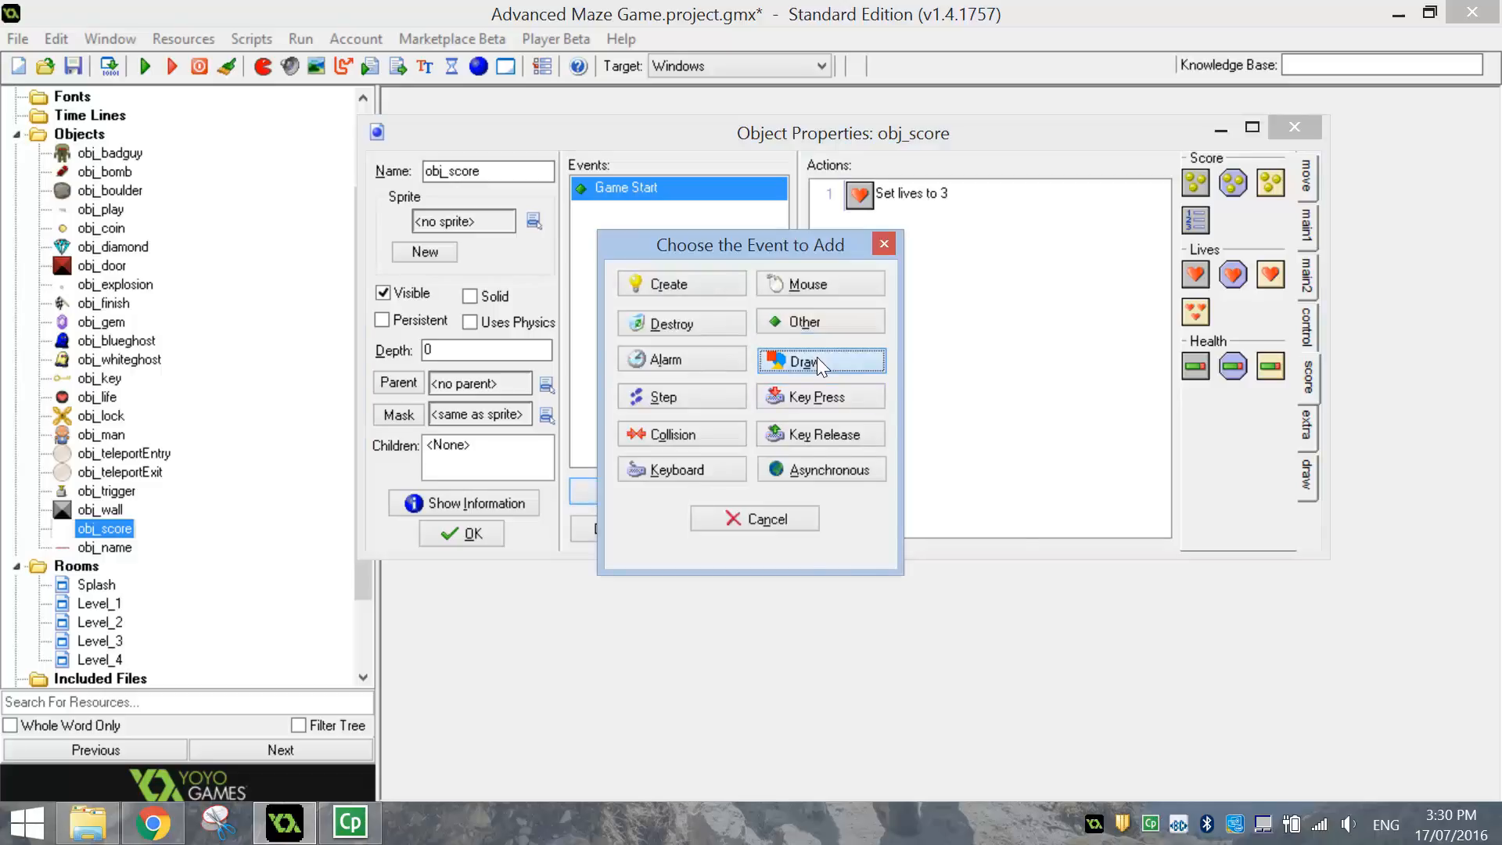
pyautogui.click(807, 360)
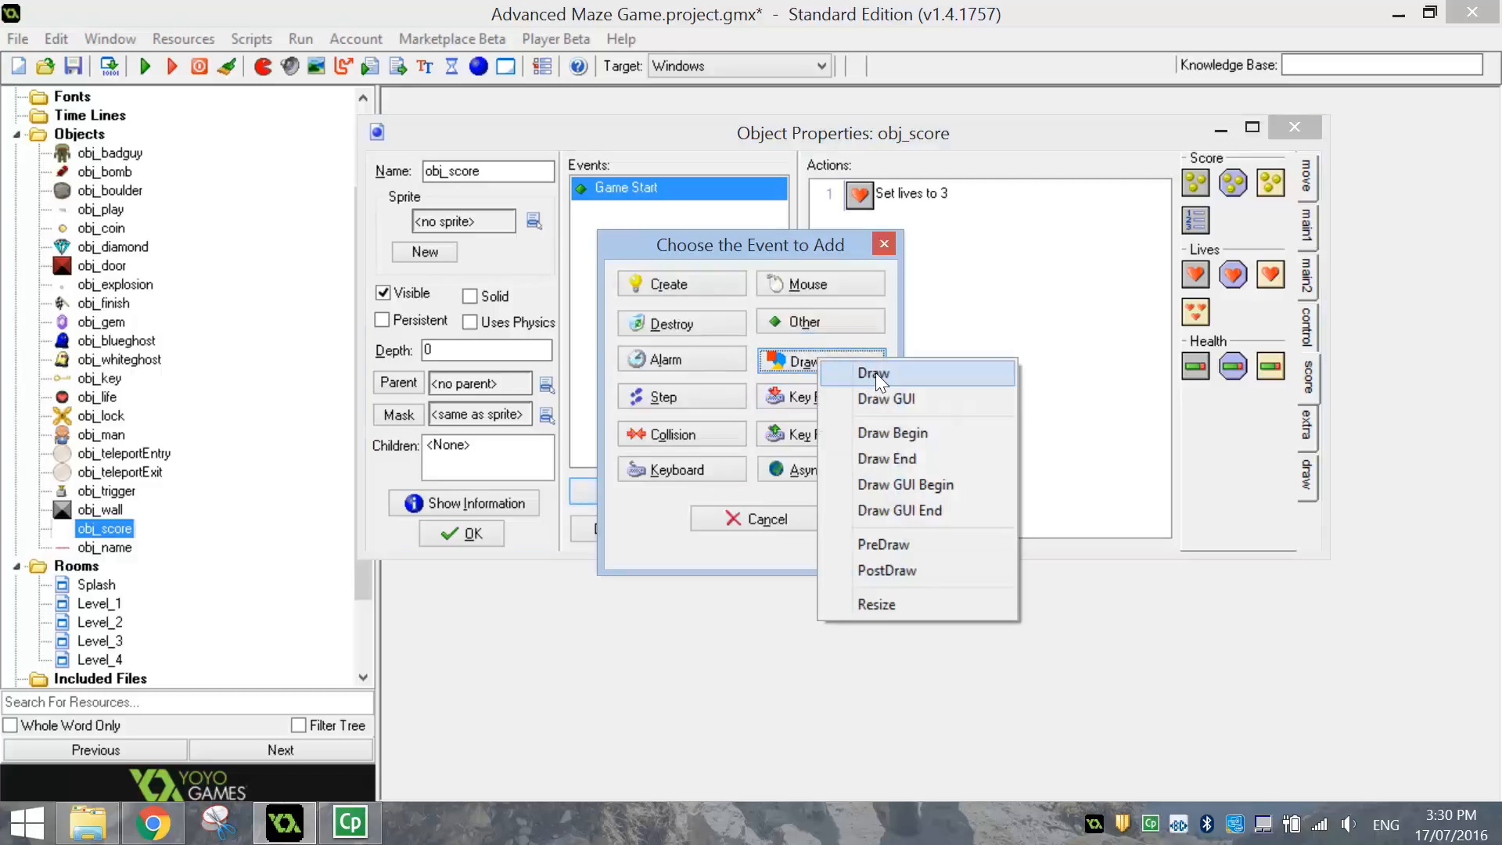
pyautogui.click(871, 372)
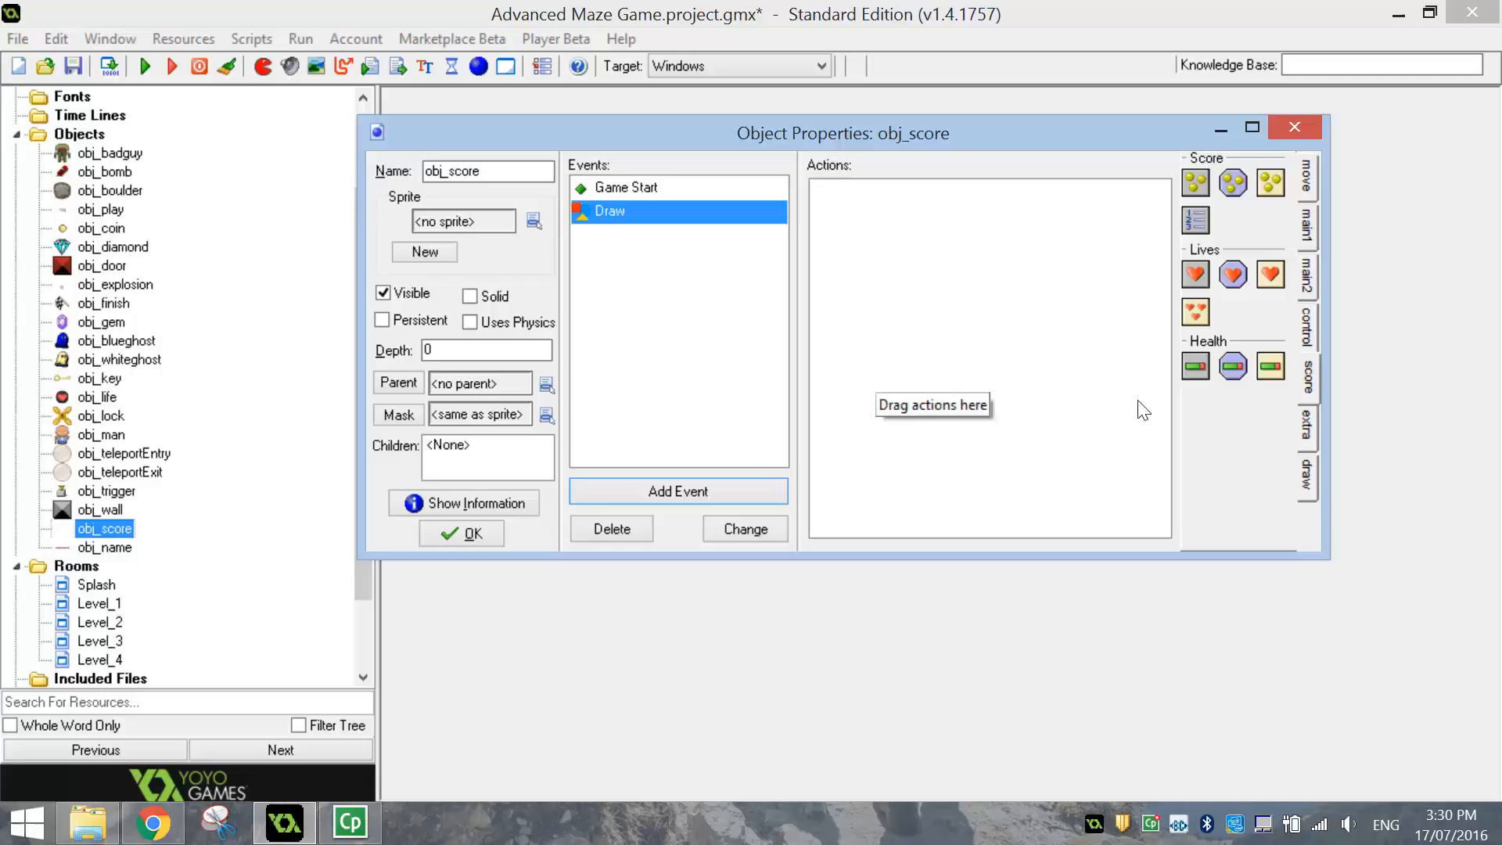
pyautogui.click(1306, 479)
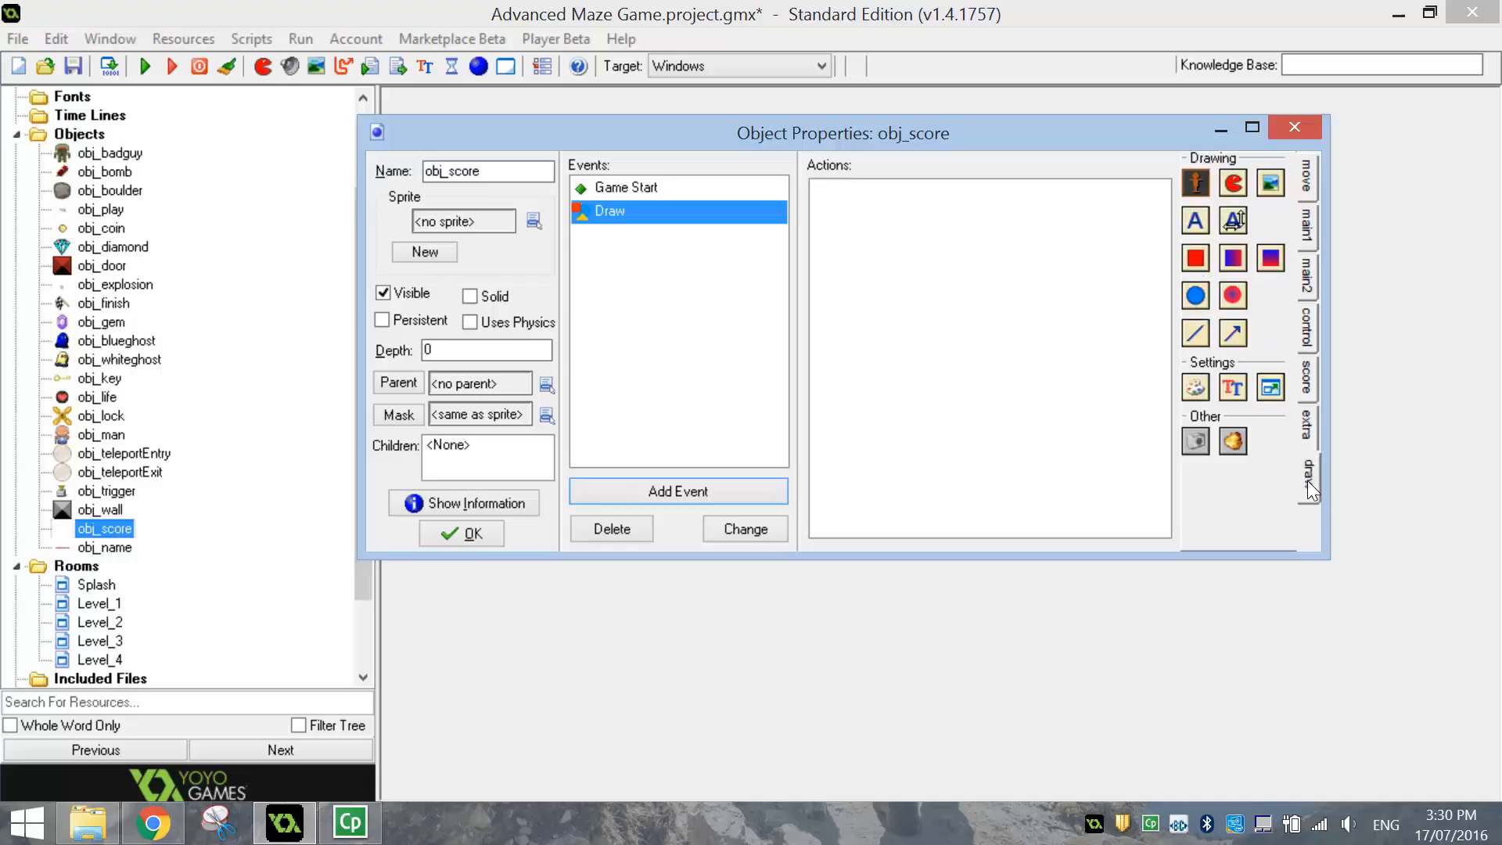
pyautogui.click(1194, 387)
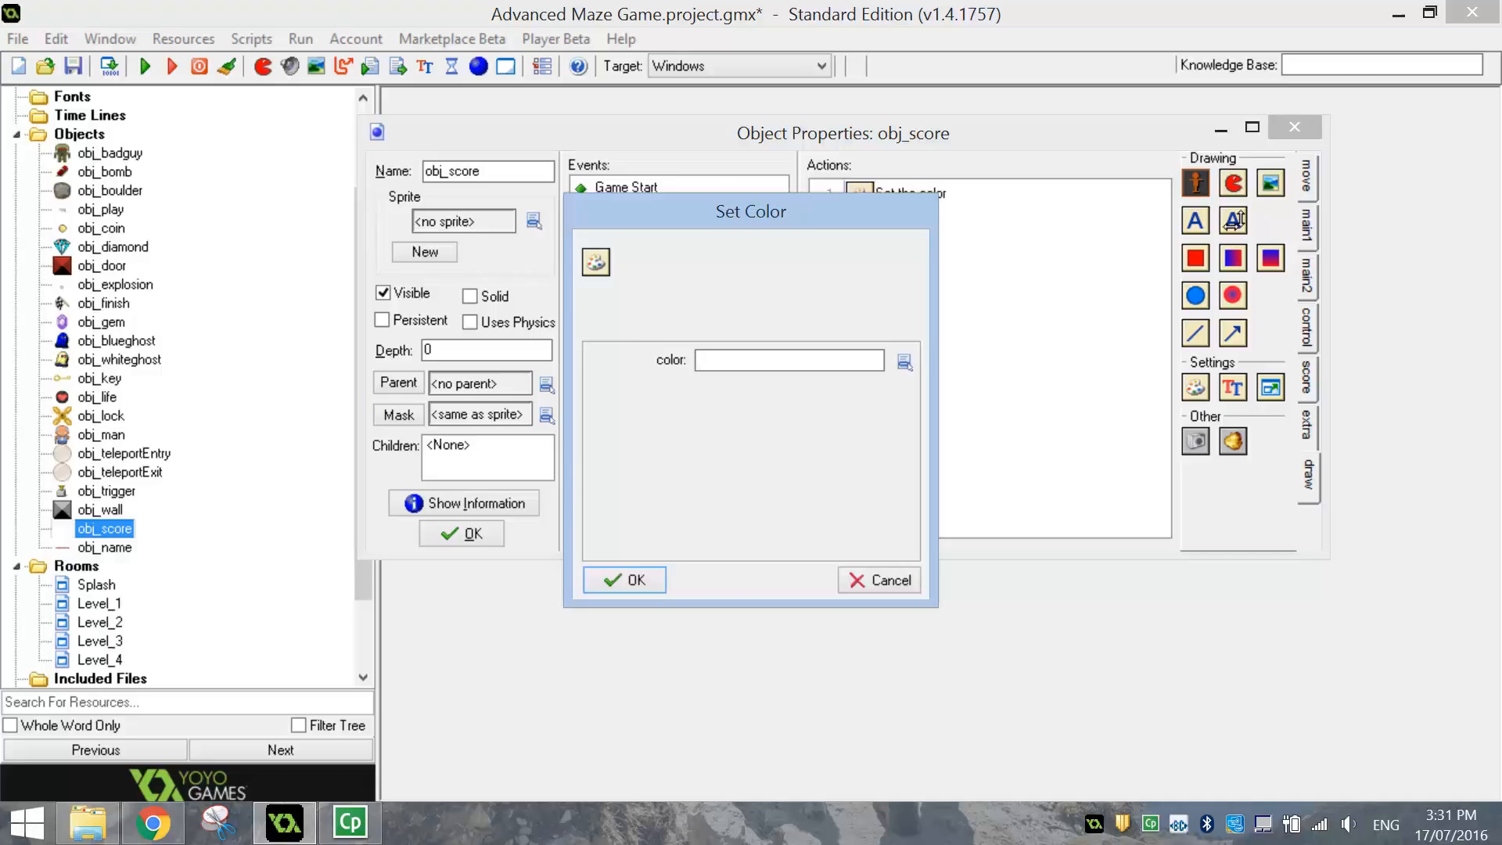
pyautogui.click(901, 361)
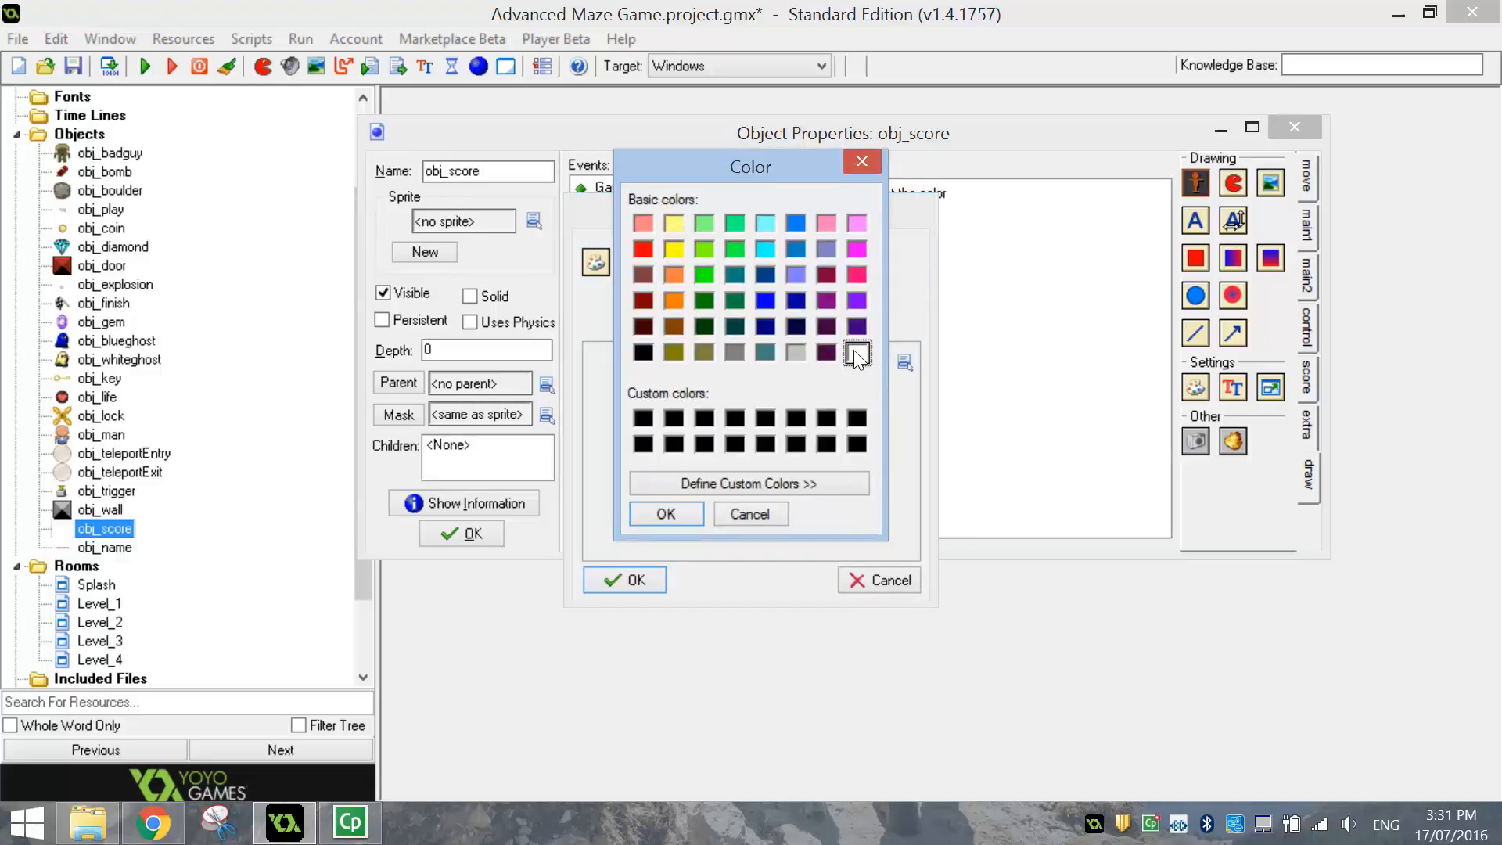
pyautogui.click(665, 513)
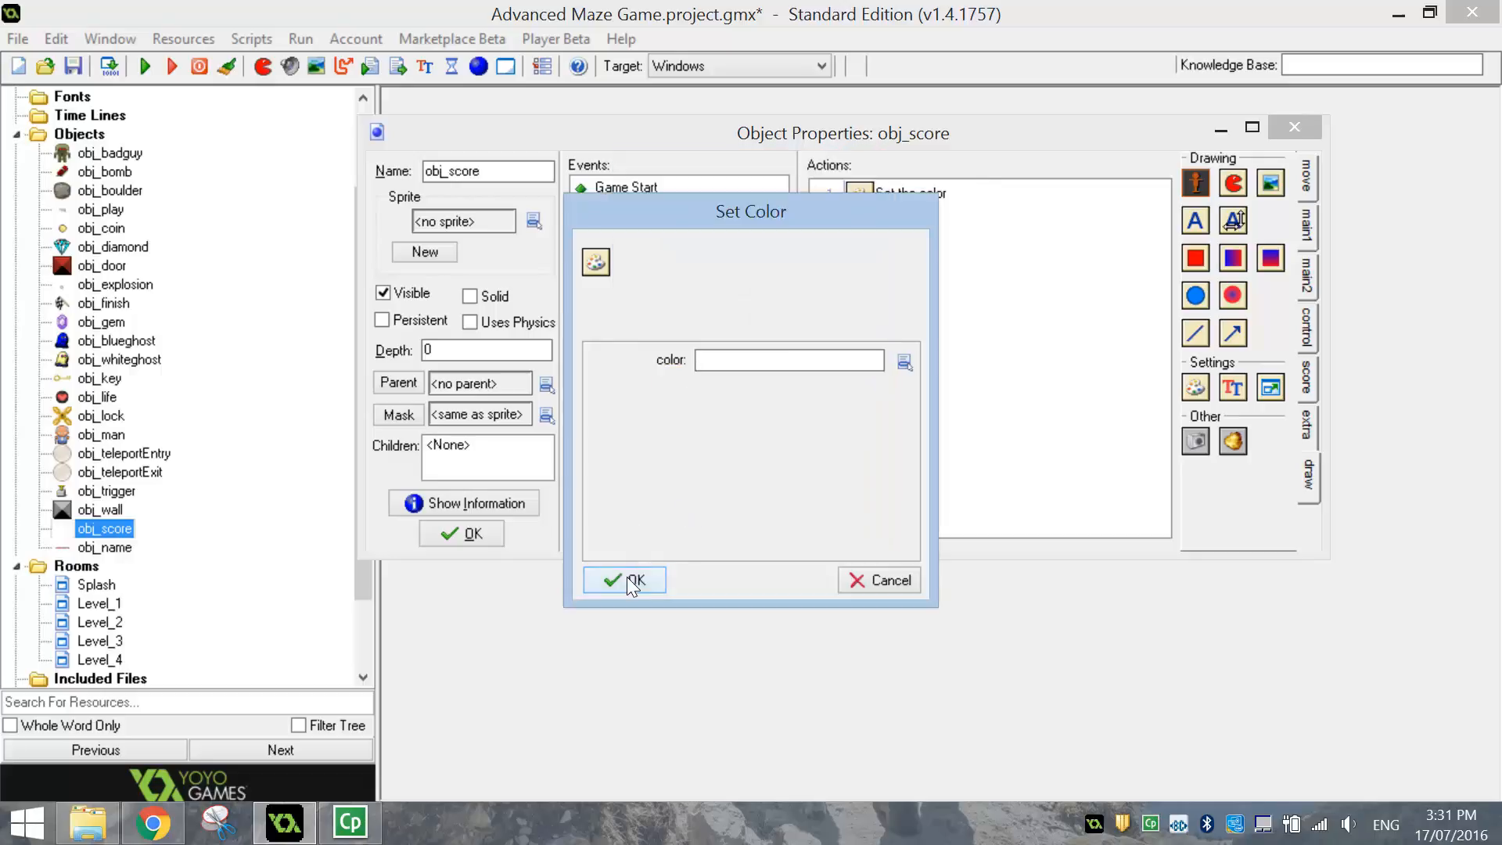
pyautogui.click(624, 579)
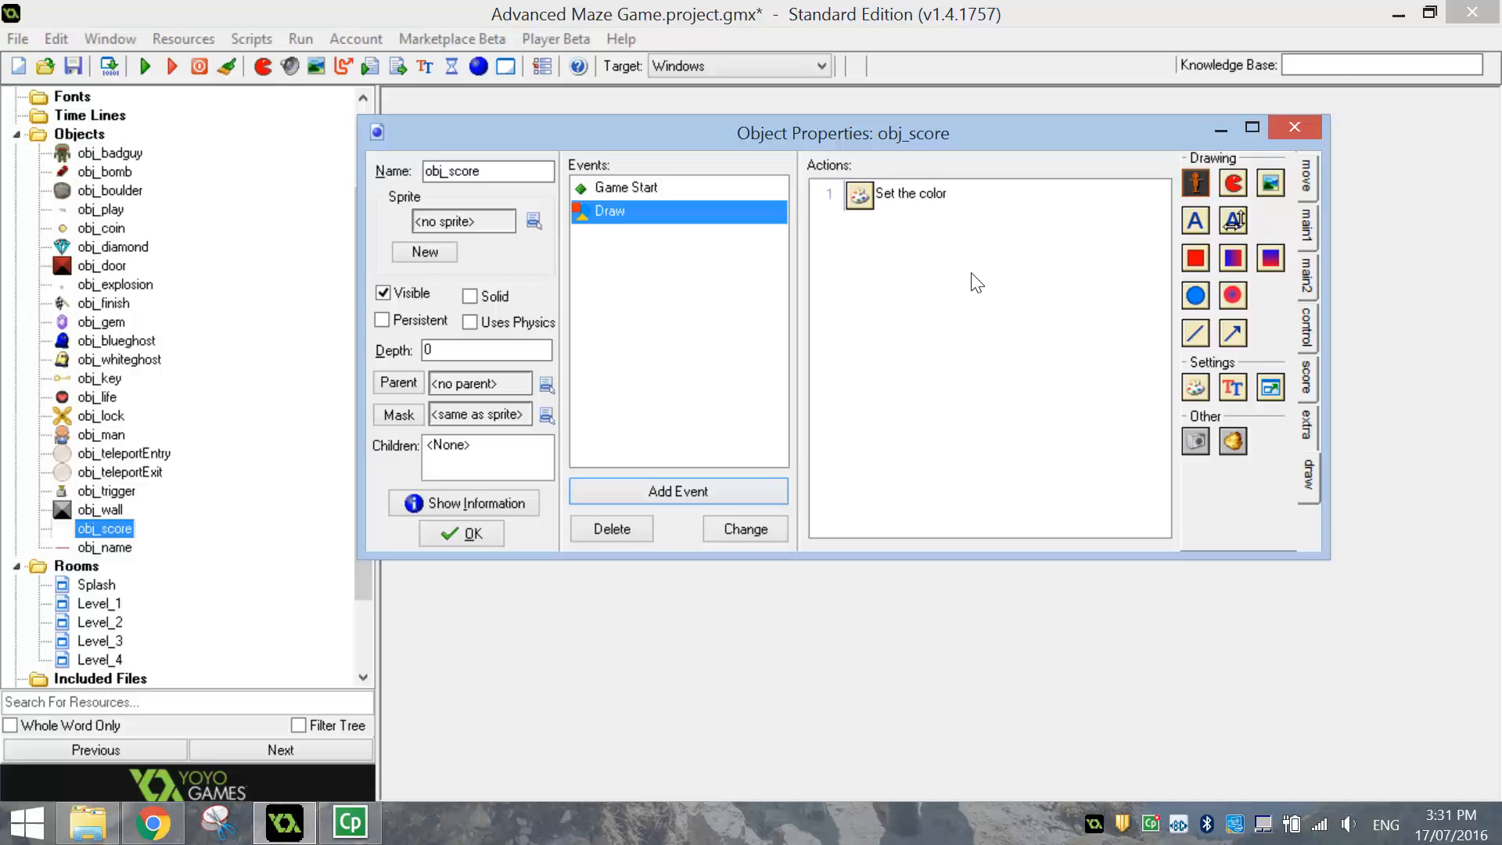
pyautogui.moveTo(1003, 266)
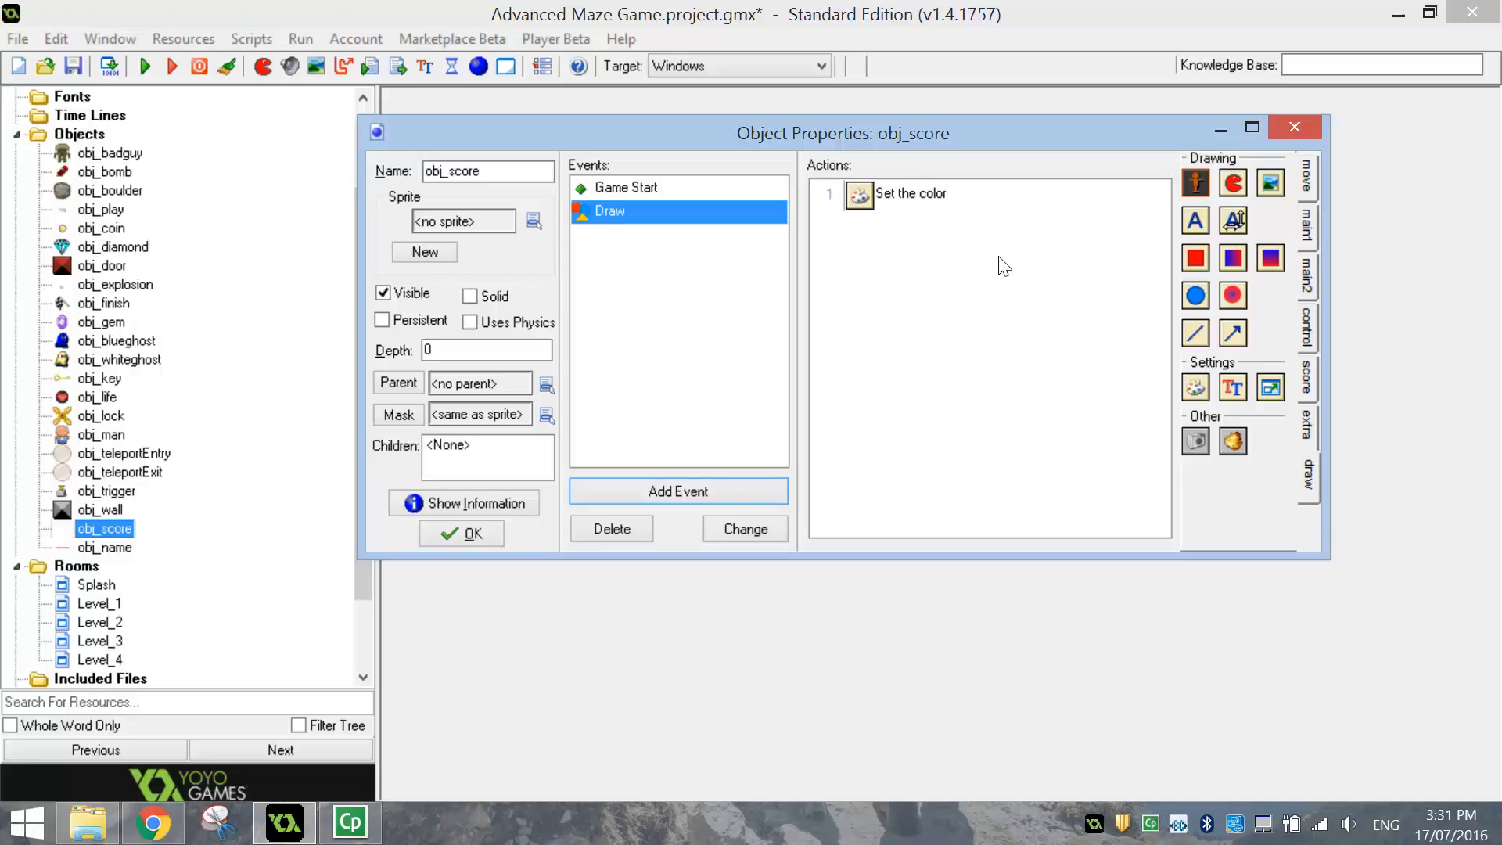
# - Add a Draw Score action at y 480 with caption 'Score:'
pyautogui.click(1305, 383)
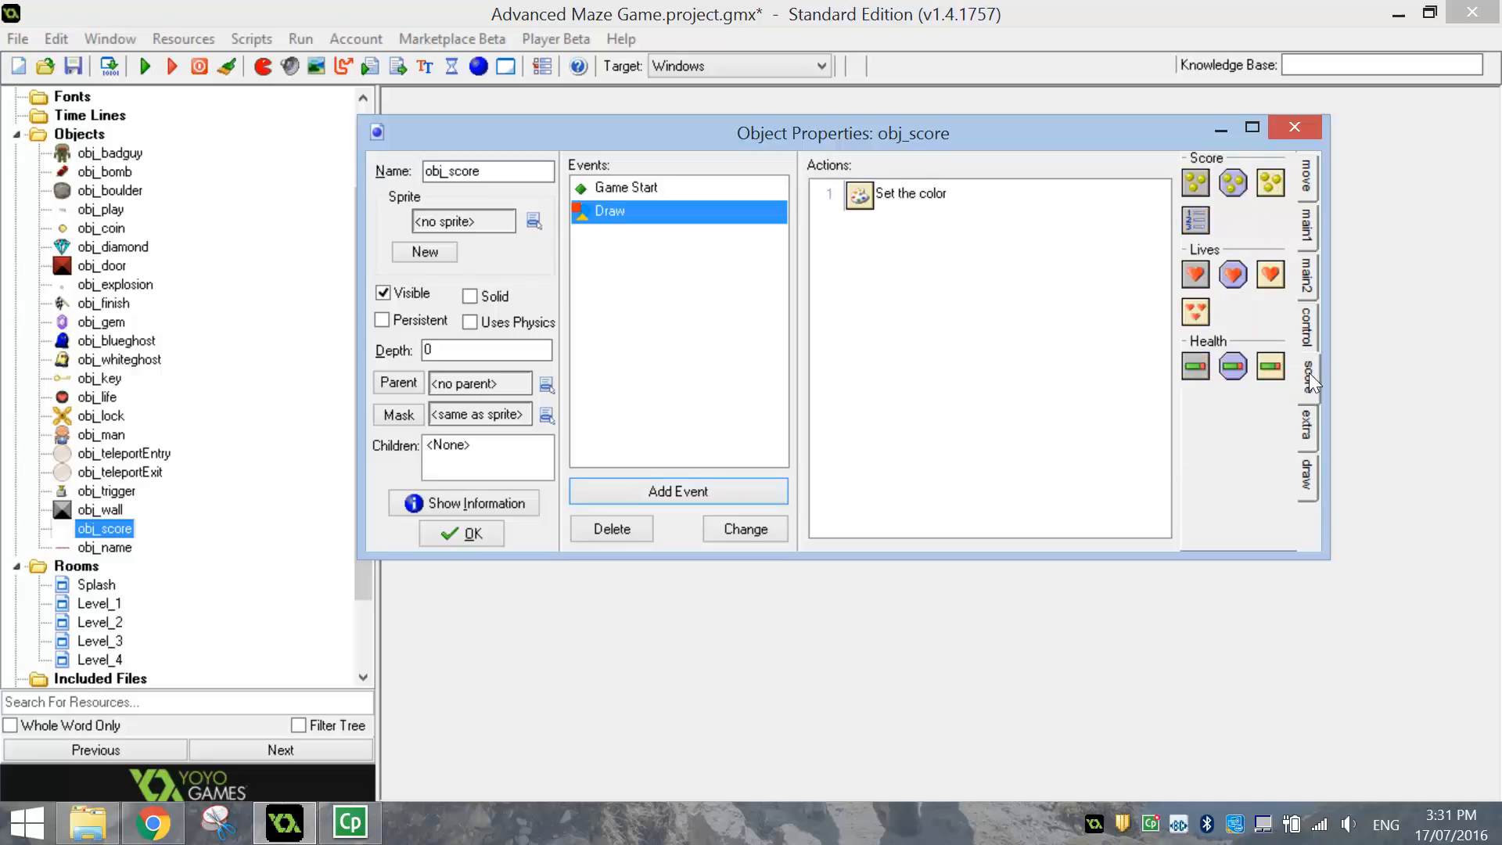
pyautogui.moveTo(1273, 191)
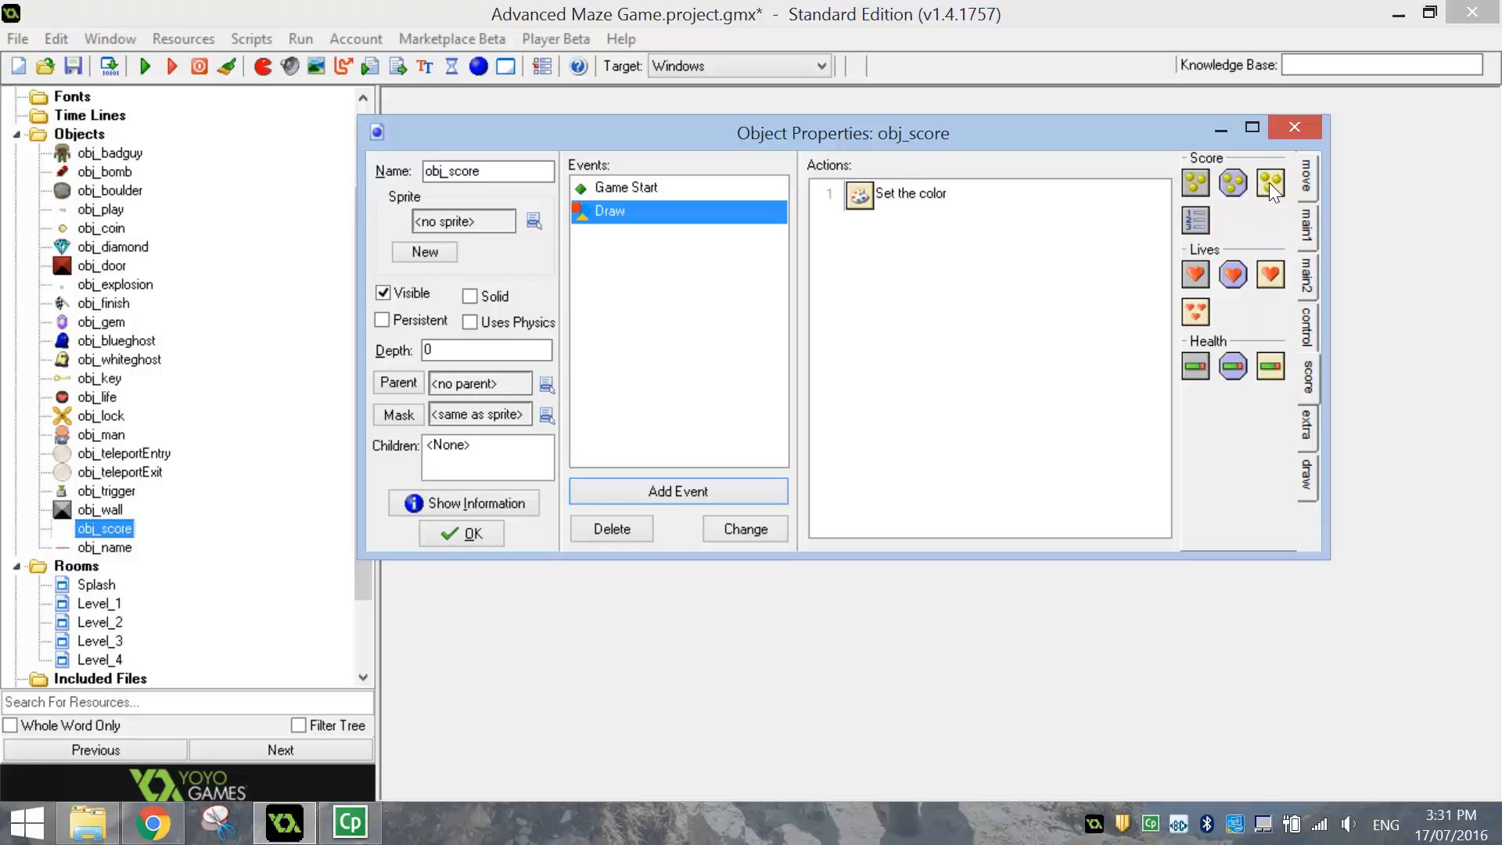
pyautogui.moveTo(1271, 181)
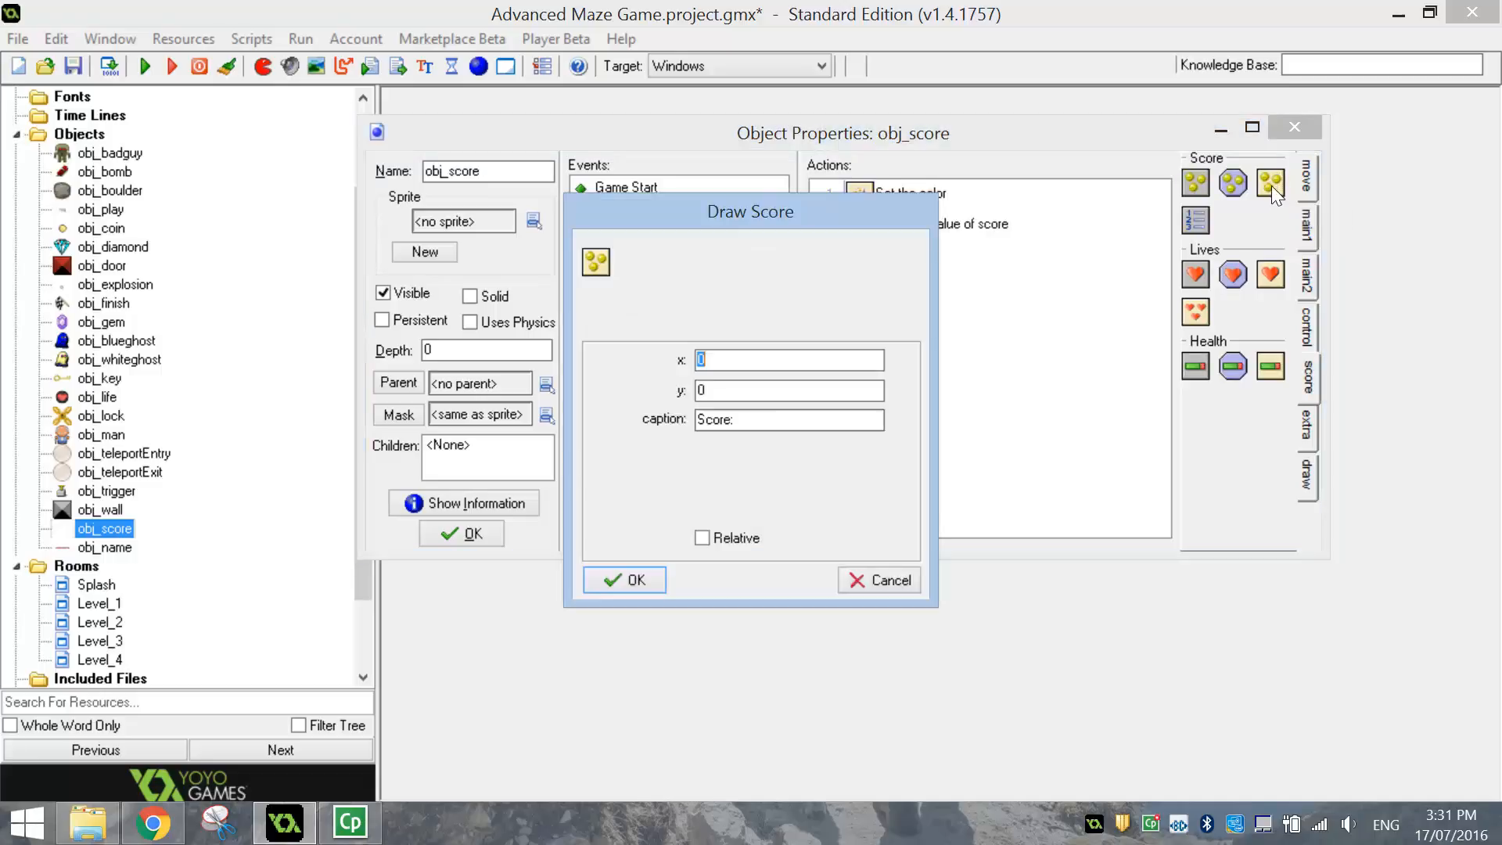
pyautogui.moveTo(835, 217)
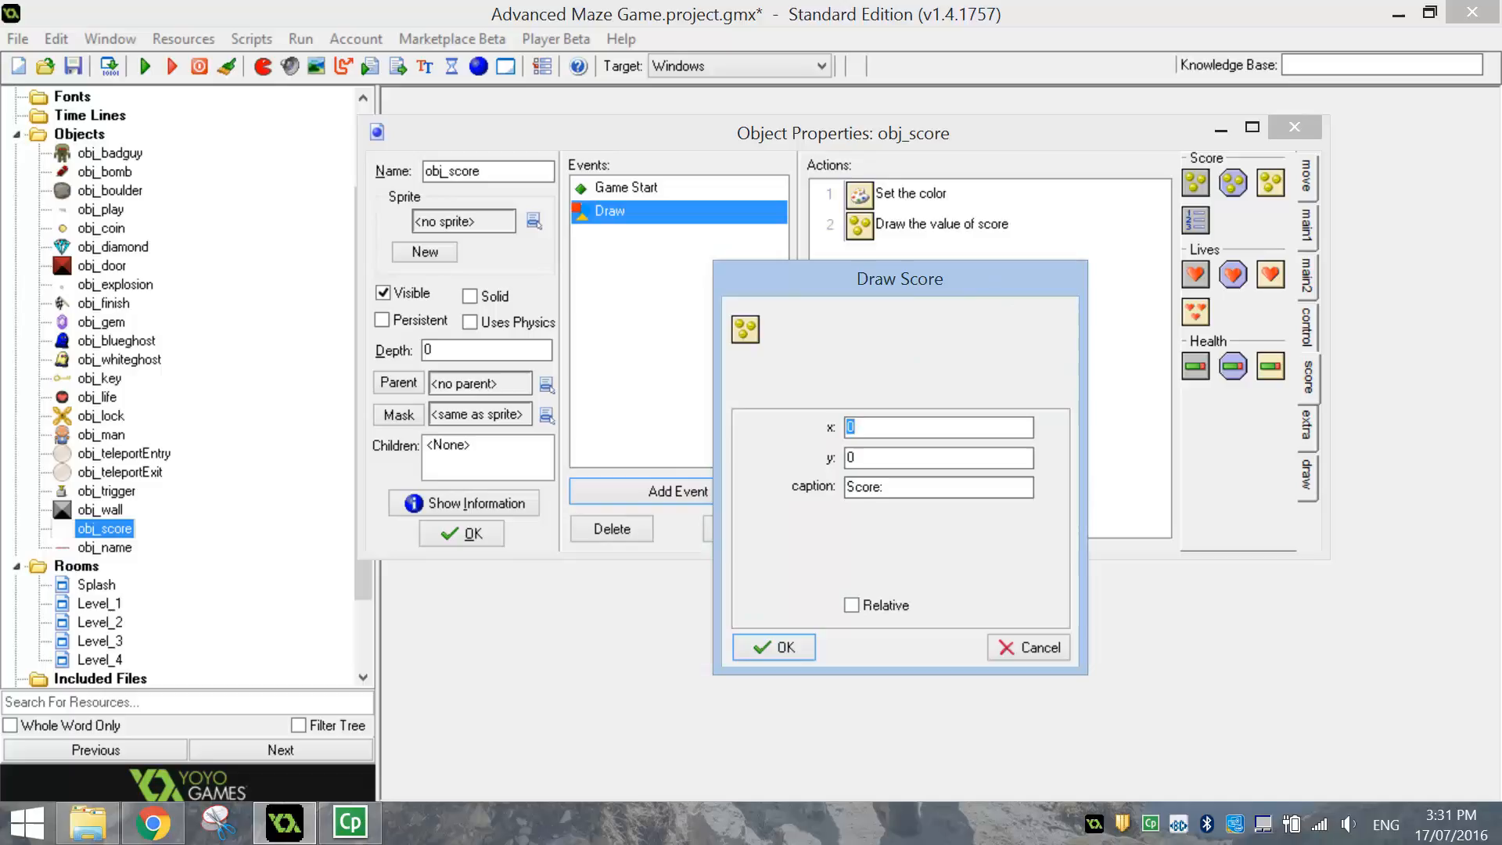
pyautogui.click(938, 457)
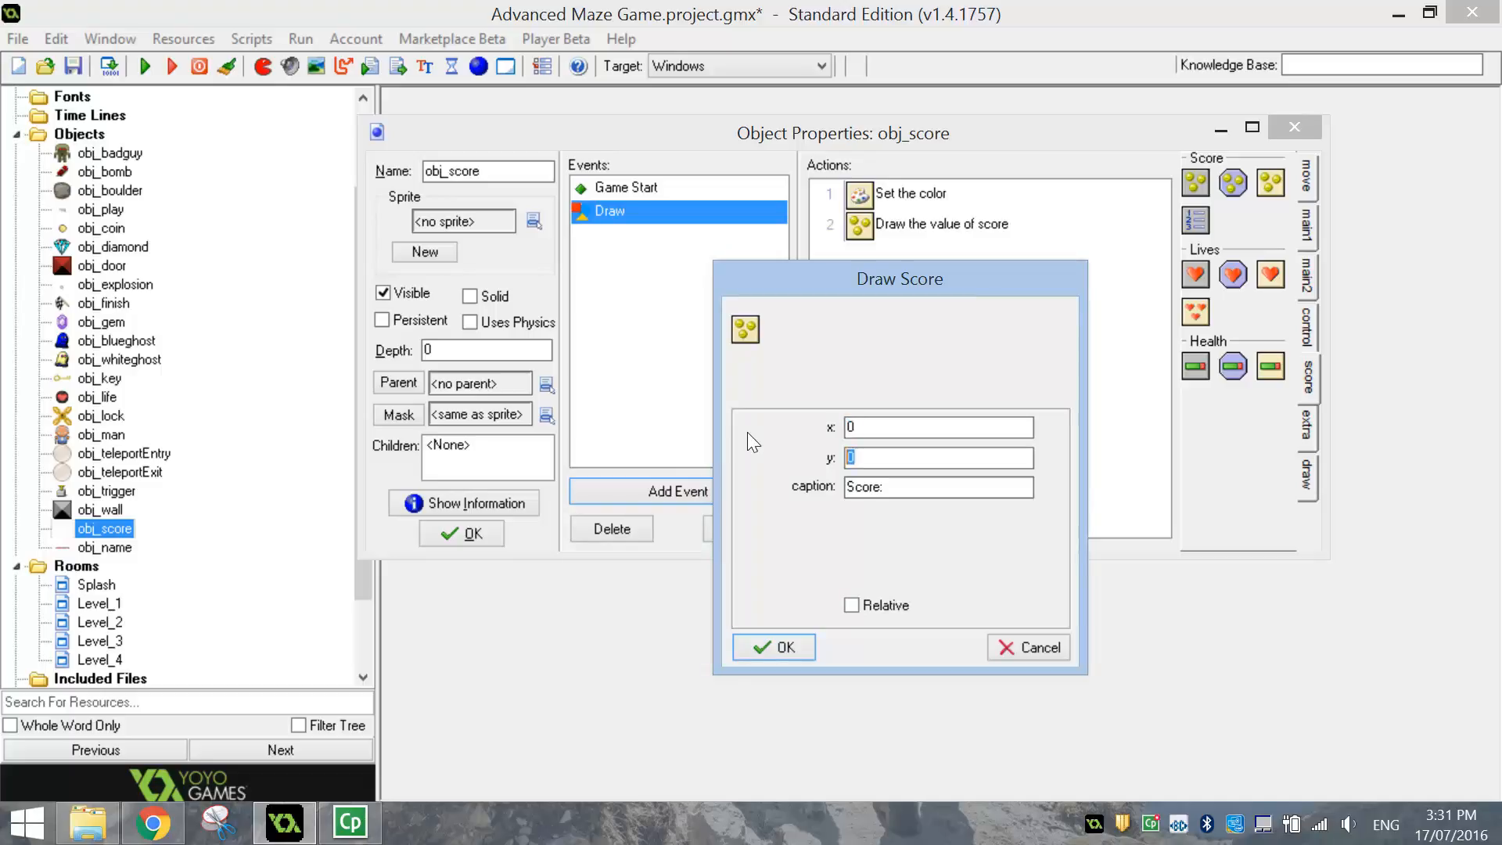
pyautogui.write('480')
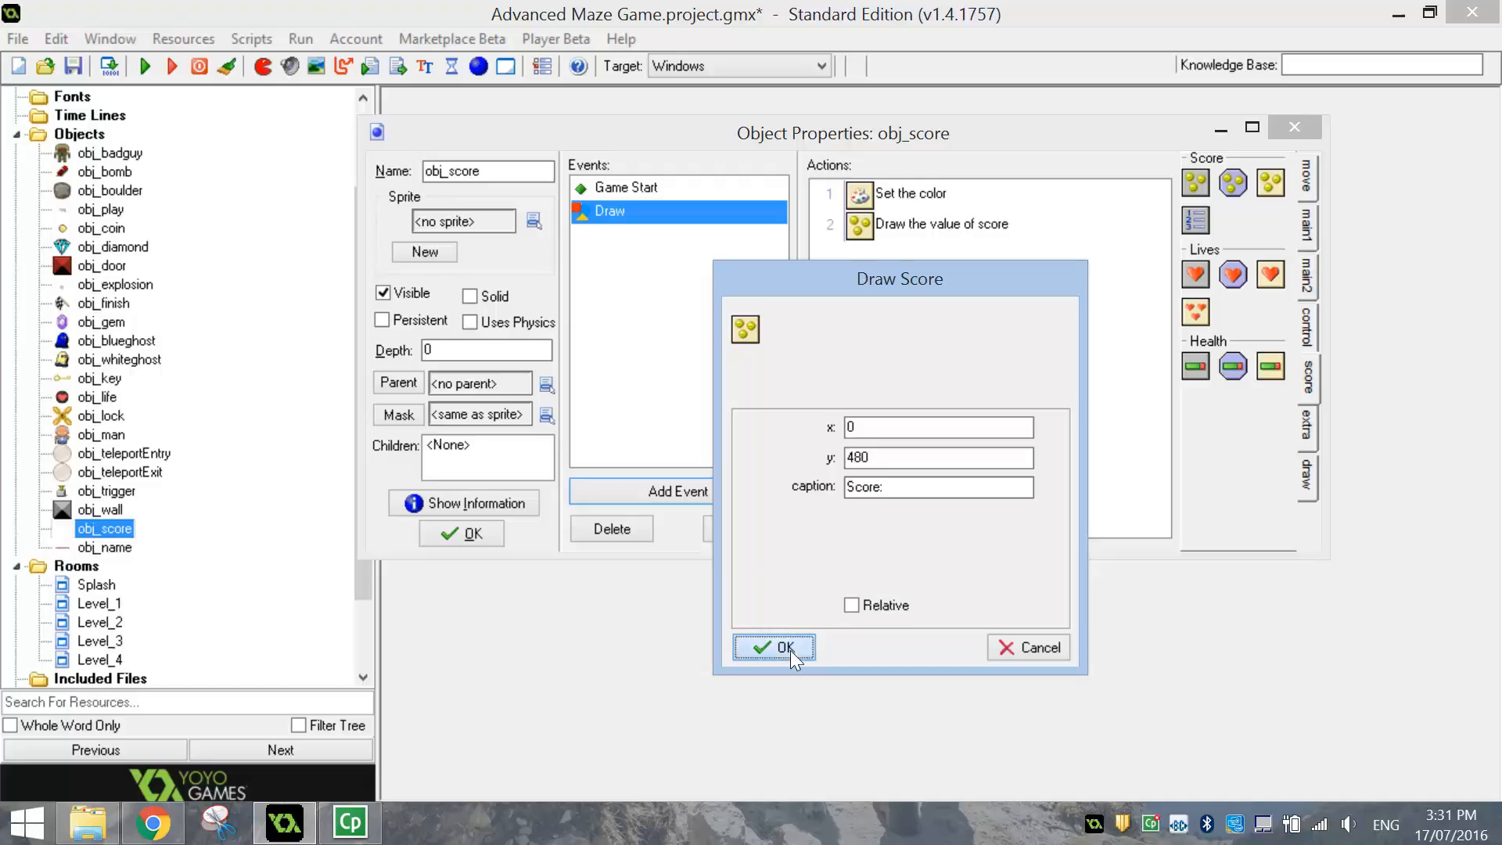
pyautogui.click(773, 646)
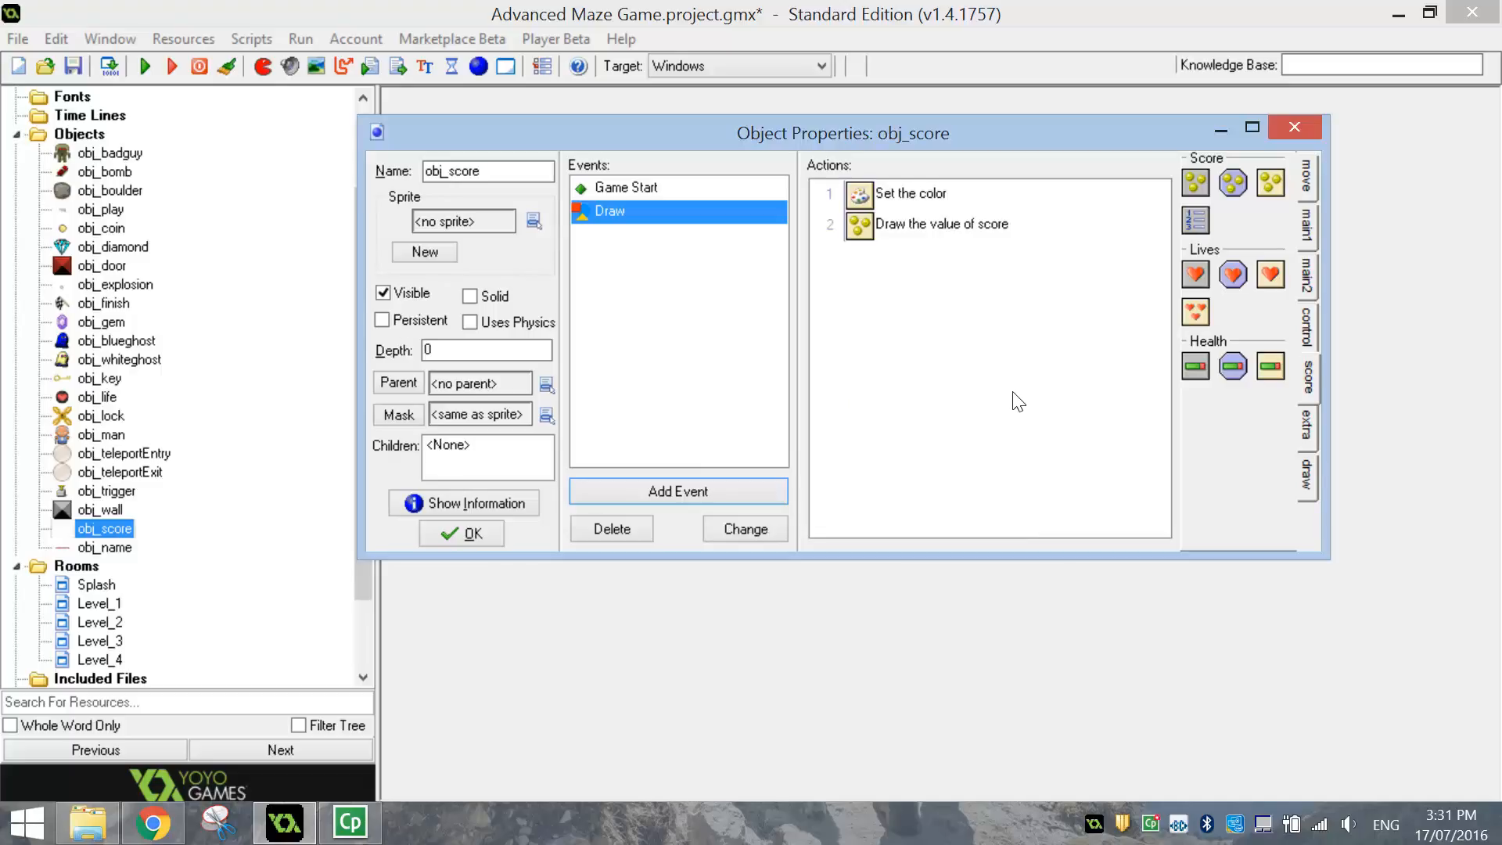
pyautogui.moveTo(1099, 358)
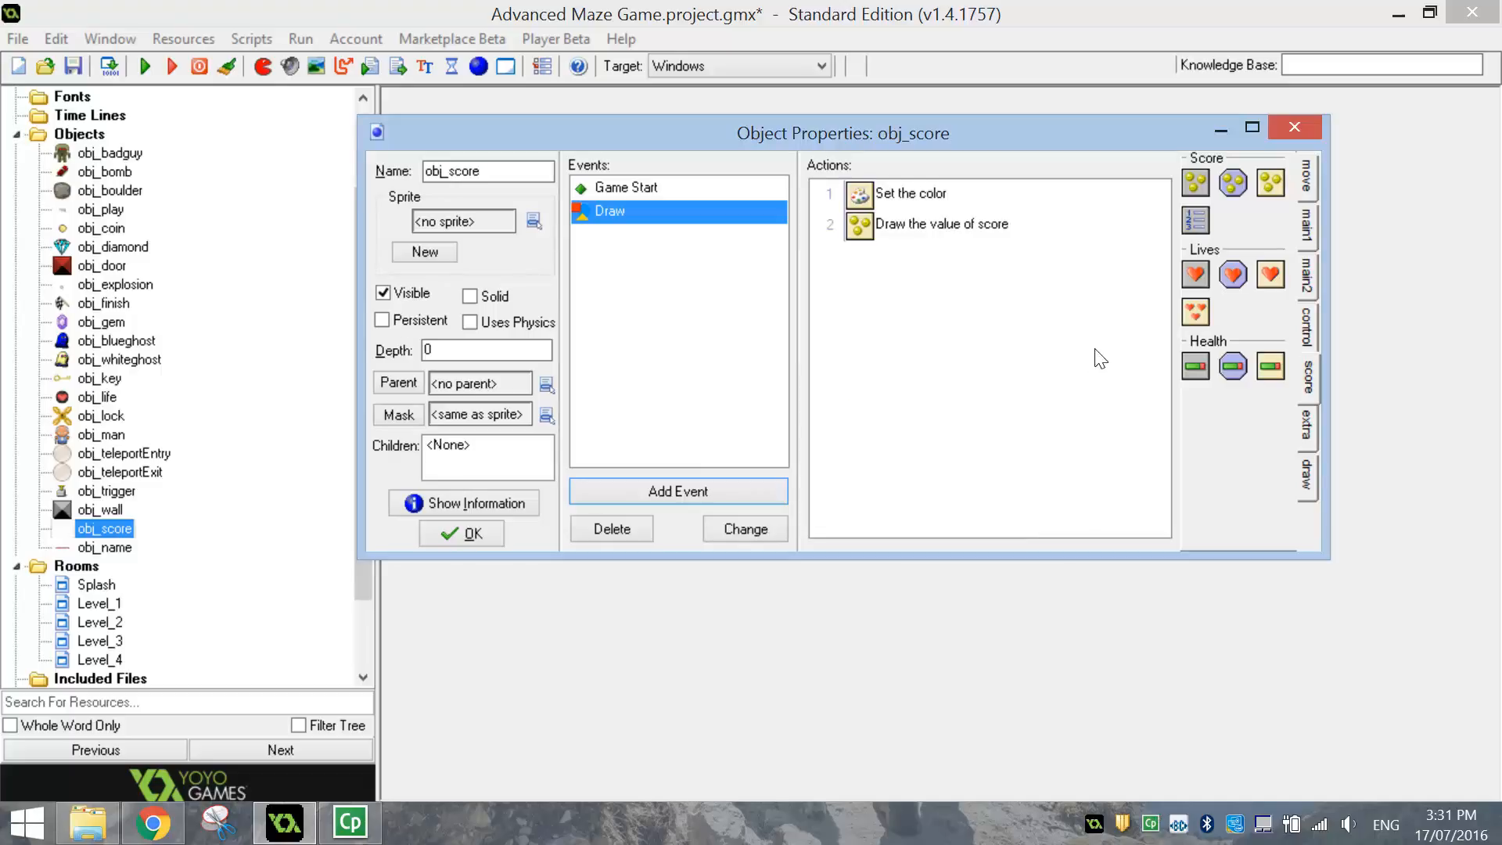
pyautogui.moveTo(807, 396)
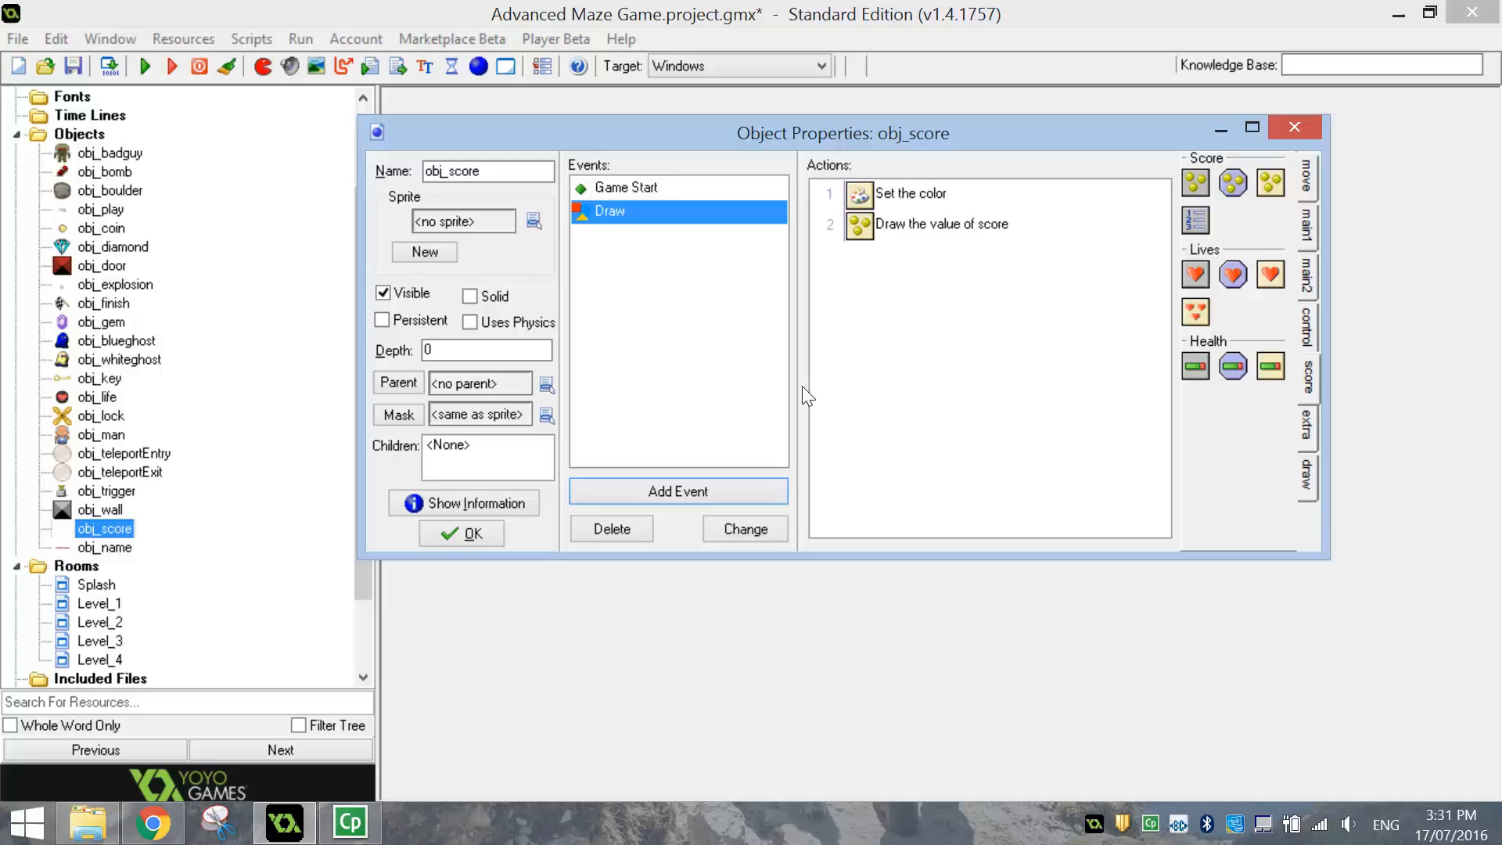
pyautogui.moveTo(97, 395)
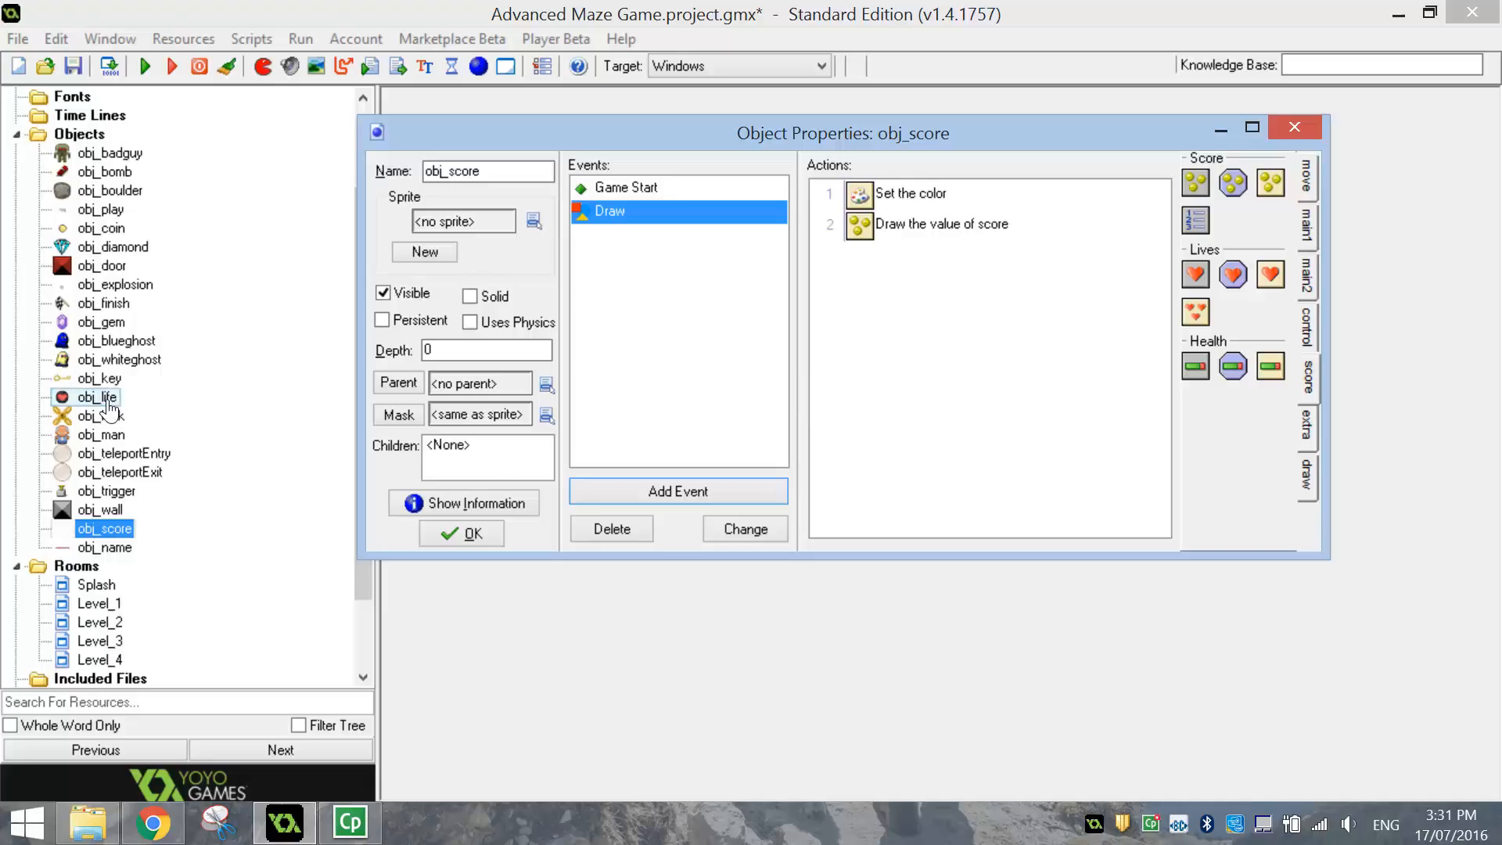
pyautogui.moveTo(104, 403)
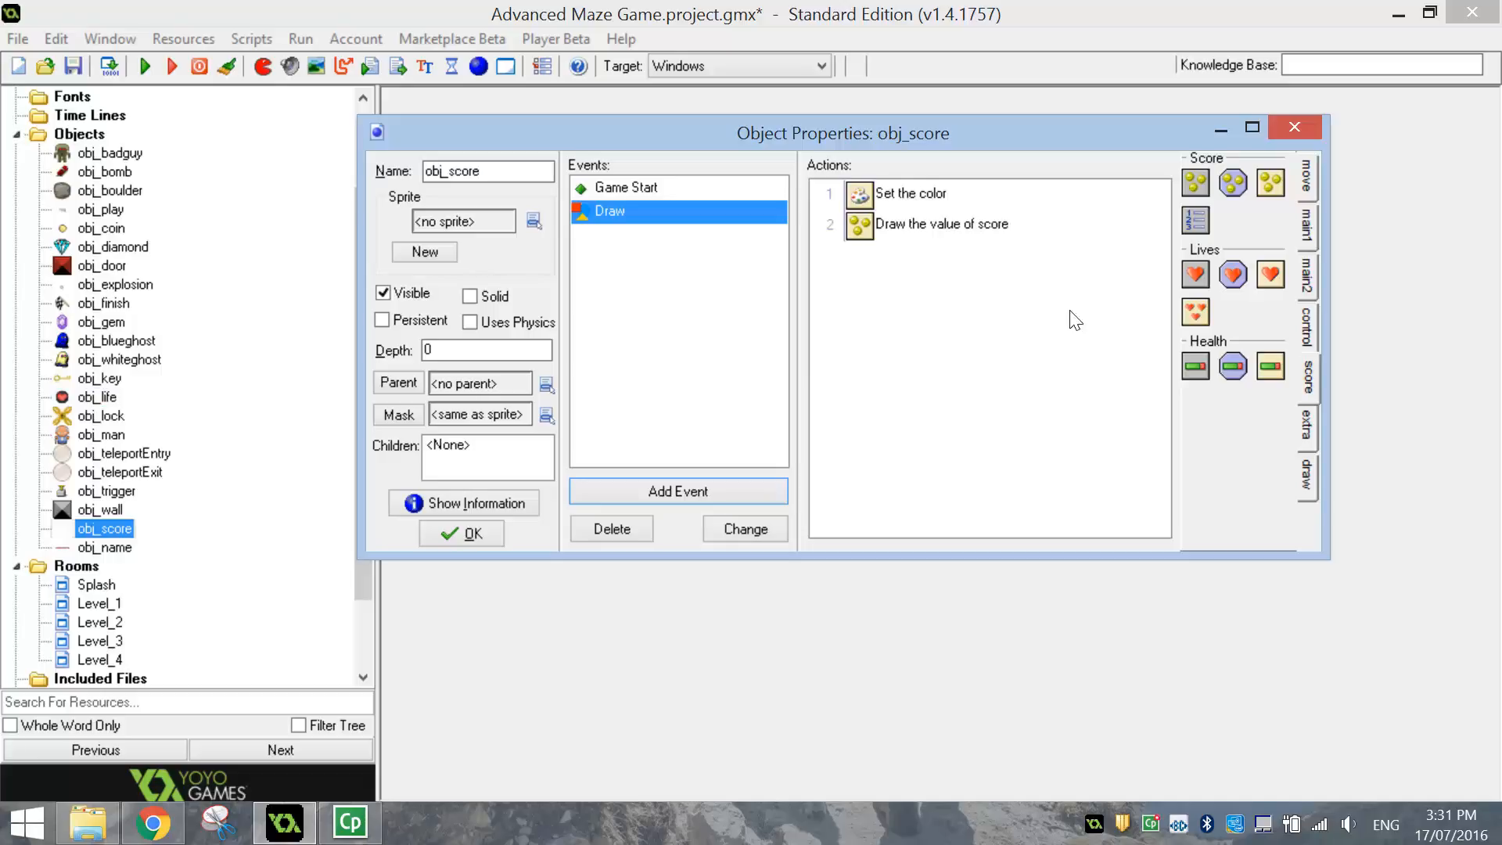
pyautogui.moveTo(1197, 316)
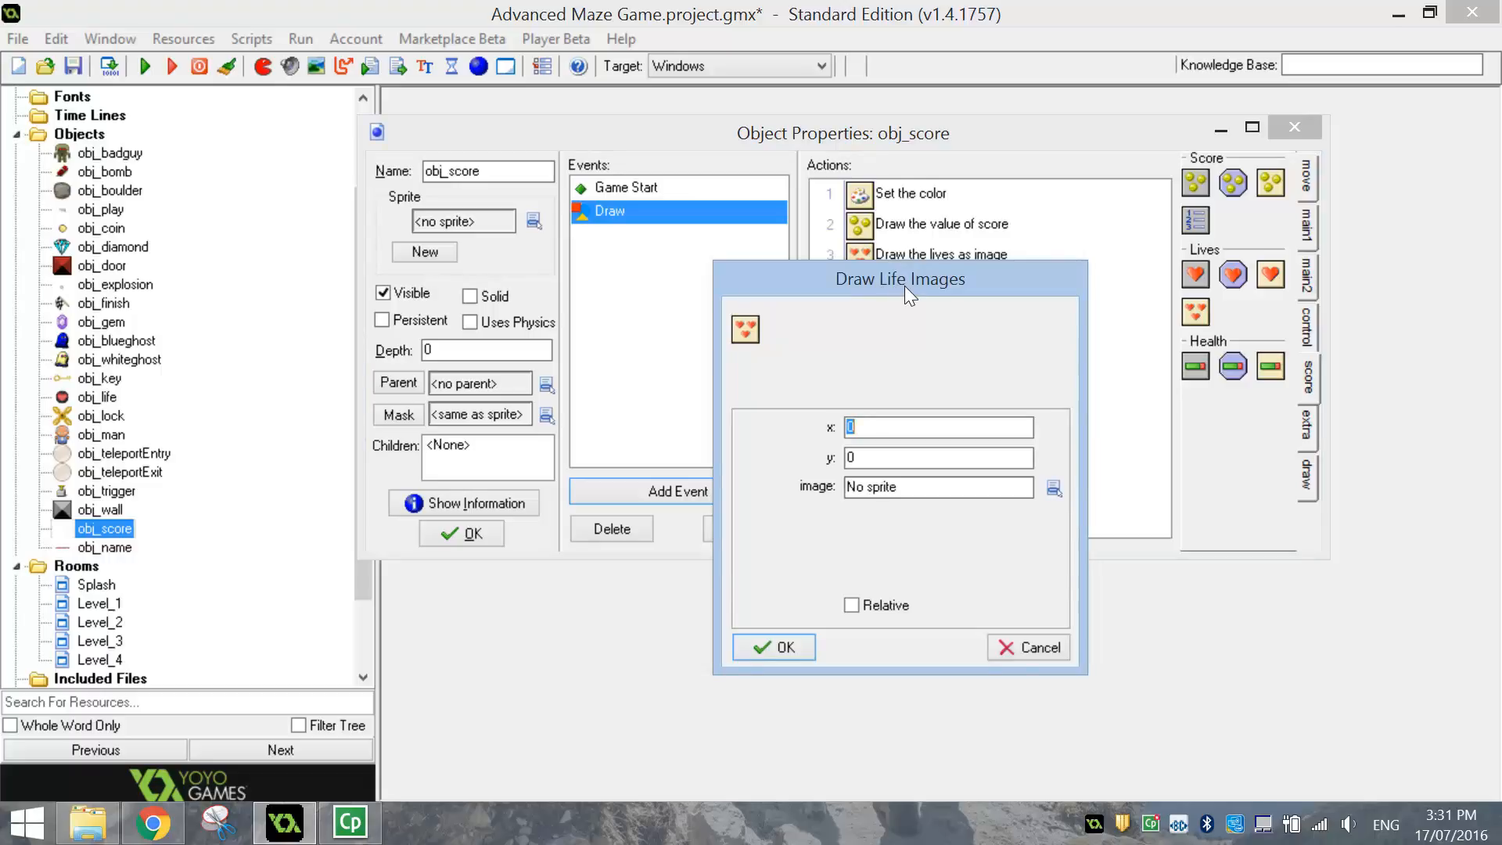
pyautogui.moveTo(921, 451)
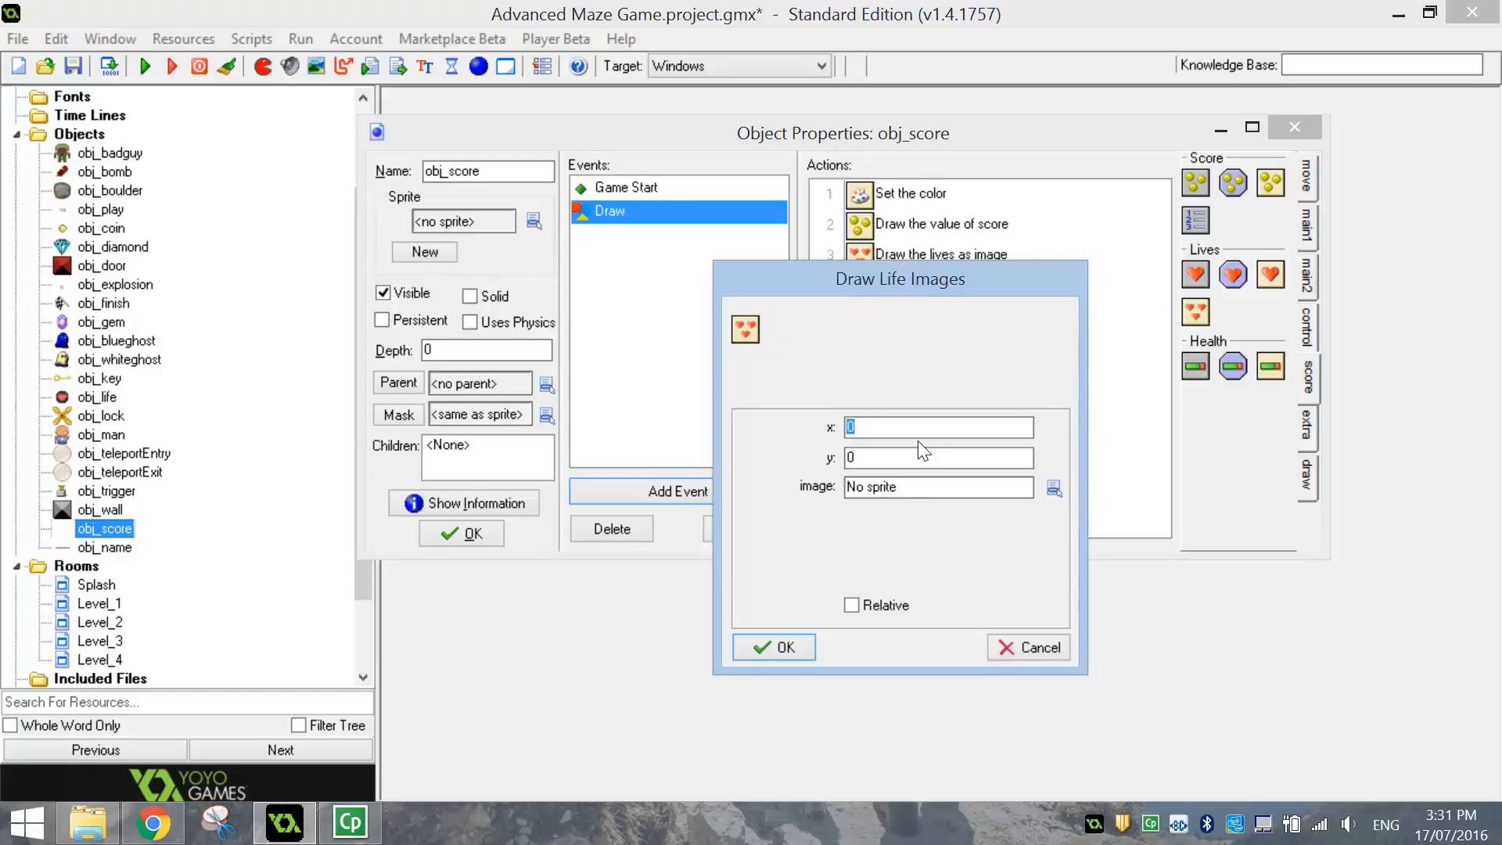
# - Add a Draw Life Images action at x 128, y 480 using spr_life
pyautogui.write('128')
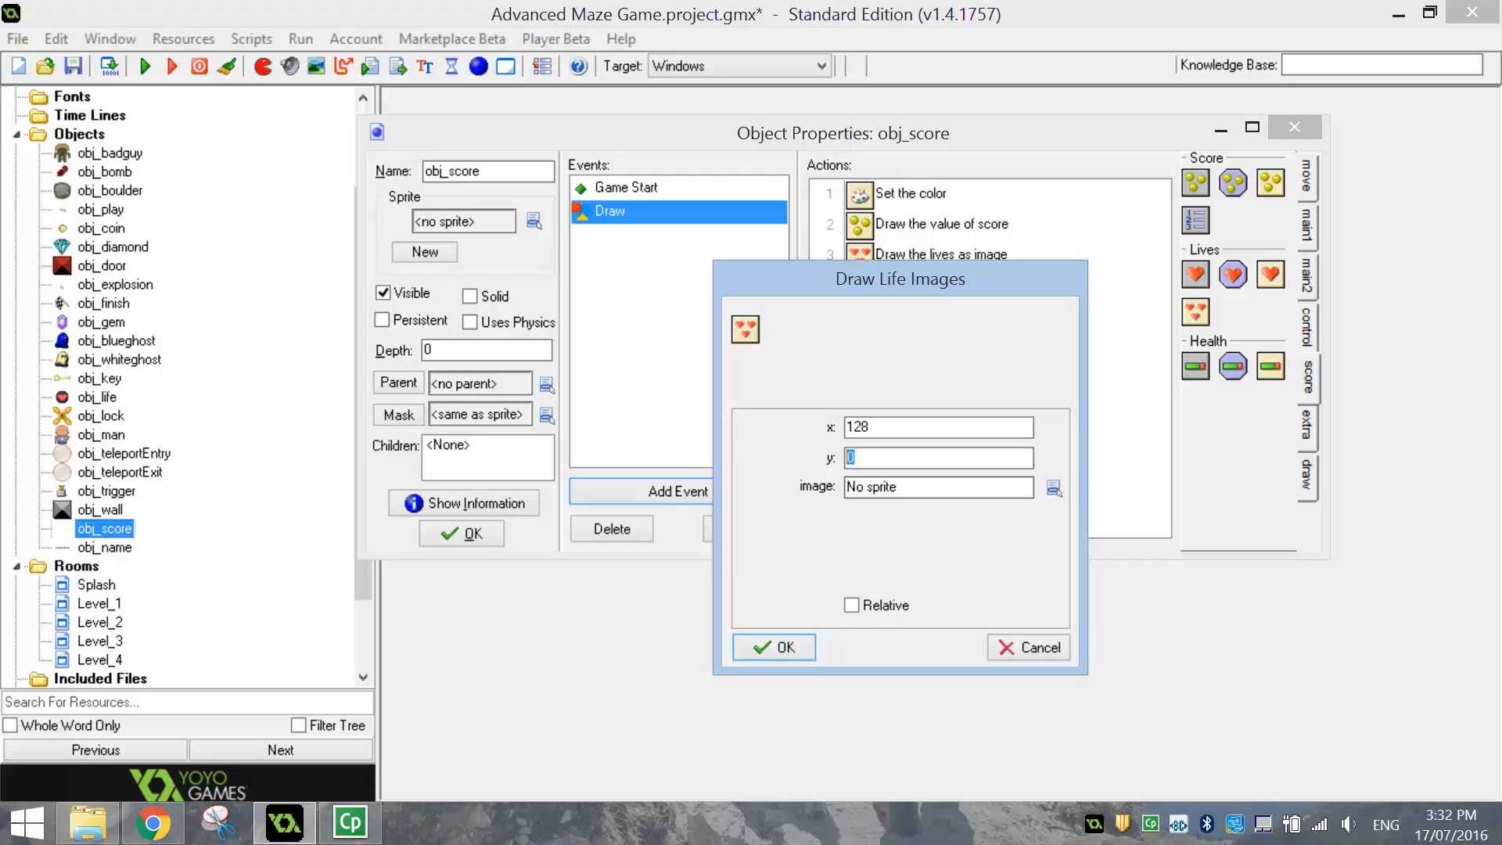
pyautogui.write('480')
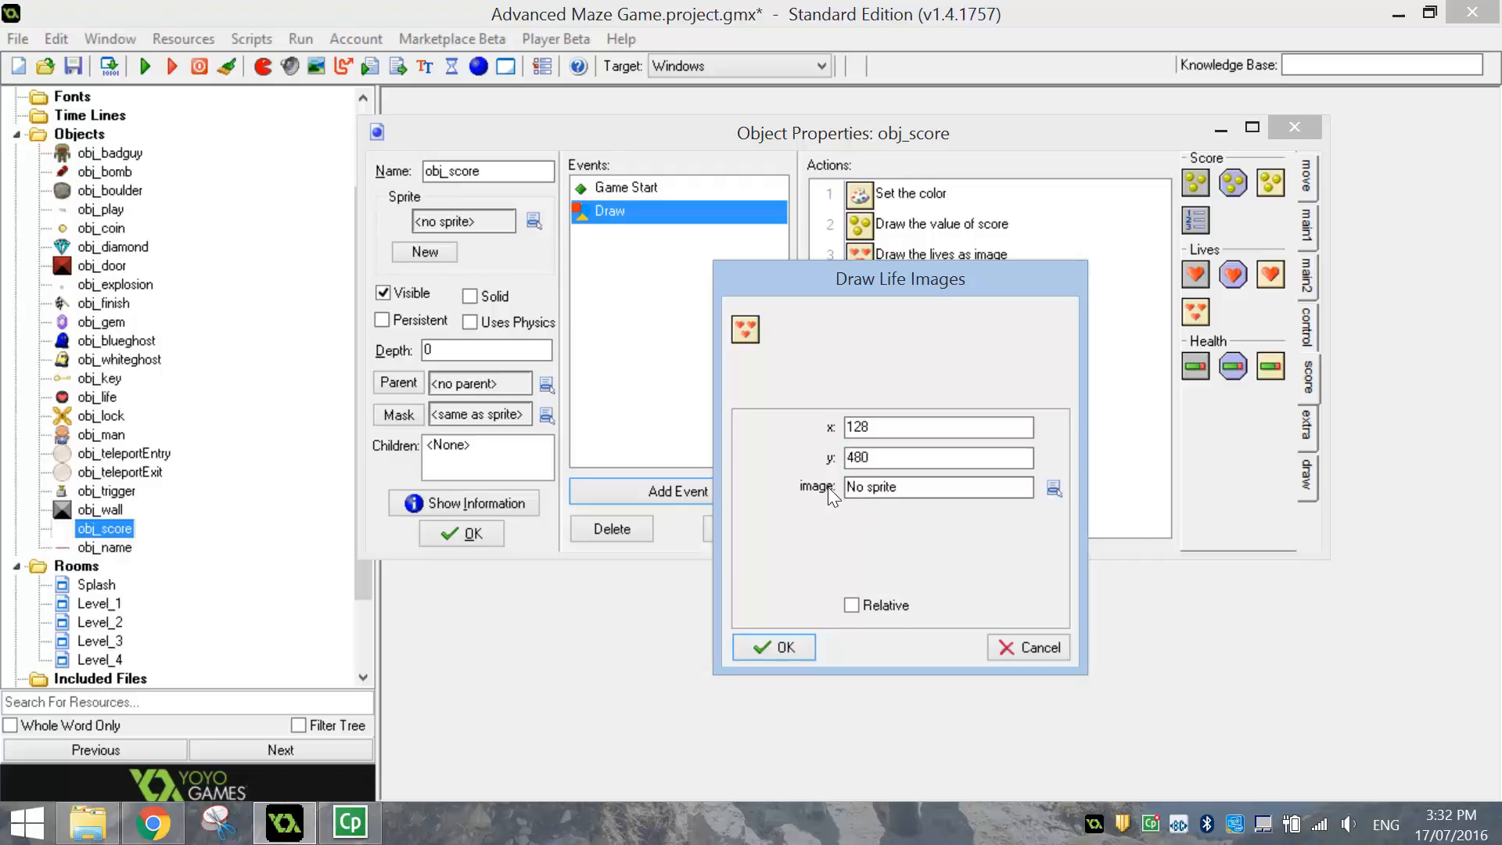
pyautogui.click(1051, 488)
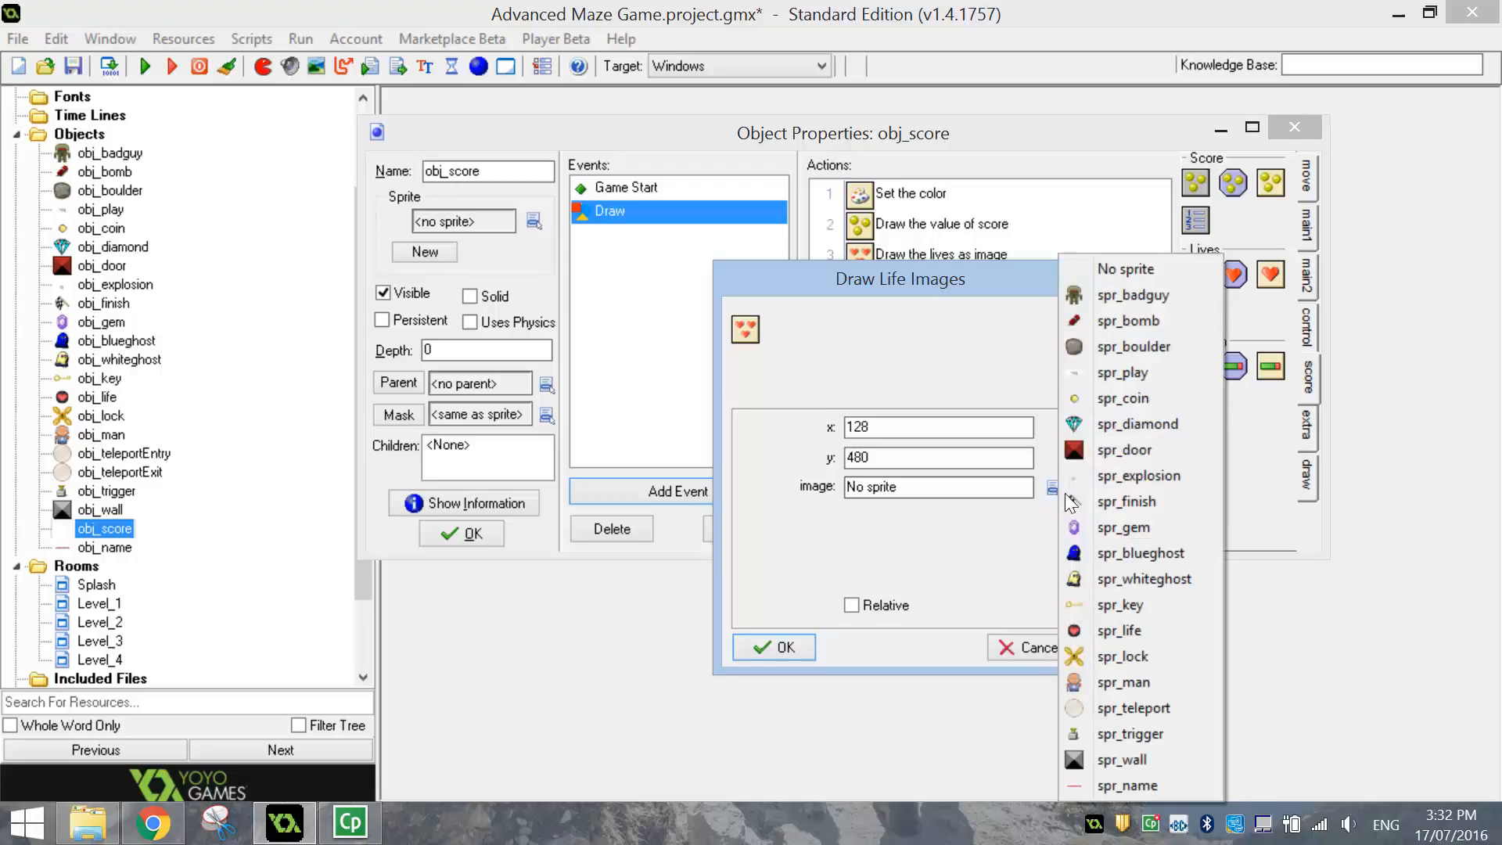
pyautogui.moveTo(1120, 631)
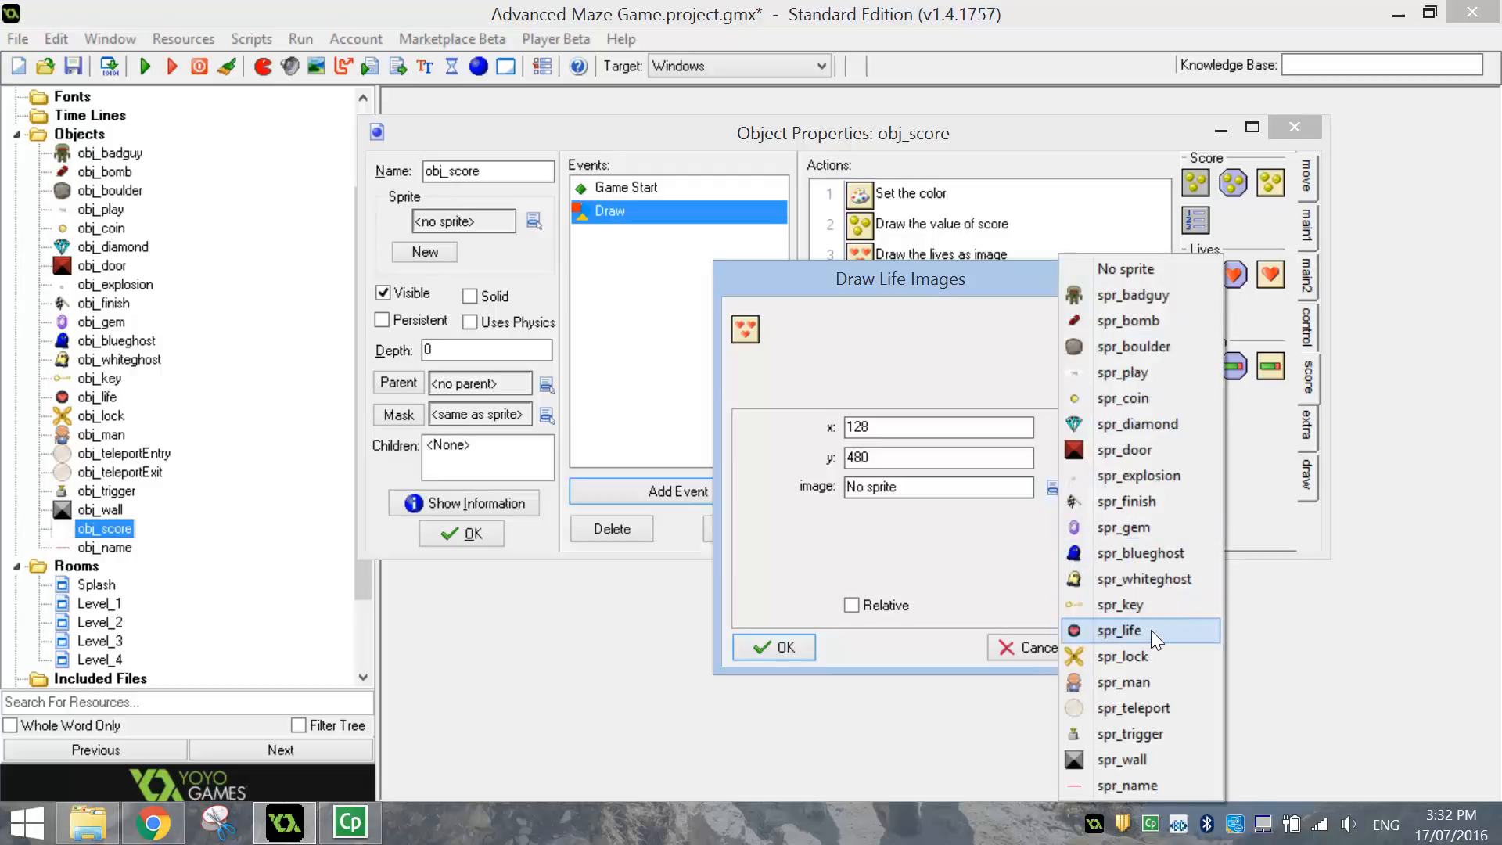
pyautogui.click(1118, 631)
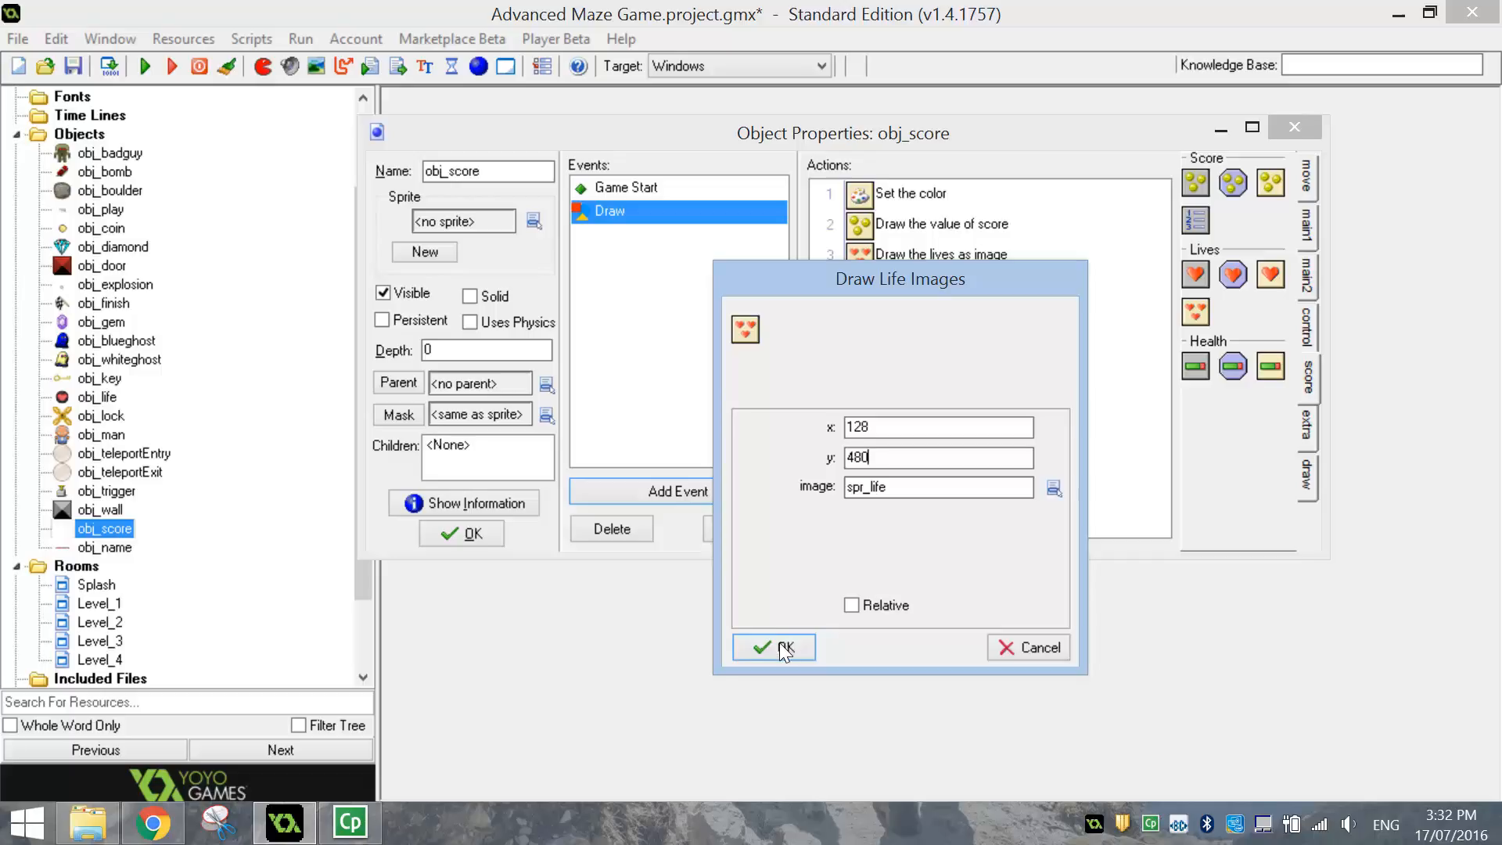
pyautogui.click(773, 646)
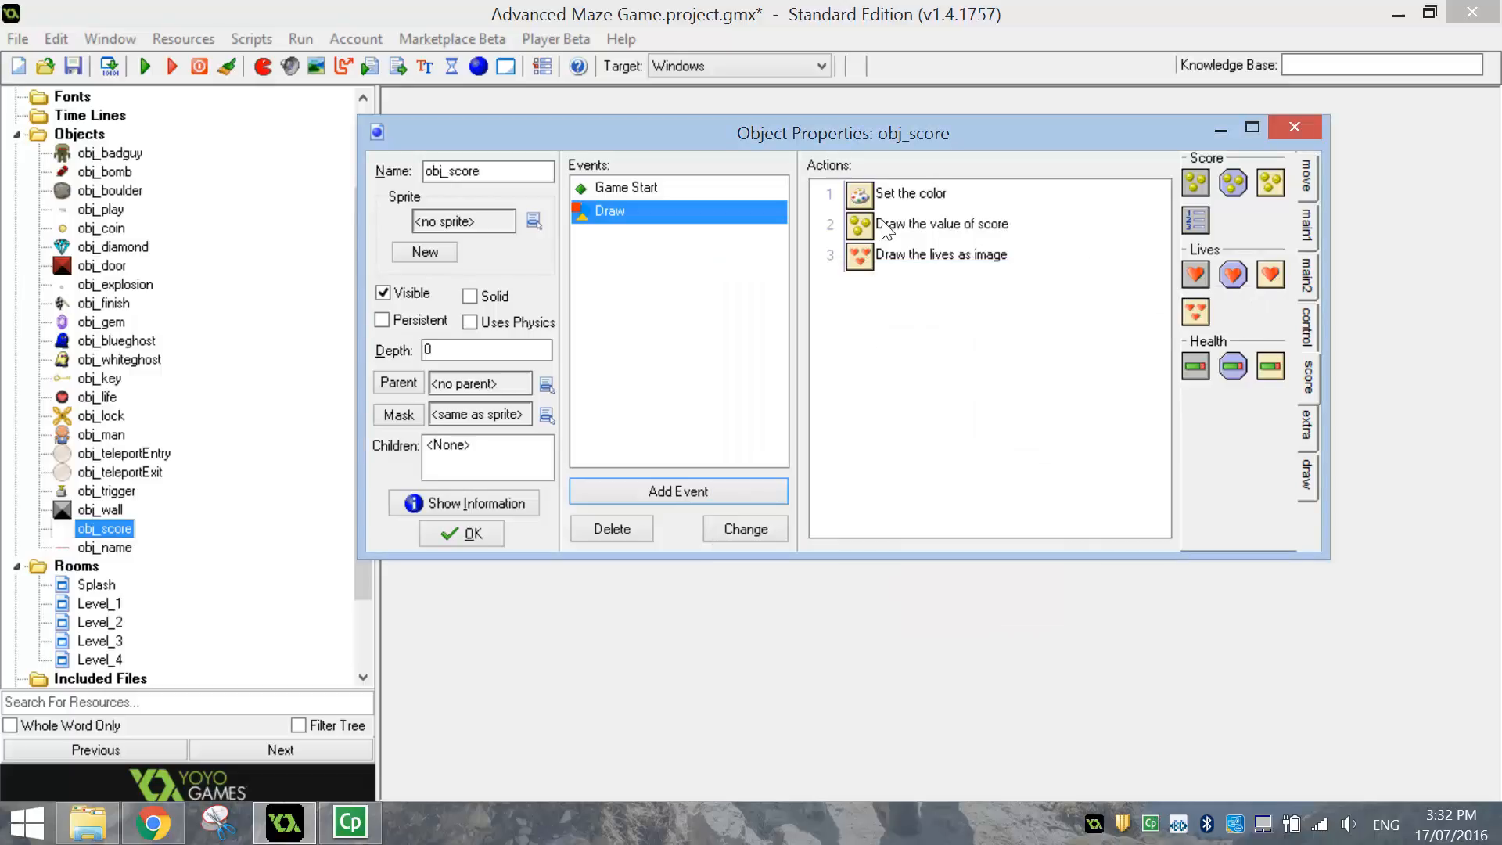
pyautogui.moveTo(1009, 373)
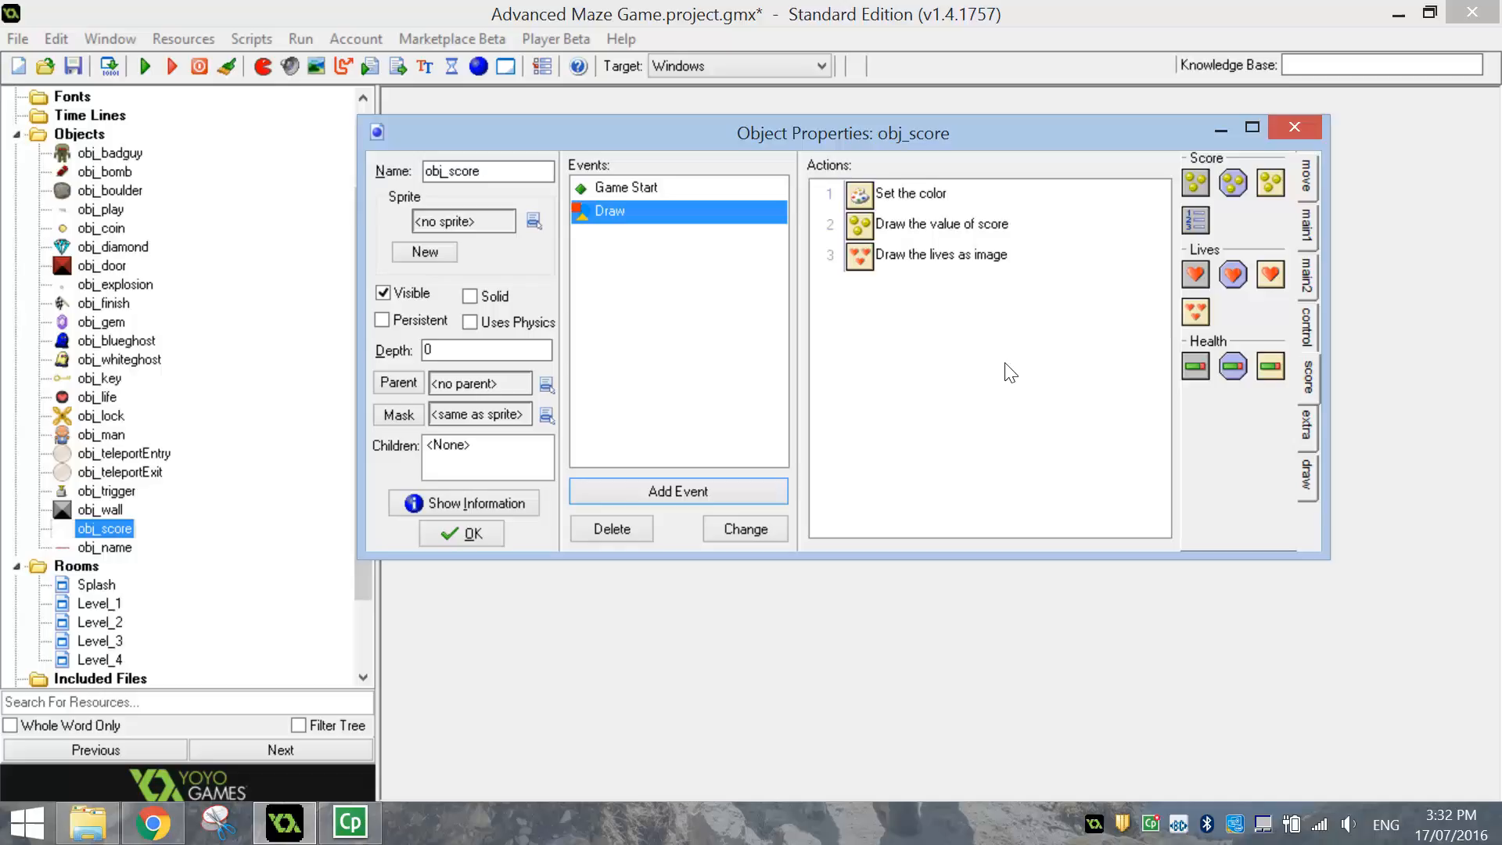
pyautogui.moveTo(972, 361)
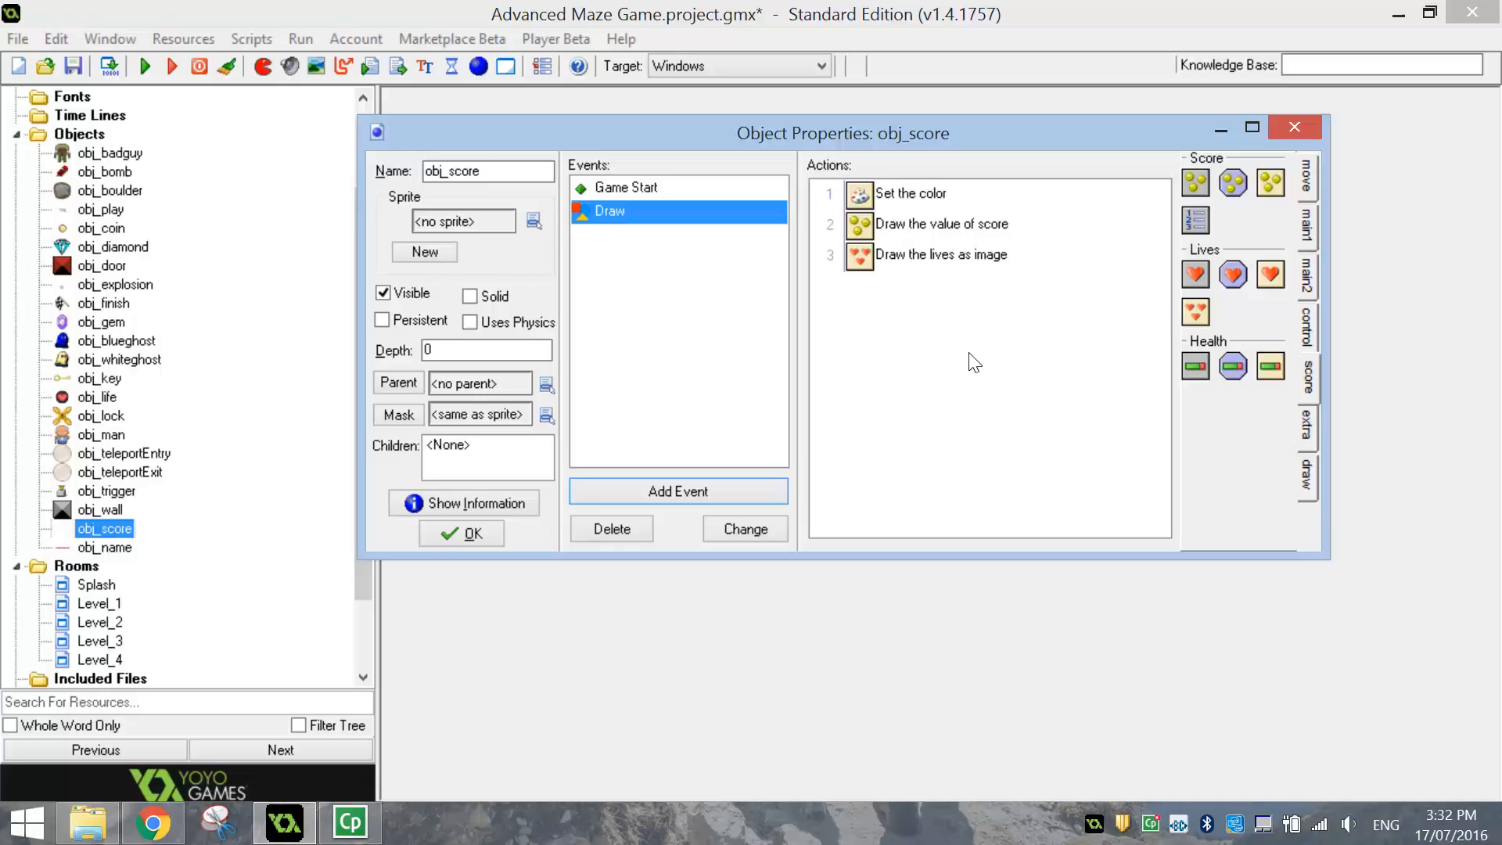
pyautogui.moveTo(704, 320)
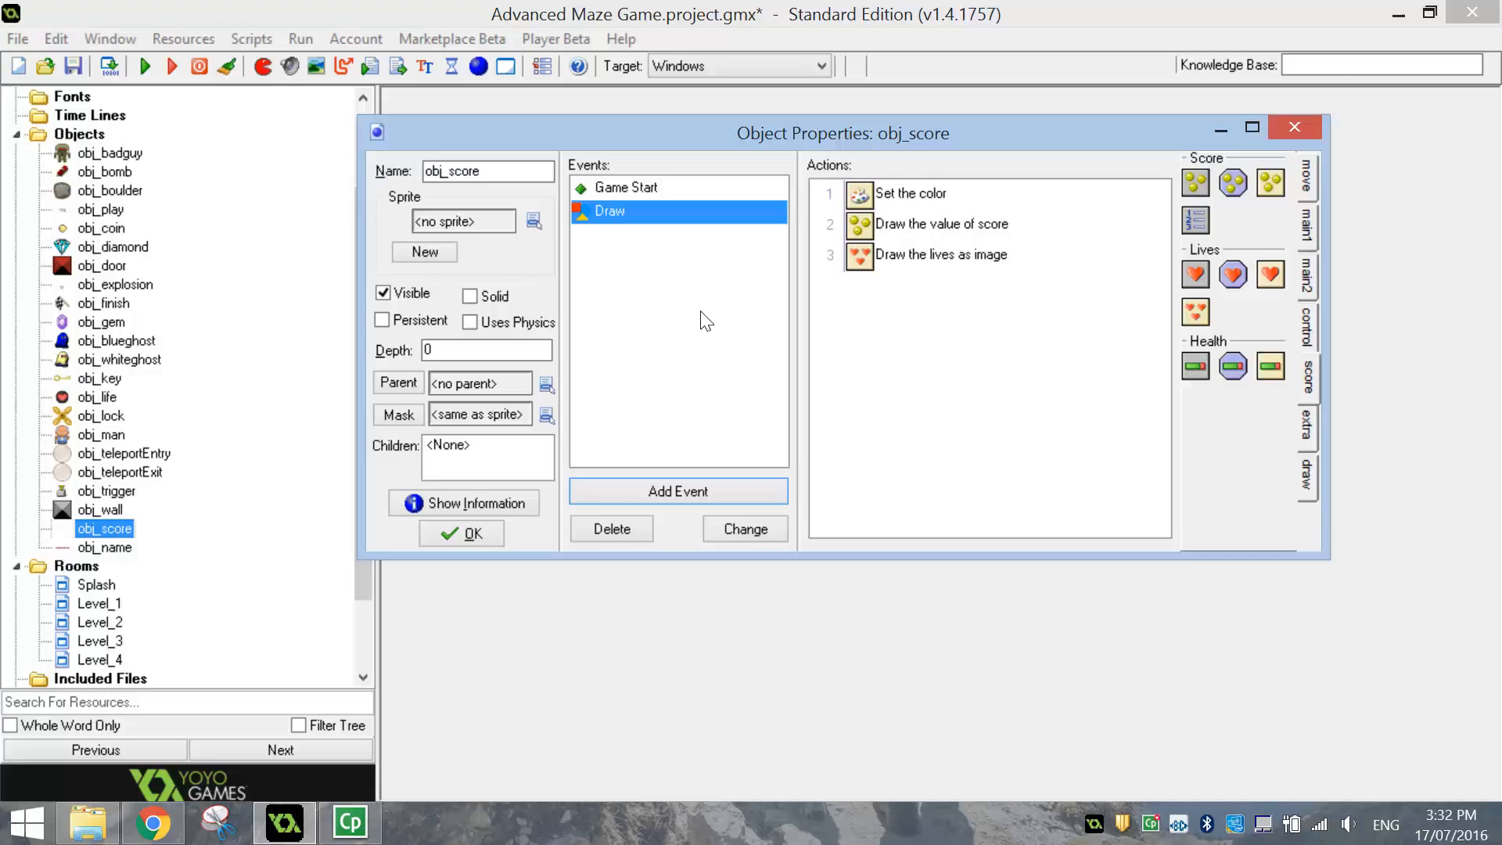
pyautogui.moveTo(666, 446)
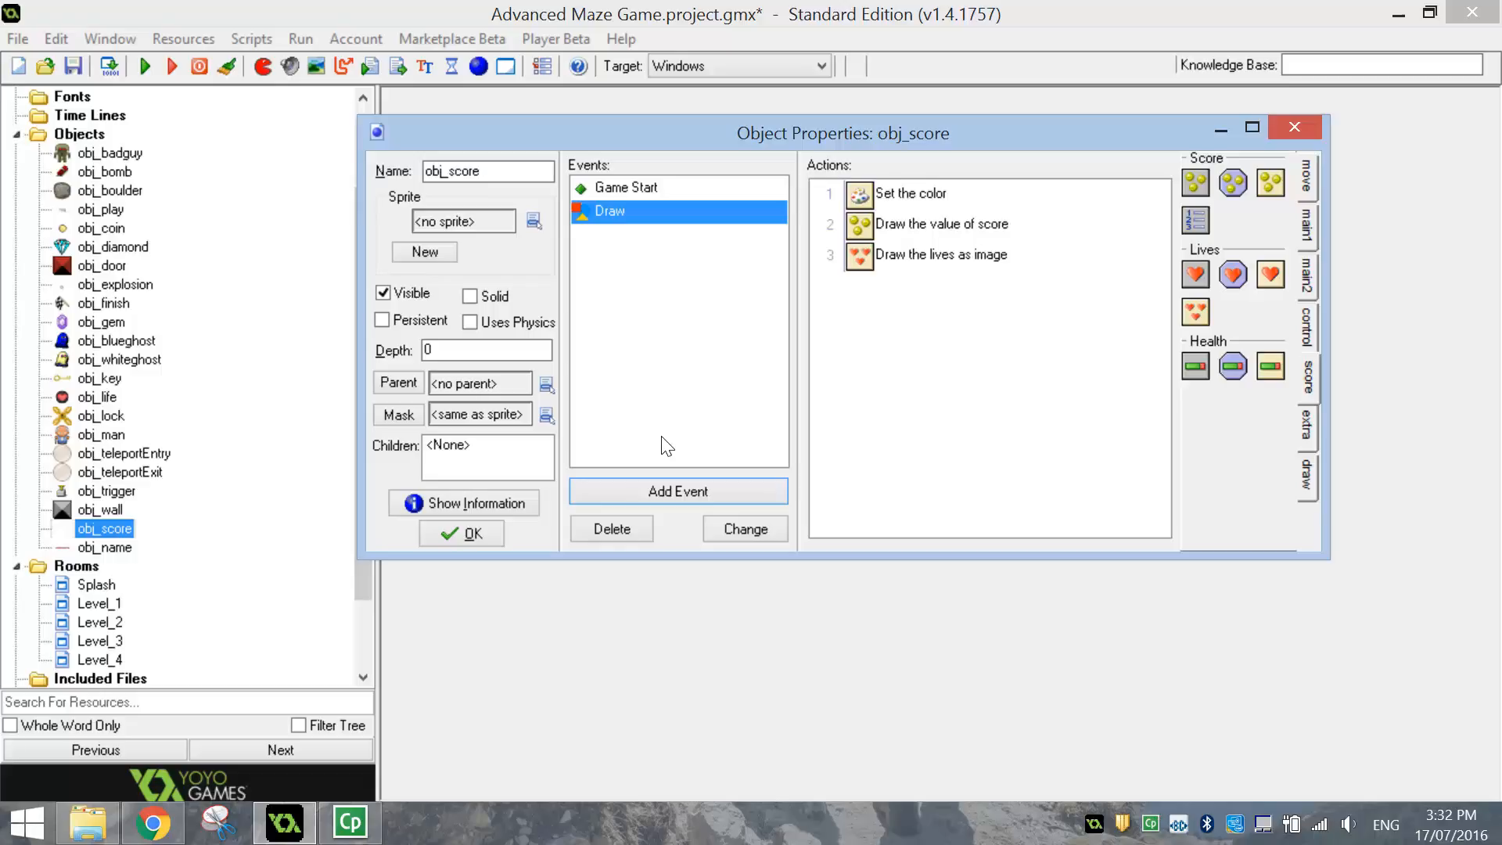
pyautogui.moveTo(678, 492)
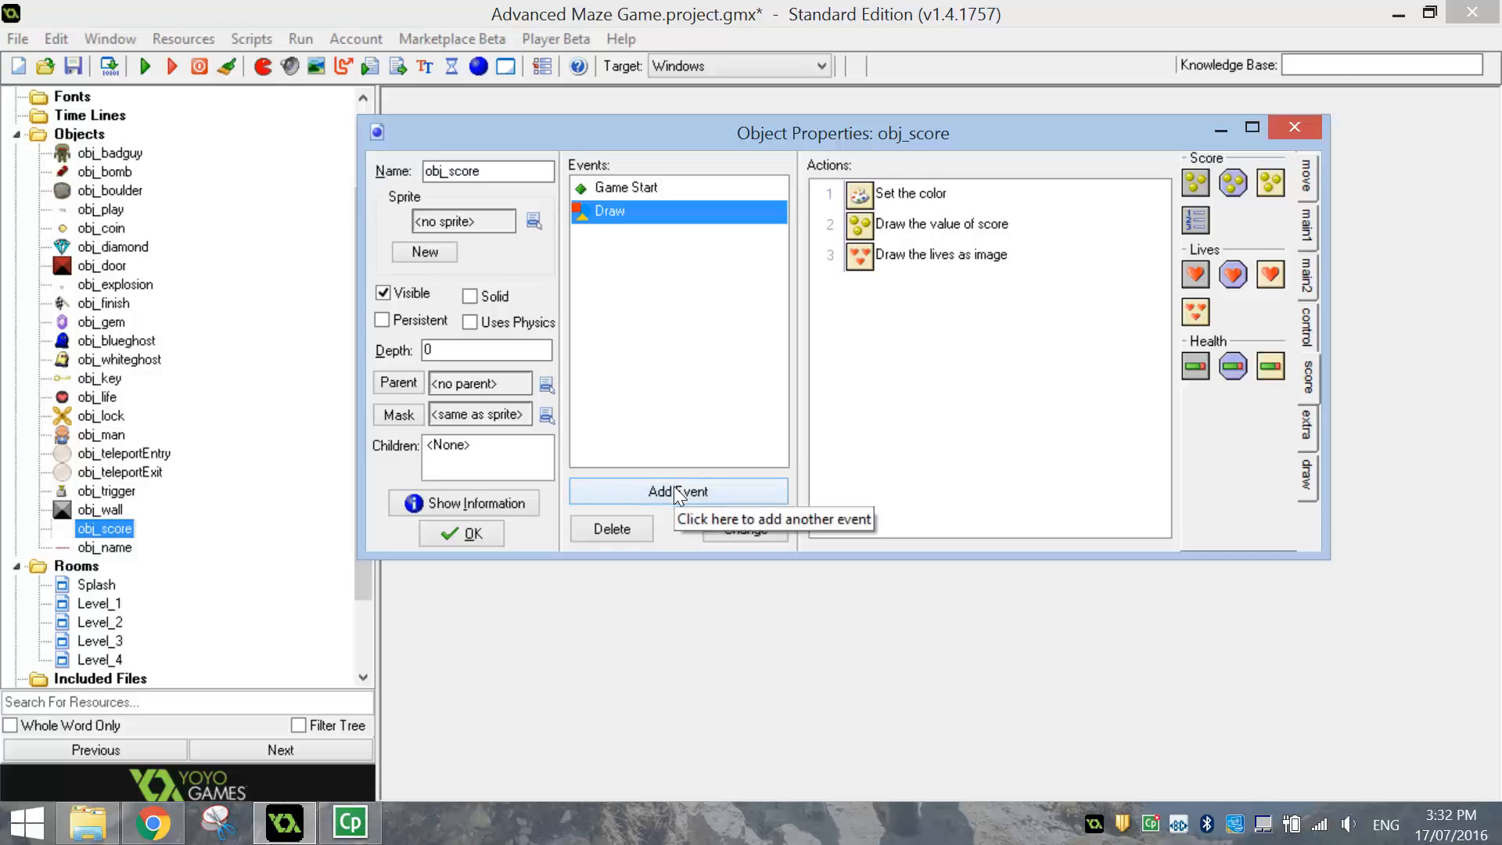
# - Add a Step event testing lives equal to 0, followed by a Start Block
pyautogui.click(678, 489)
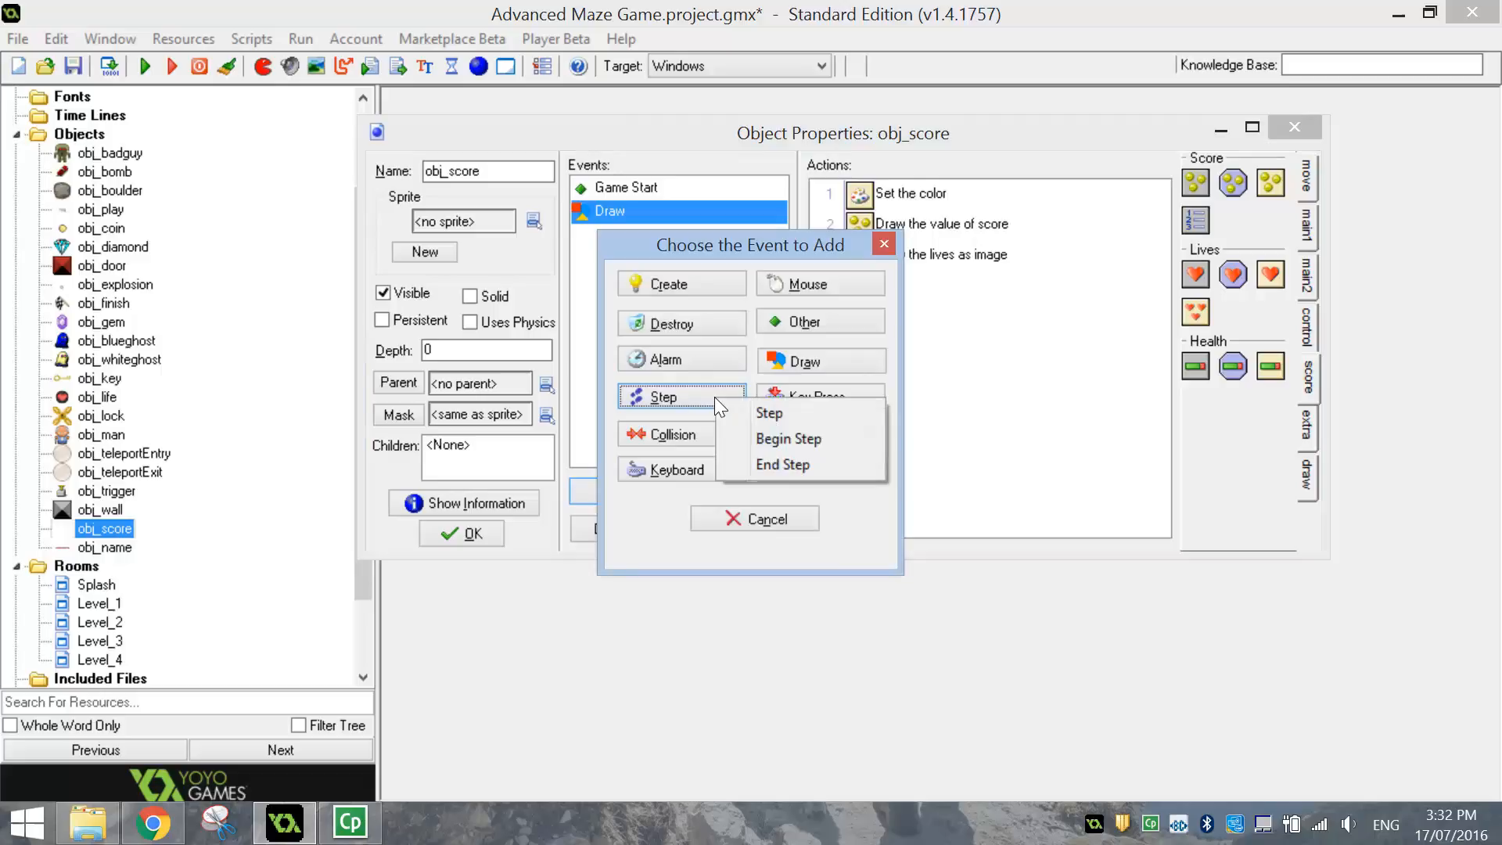
pyautogui.click(769, 413)
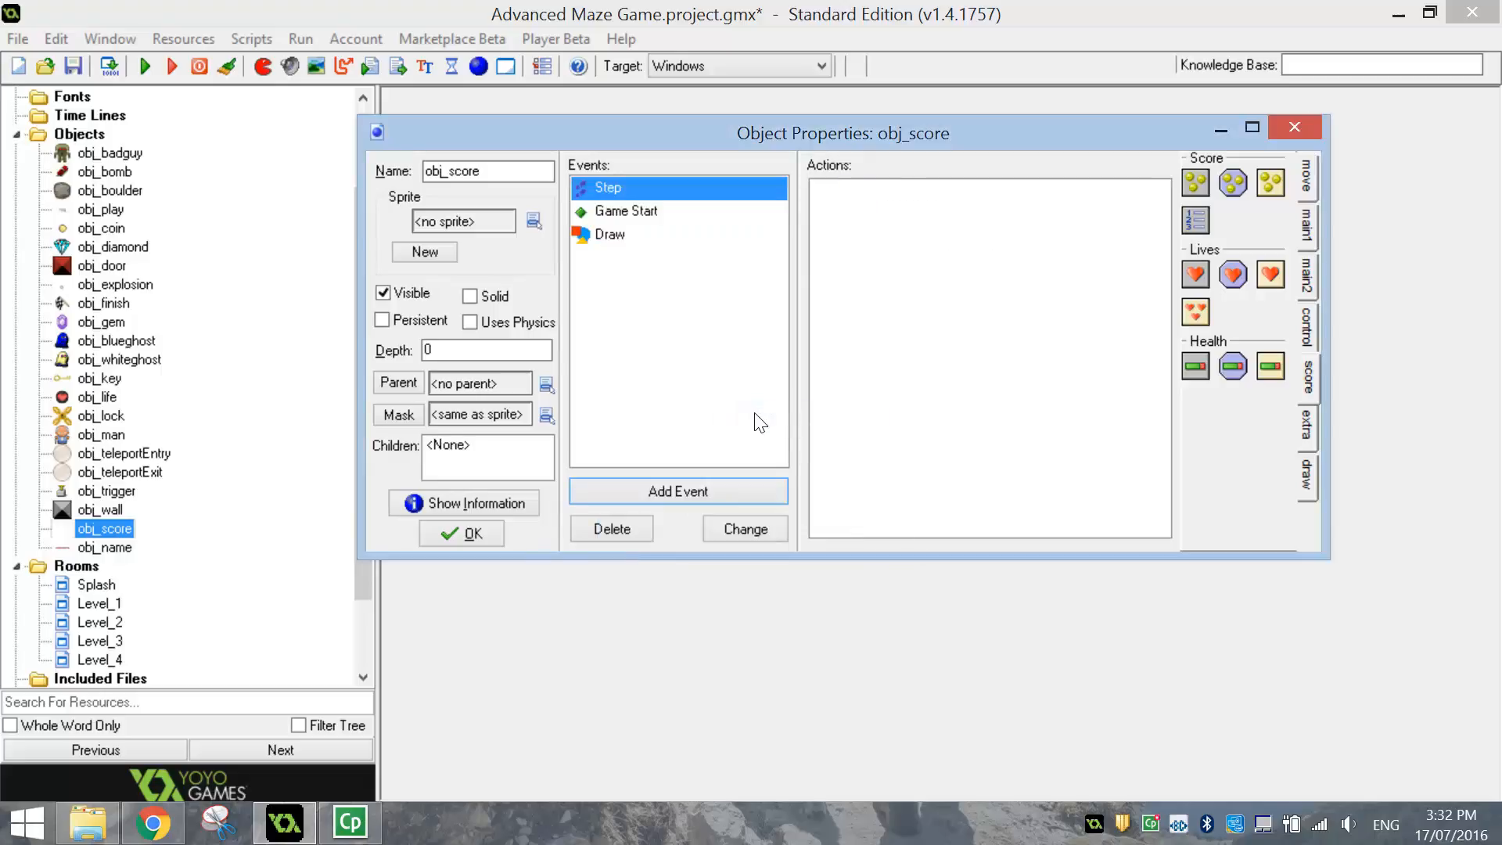
pyautogui.moveTo(992, 324)
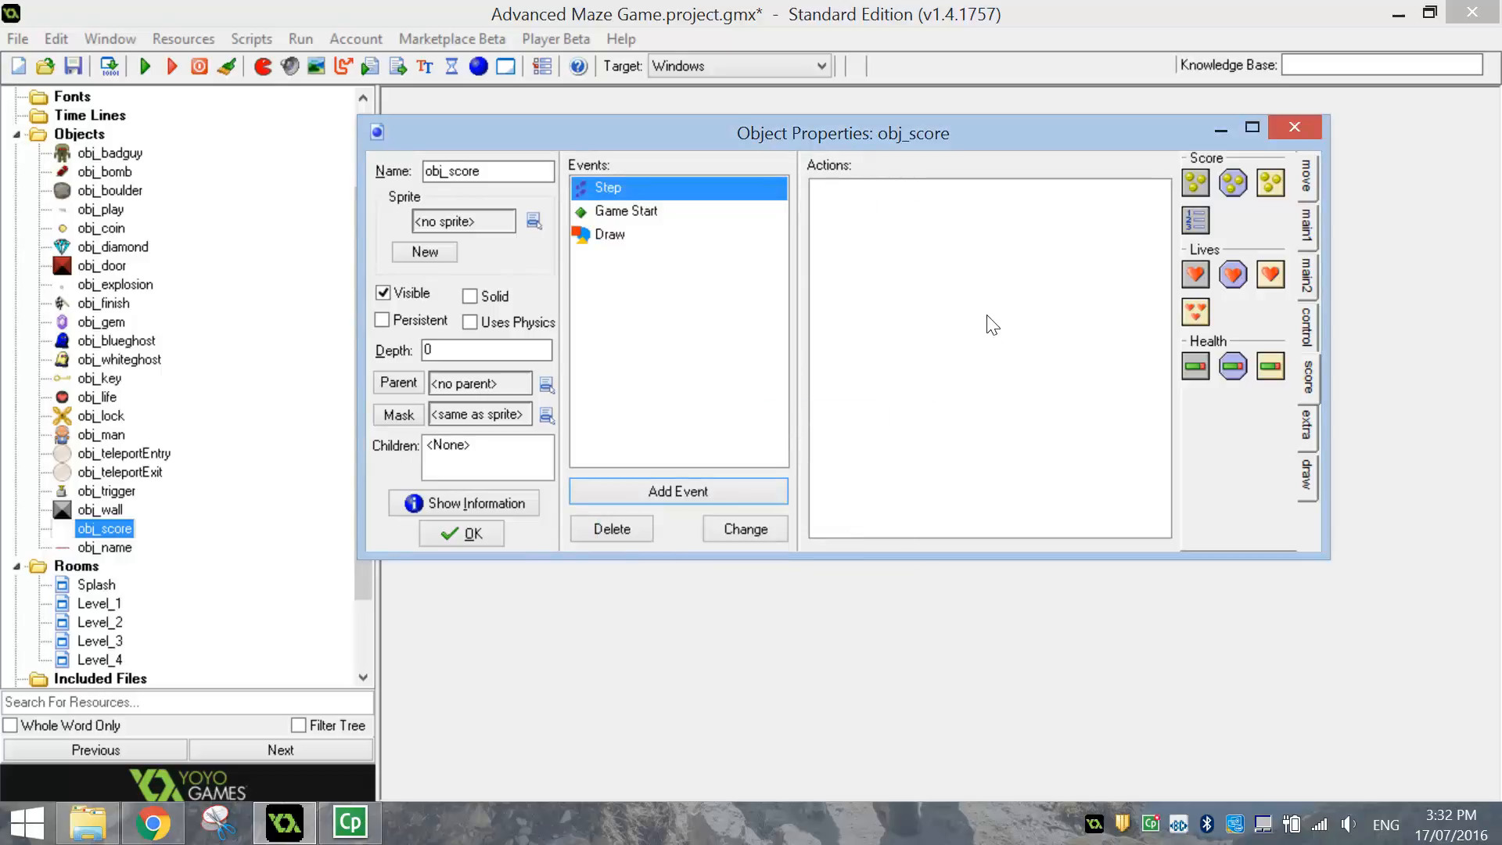
pyautogui.moveTo(1232, 275)
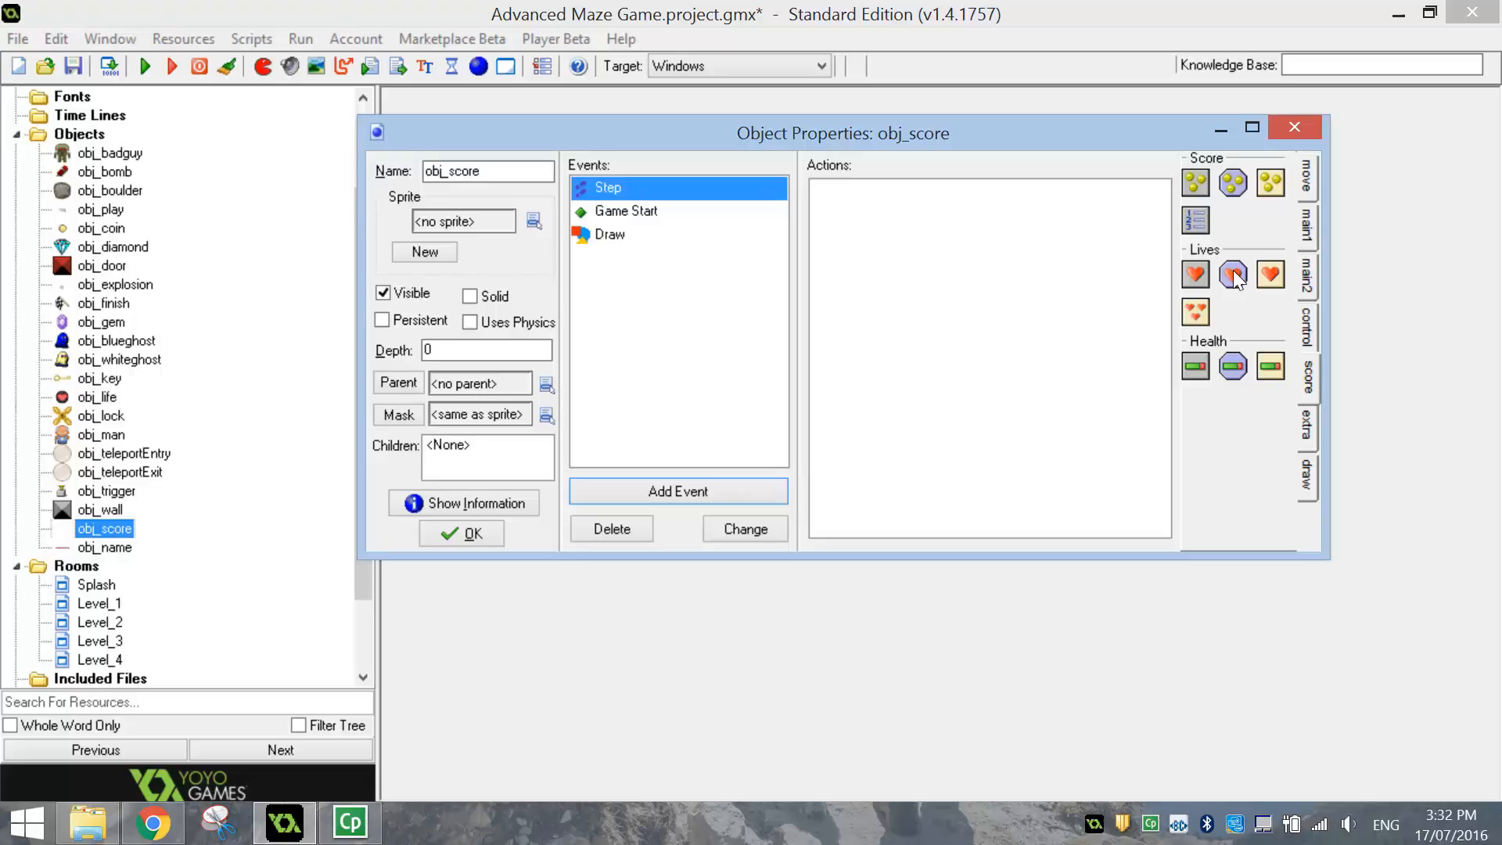
pyautogui.moveTo(1233, 275)
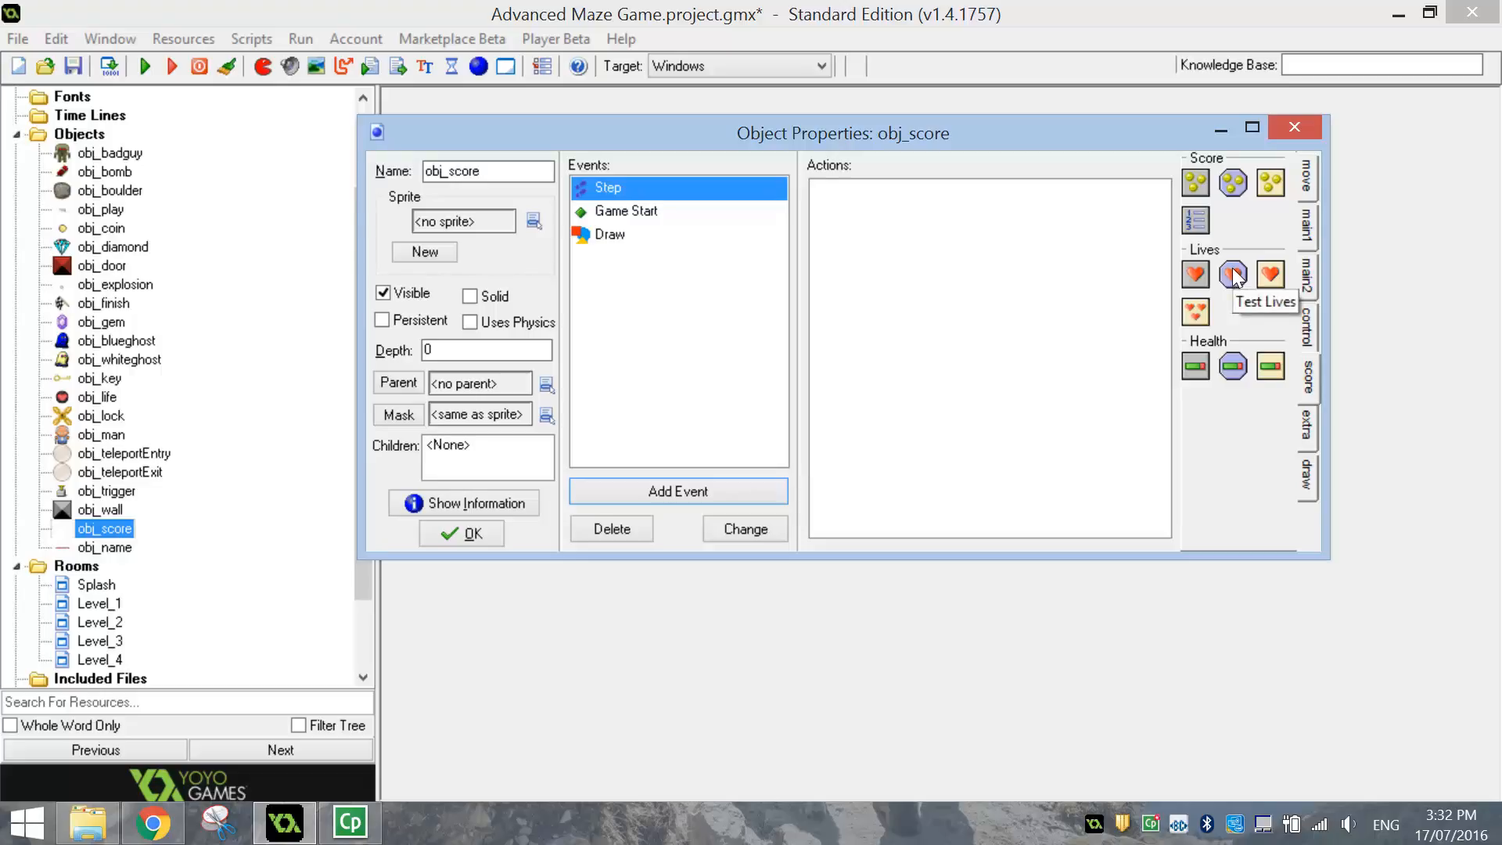
pyautogui.click(1234, 274)
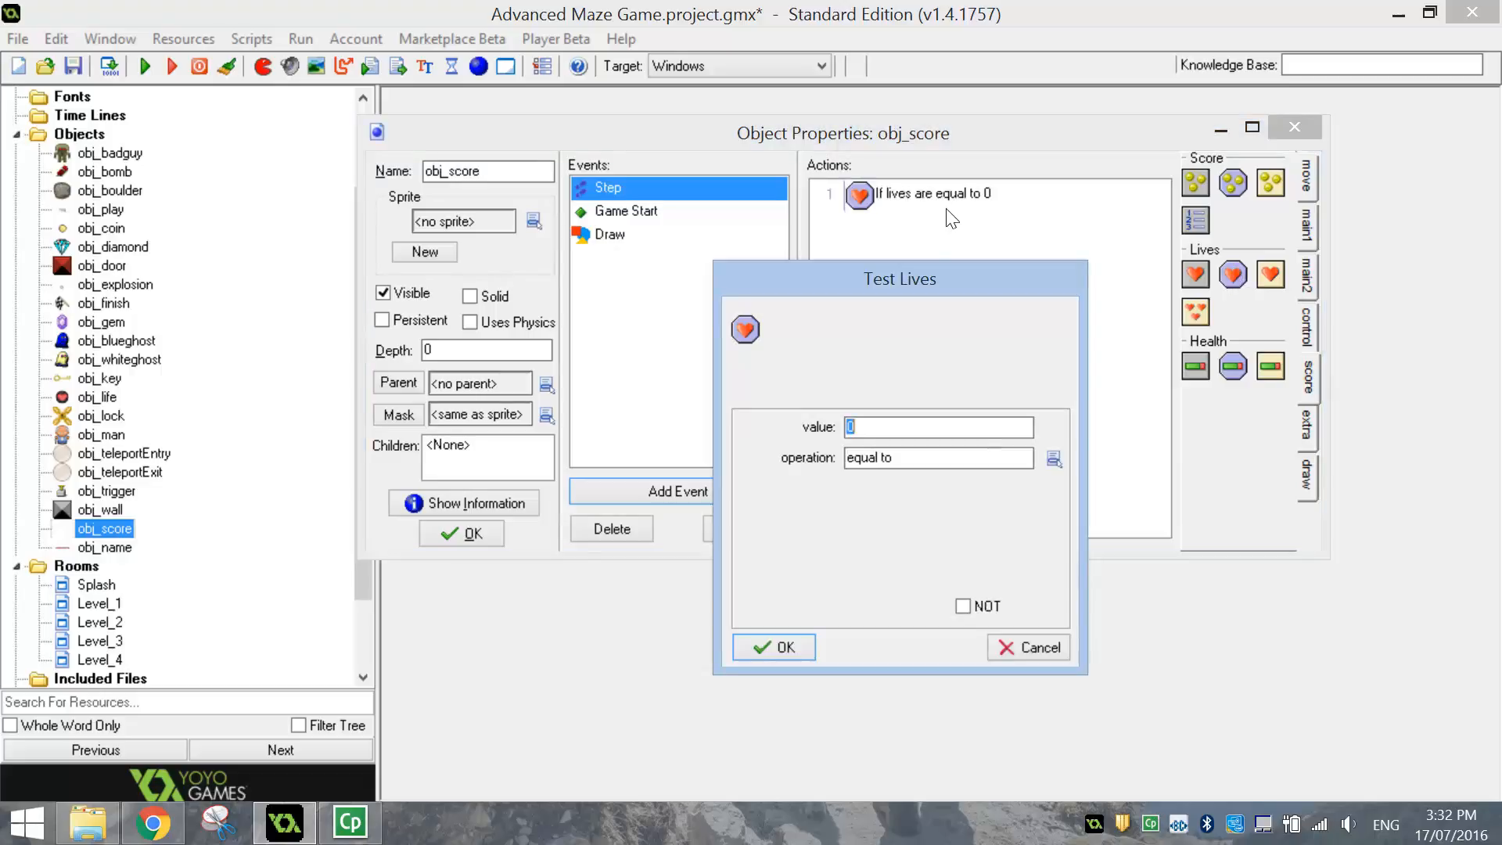
pyautogui.moveTo(775, 646)
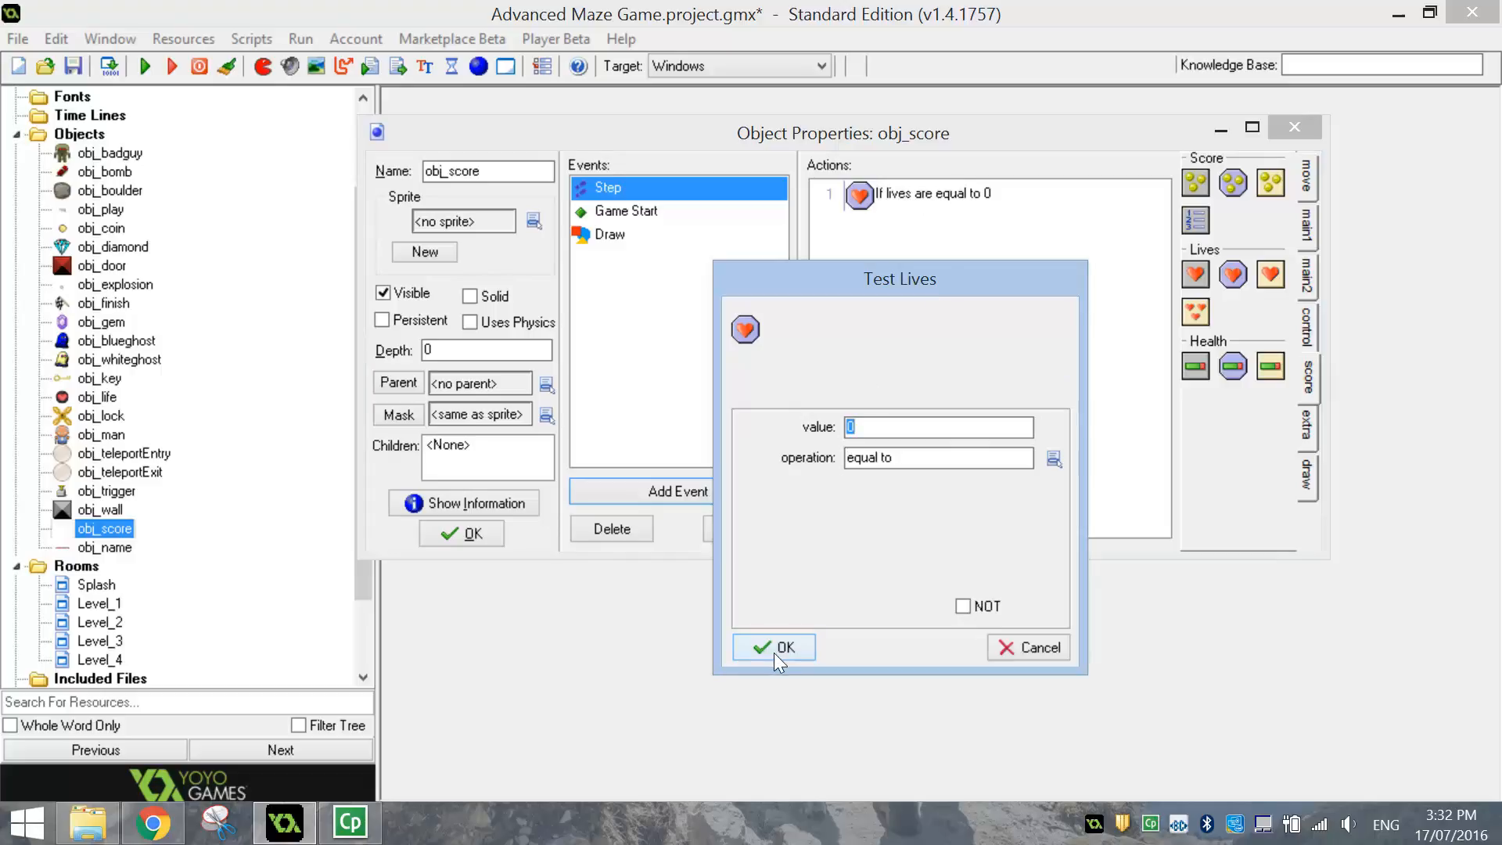
pyautogui.click(773, 646)
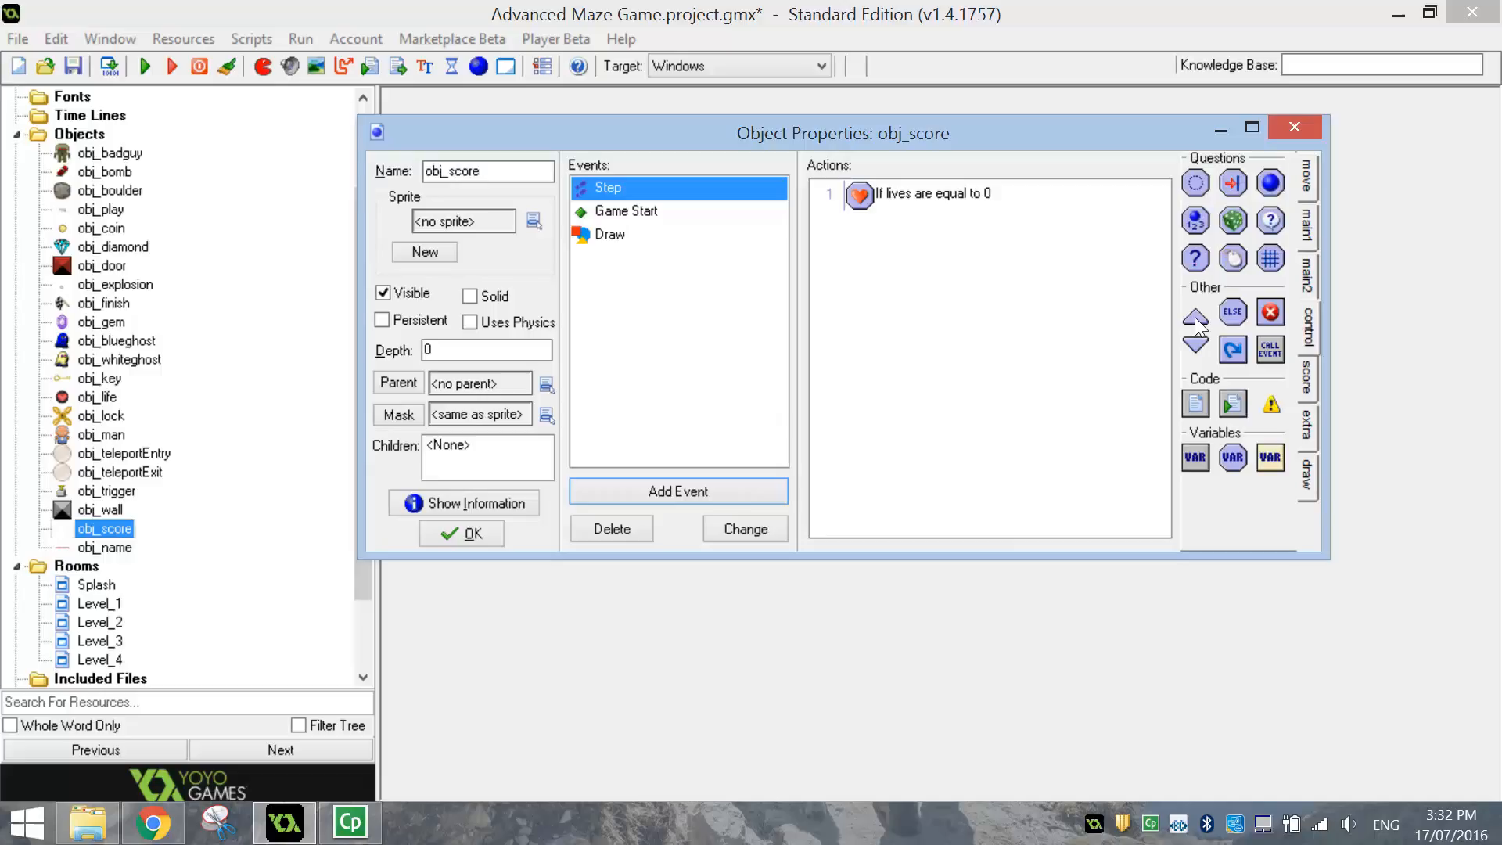
pyautogui.click(1194, 319)
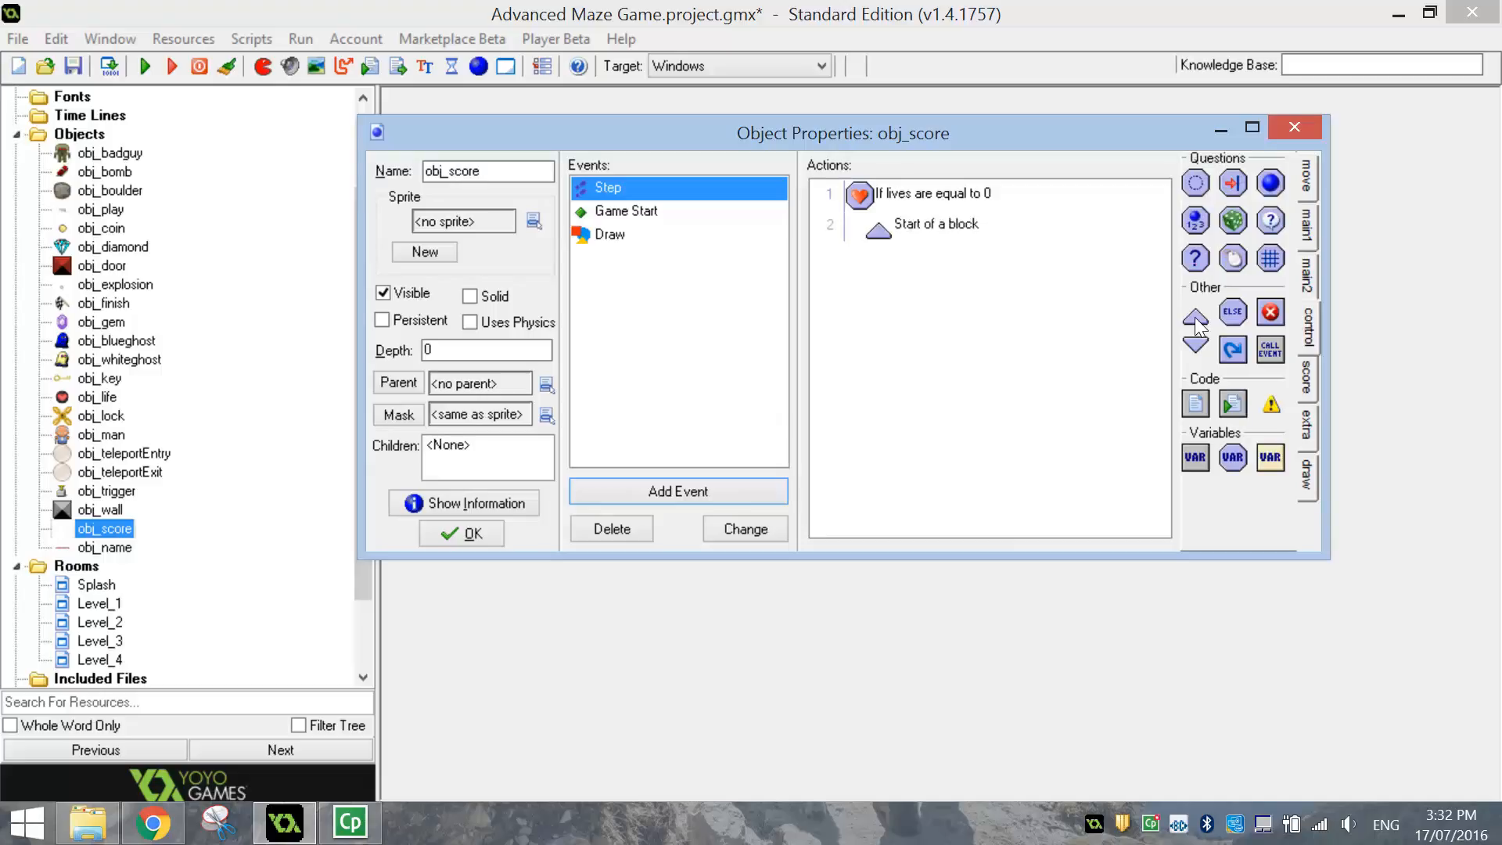
pyautogui.moveTo(1313, 258)
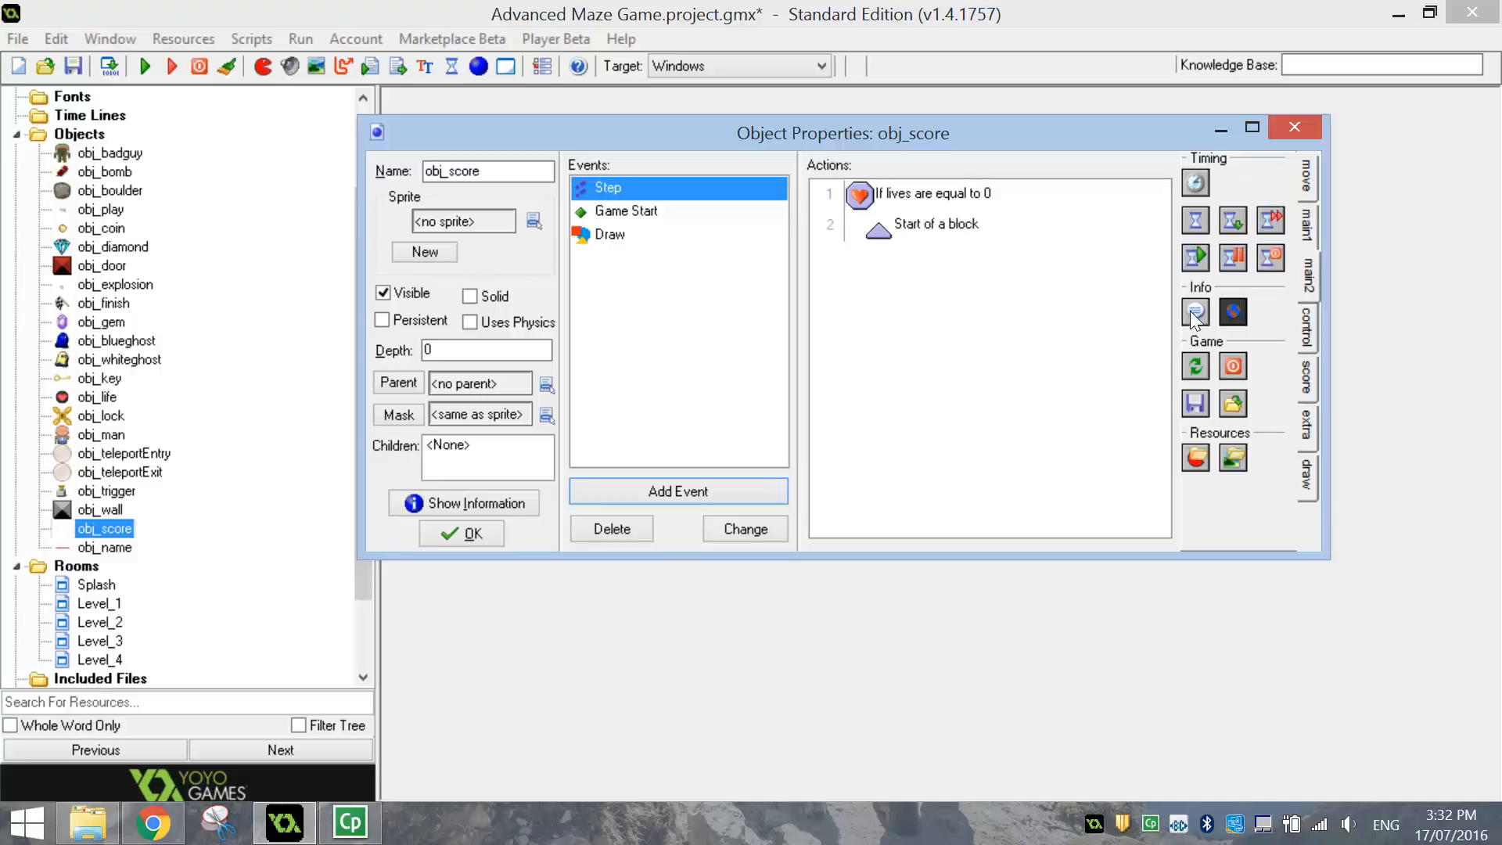
# - Add a Display Message action reading 'Bad Luck! Please try again'
pyautogui.click(1194, 311)
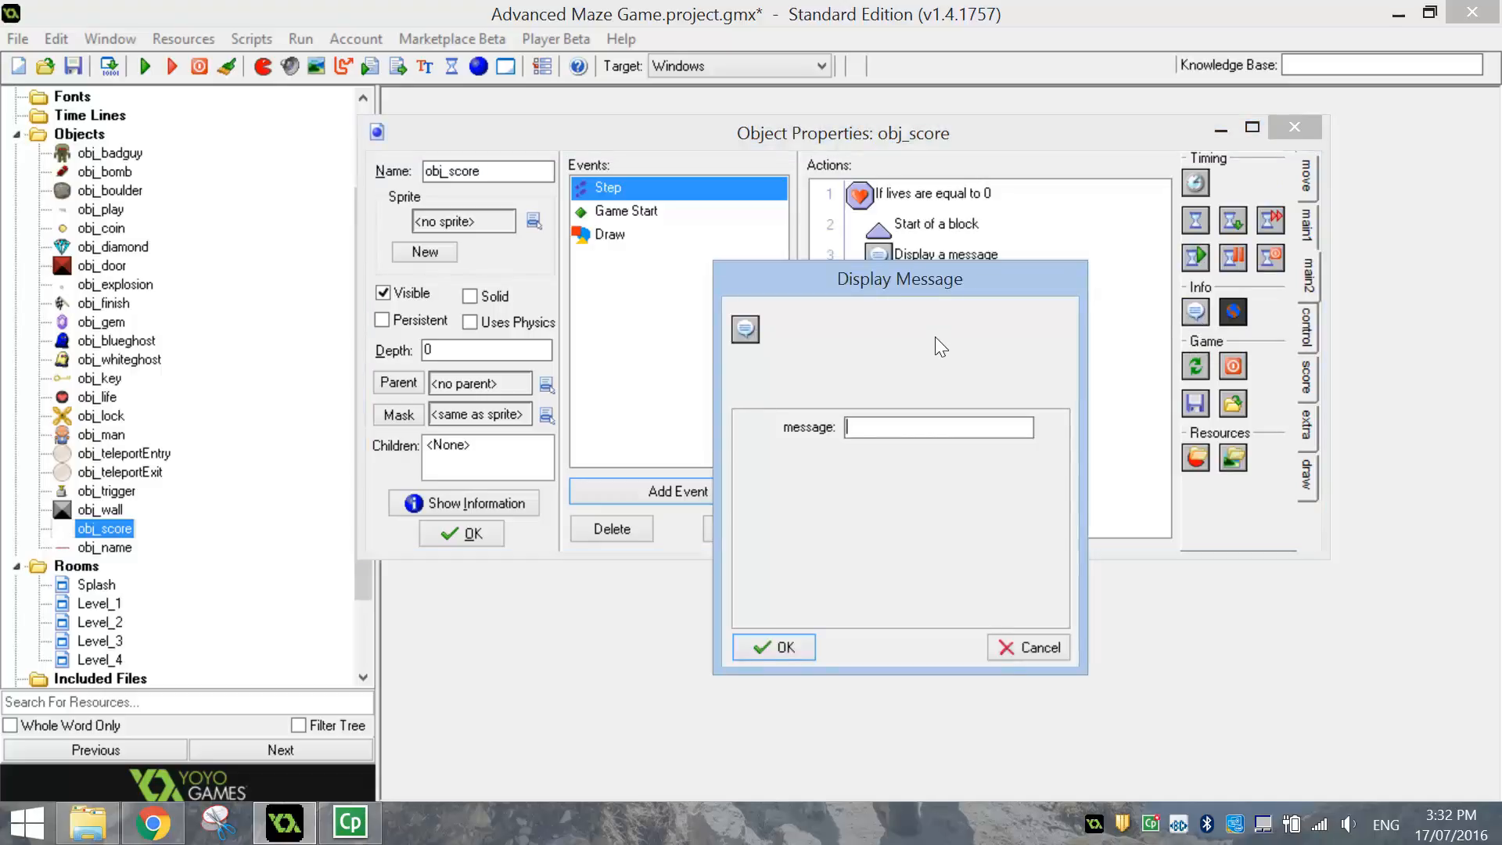
pyautogui.write('Bad')
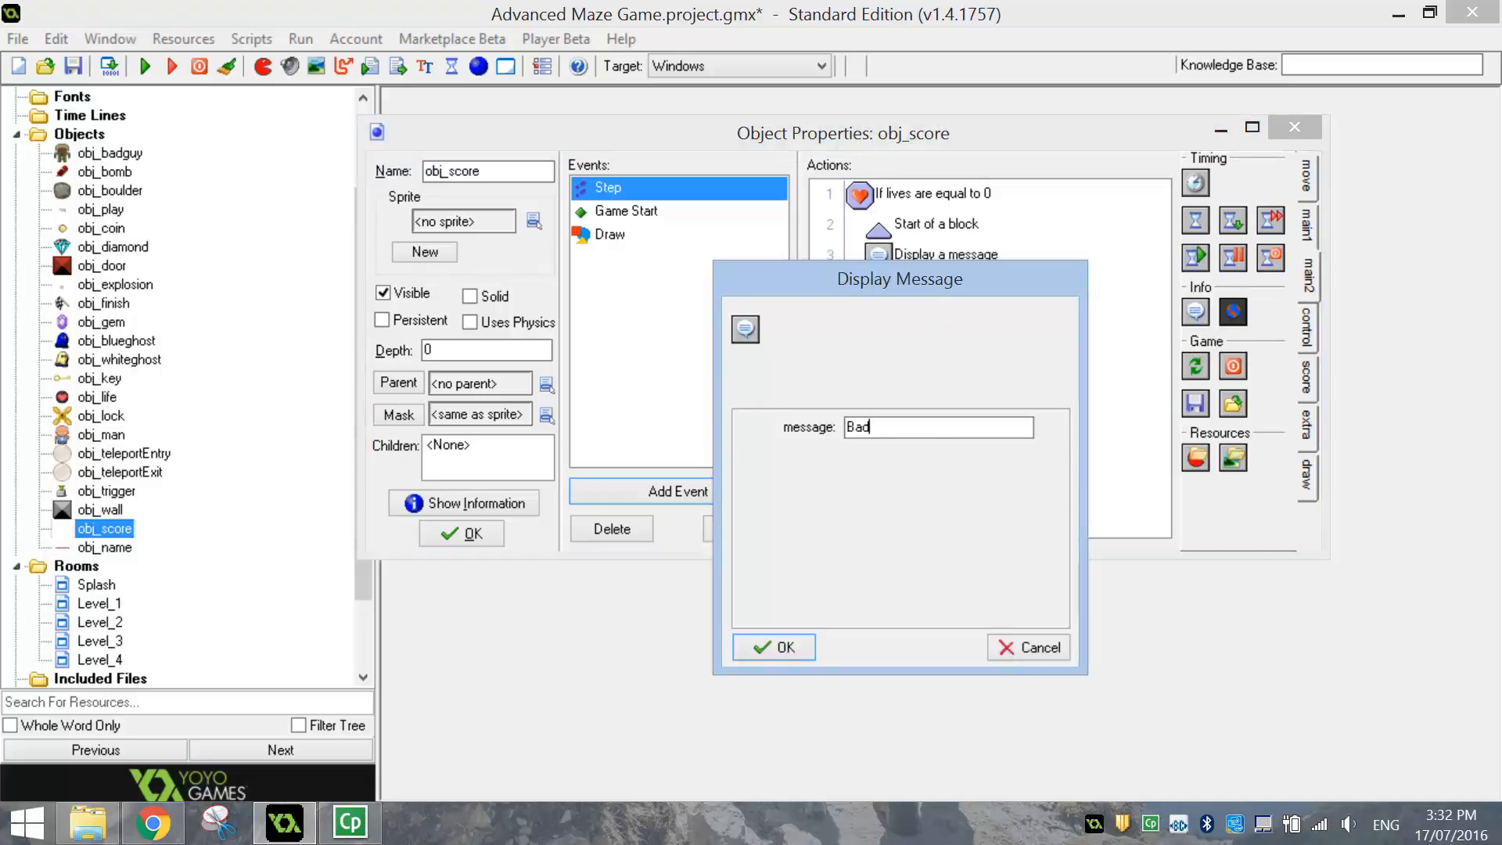
pyautogui.write('Luck! Plea')
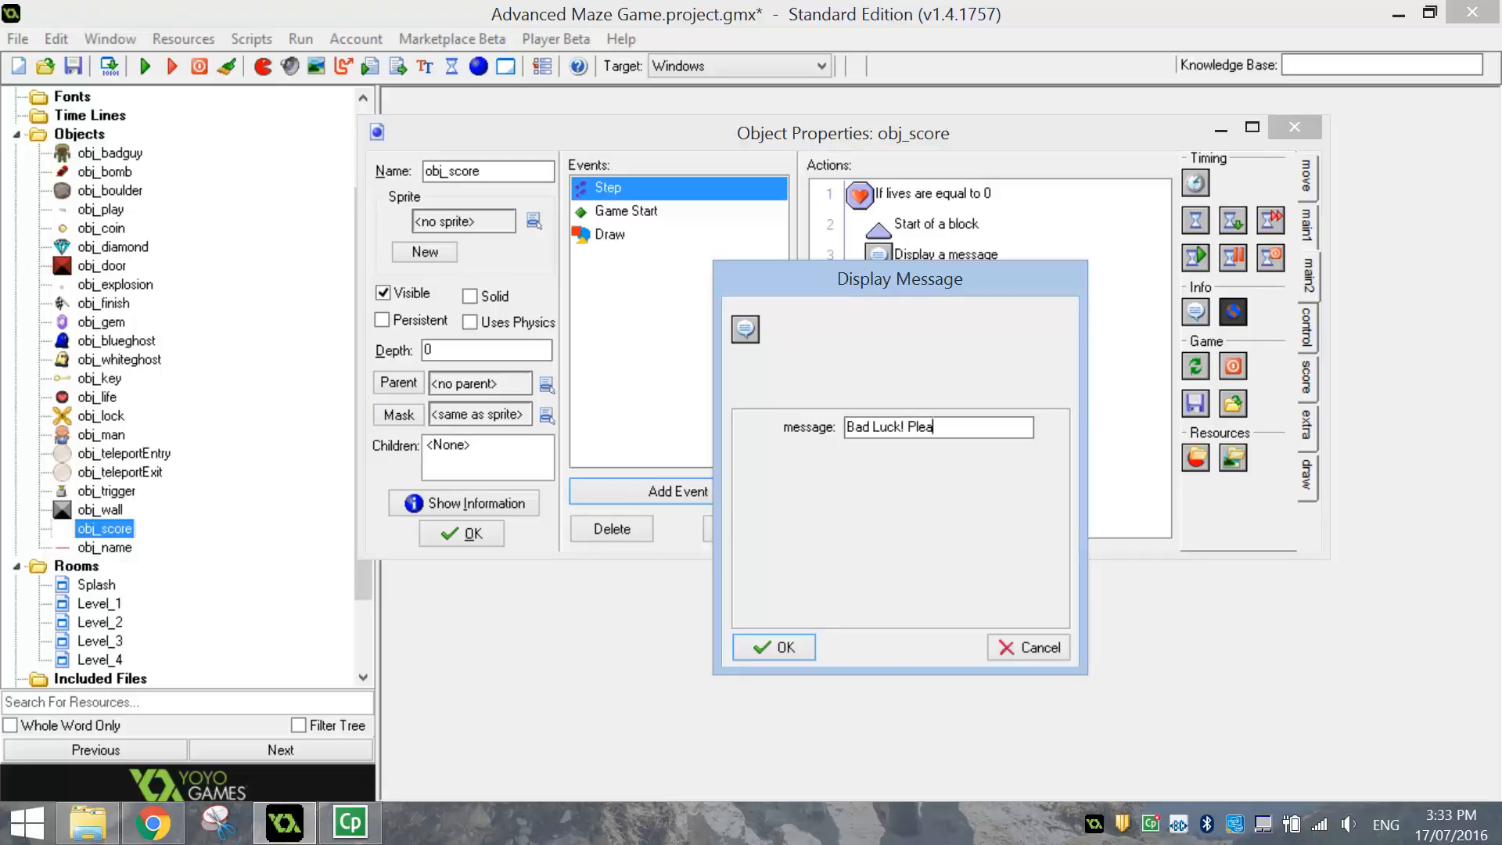
pyautogui.write('se try again!')
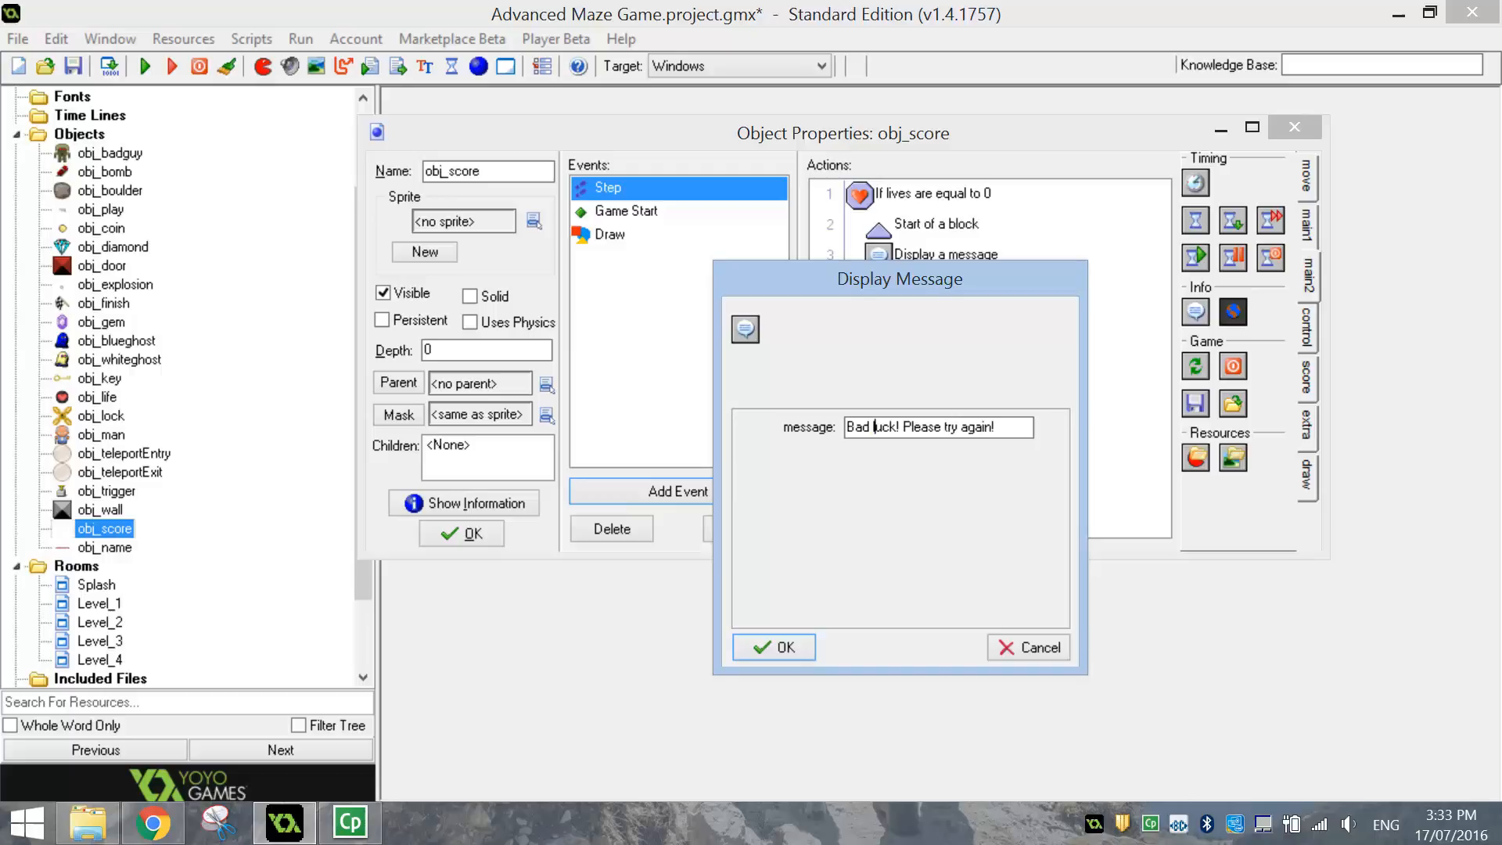
pyautogui.click(773, 646)
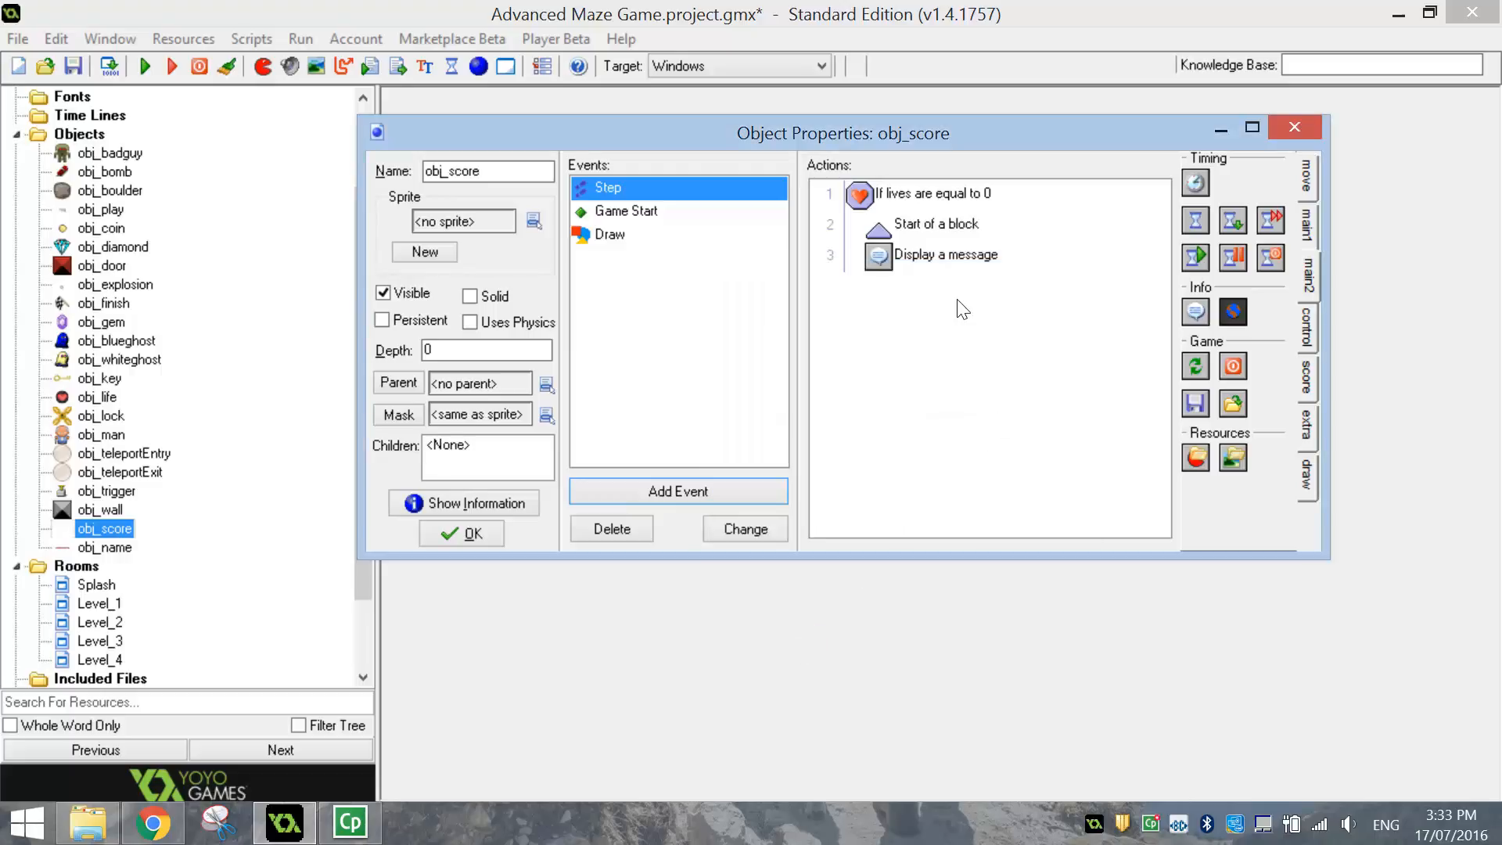
pyautogui.moveTo(945, 254)
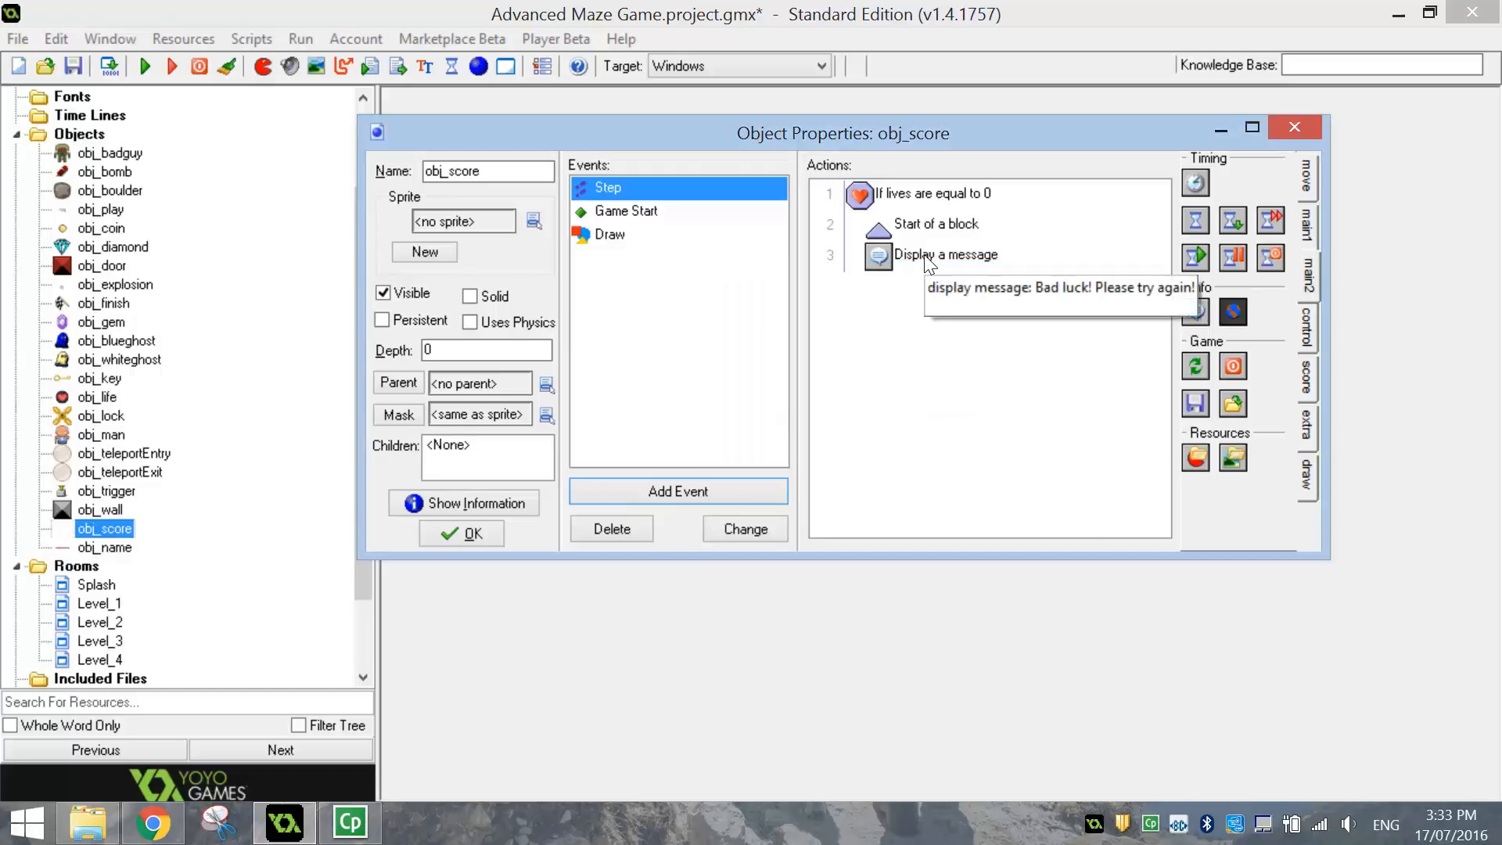
pyautogui.moveTo(1197, 372)
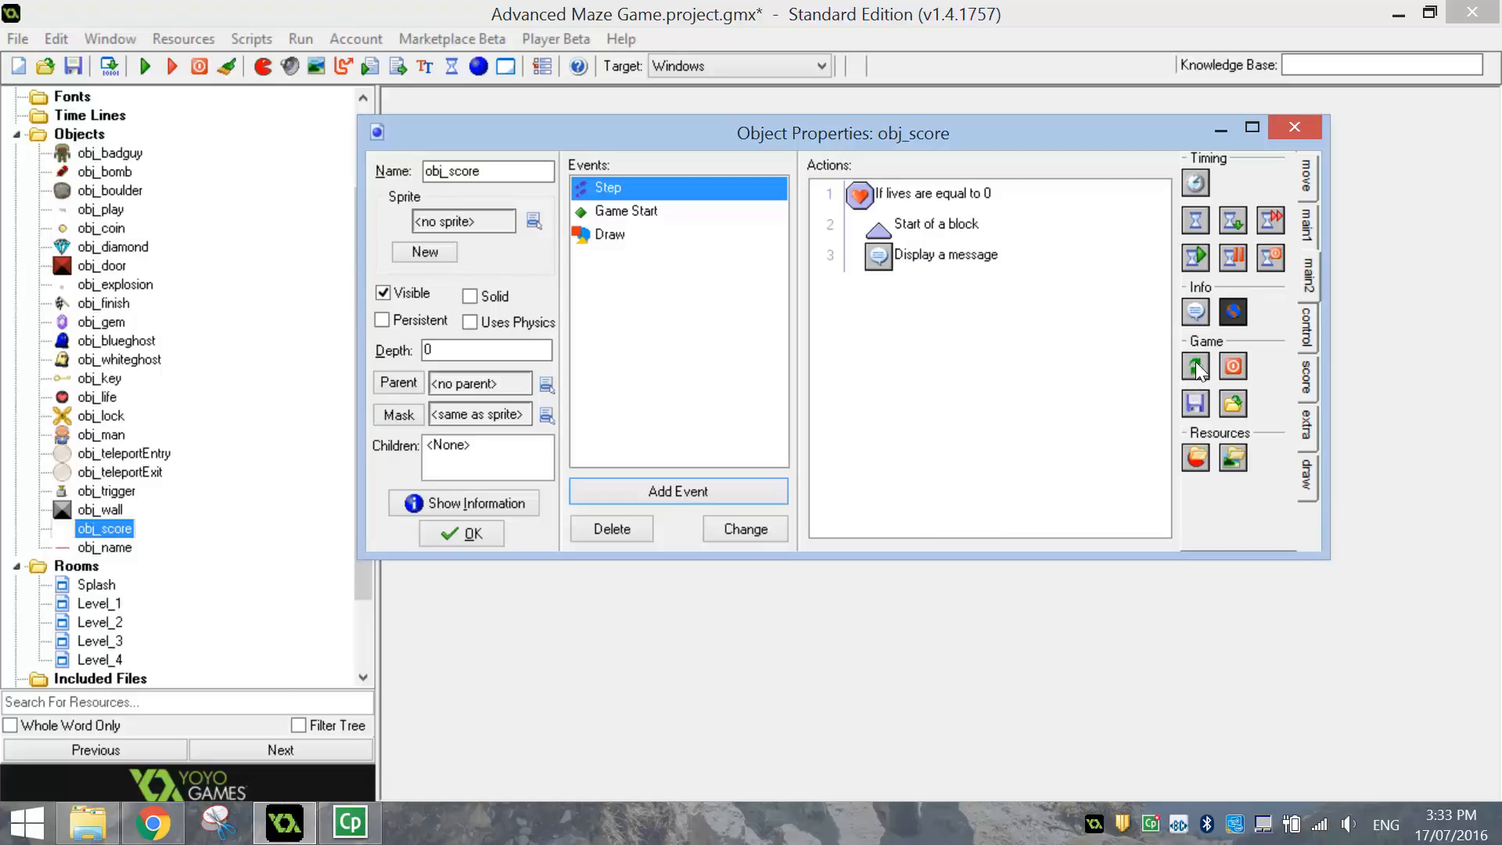
# - Add Restart Game and End Block, then review the Step event's actions
pyautogui.click(1194, 366)
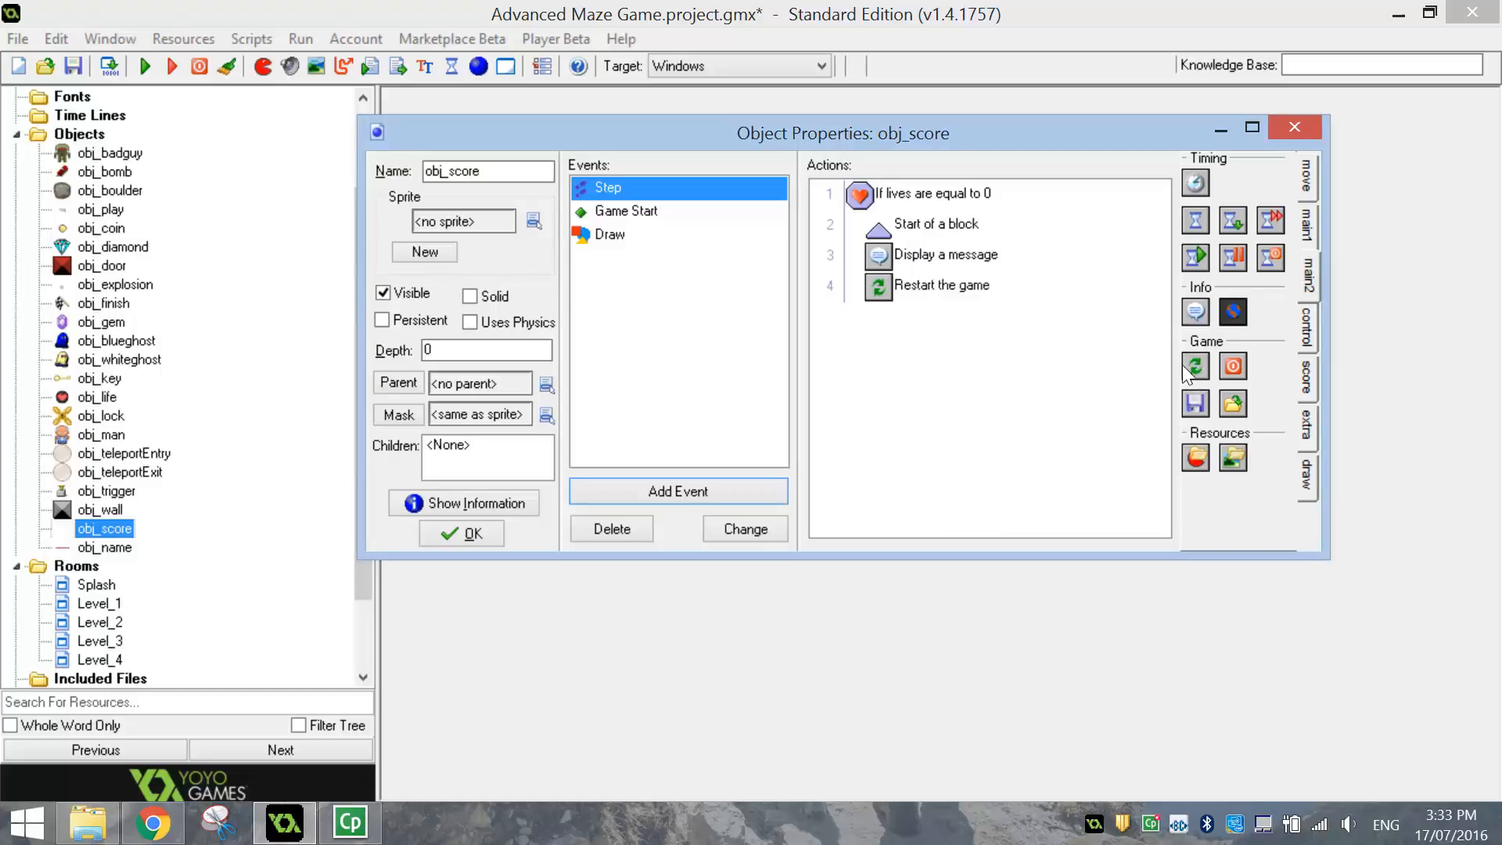
pyautogui.moveTo(1226, 352)
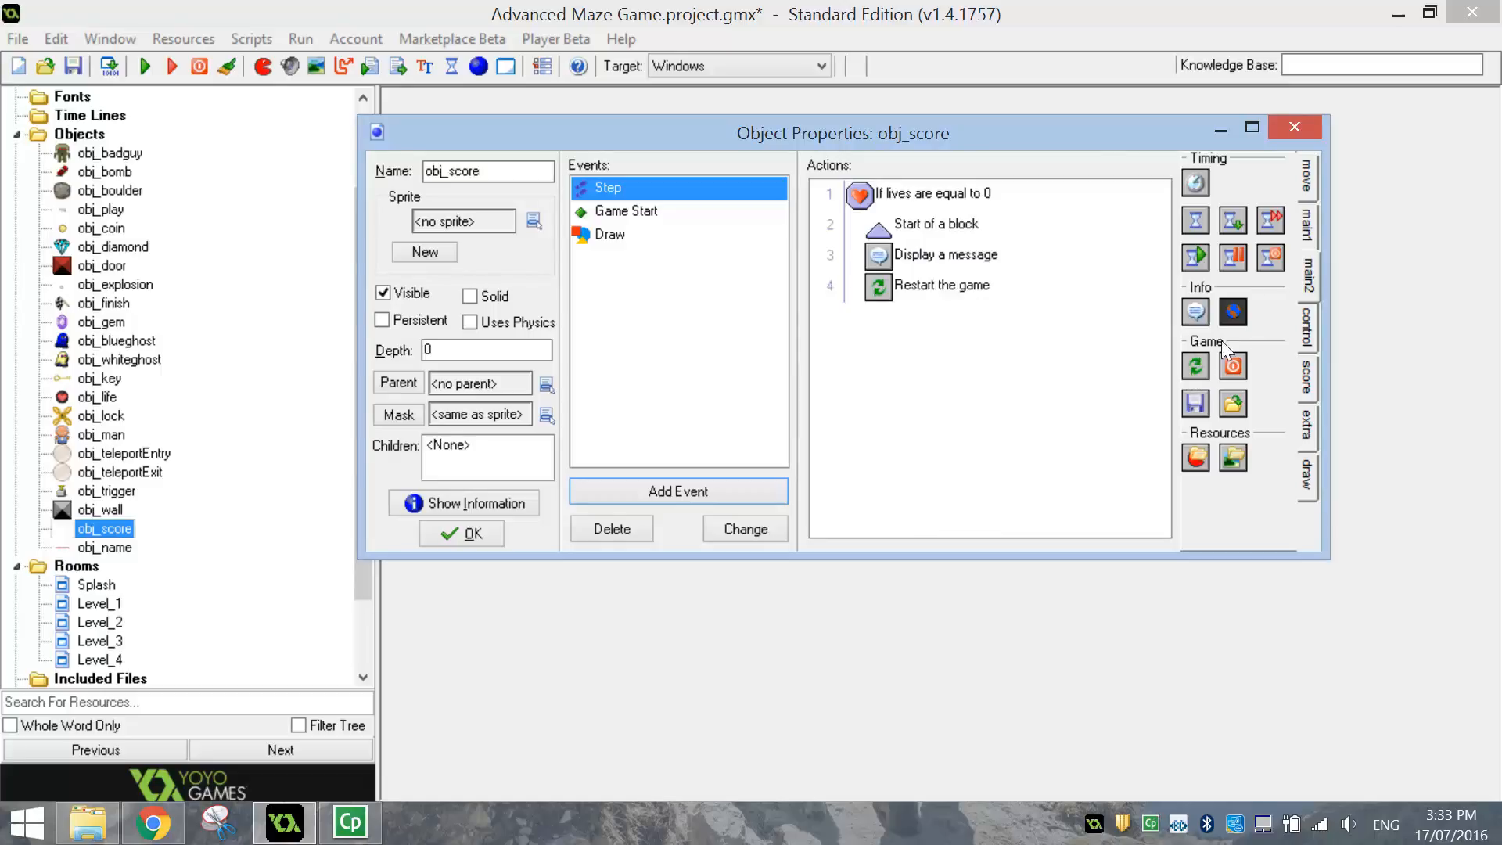
pyautogui.click(1305, 330)
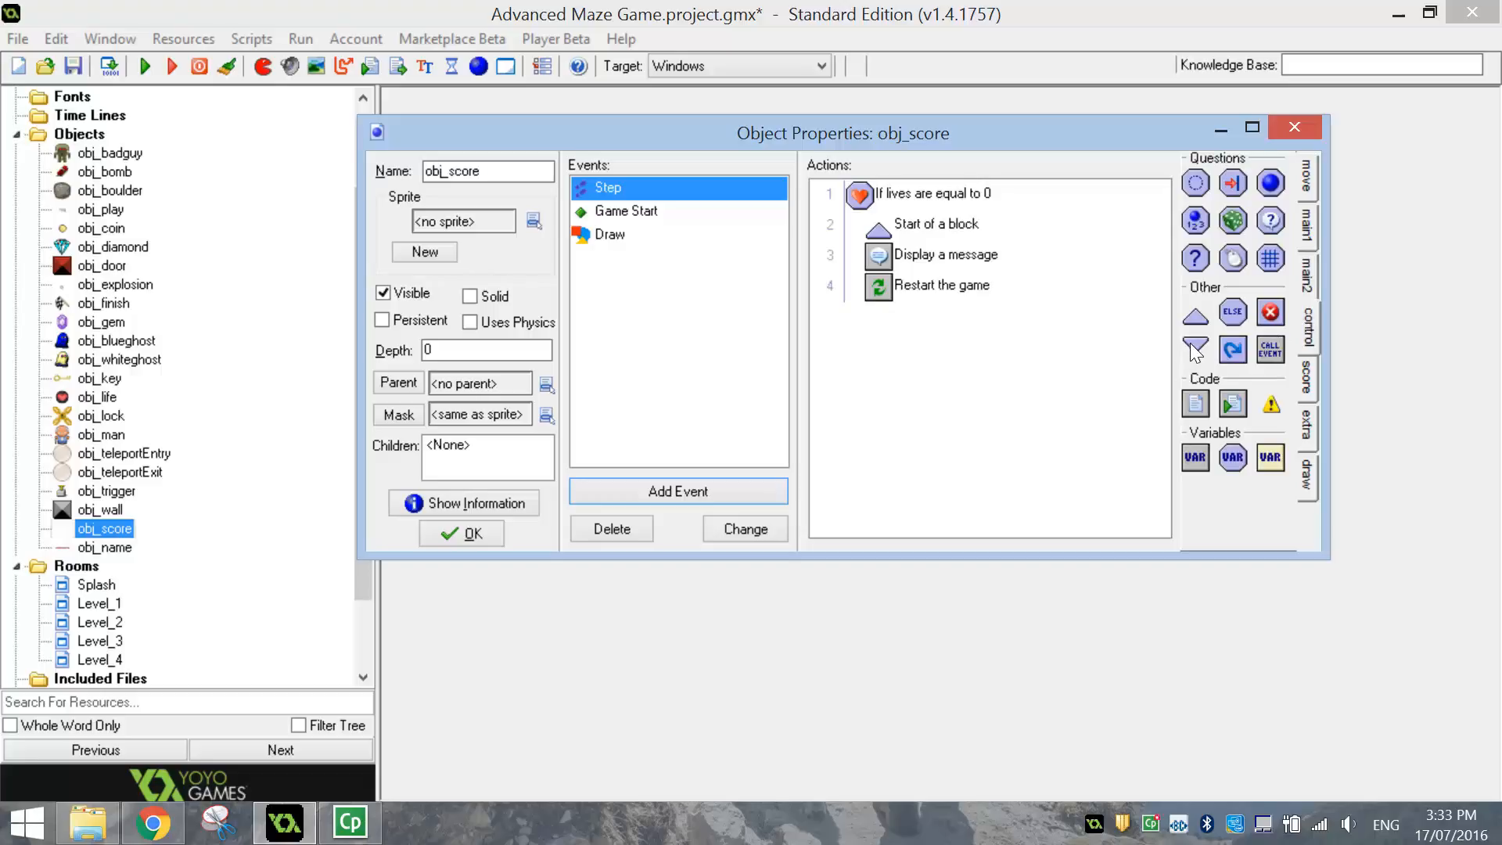
pyautogui.click(1193, 347)
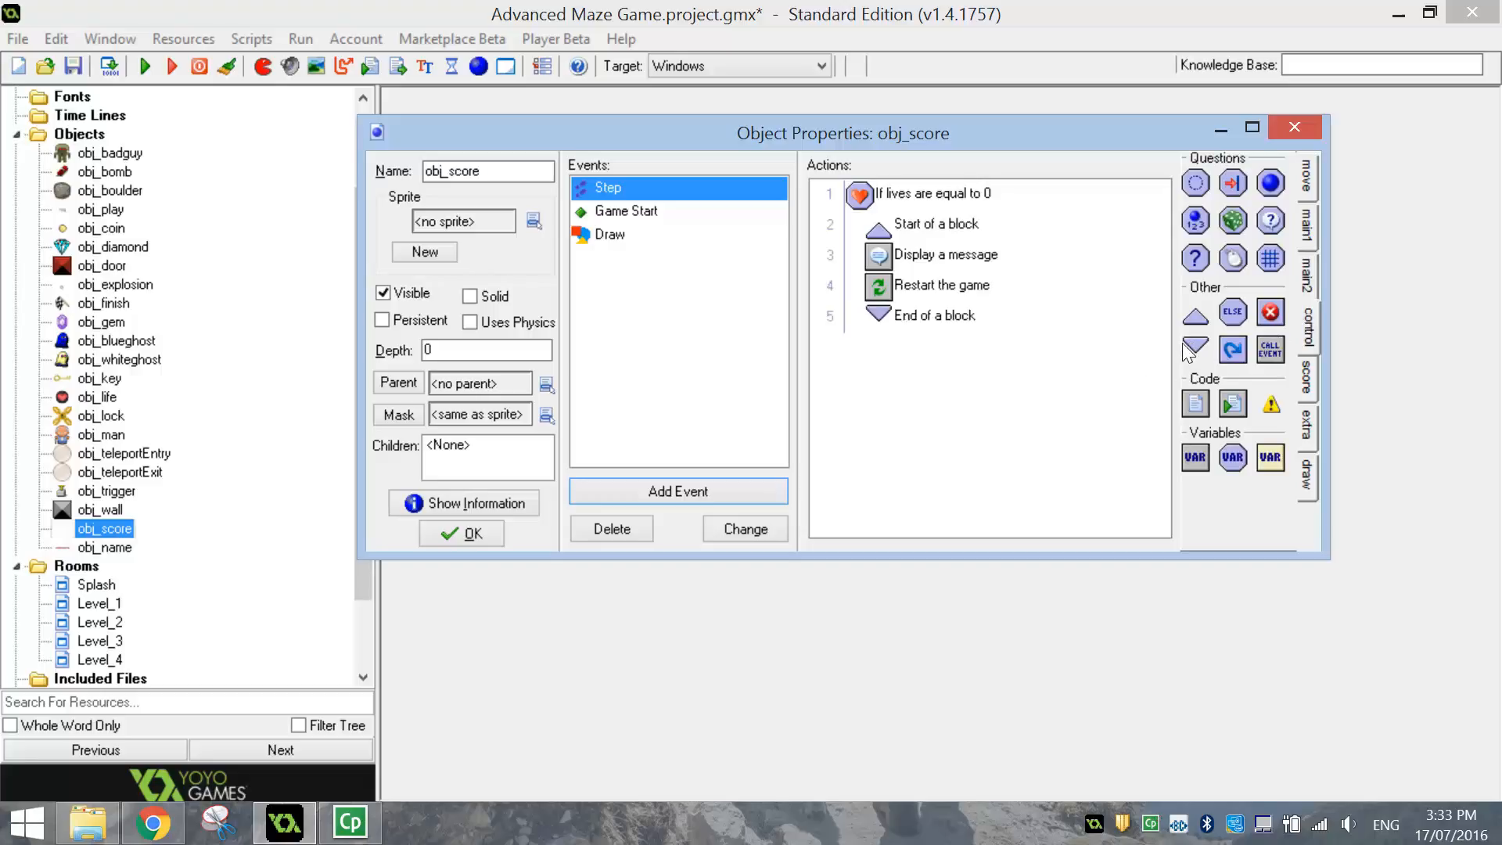
pyautogui.click(934, 194)
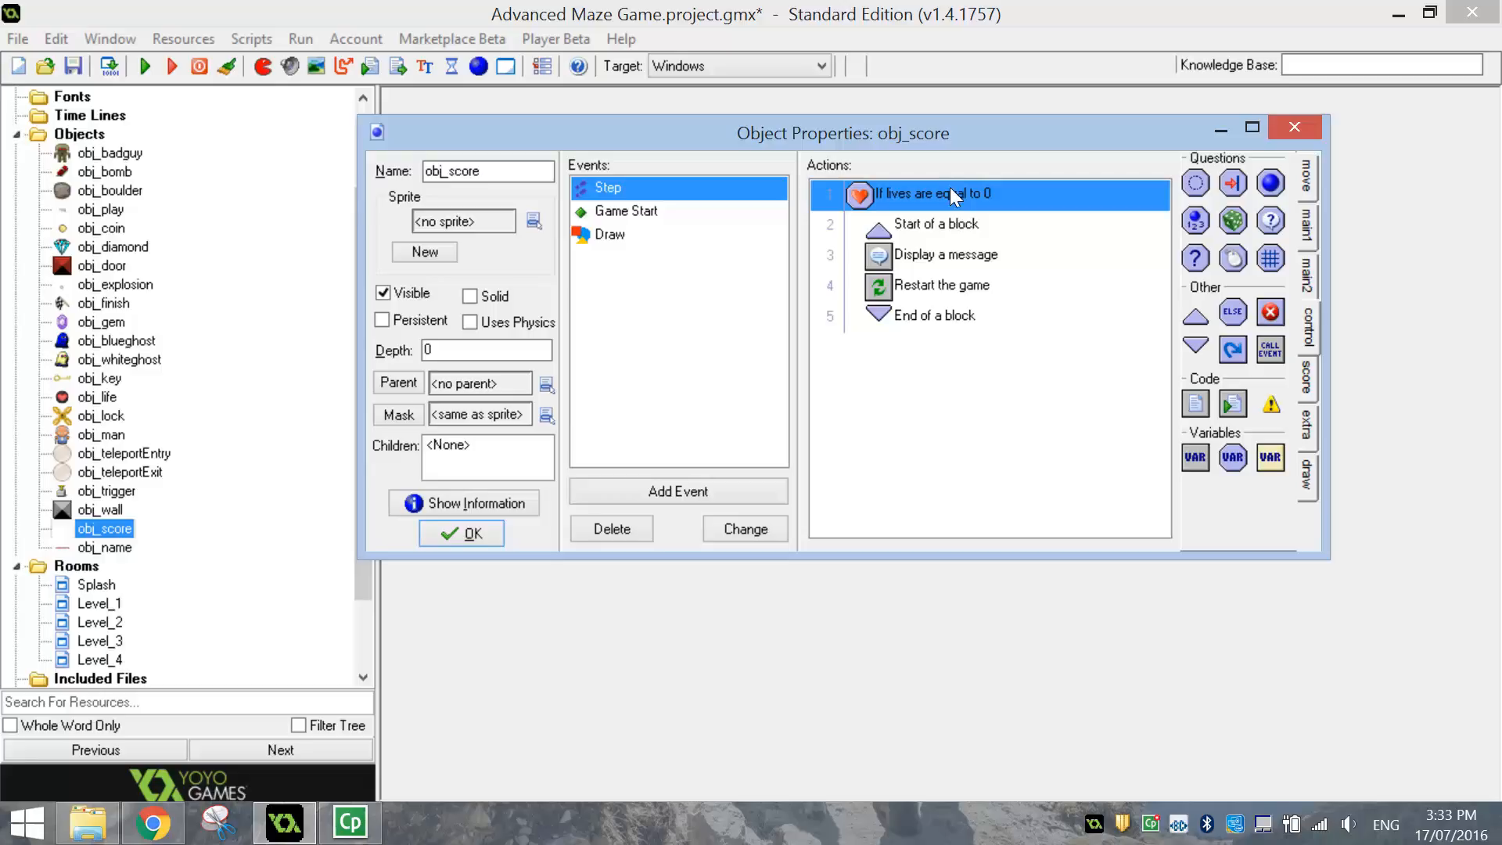
pyautogui.click(945, 255)
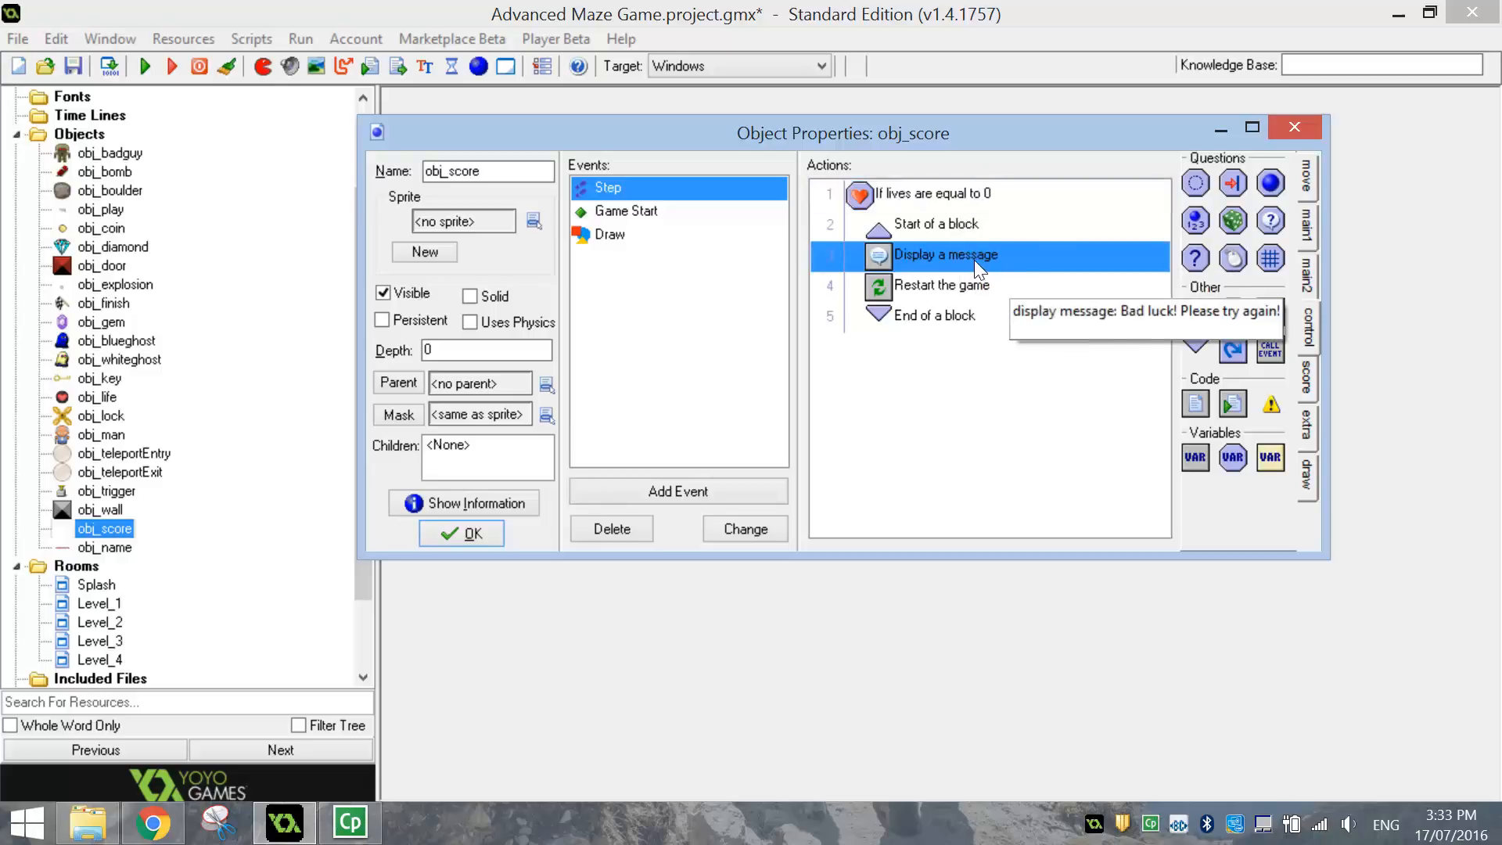
pyautogui.click(942, 285)
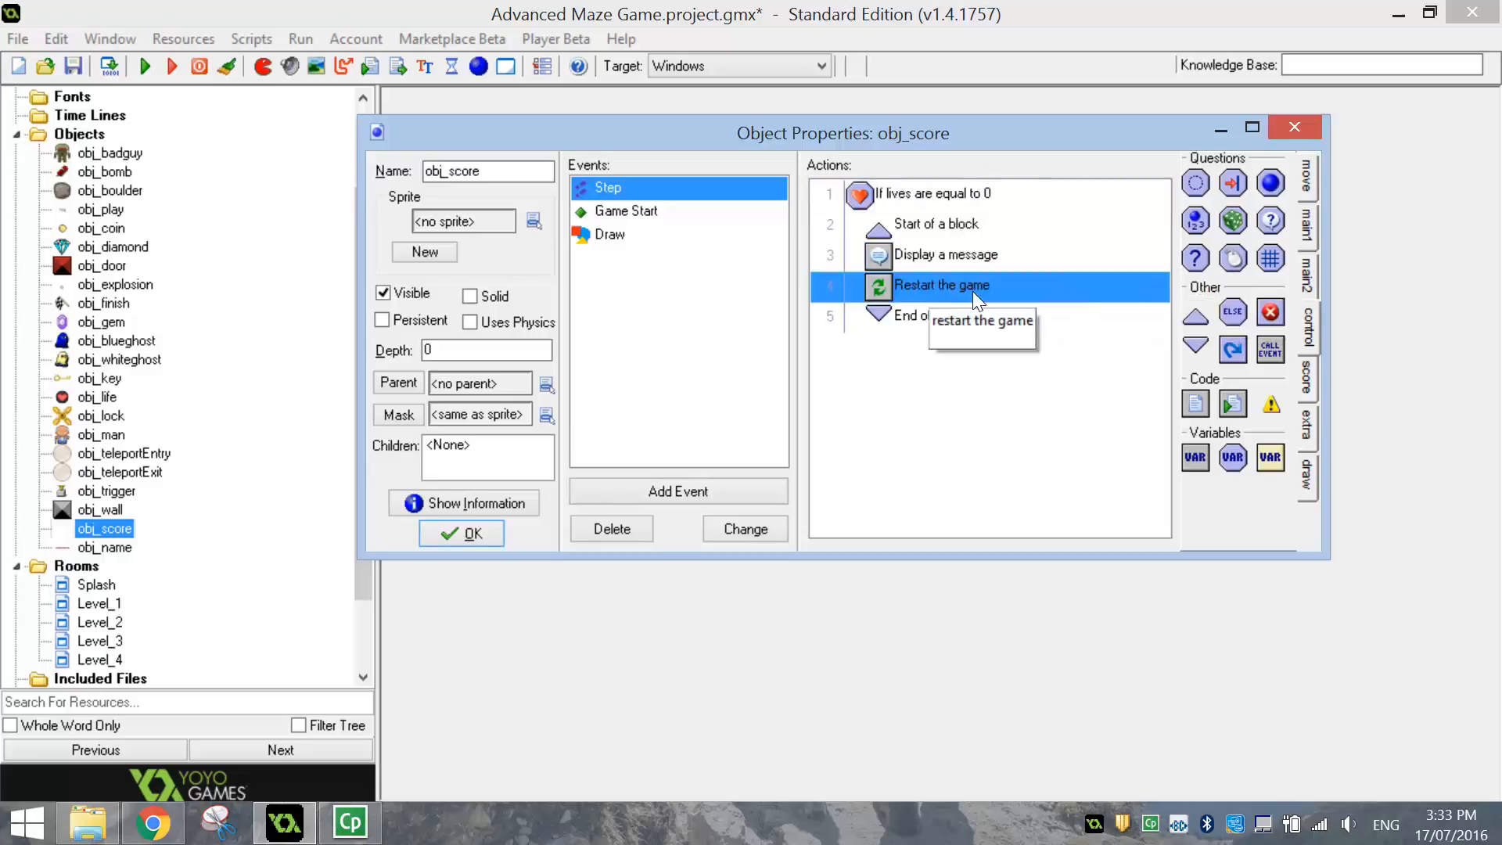
pyautogui.moveTo(977, 421)
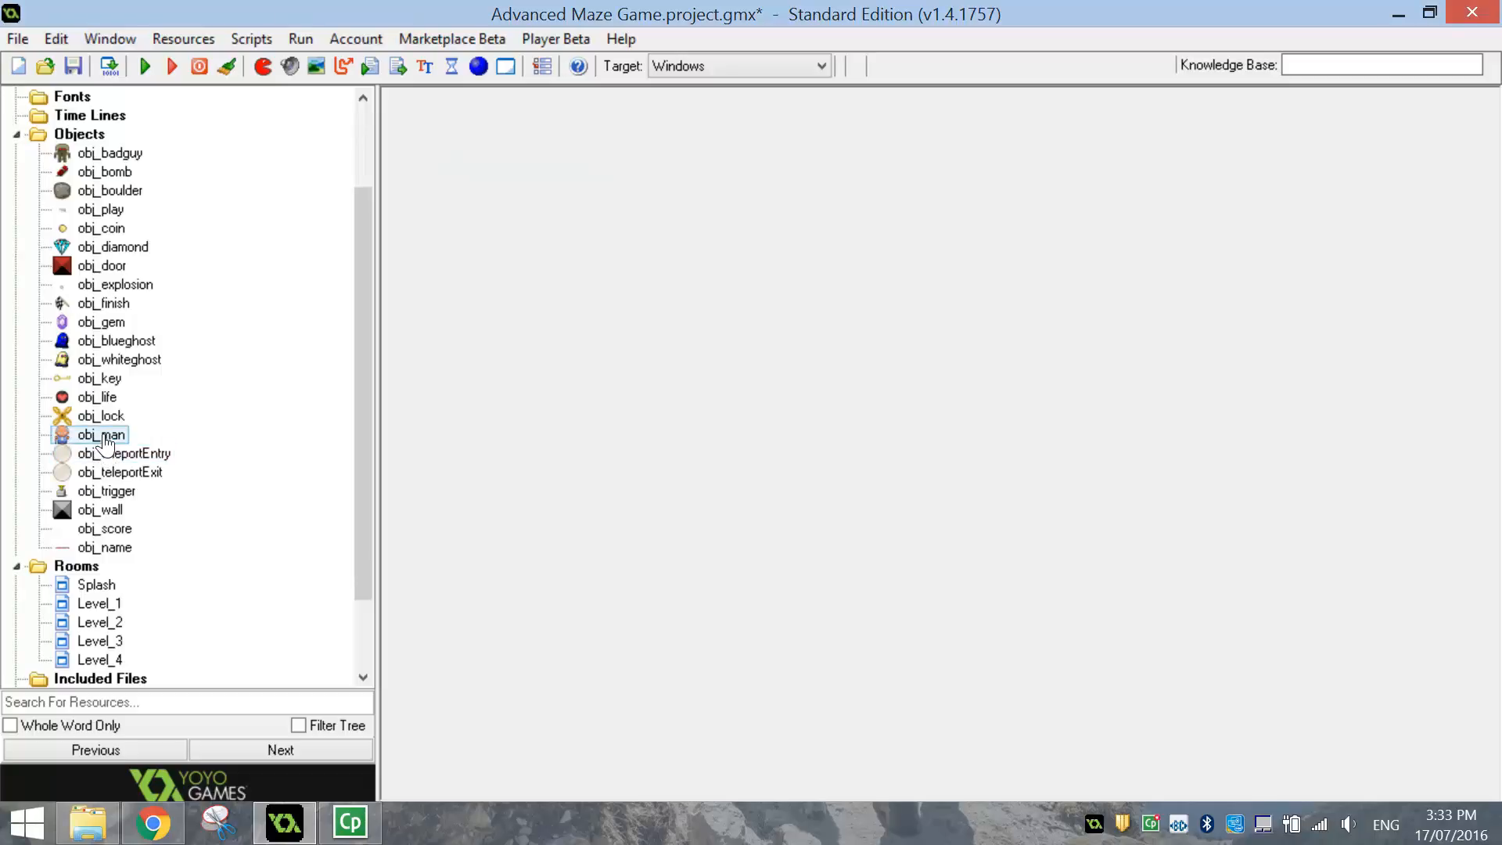
pyautogui.doubleClick(100, 433)
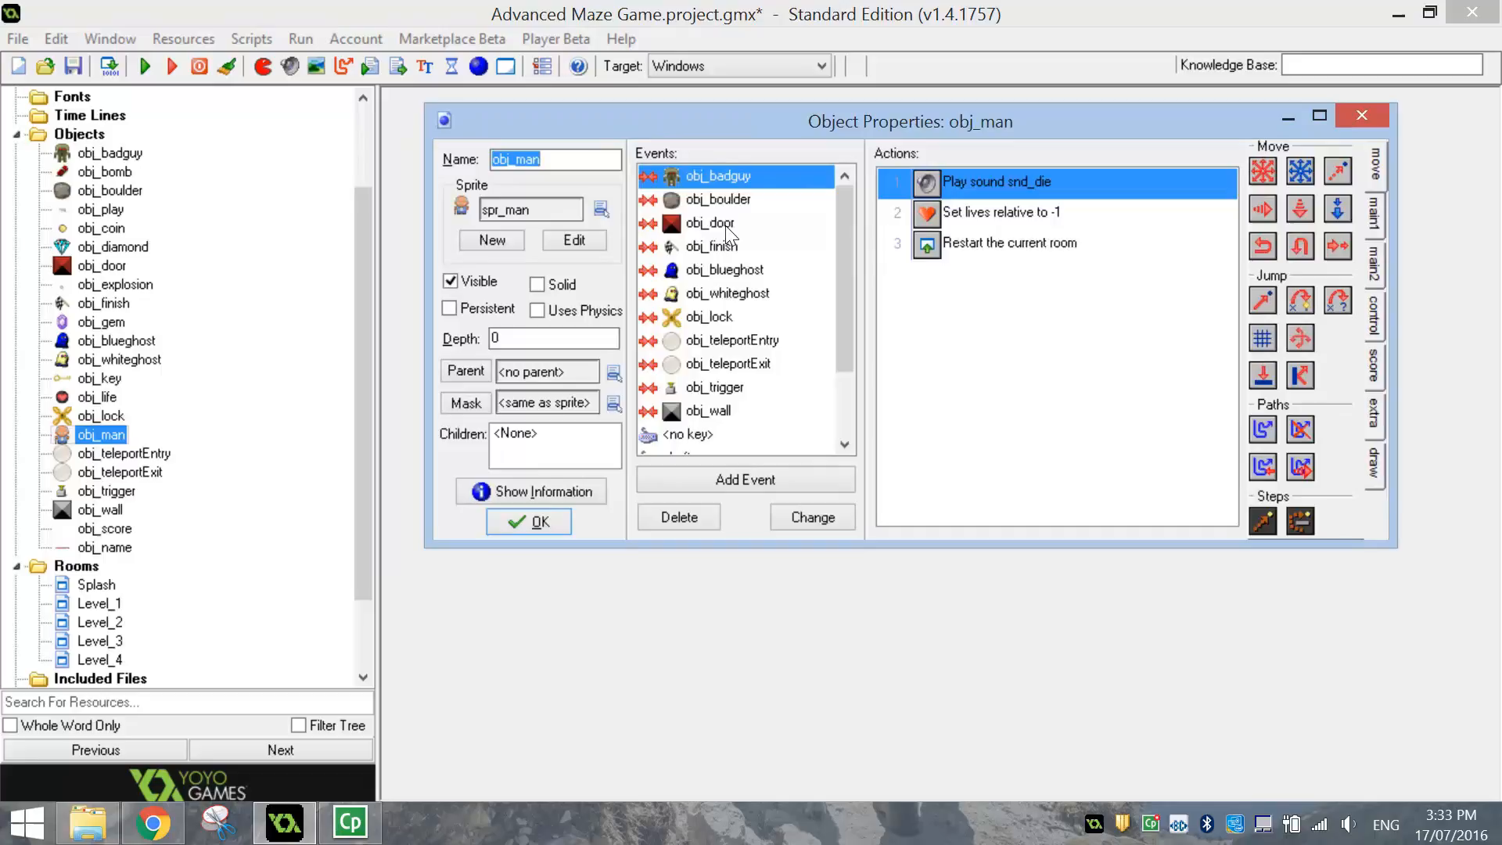
pyautogui.moveTo(518, 235)
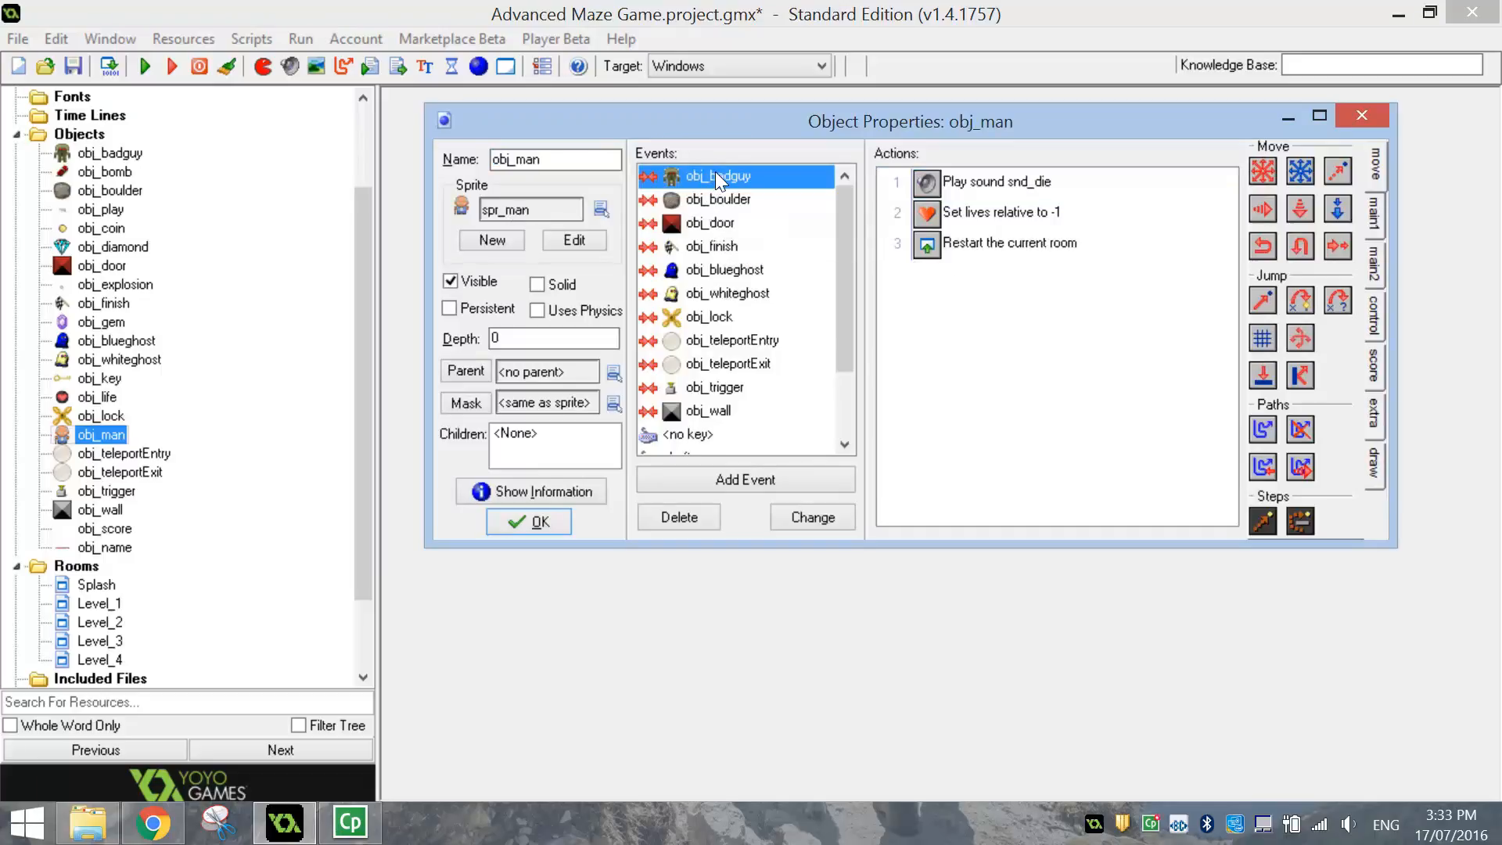
pyautogui.click(1001, 211)
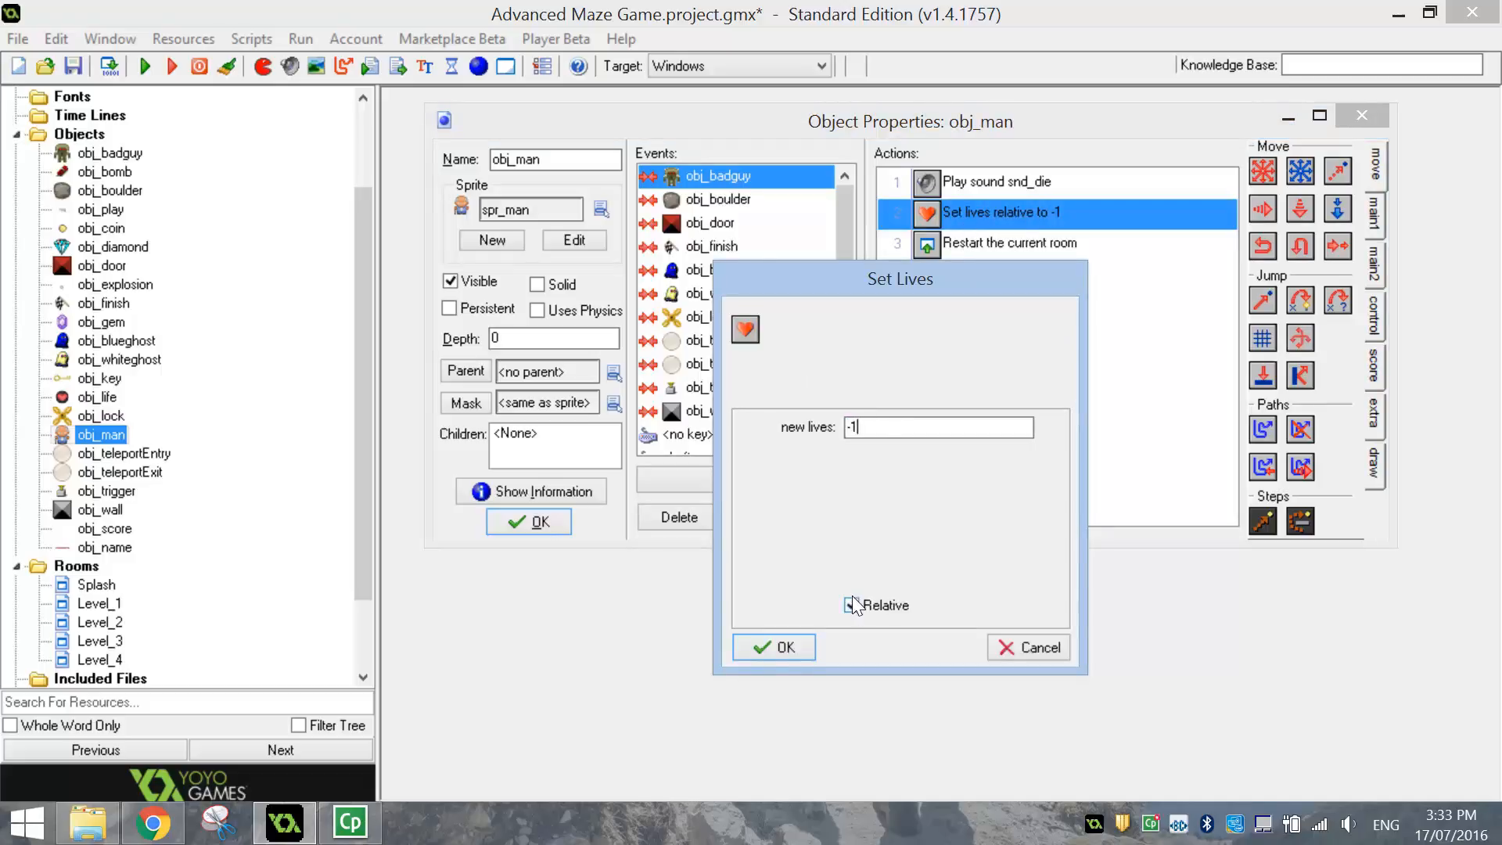
pyautogui.click(771, 646)
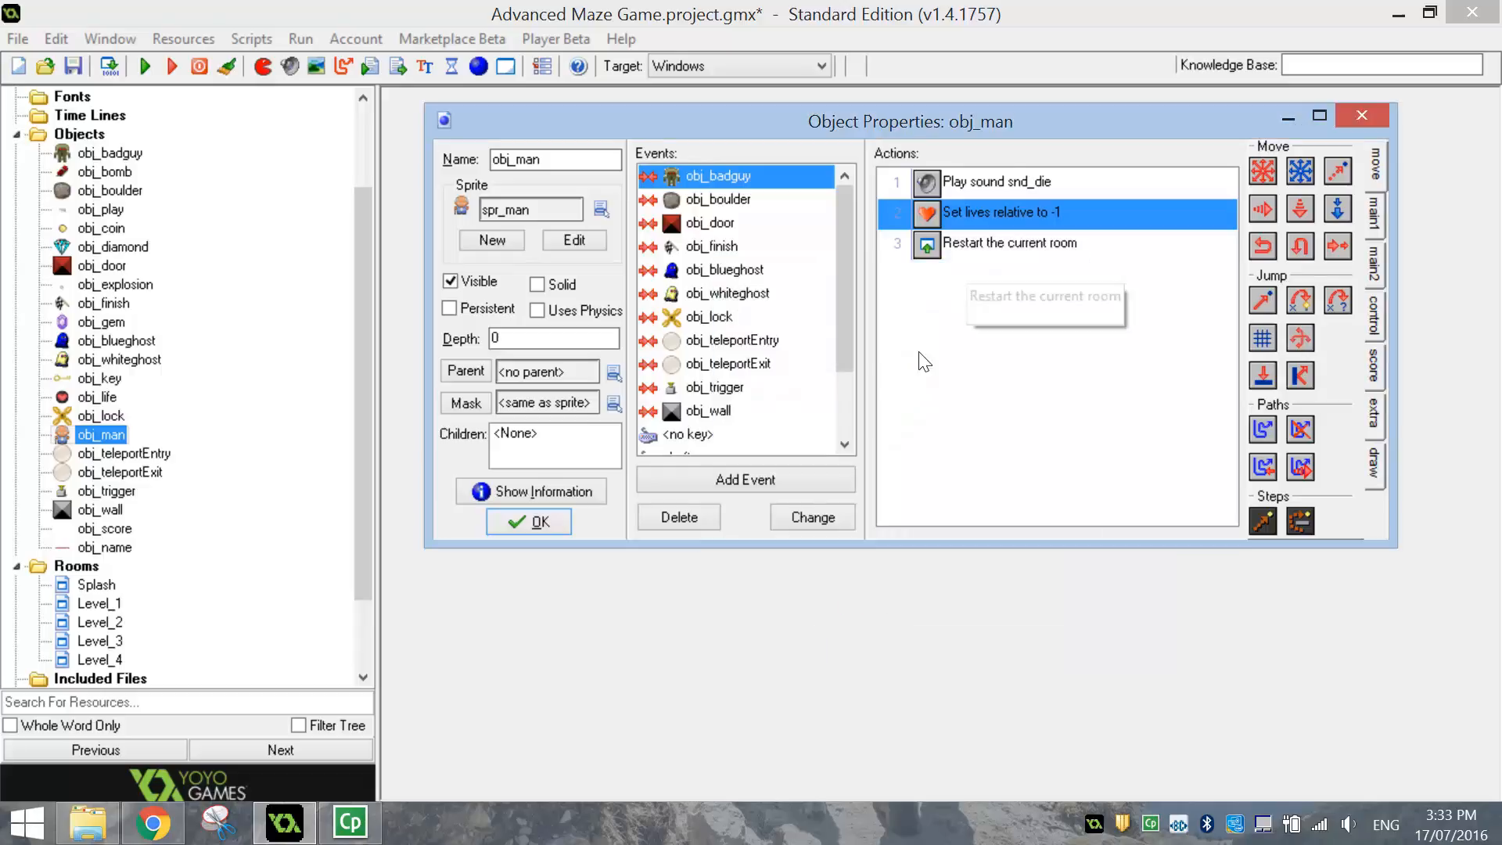
pyautogui.moveTo(1026, 222)
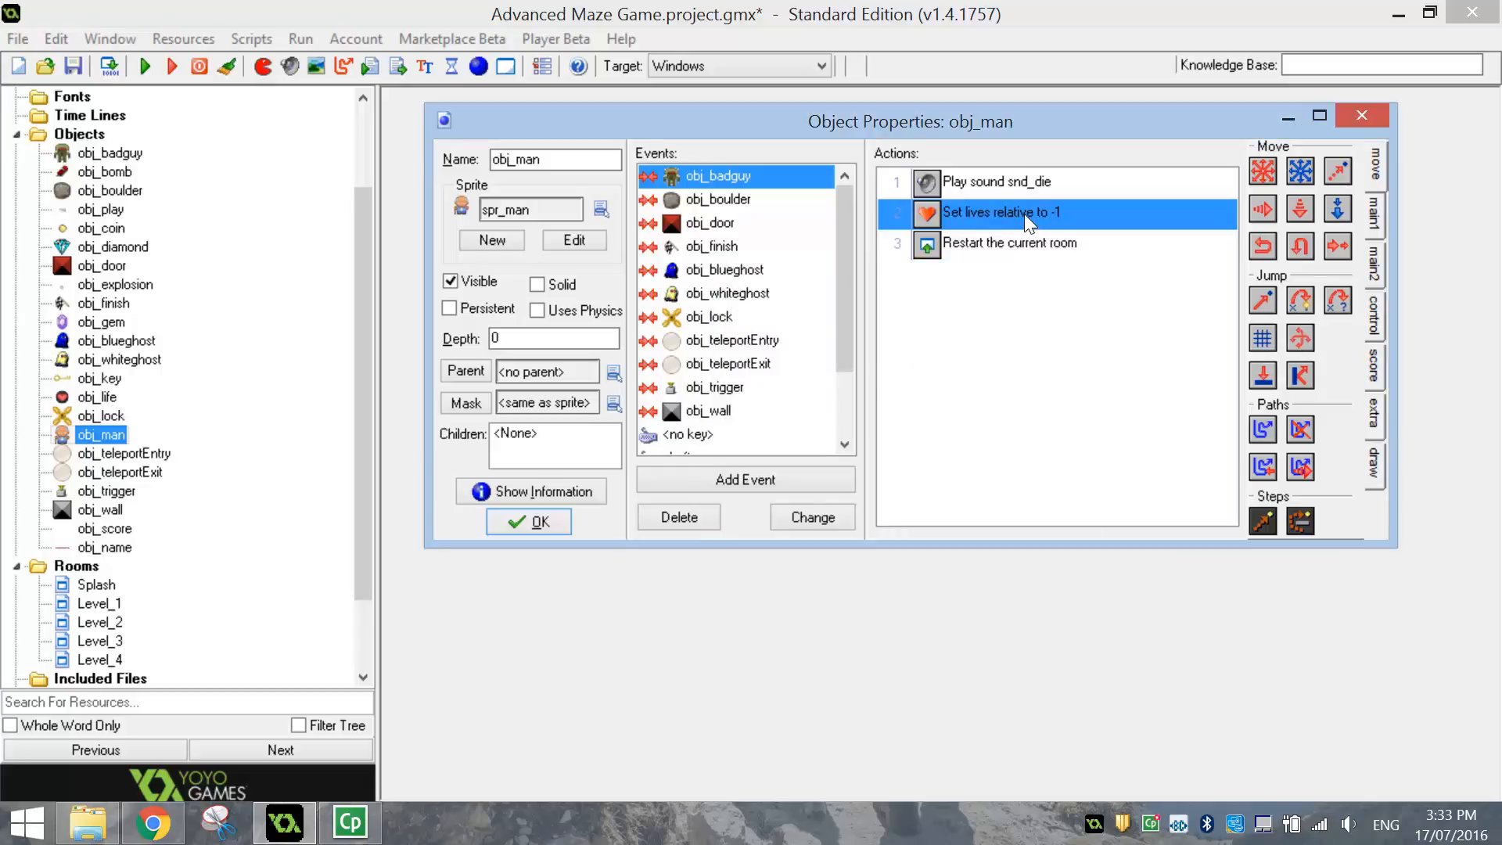
pyautogui.moveTo(1025, 223)
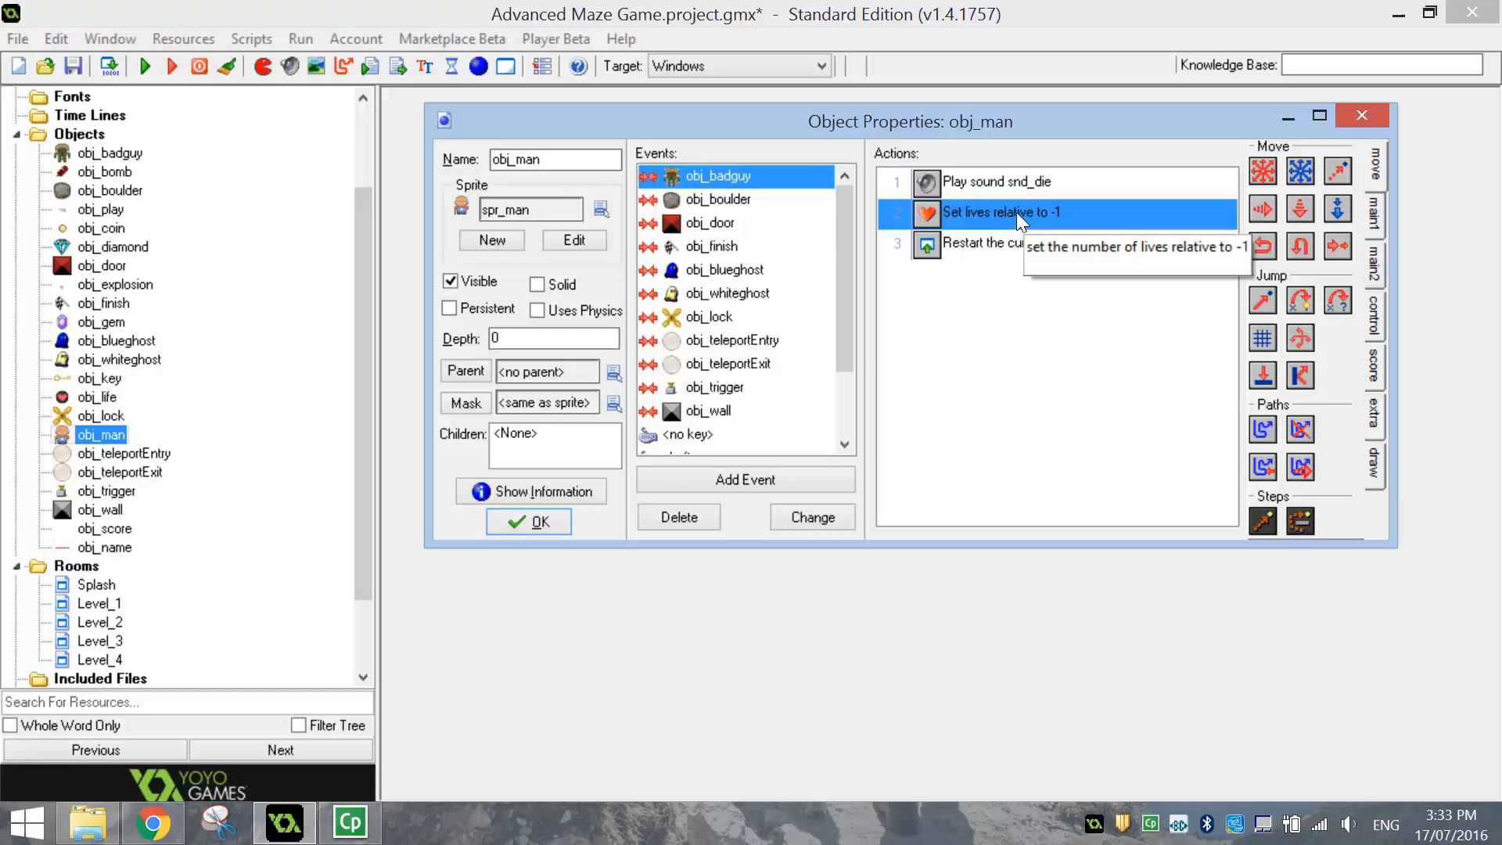
pyautogui.click(723, 269)
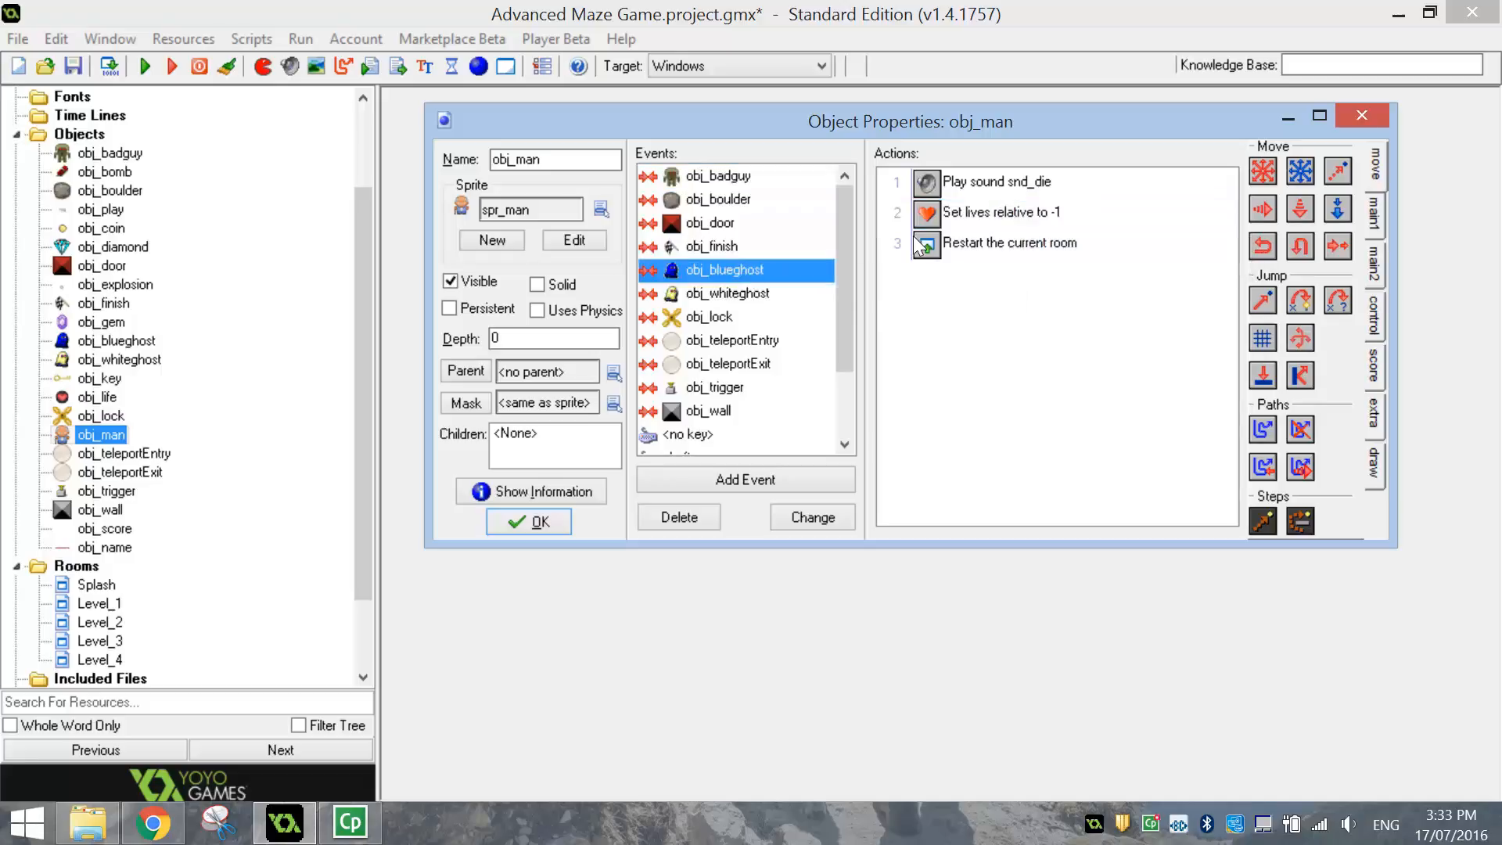
pyautogui.click(1002, 211)
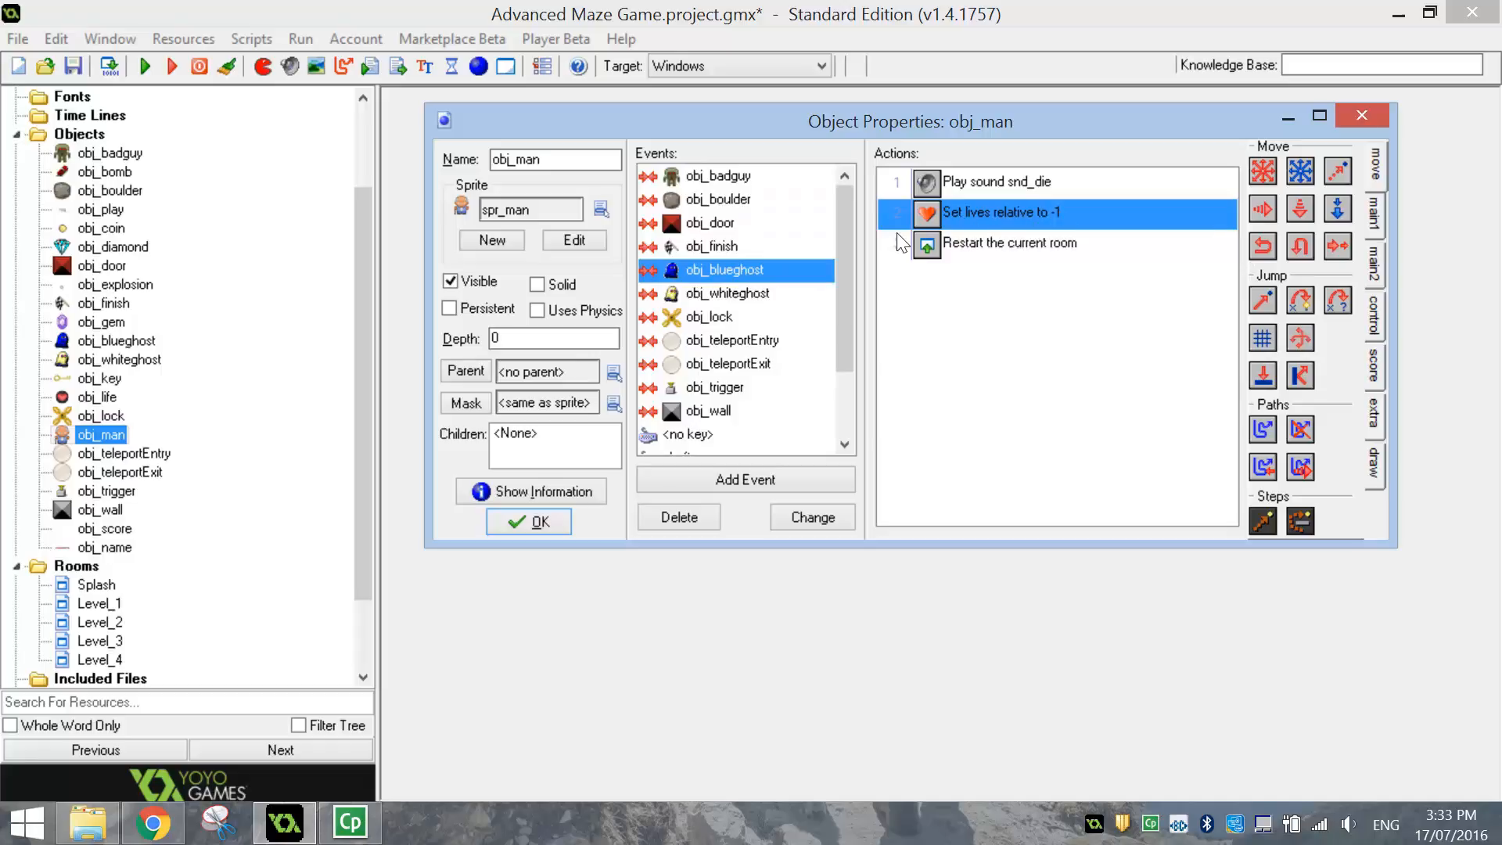
pyautogui.click(727, 292)
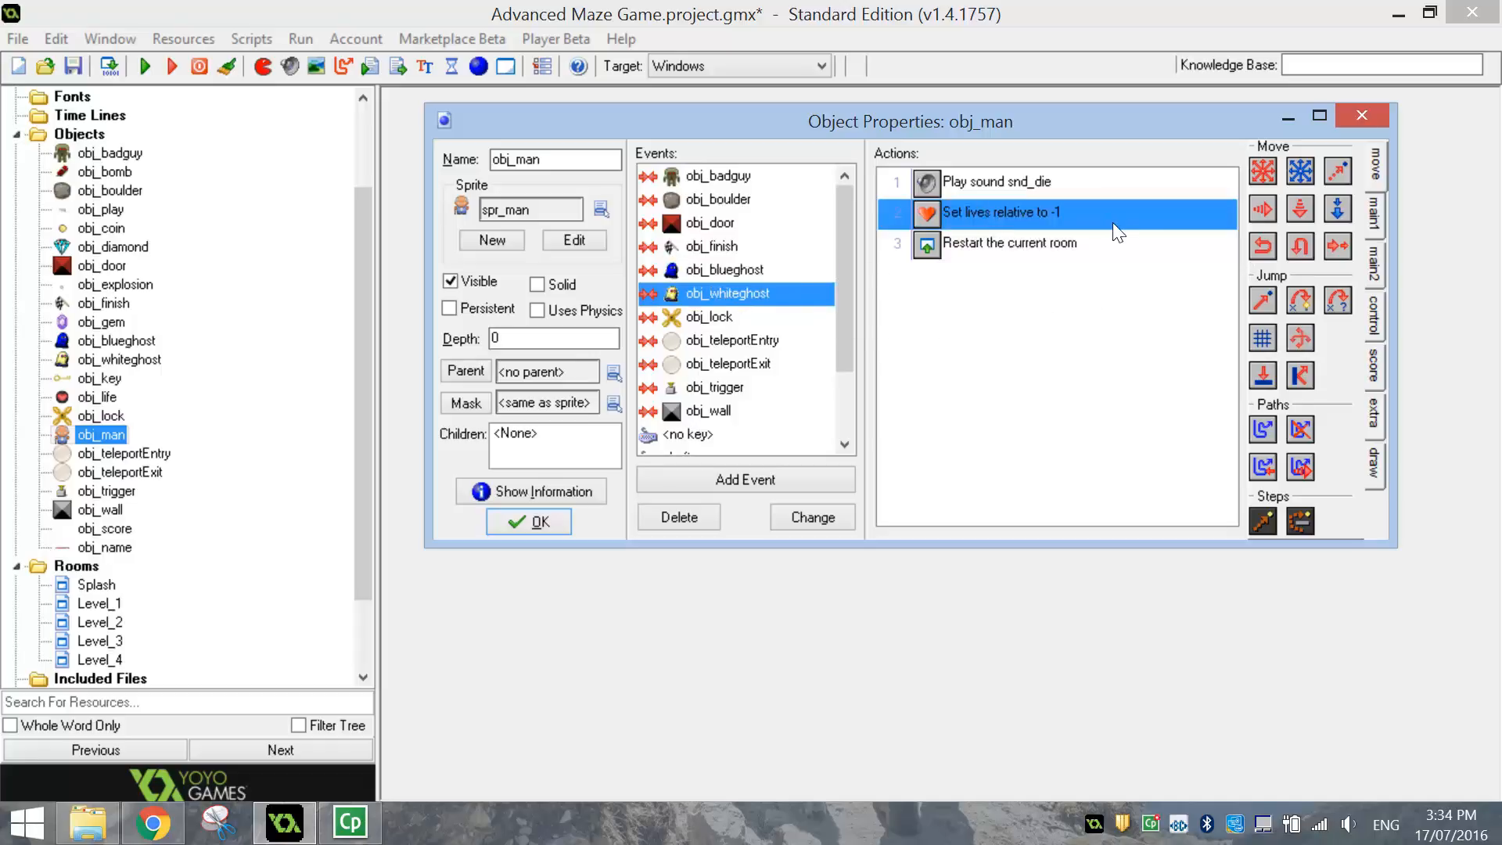
pyautogui.moveTo(1106, 216)
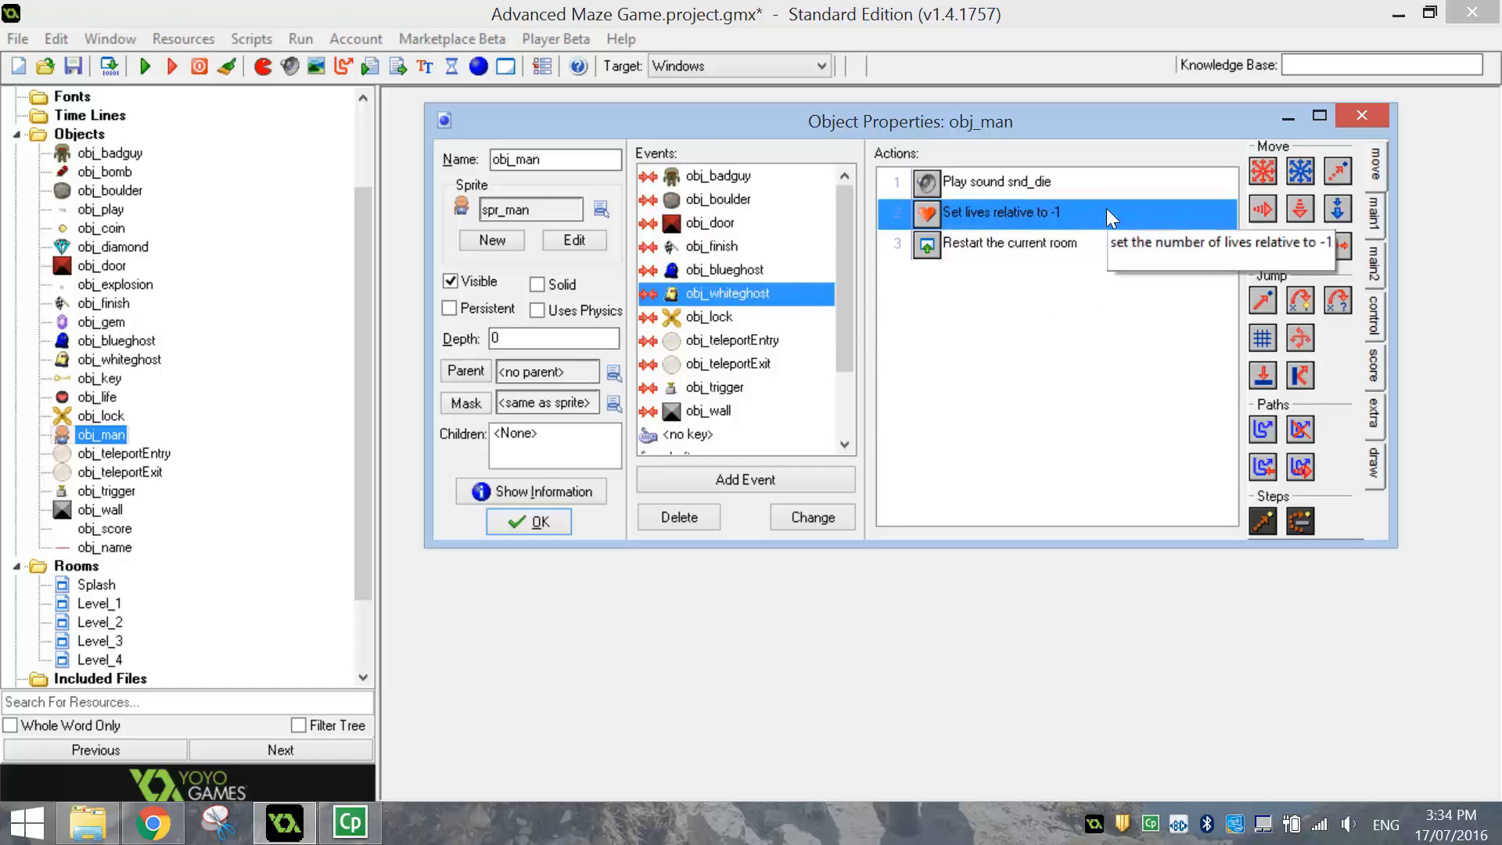
pyautogui.moveTo(657, 545)
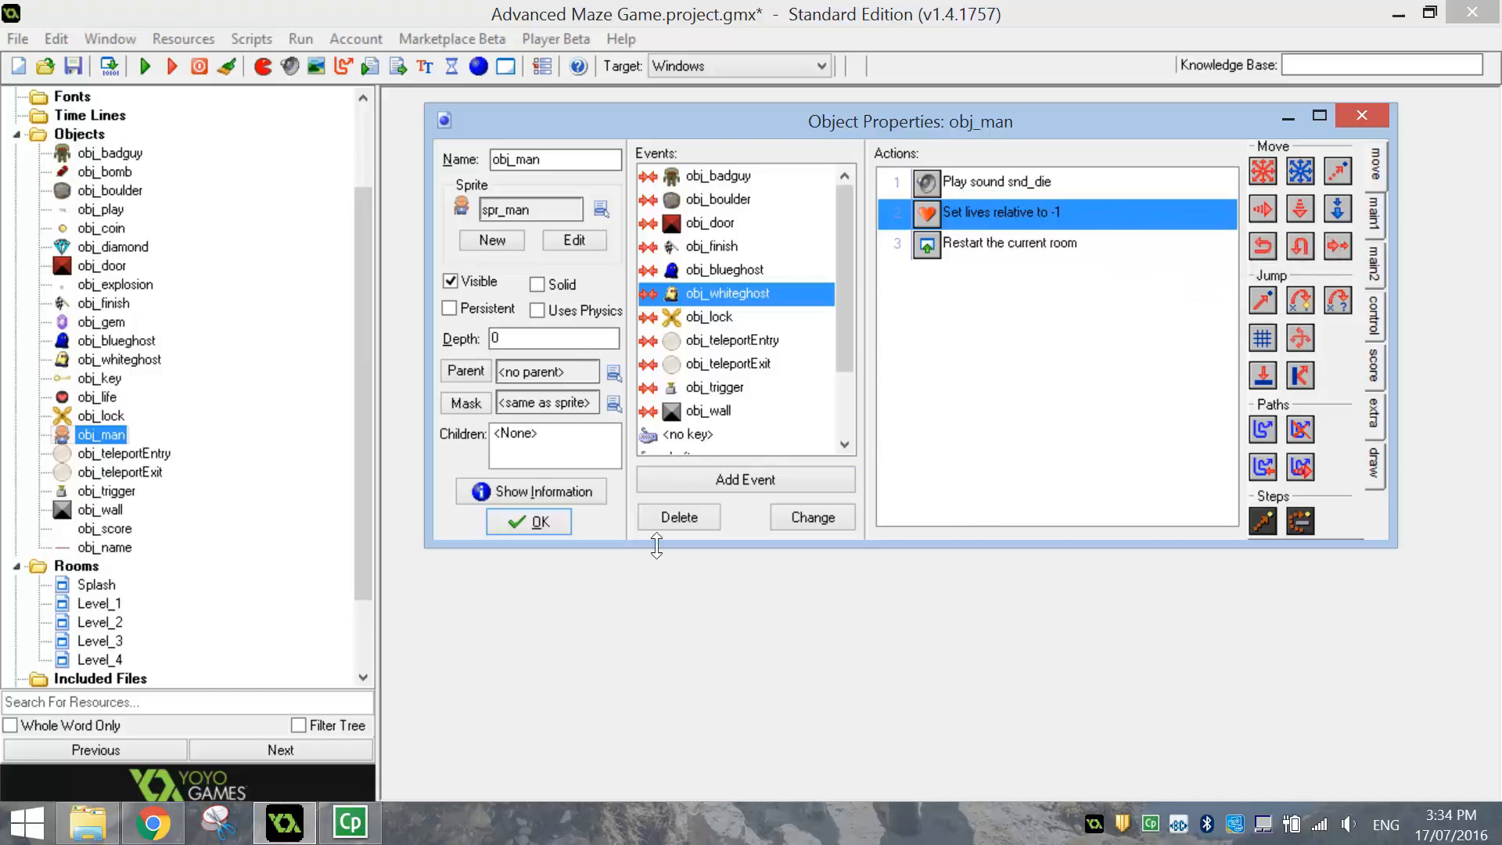
# - Close obj_man's properties and open the Splash room from the Rooms list
pyautogui.click(528, 522)
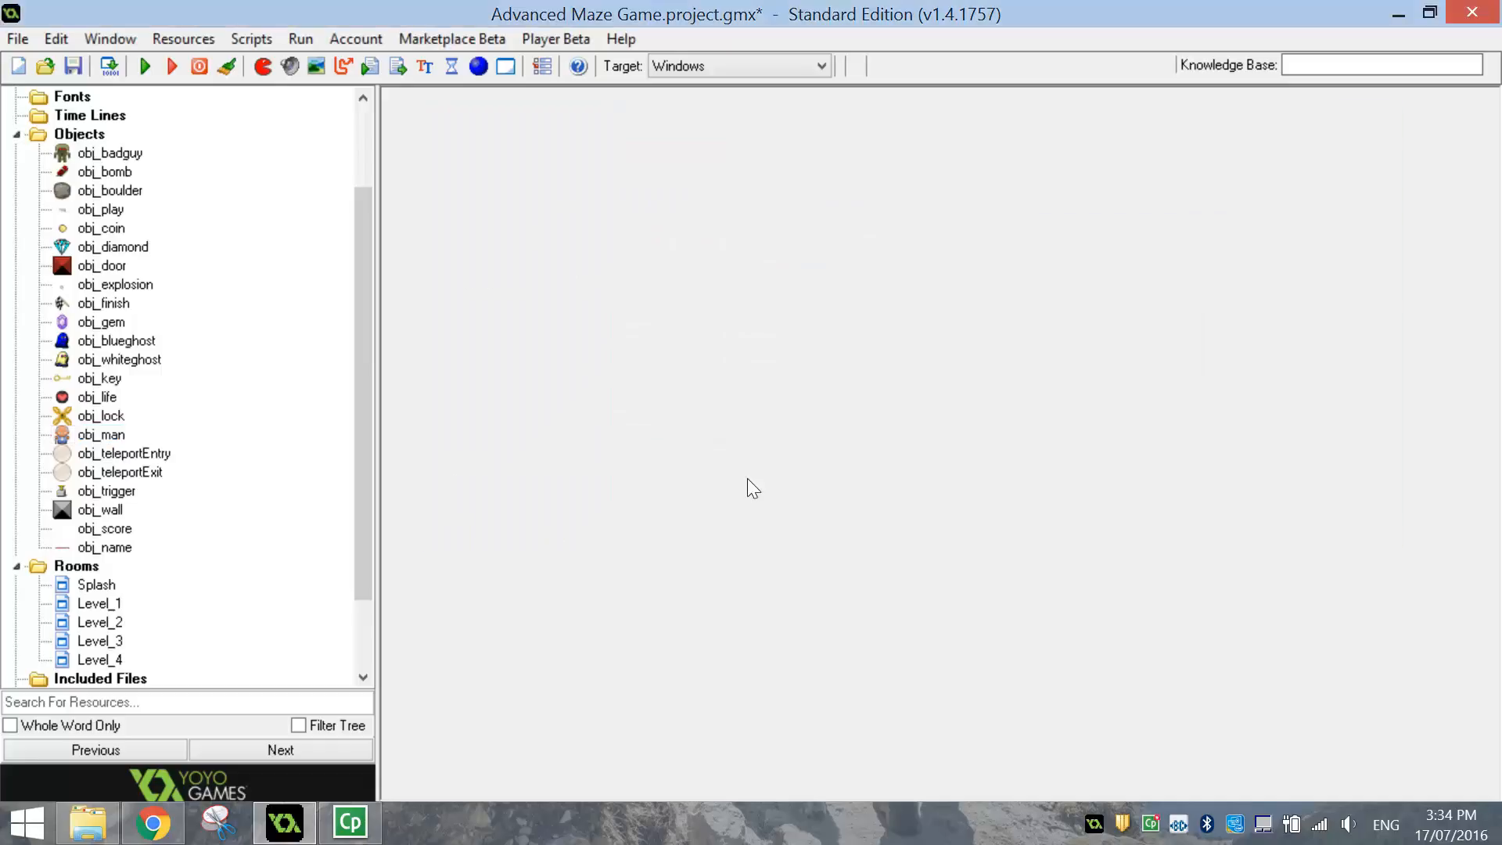
pyautogui.scroll(-3)
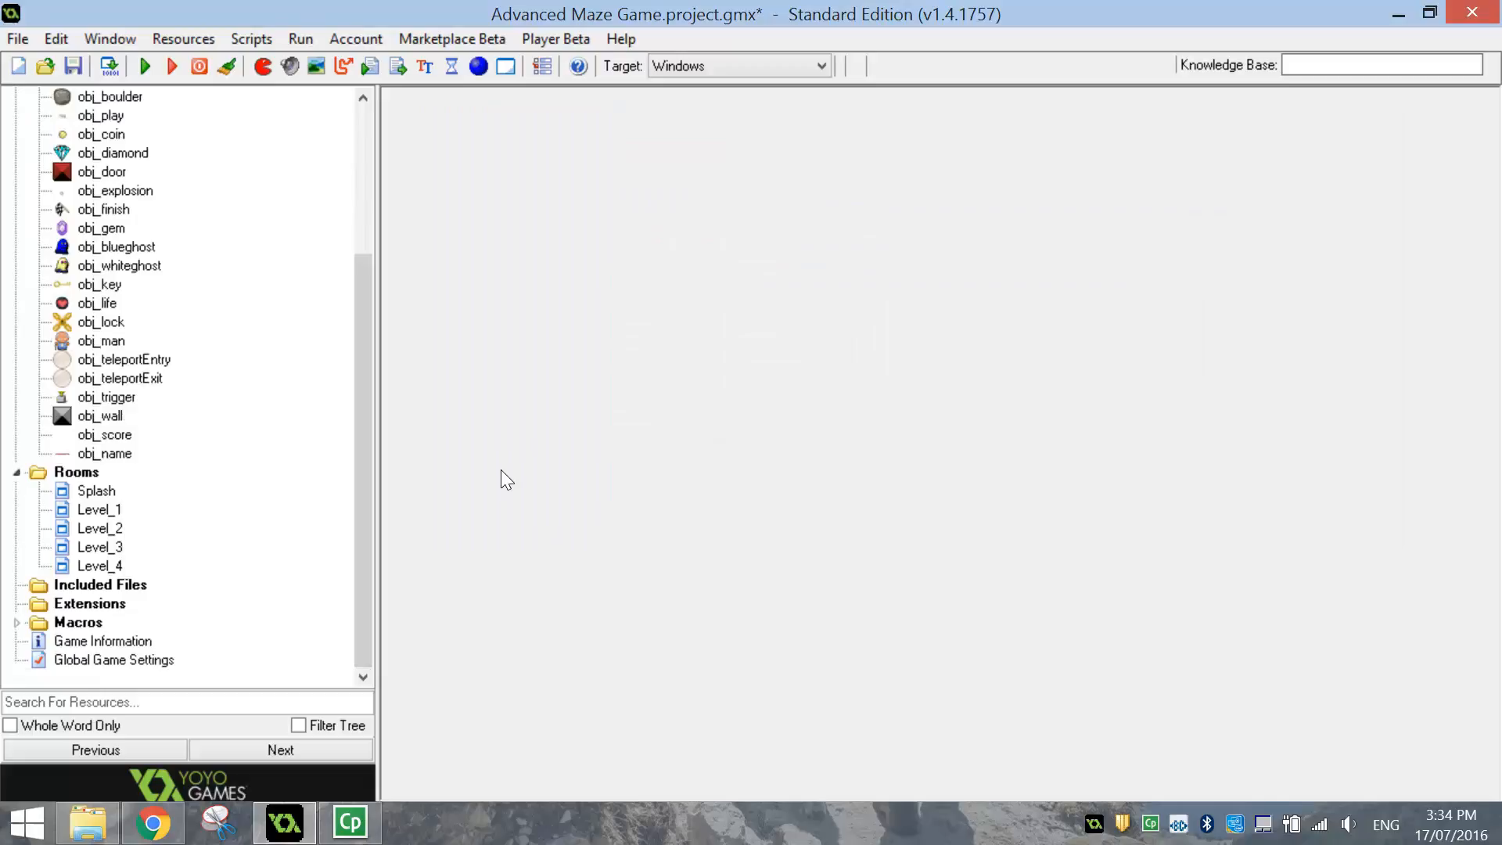
pyautogui.click(100, 567)
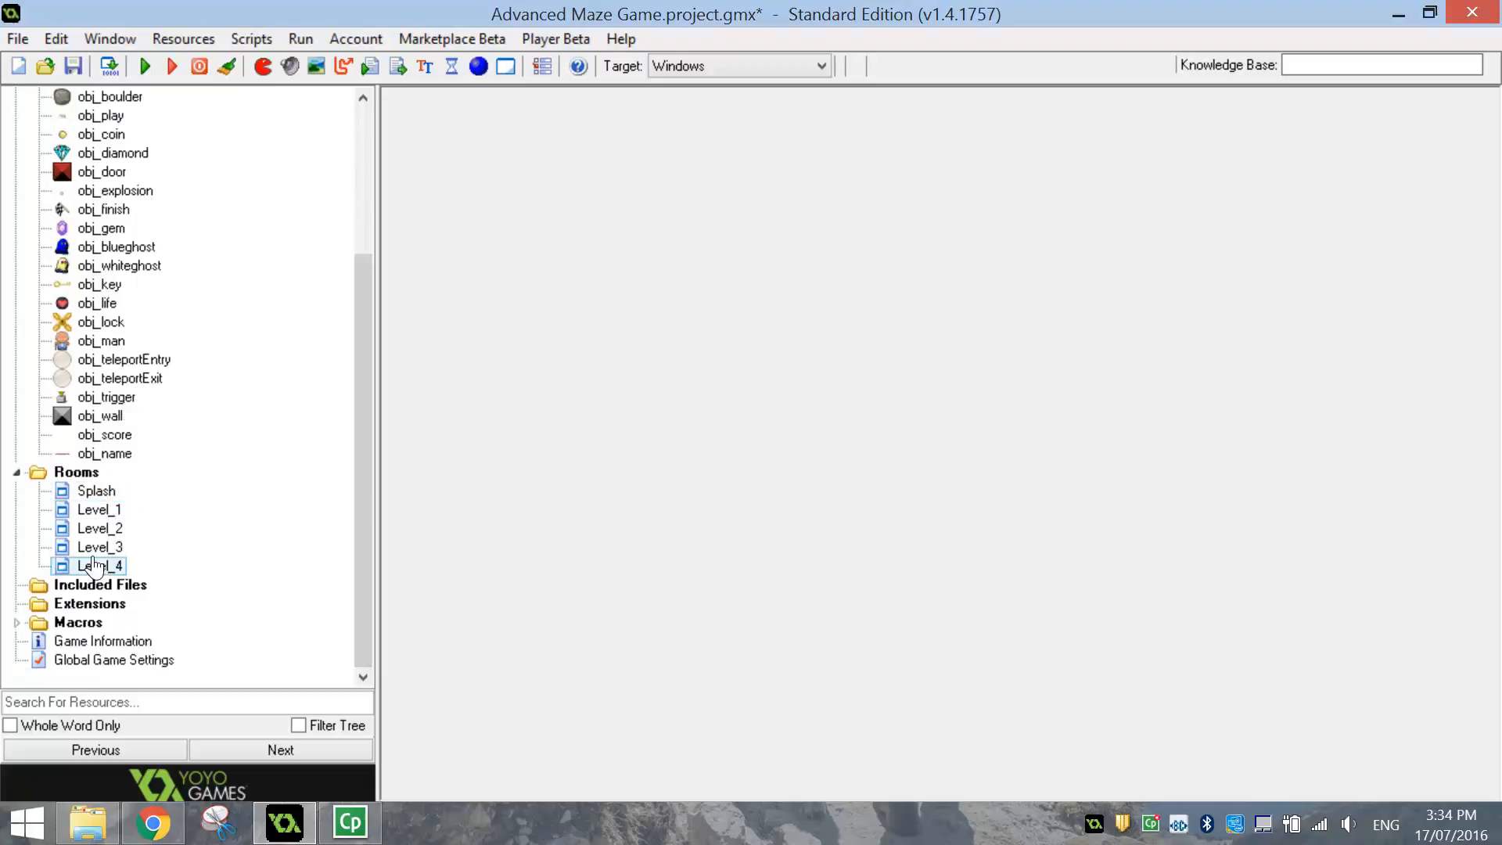
pyautogui.doubleClick(95, 490)
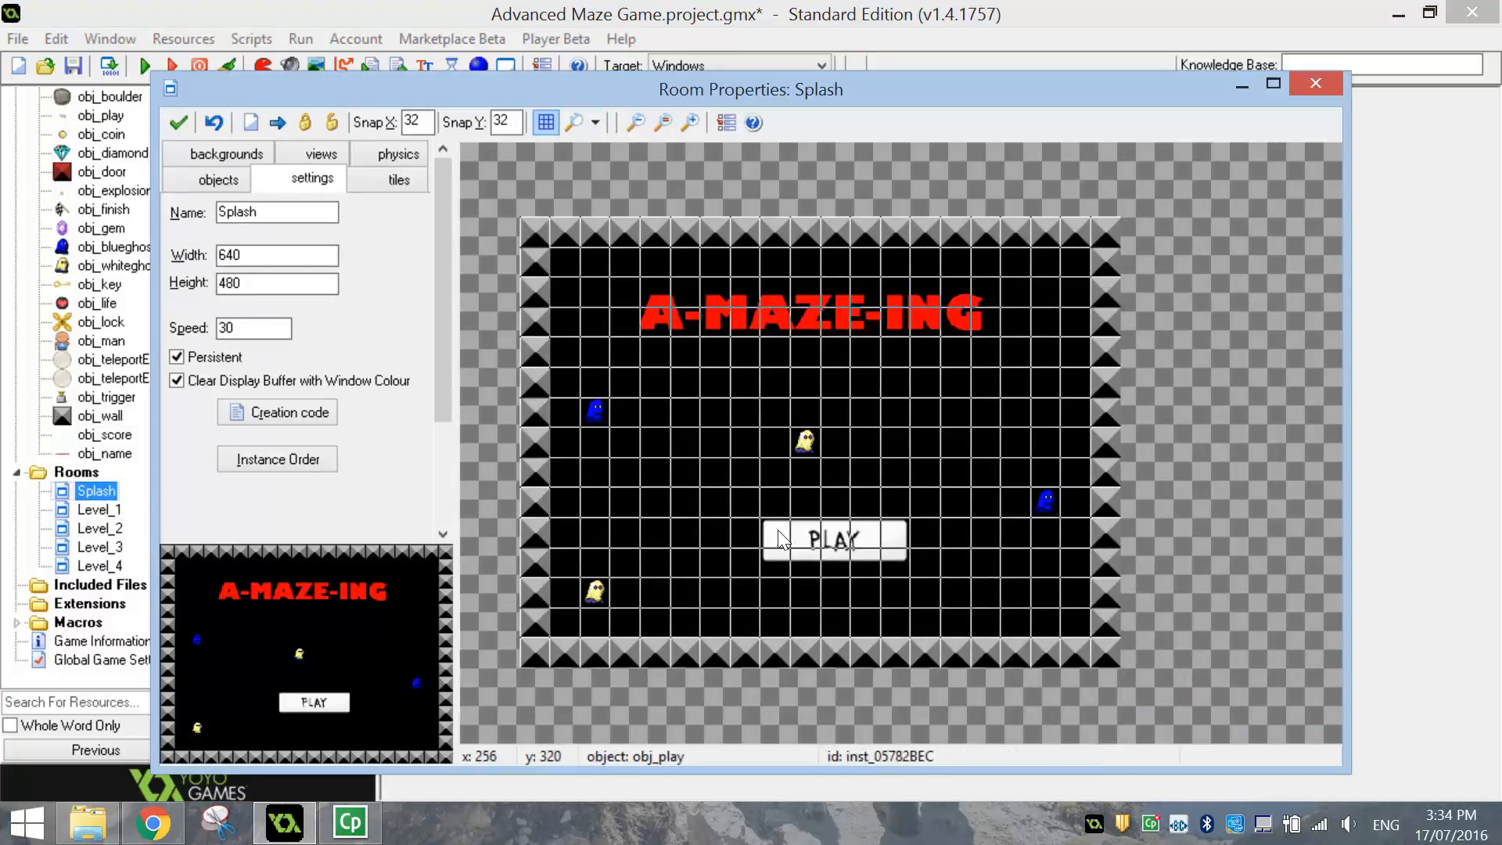
# - Place obj_score at 0, 480 in Splash and keep it despite the outside-room warning
pyautogui.click(219, 179)
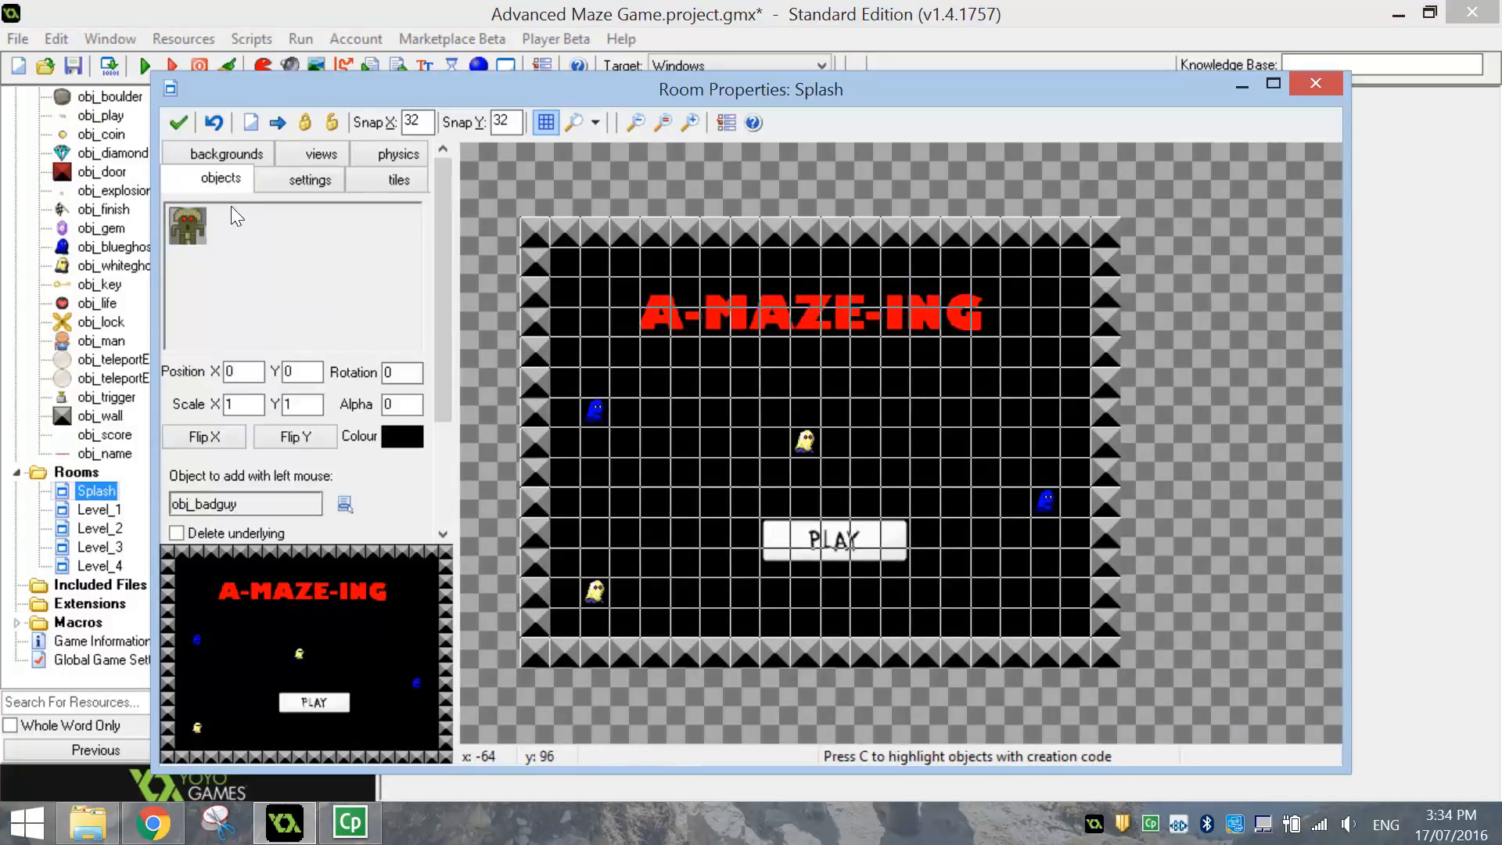
pyautogui.click(343, 504)
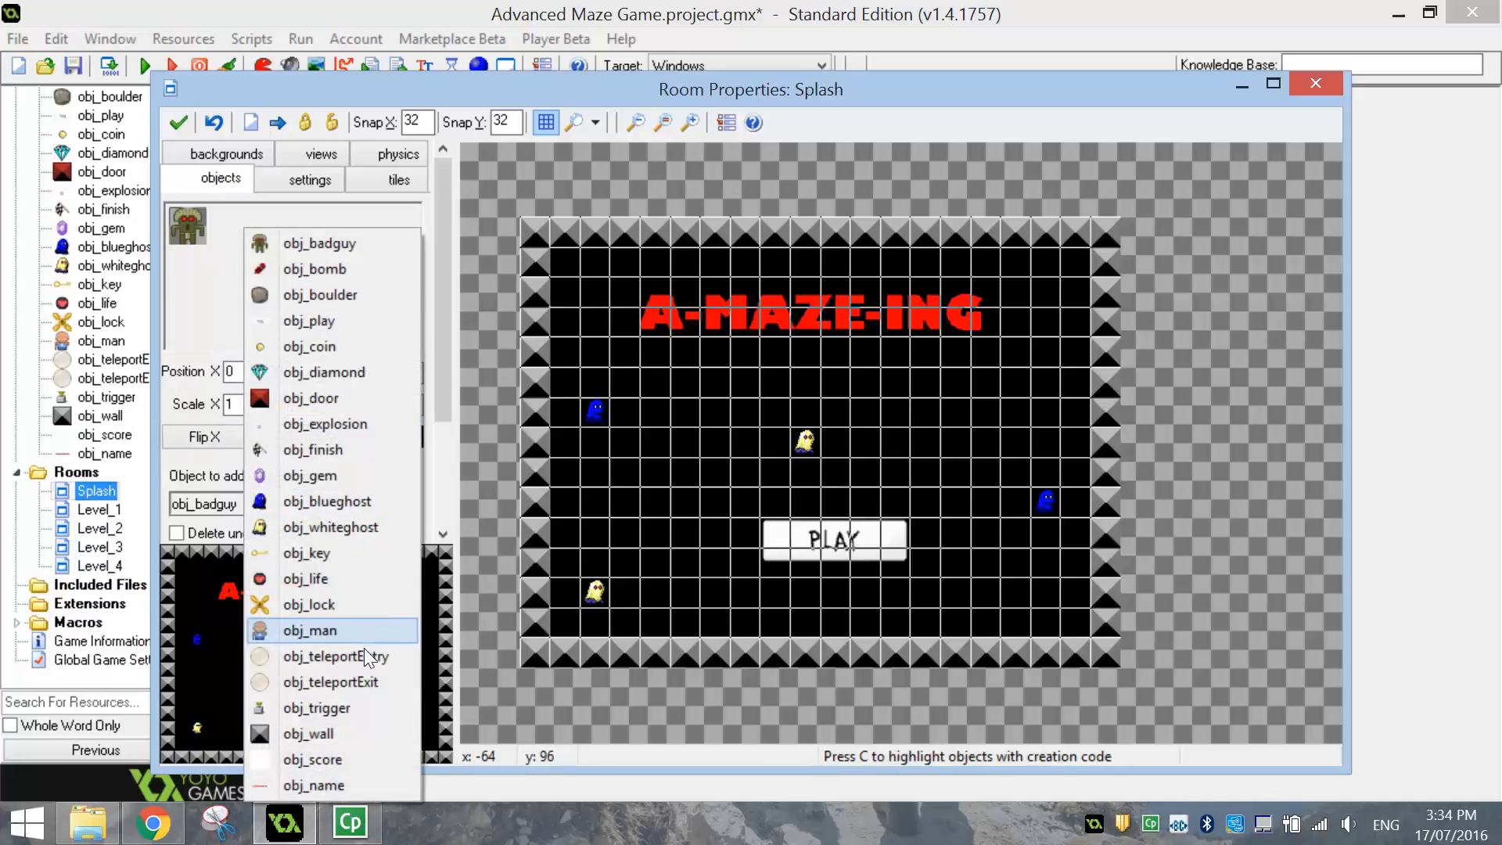
pyautogui.click(313, 759)
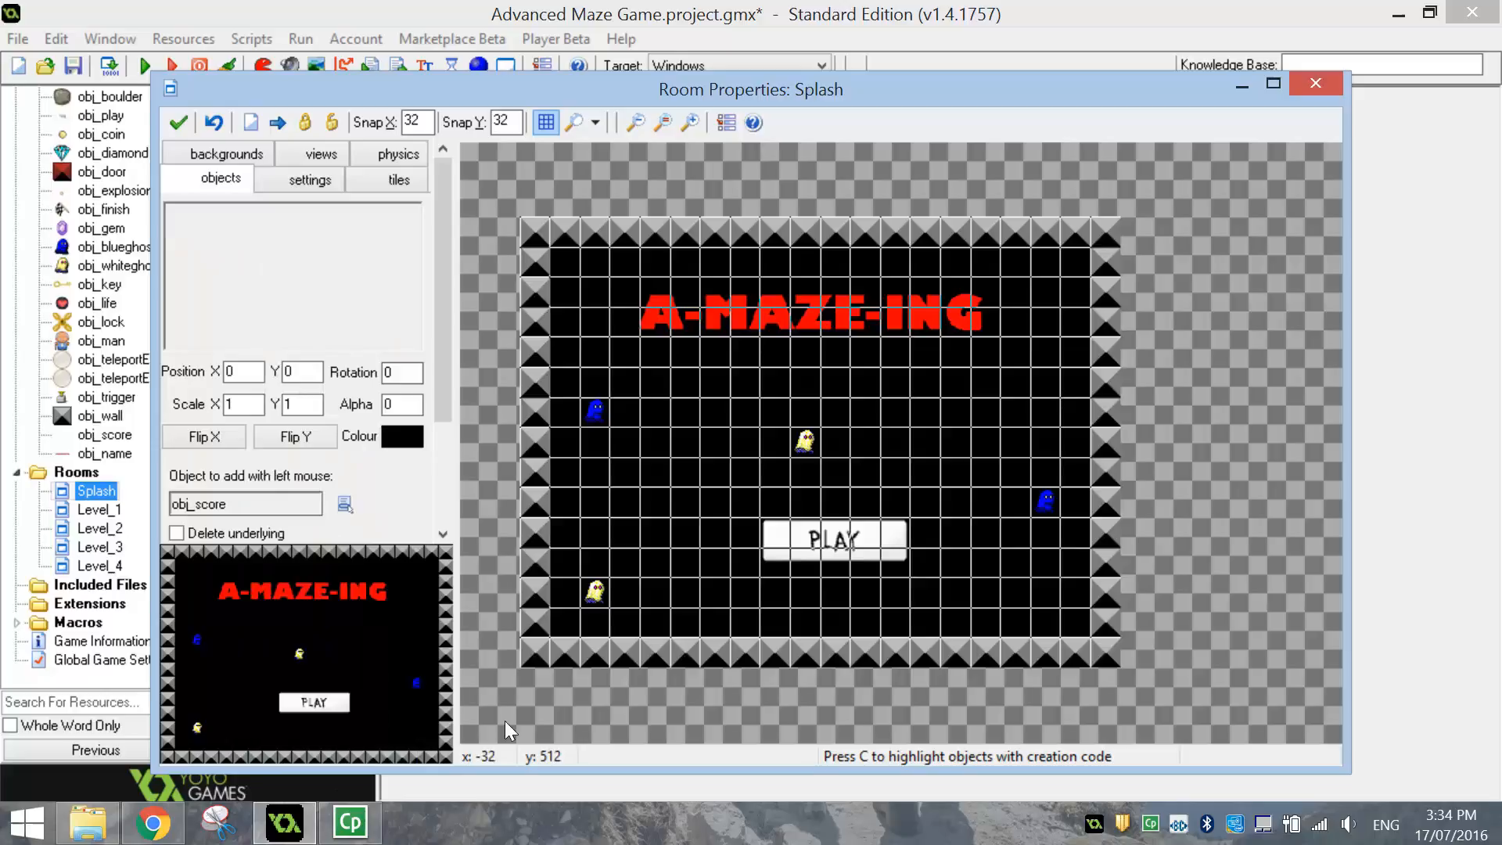
pyautogui.moveTo(534, 695)
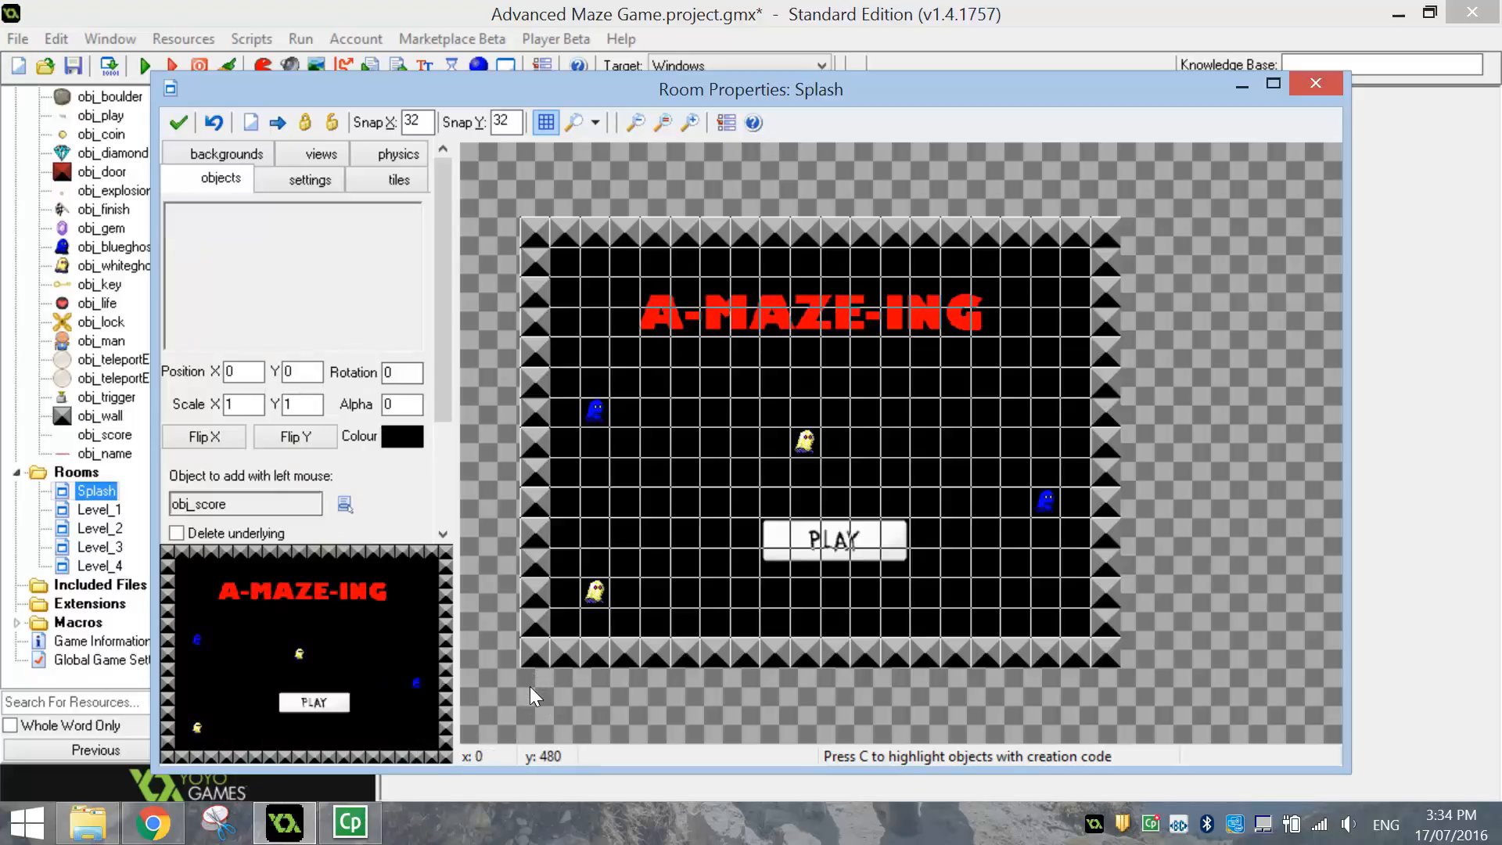
pyautogui.click(530, 673)
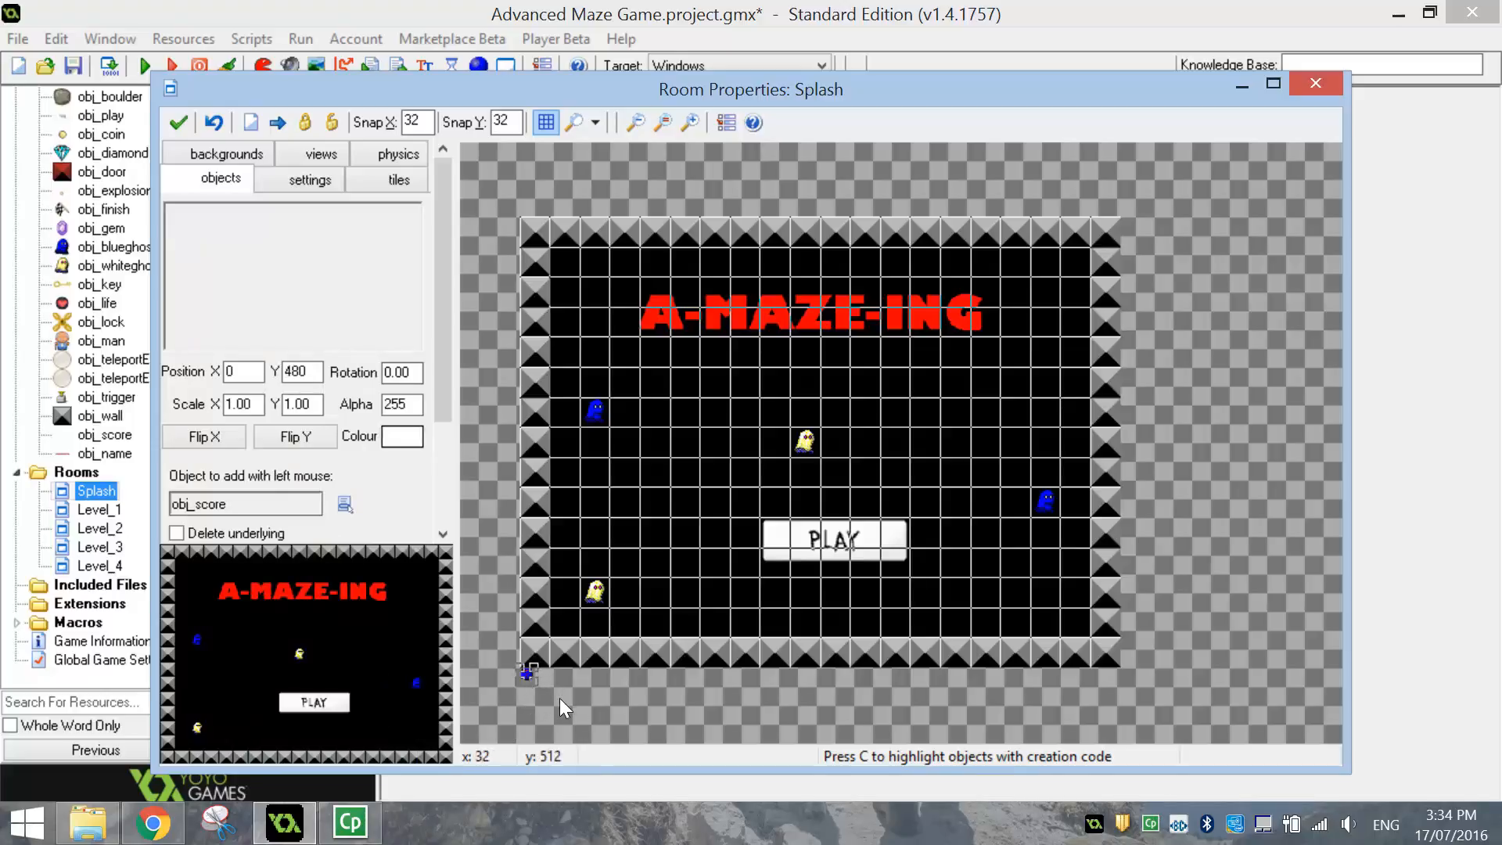
pyautogui.click(179, 122)
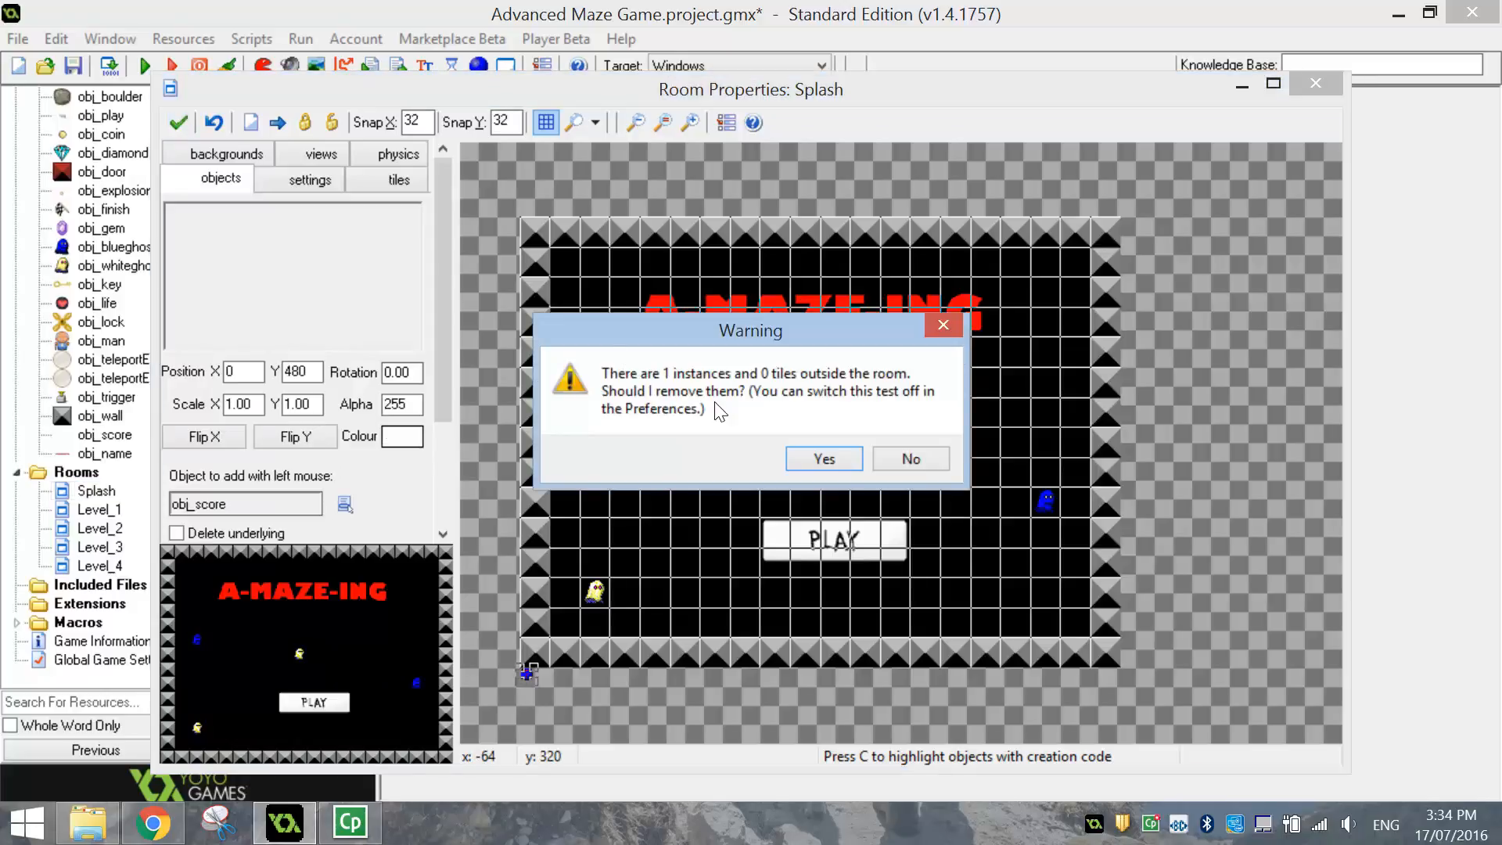
pyautogui.moveTo(803, 401)
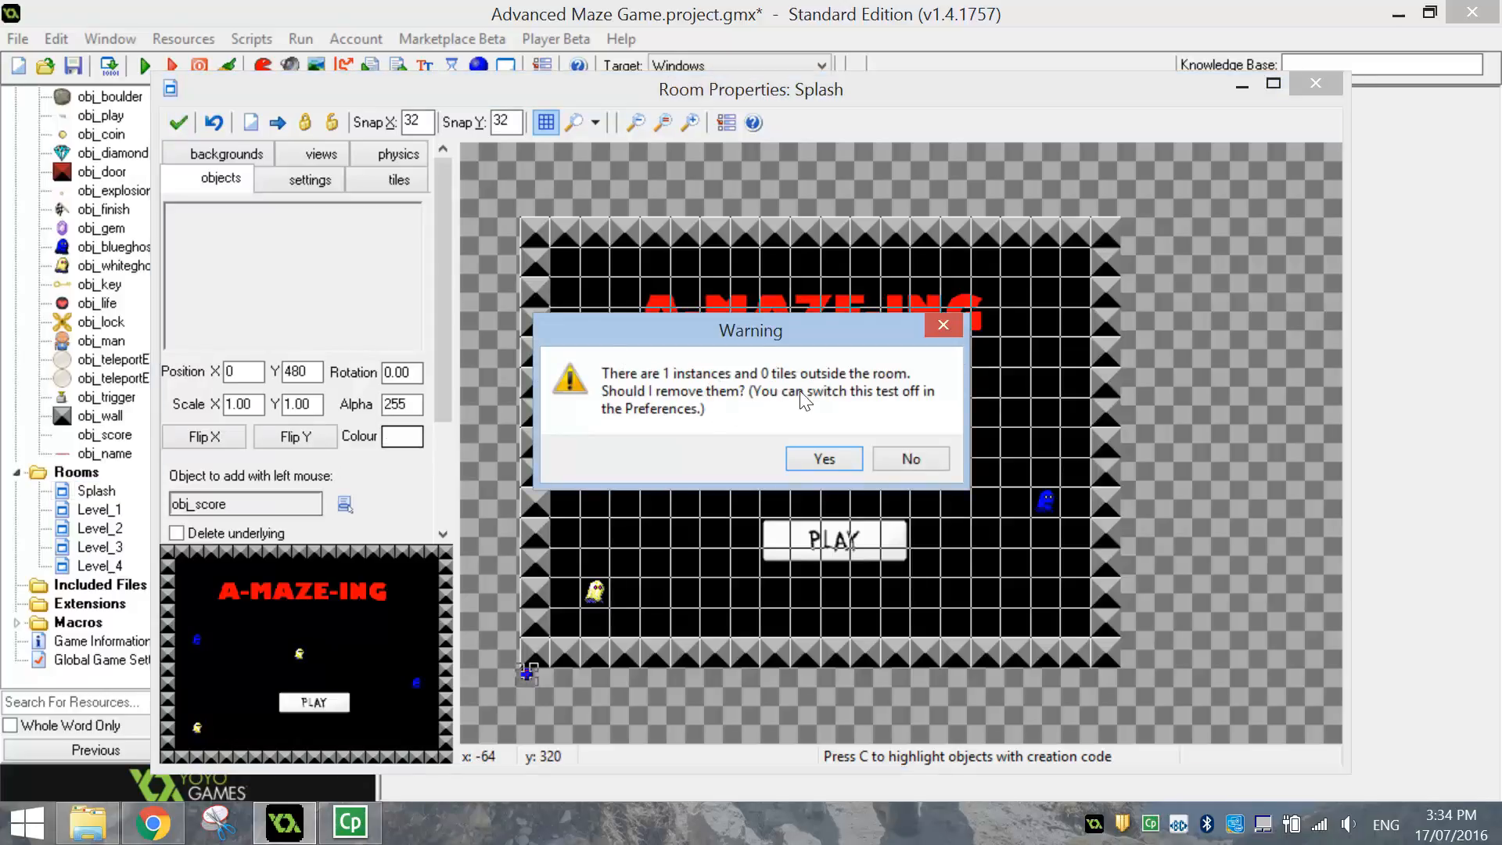
pyautogui.moveTo(909, 458)
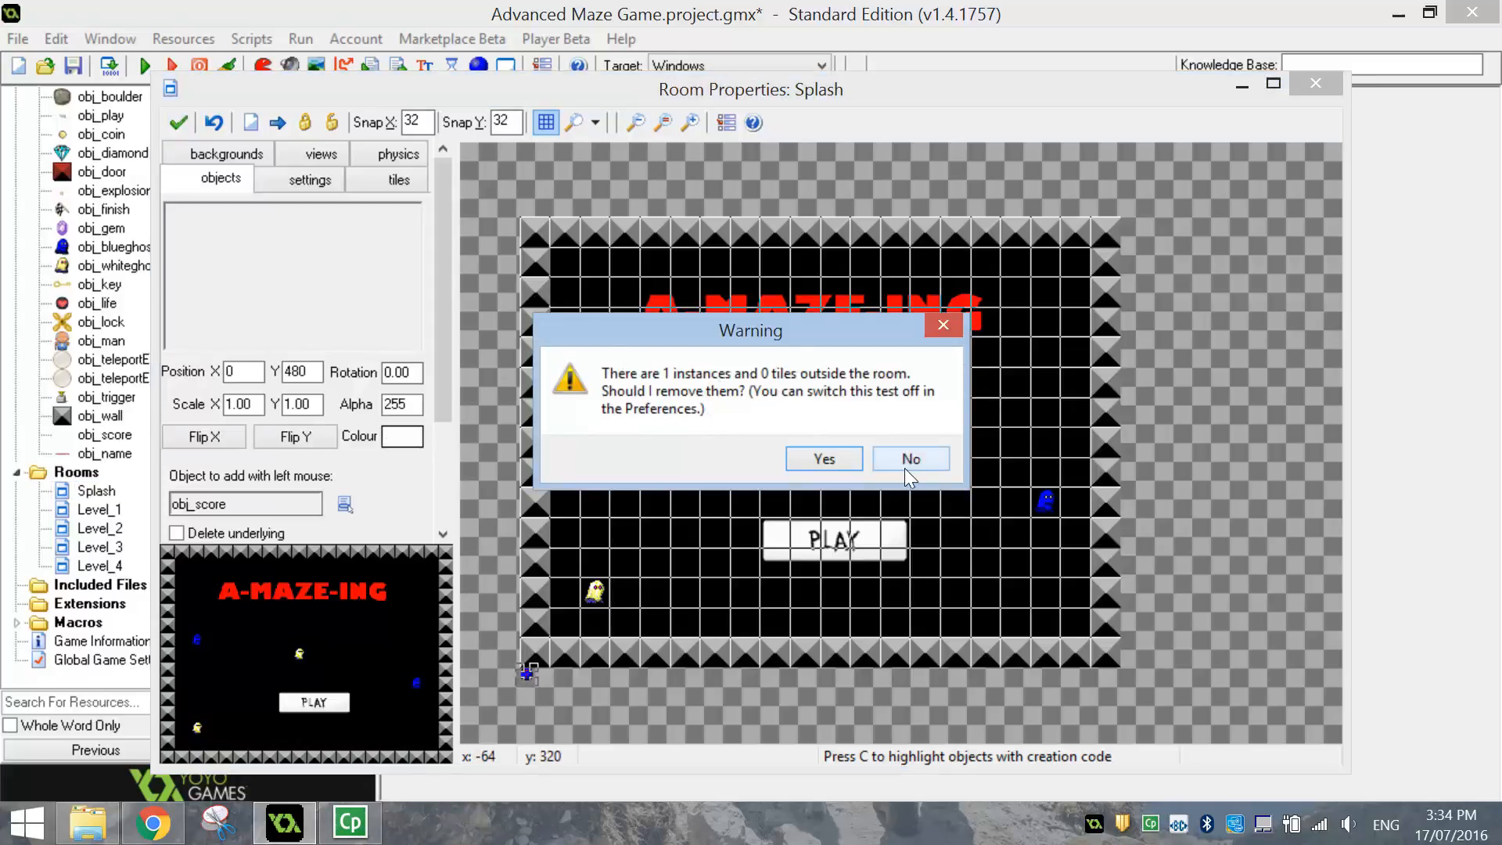
pyautogui.moveTo(909, 459)
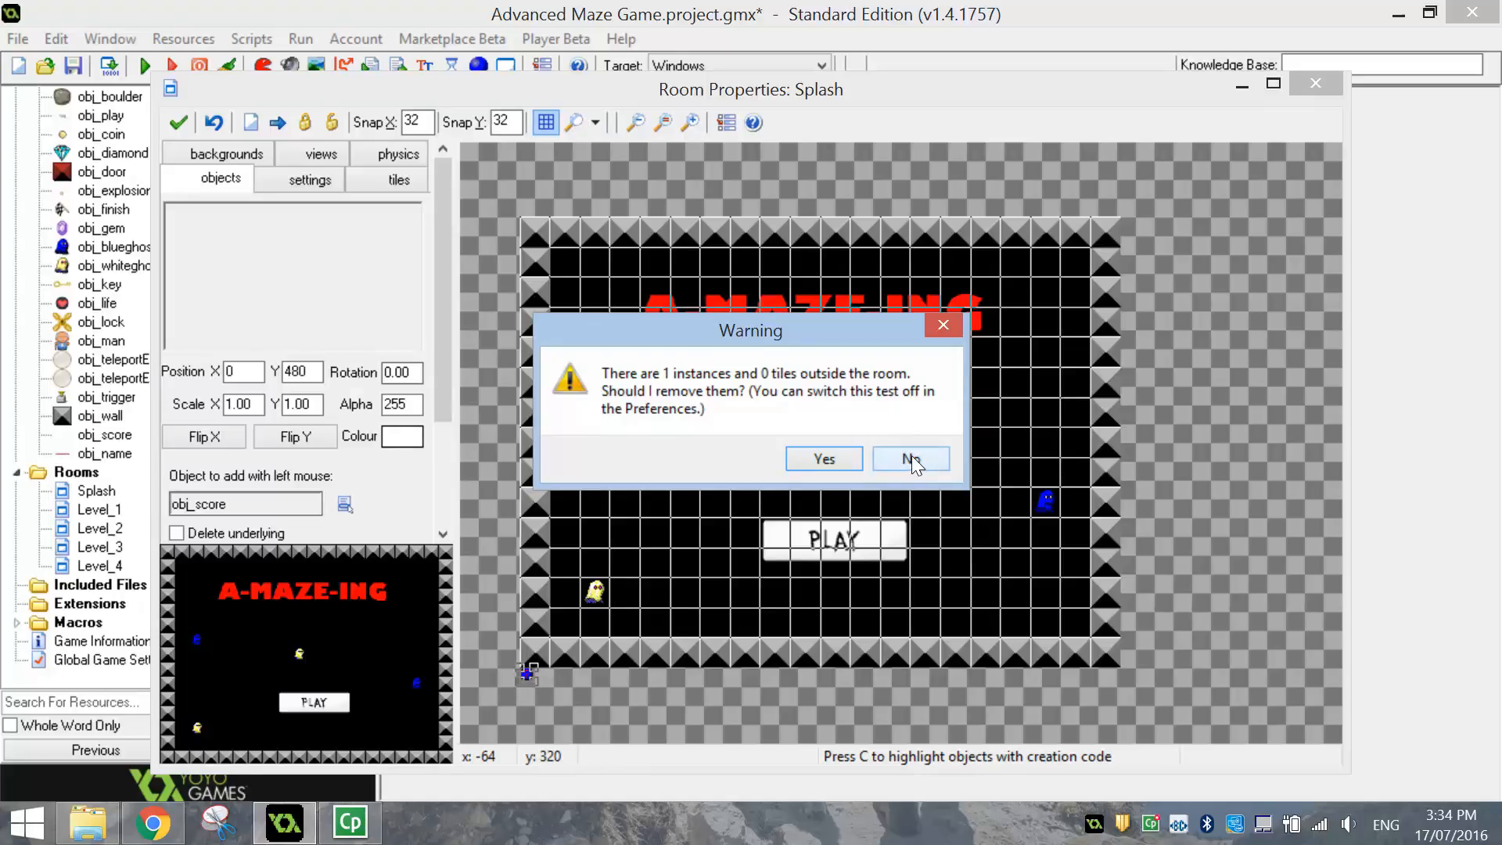
pyautogui.click(907, 458)
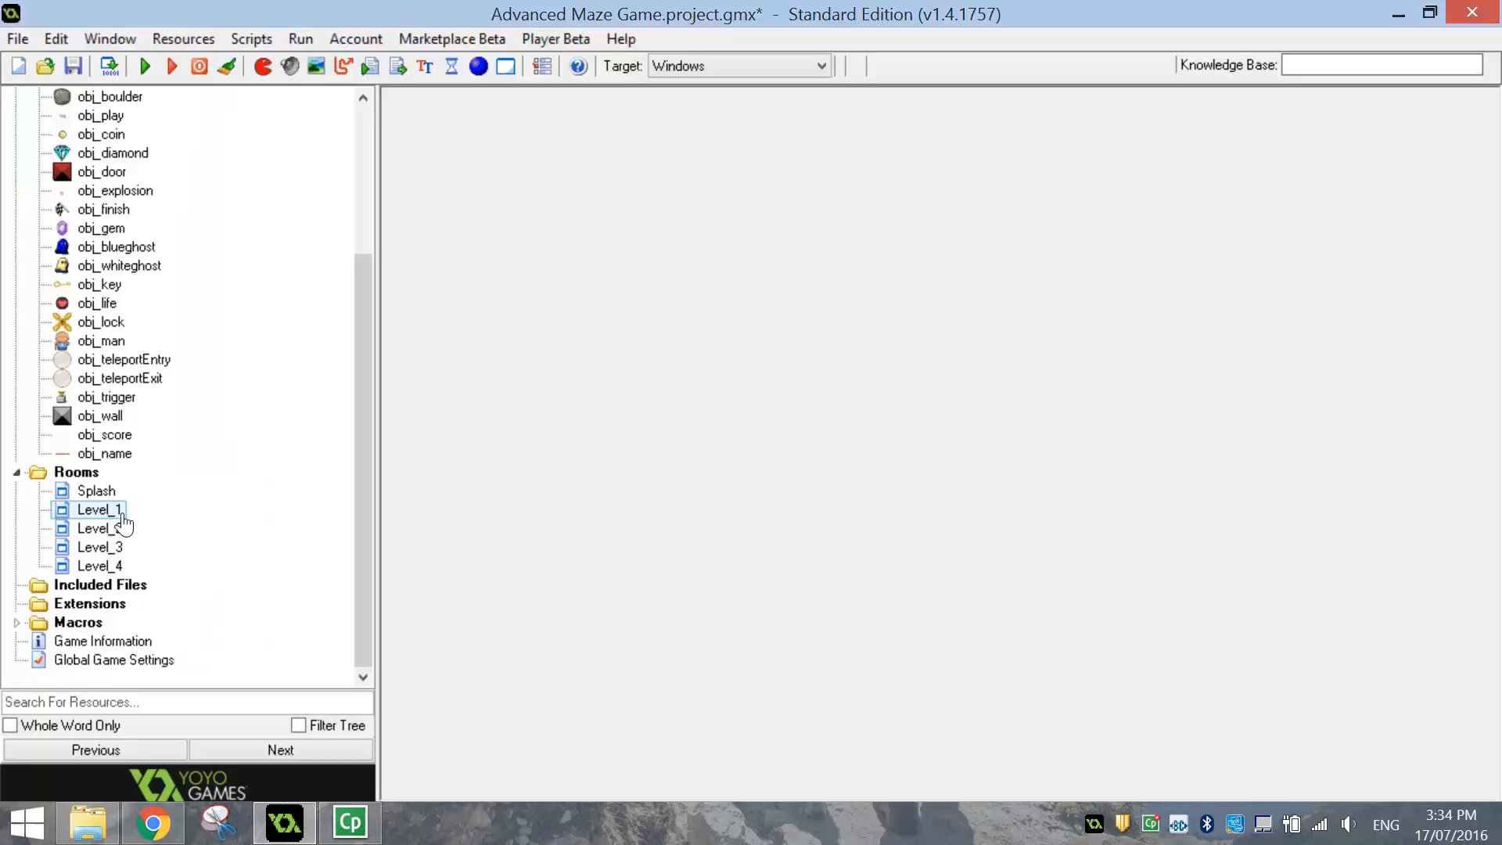
# - Place obj_score at x0 y480 in Level_1 and close the room keeping the change
pyautogui.click(95, 489)
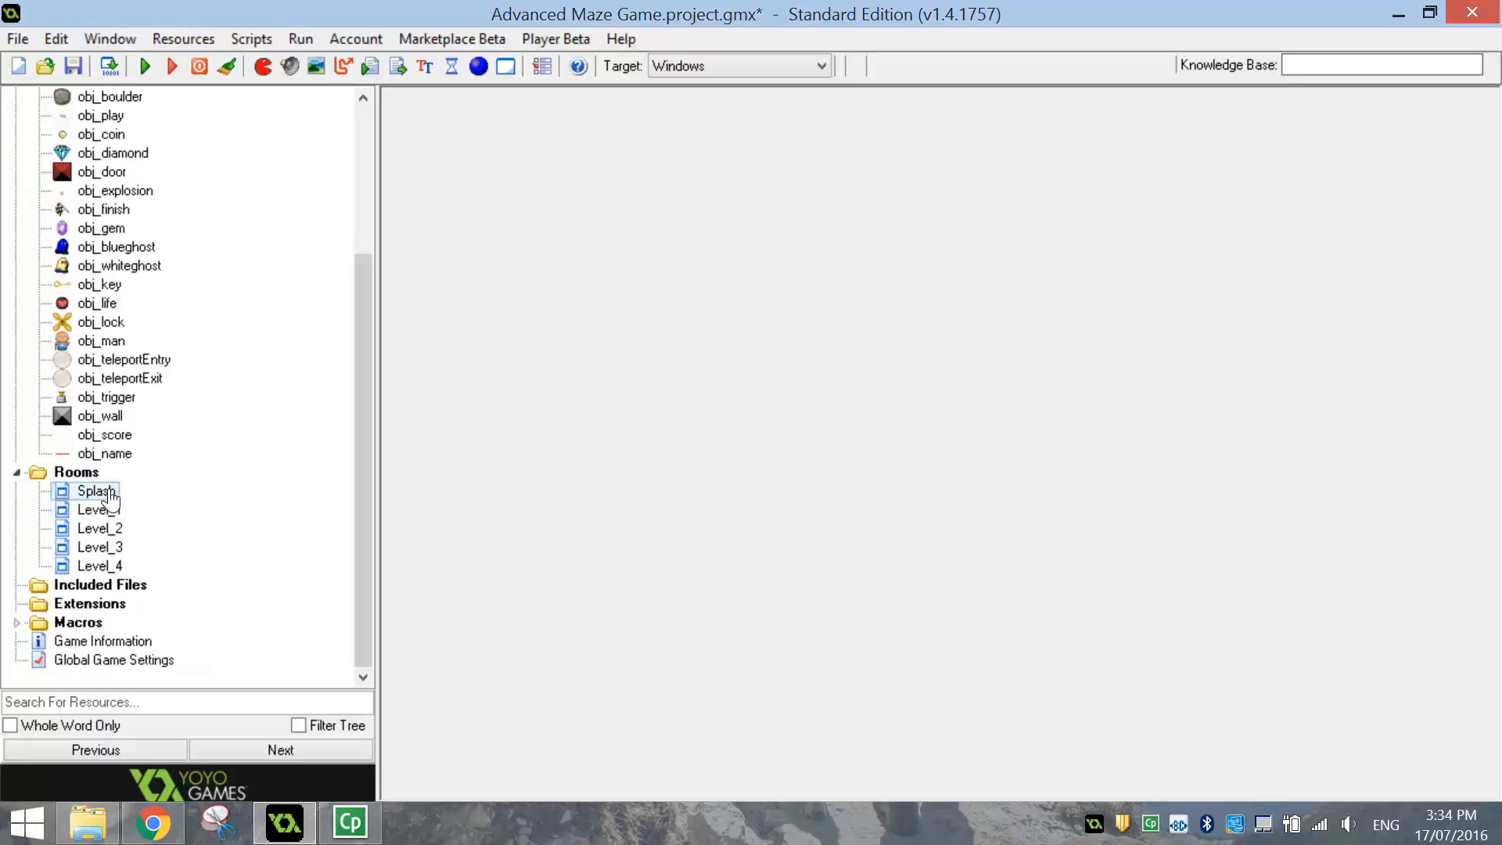
pyautogui.click(99, 508)
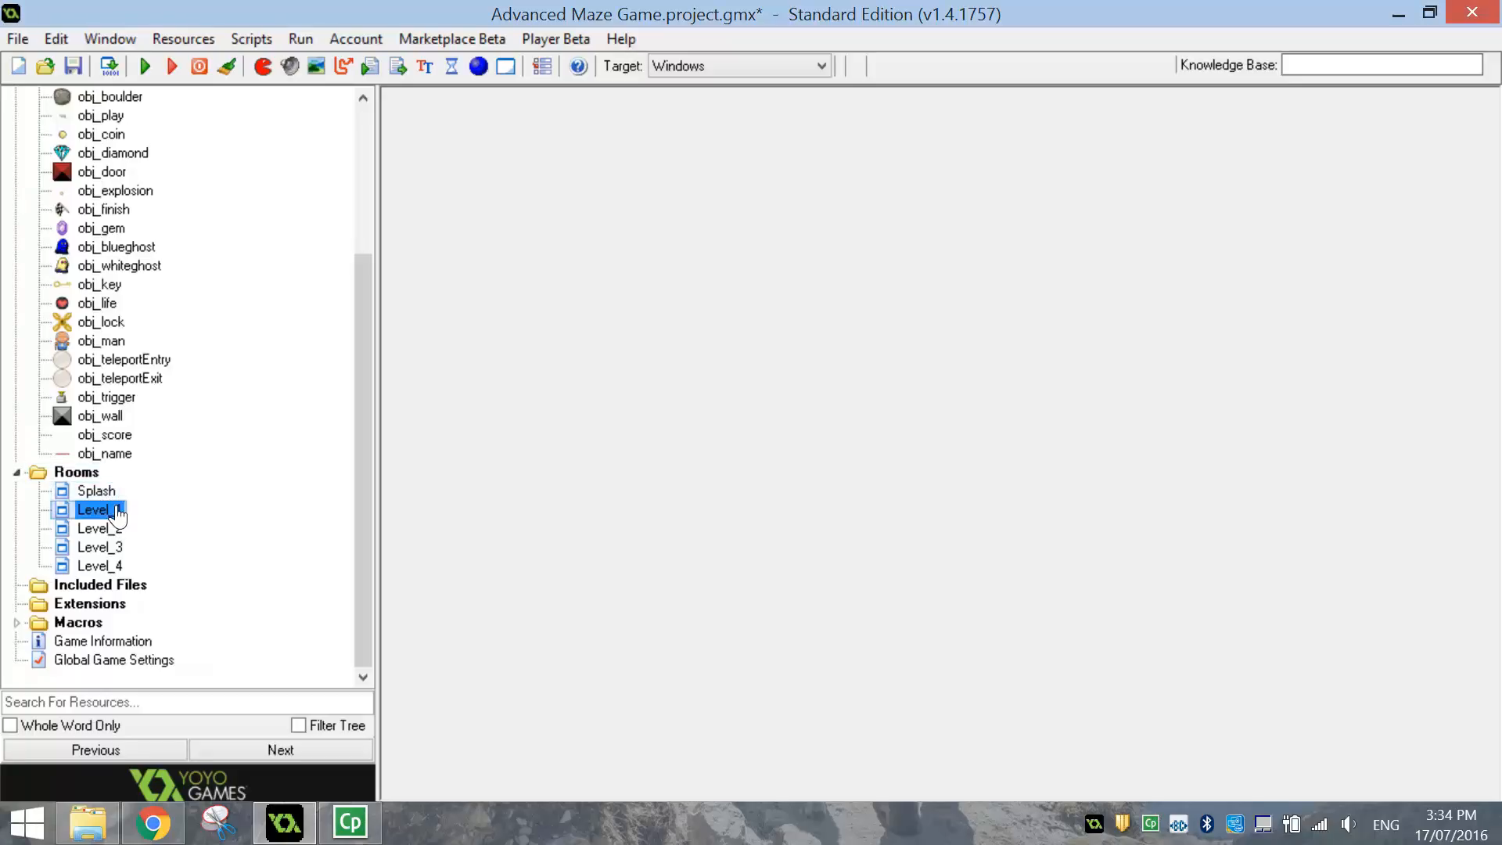
pyautogui.doubleClick(95, 509)
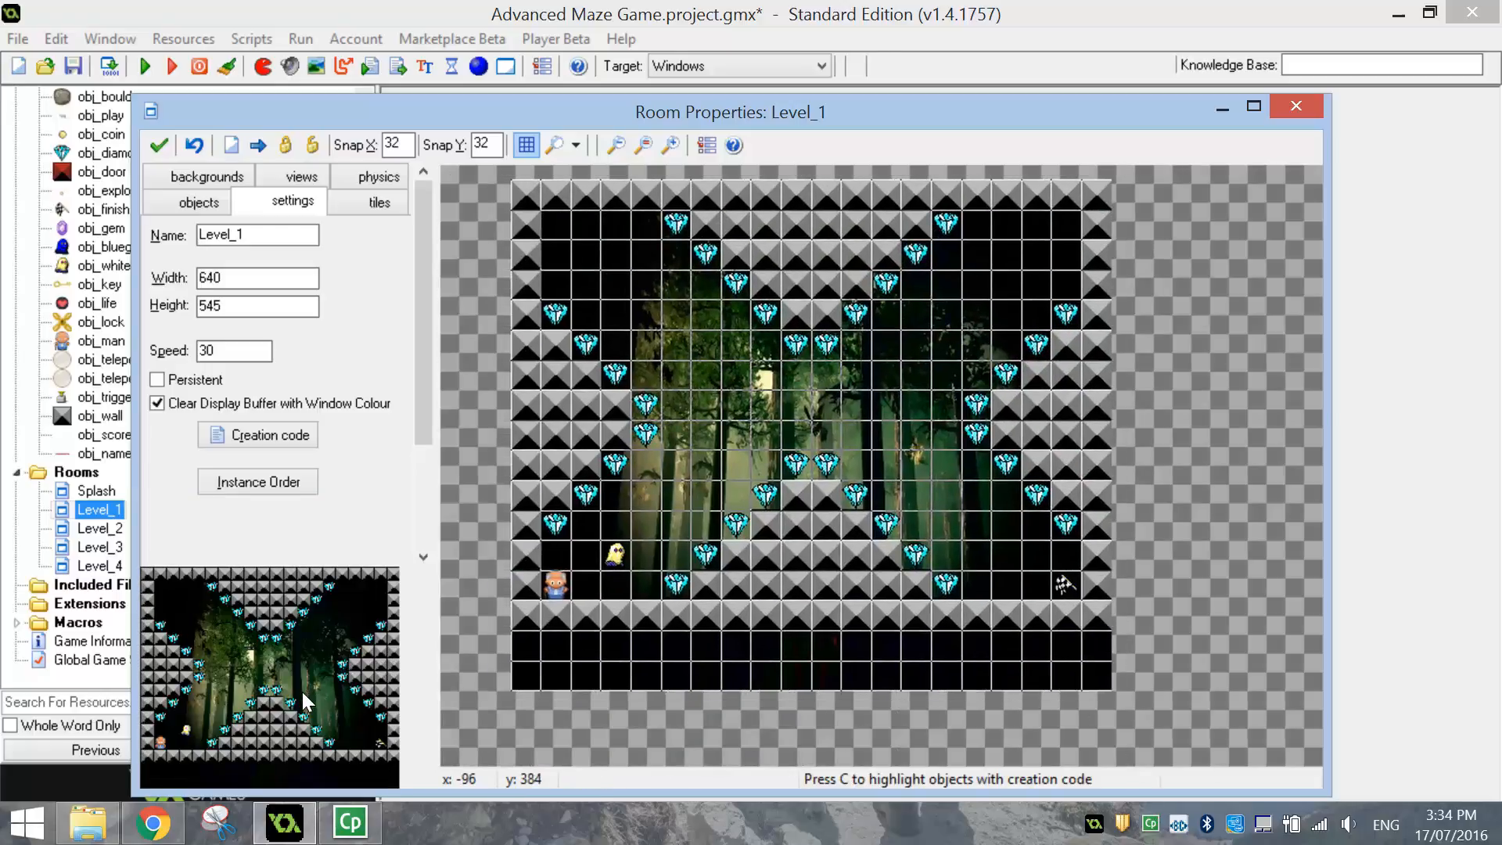
pyautogui.moveTo(536, 660)
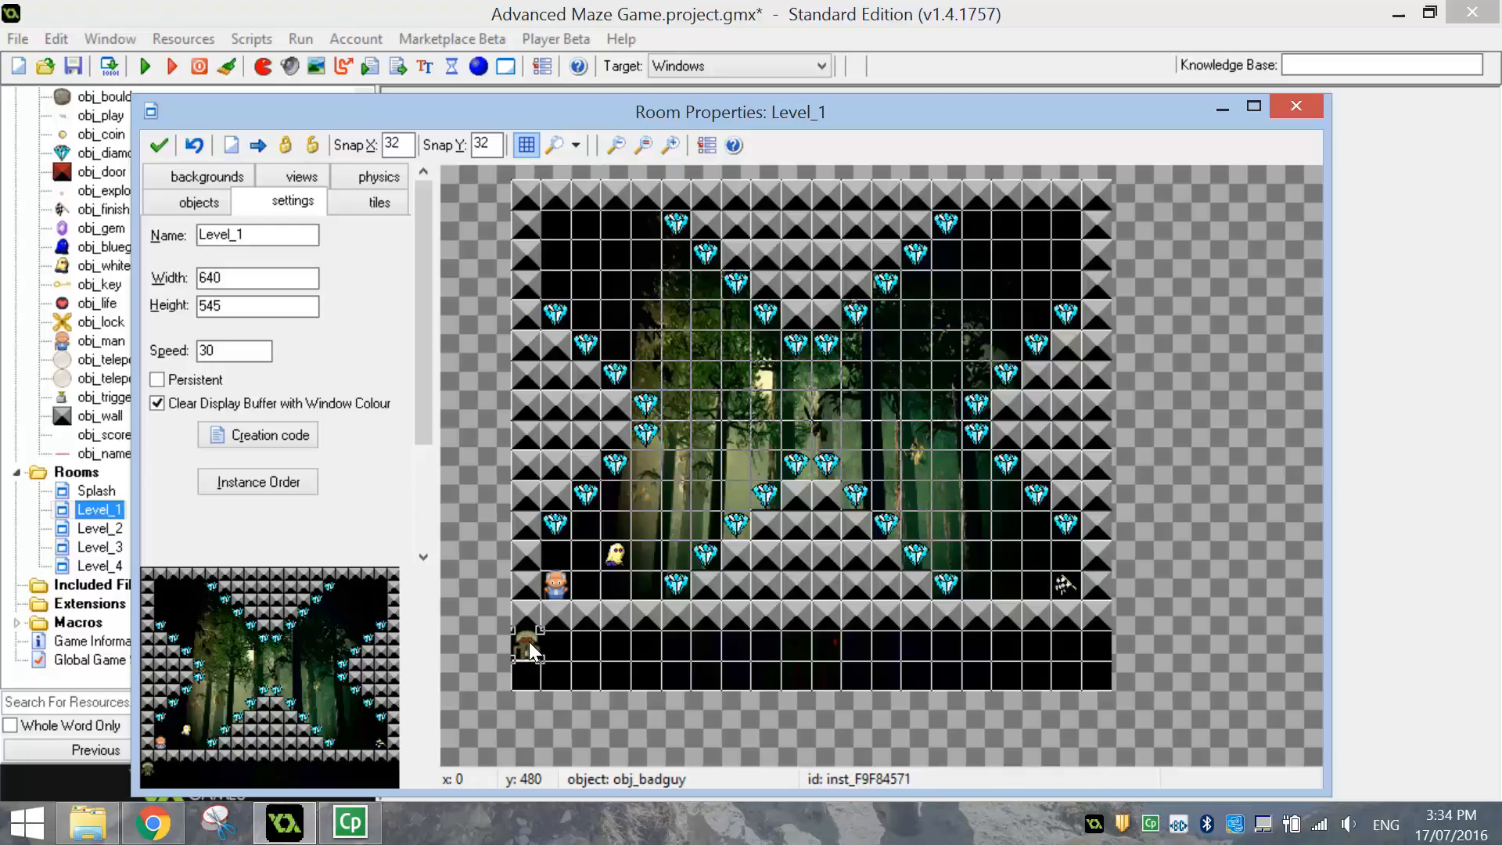
pyautogui.click(199, 202)
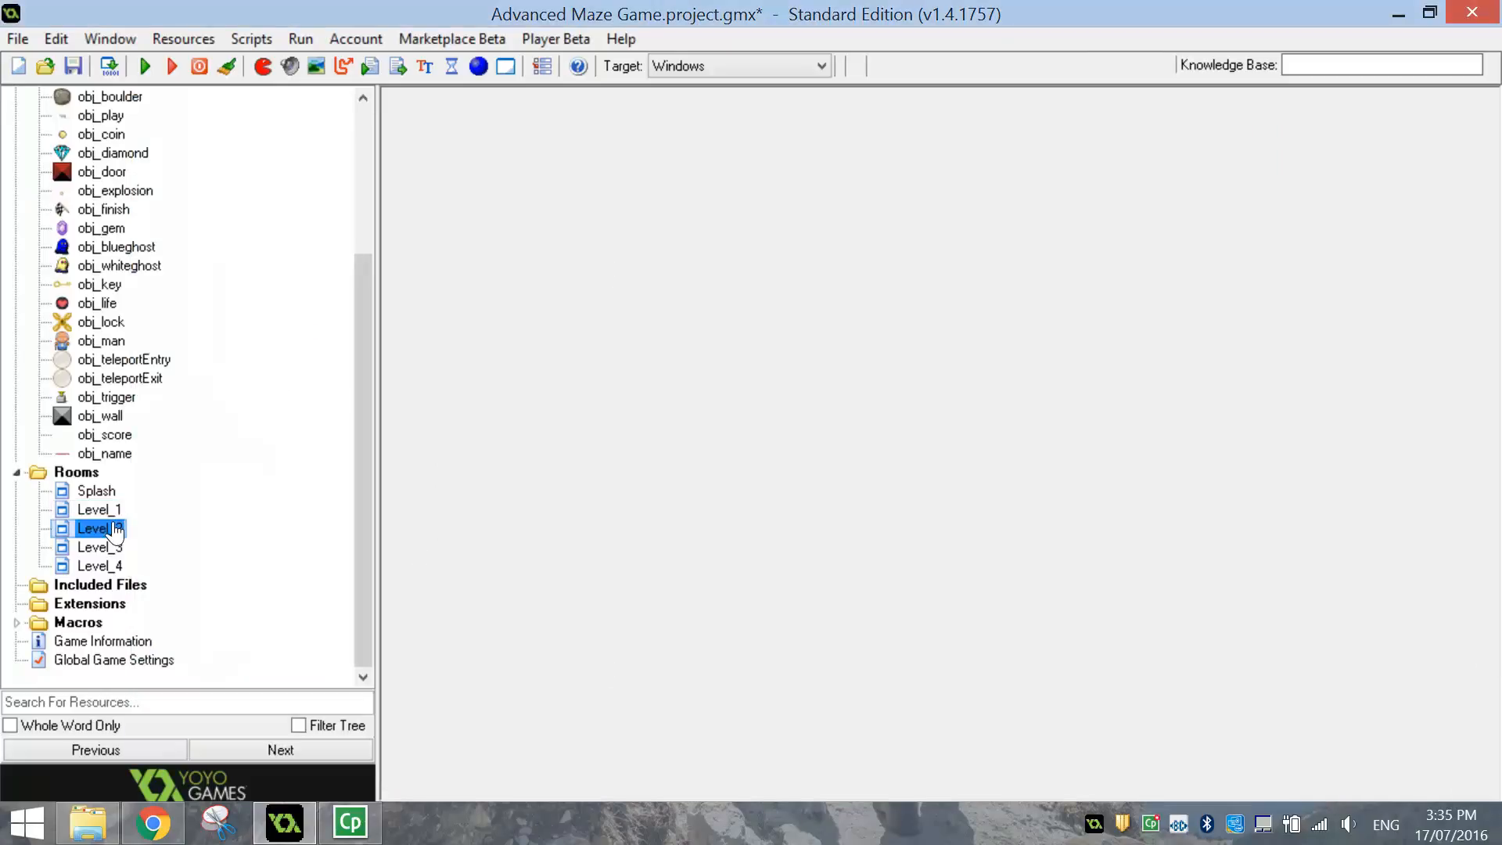
# - Place obj_score at Level_2's and Level_3's bottom-left (0, 480) and close each room
pyautogui.doubleClick(98, 527)
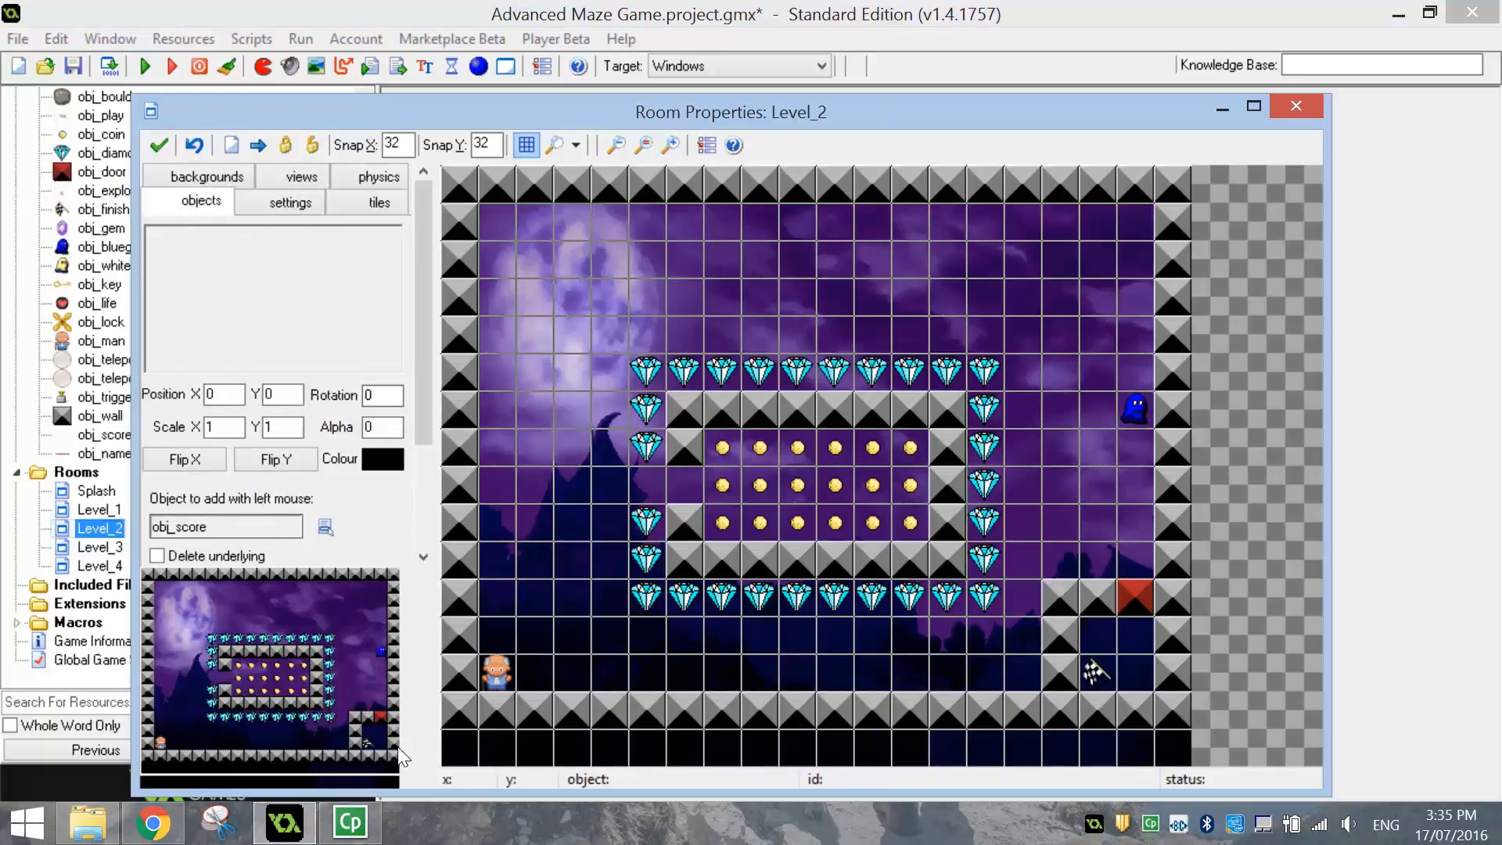
pyautogui.click(451, 736)
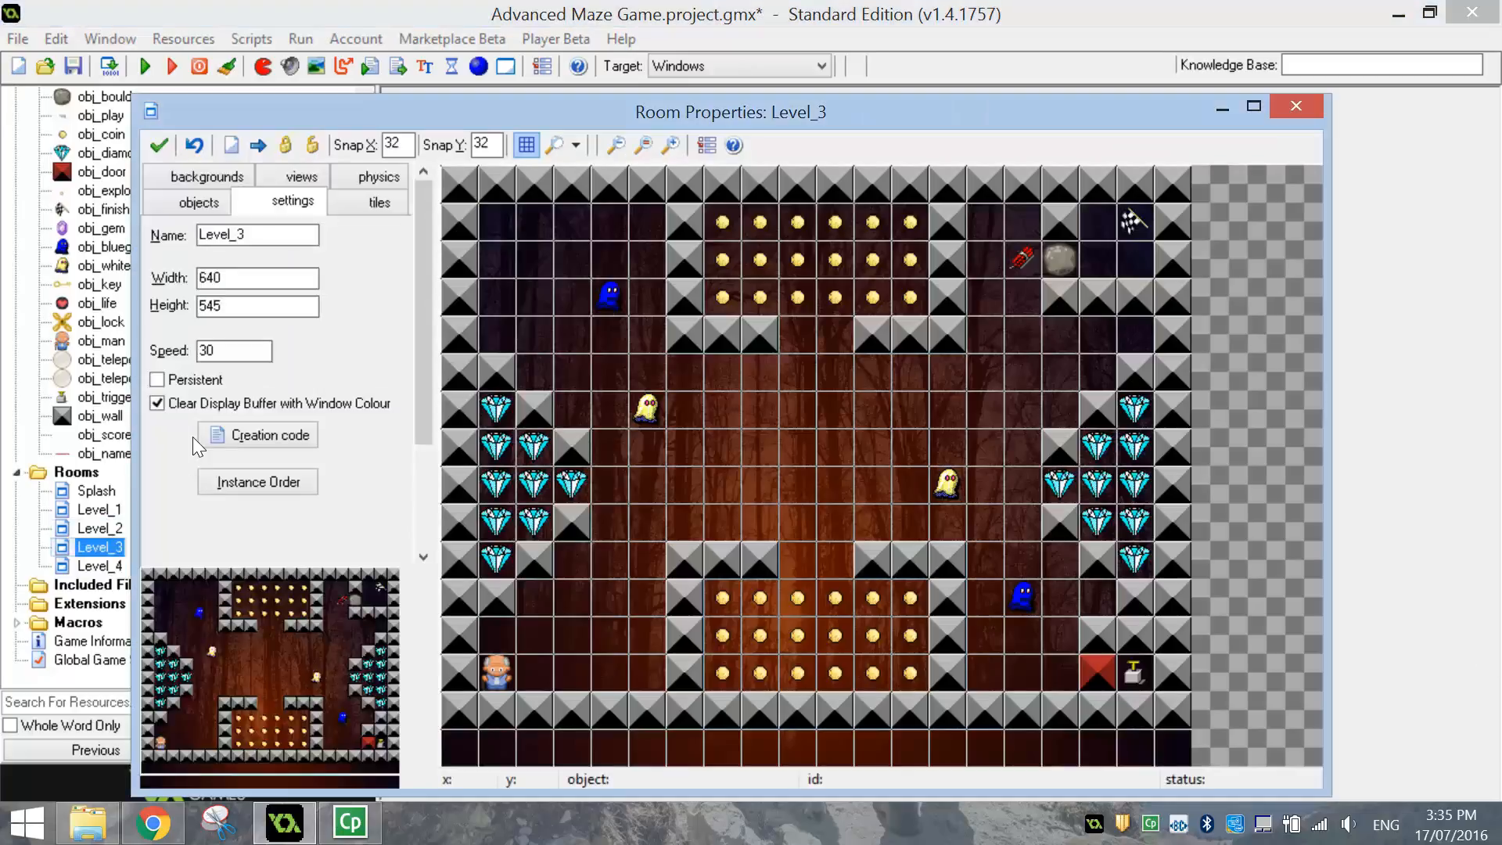
pyautogui.click(198, 202)
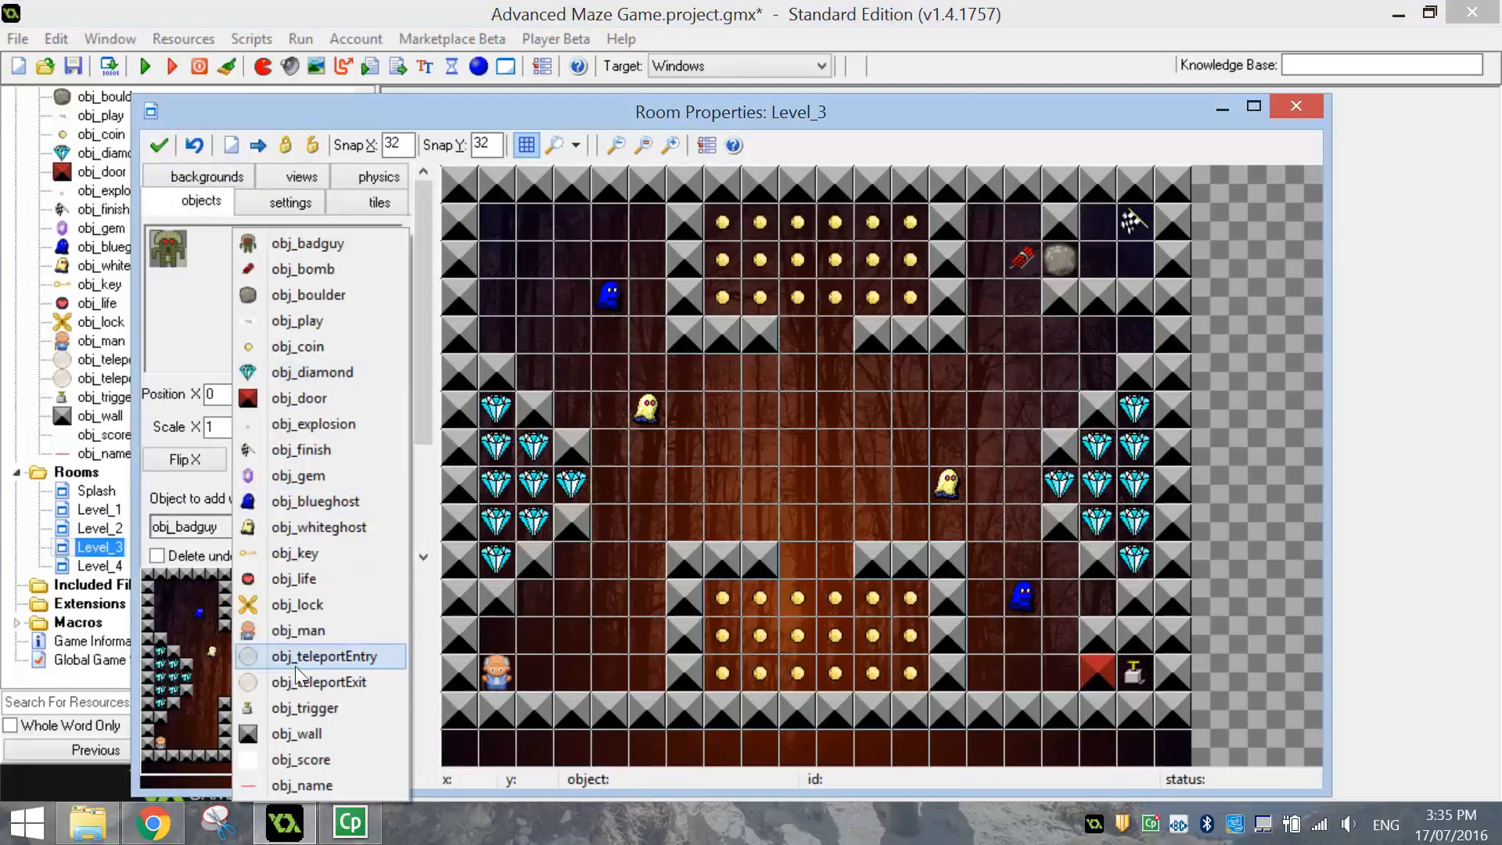
pyautogui.click(300, 759)
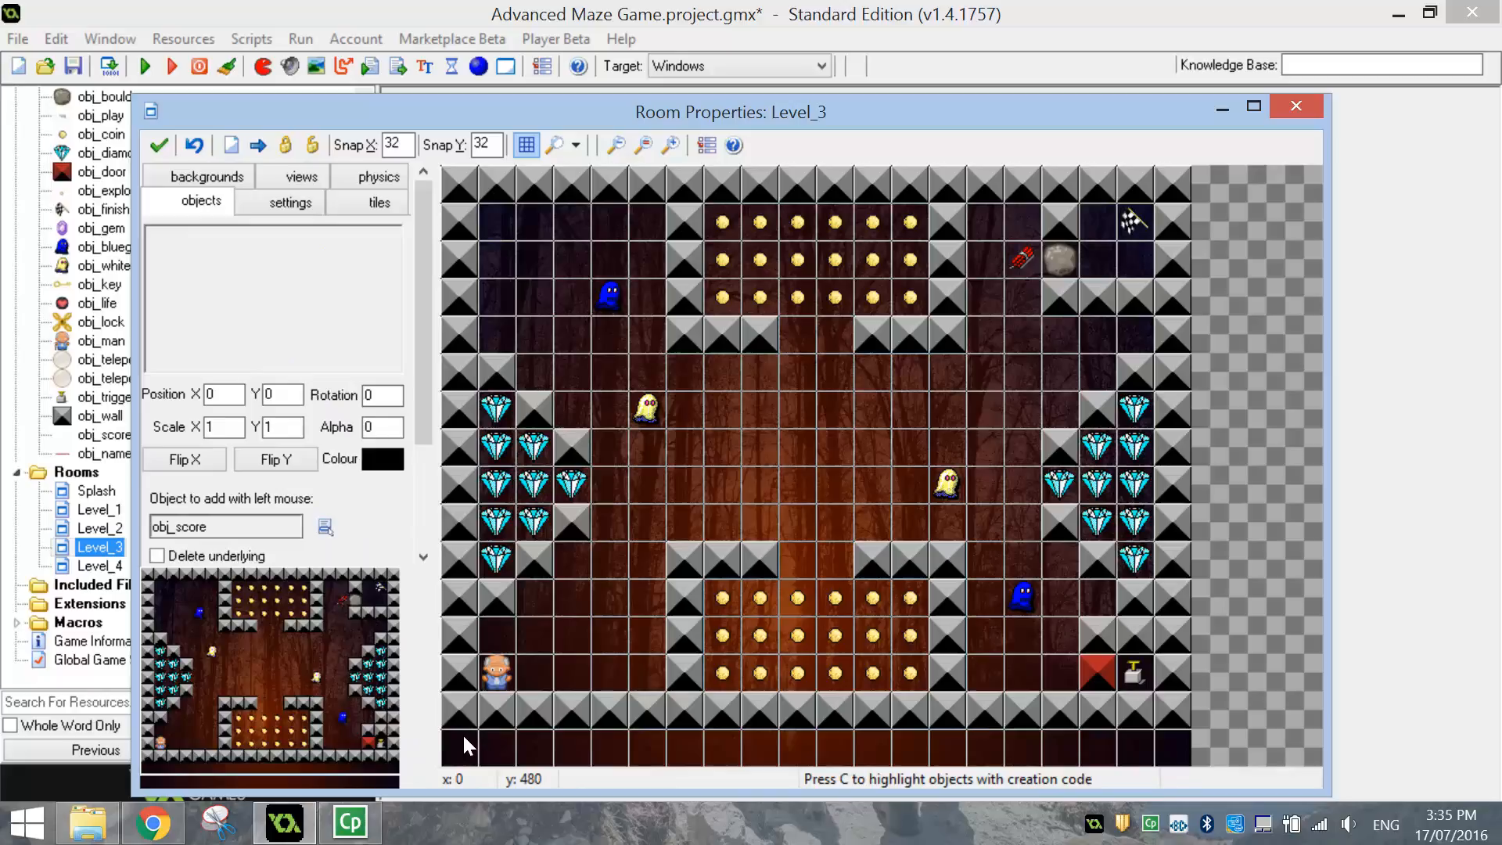
pyautogui.click(1296, 104)
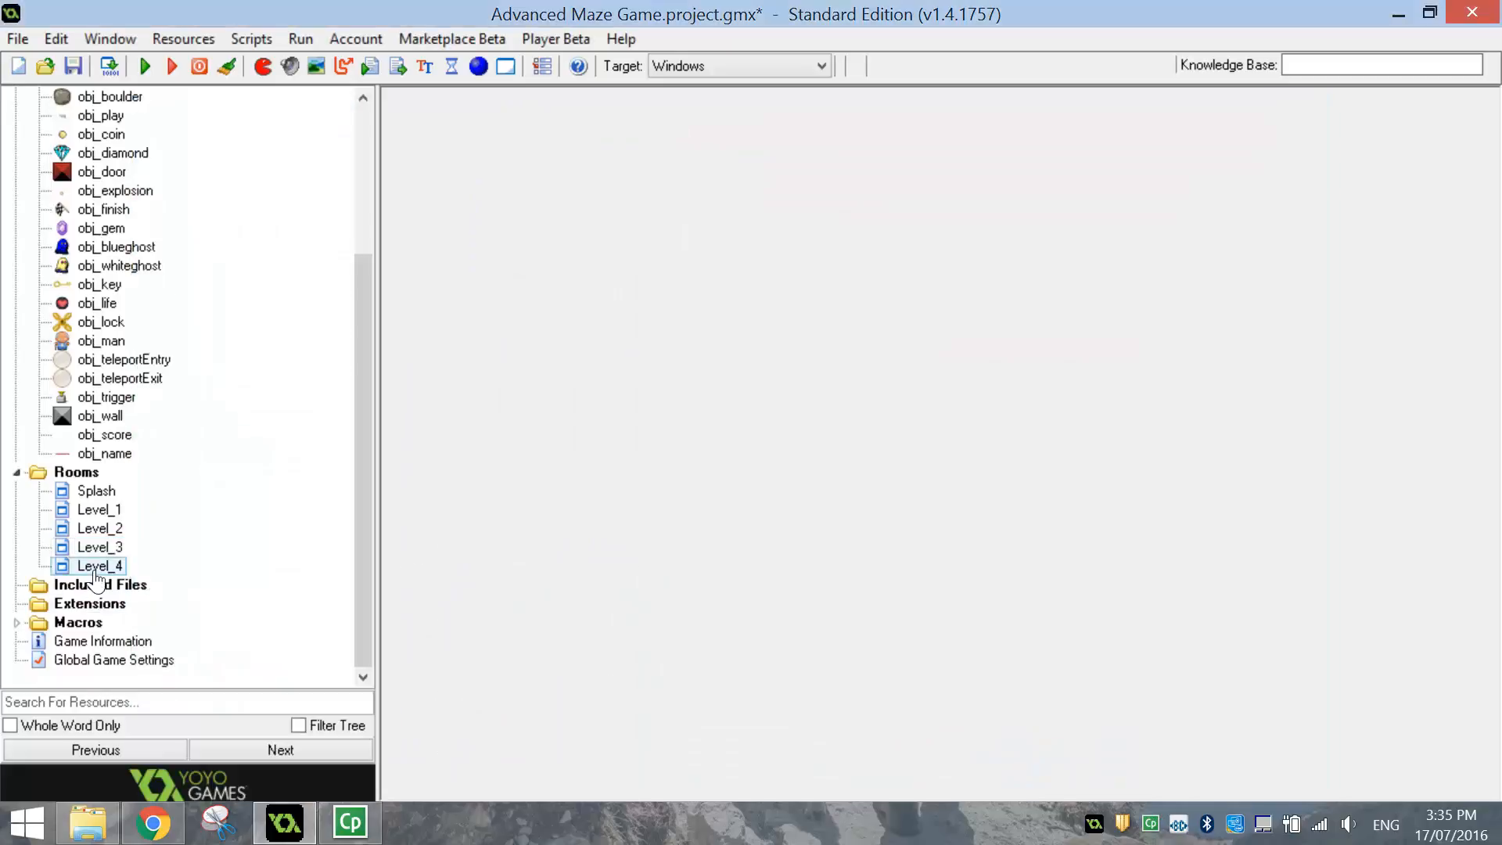
# - Place obj_score at 0, 480 in Level_4 and close the room keeping the change
pyautogui.doubleClick(100, 565)
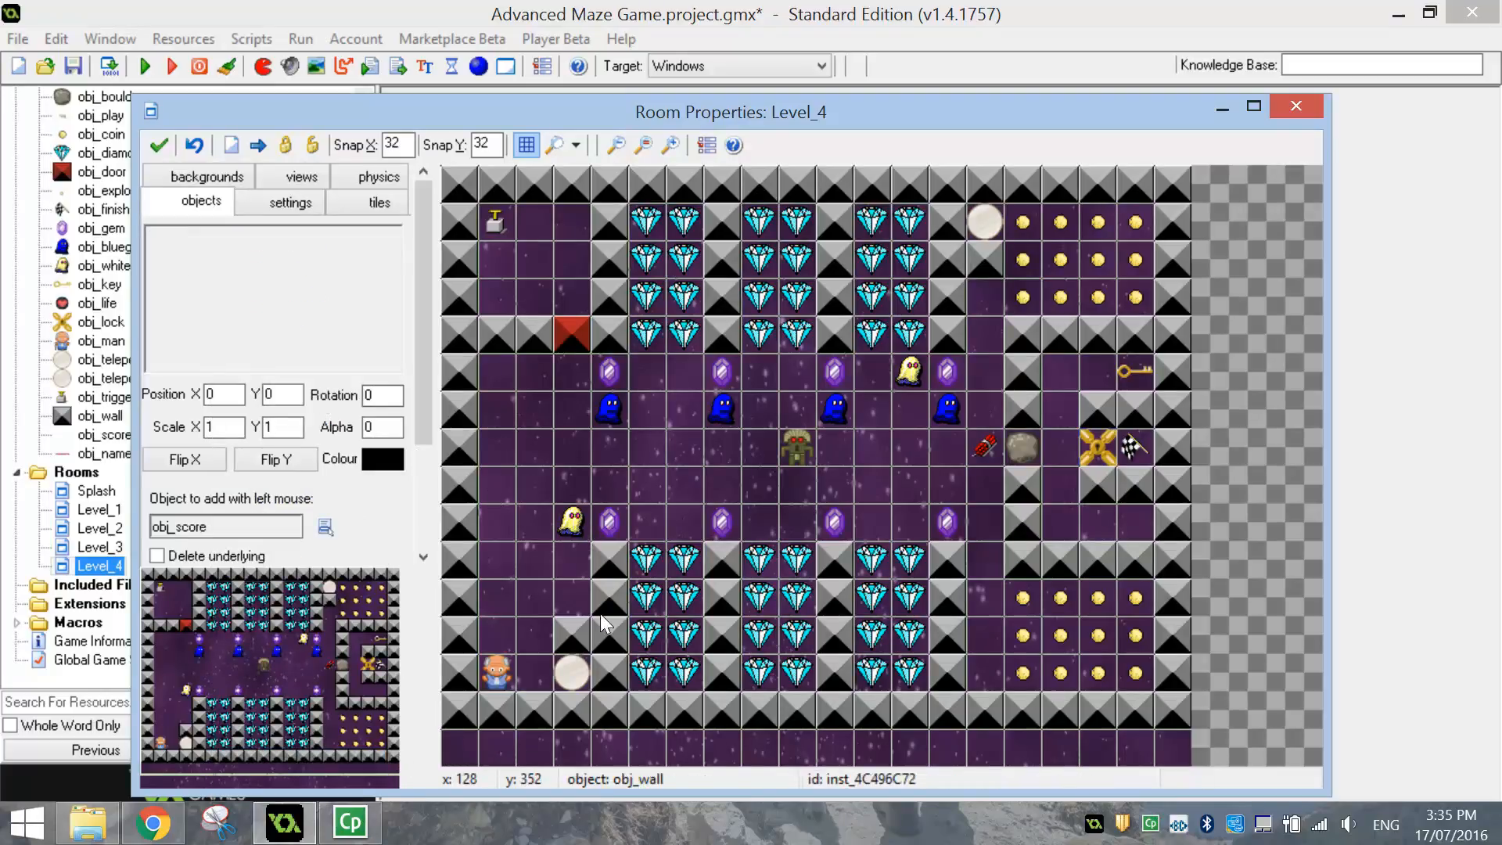
pyautogui.click(325, 527)
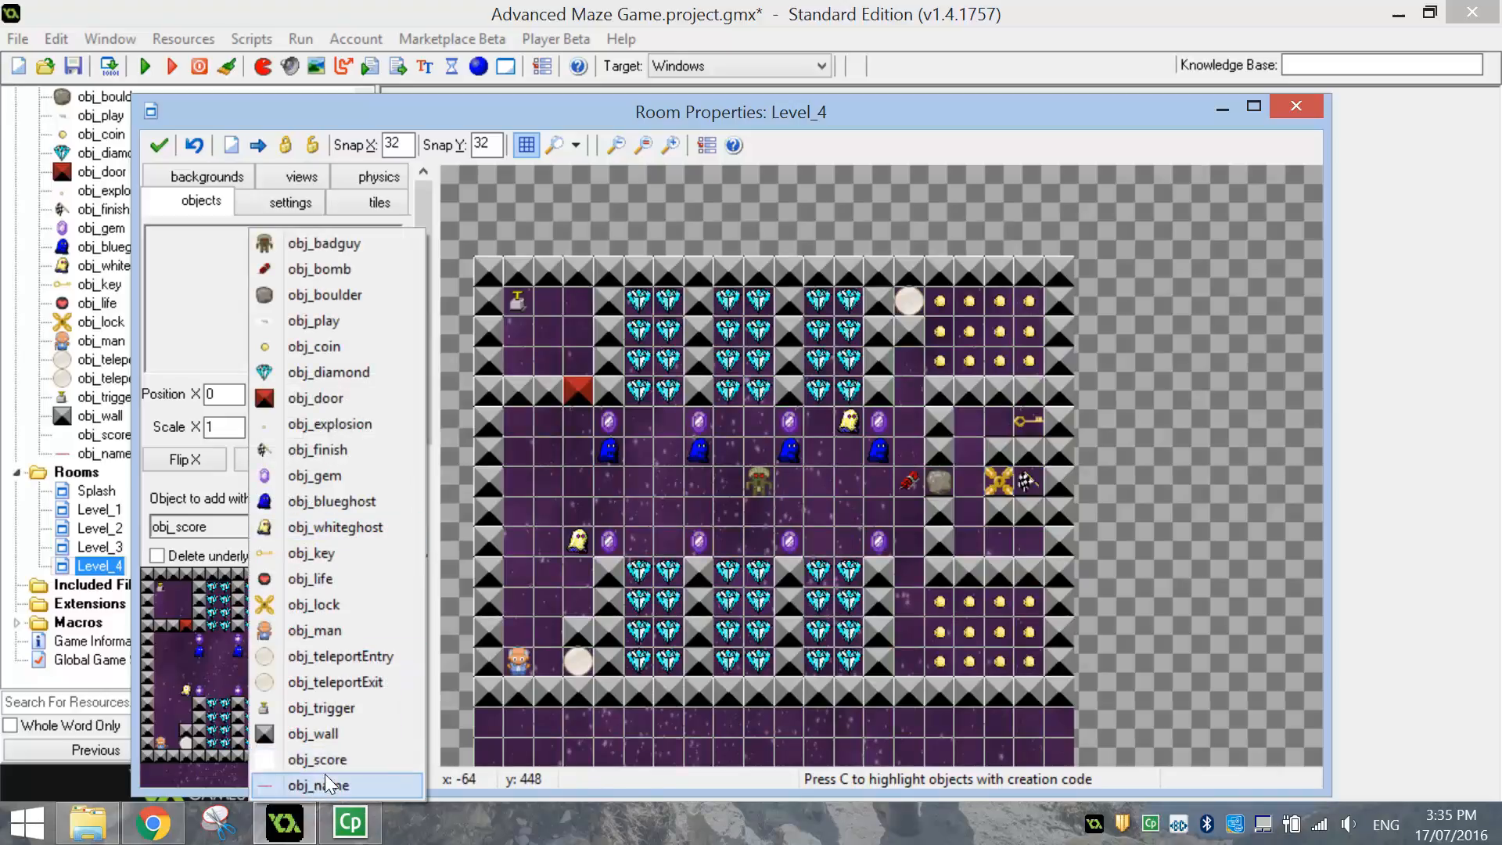
pyautogui.click(541, 717)
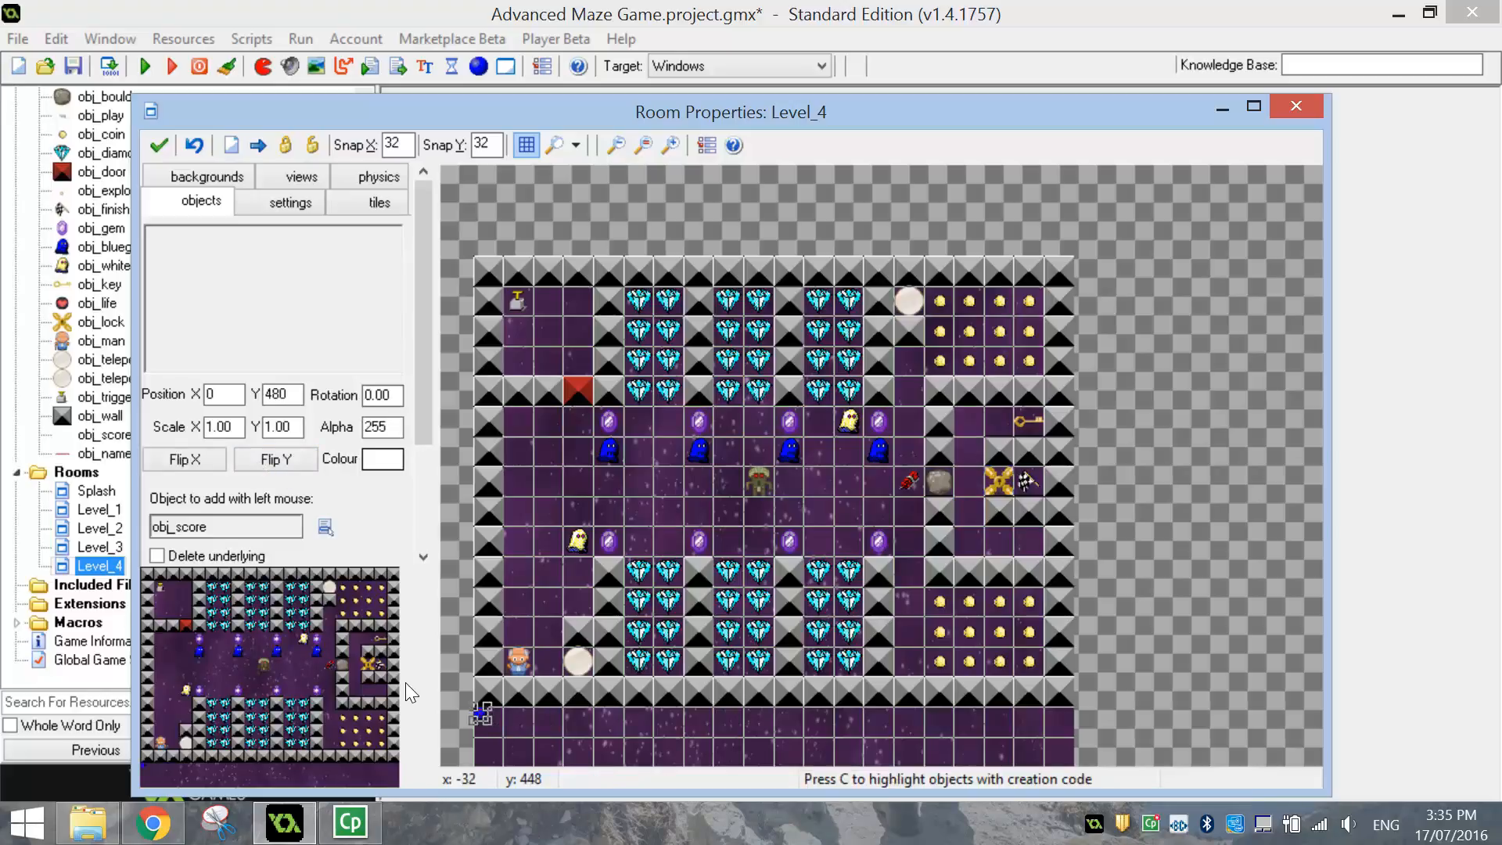
pyautogui.moveTo(482, 715)
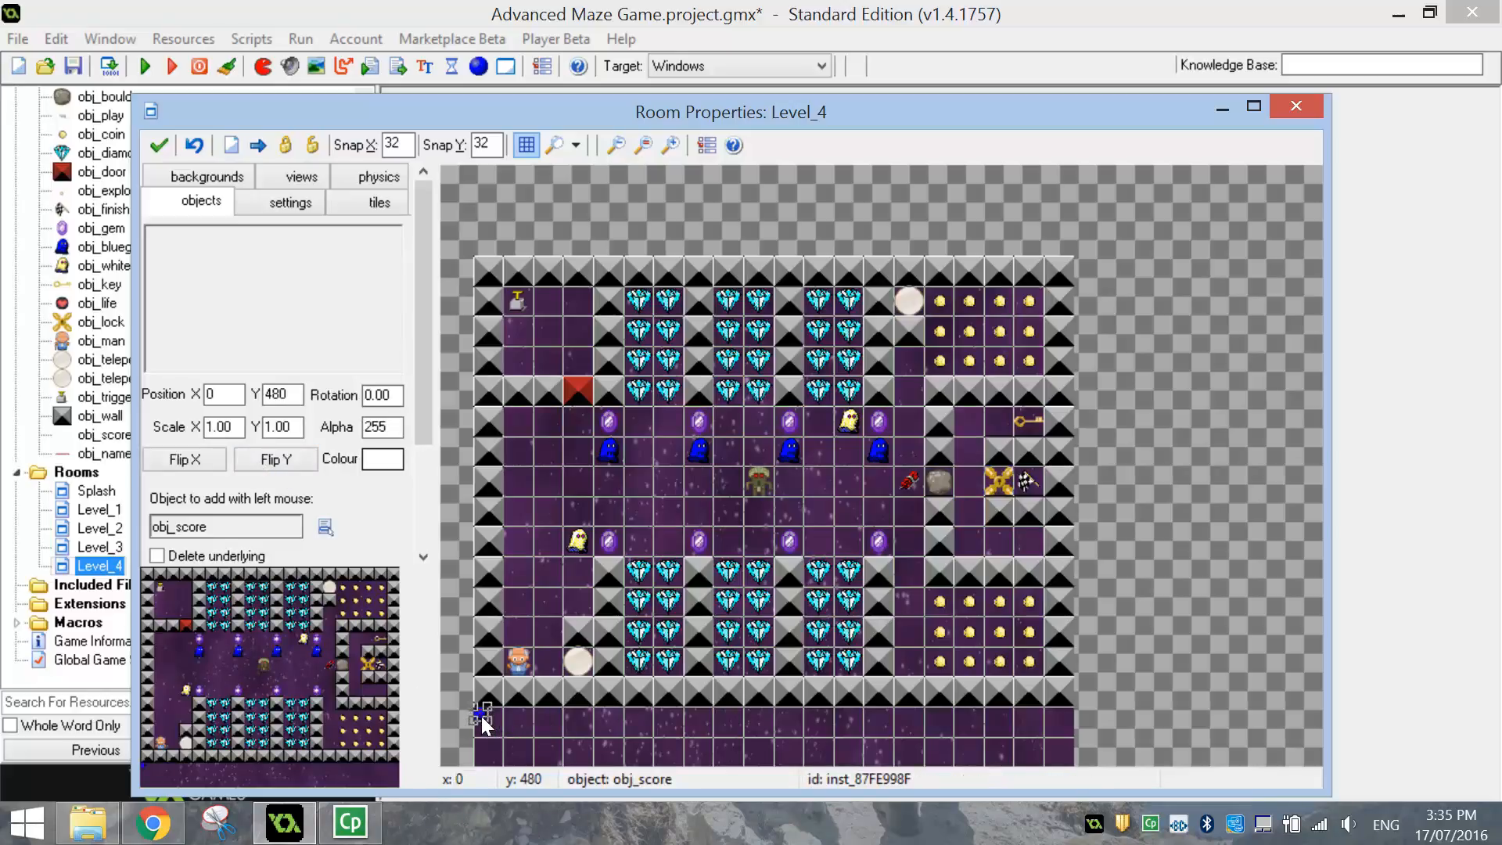
pyautogui.moveTo(487, 688)
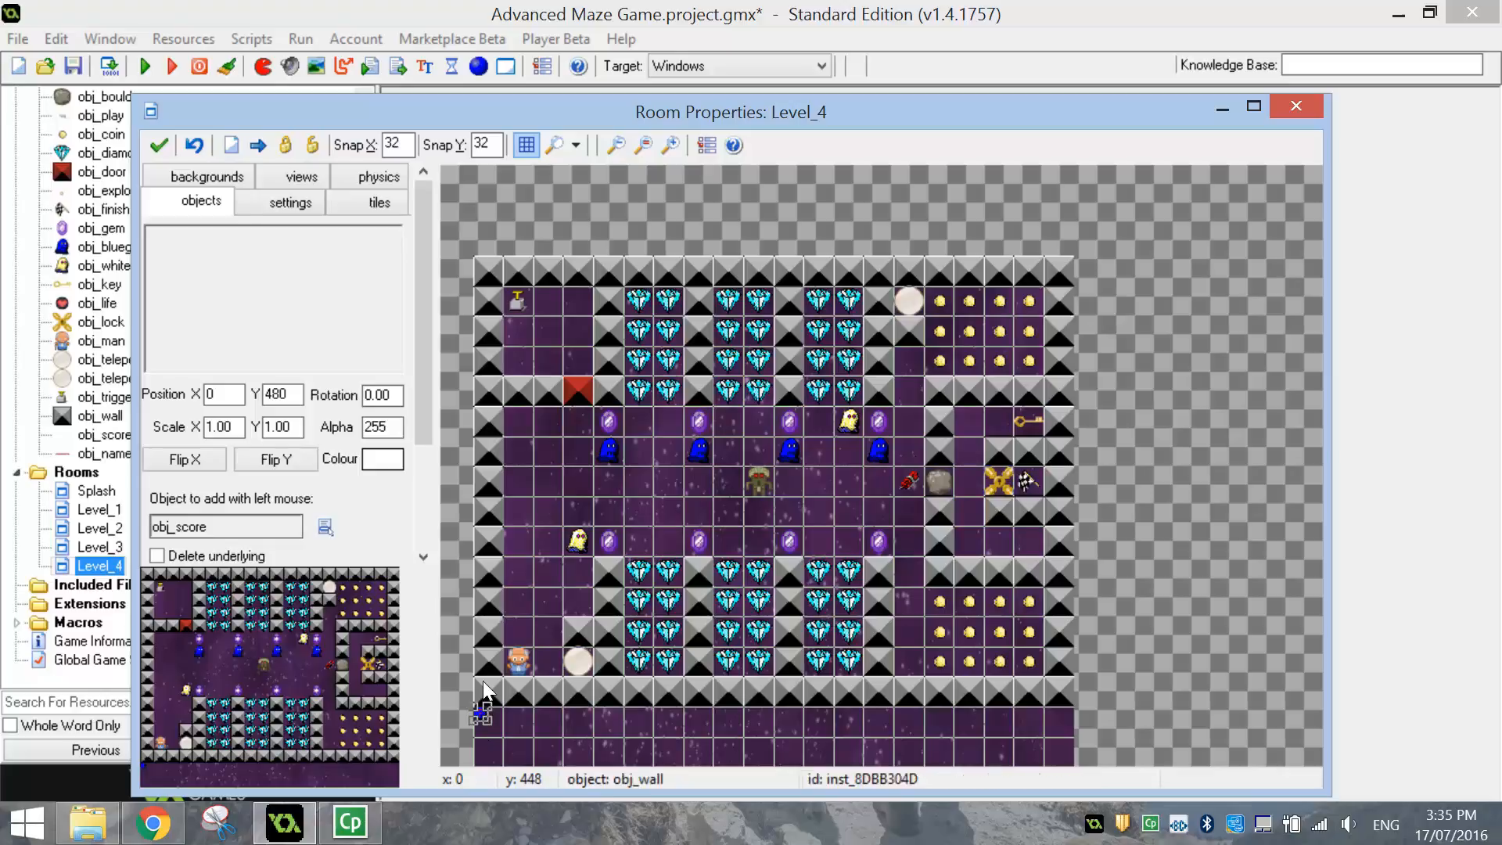
pyautogui.click(1295, 105)
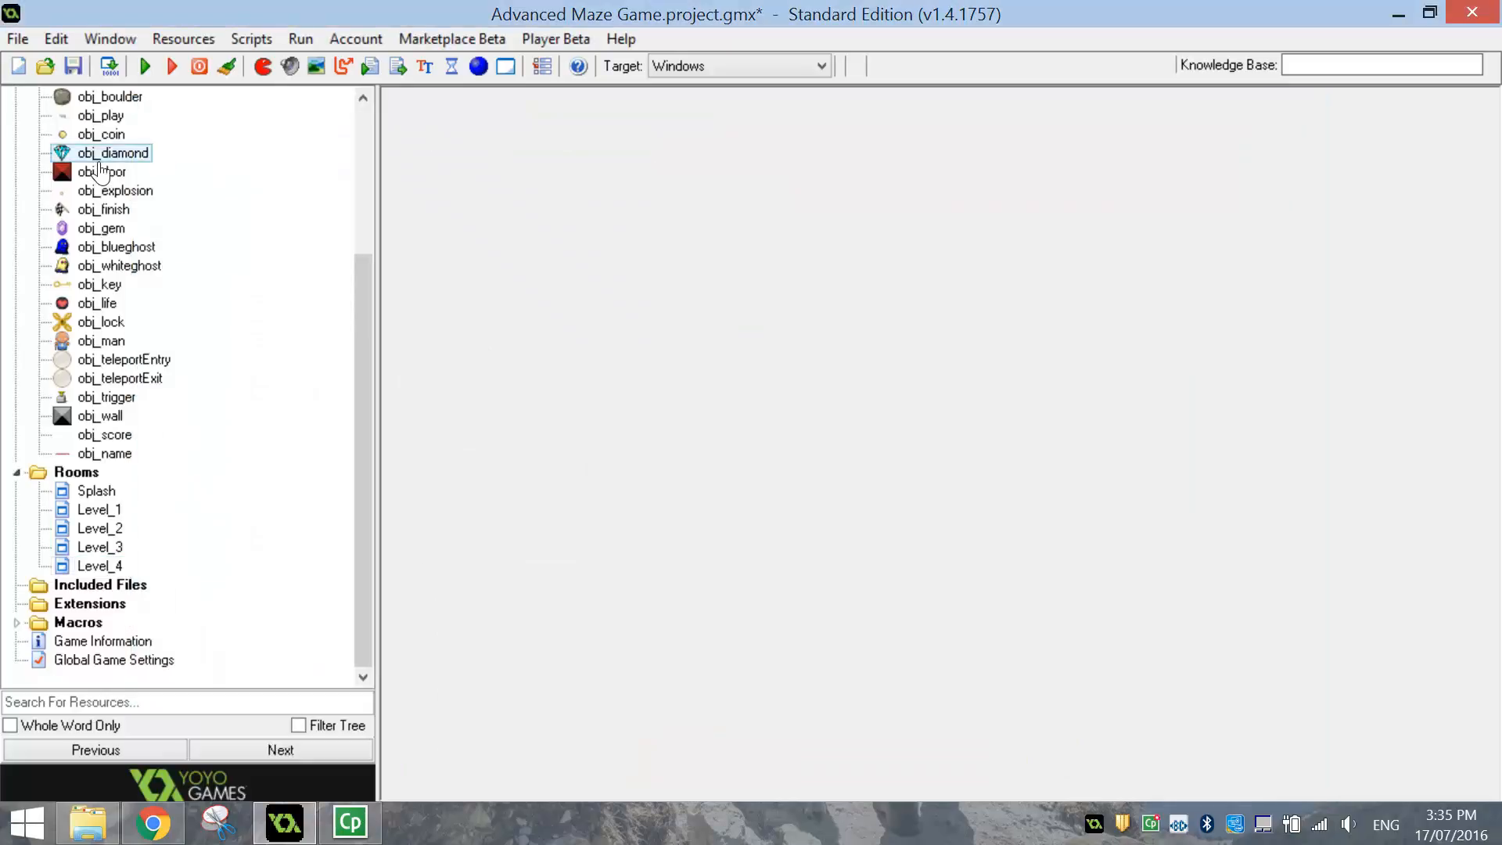
pyautogui.moveTo(95, 172)
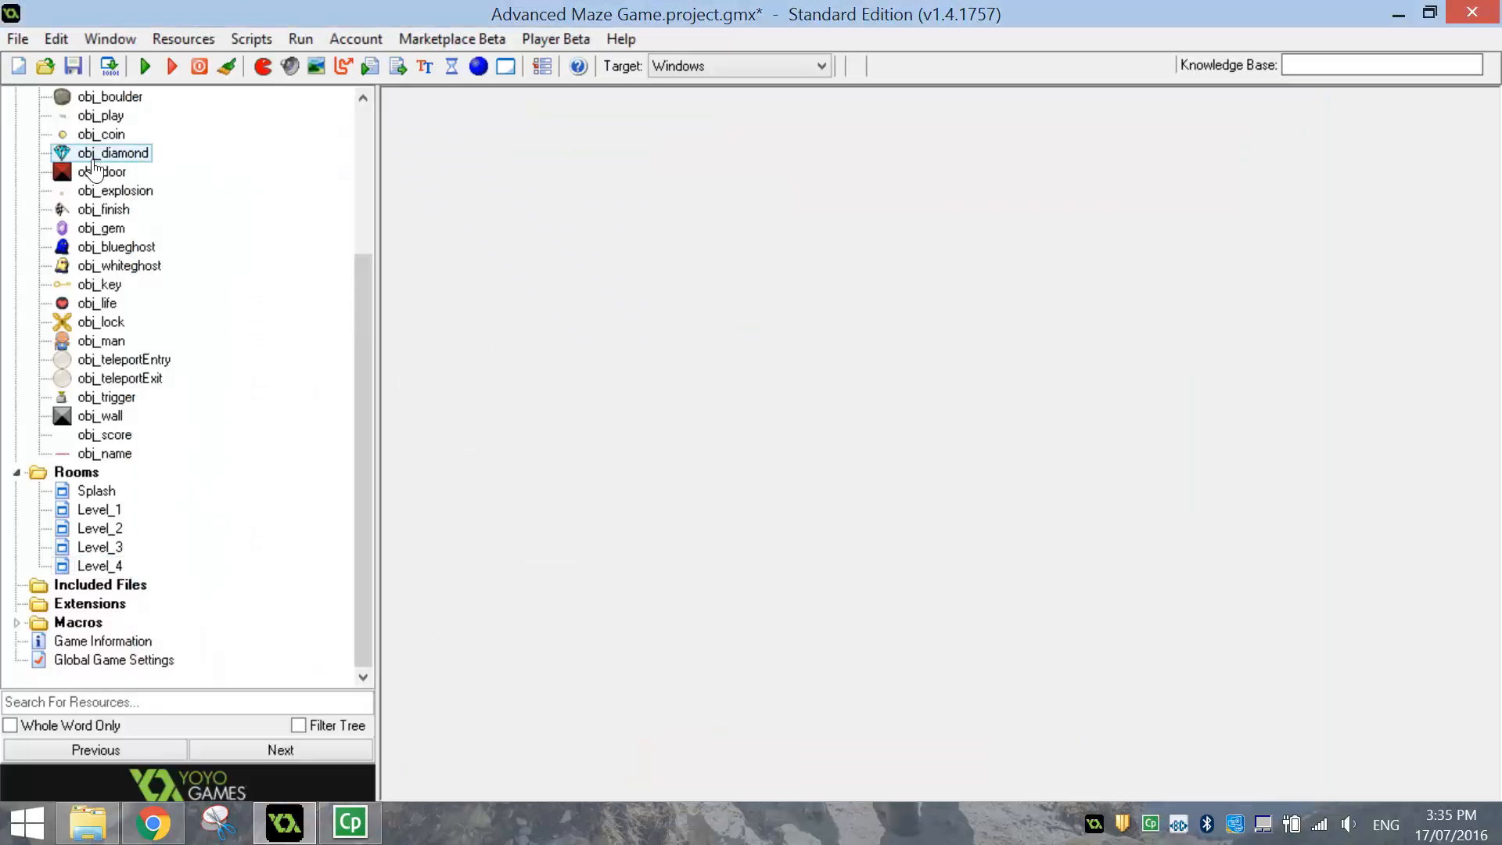
# - Run the game, play Level_1 until 'Bad luck! Please try again!' appears, then play again
pyautogui.click(144, 66)
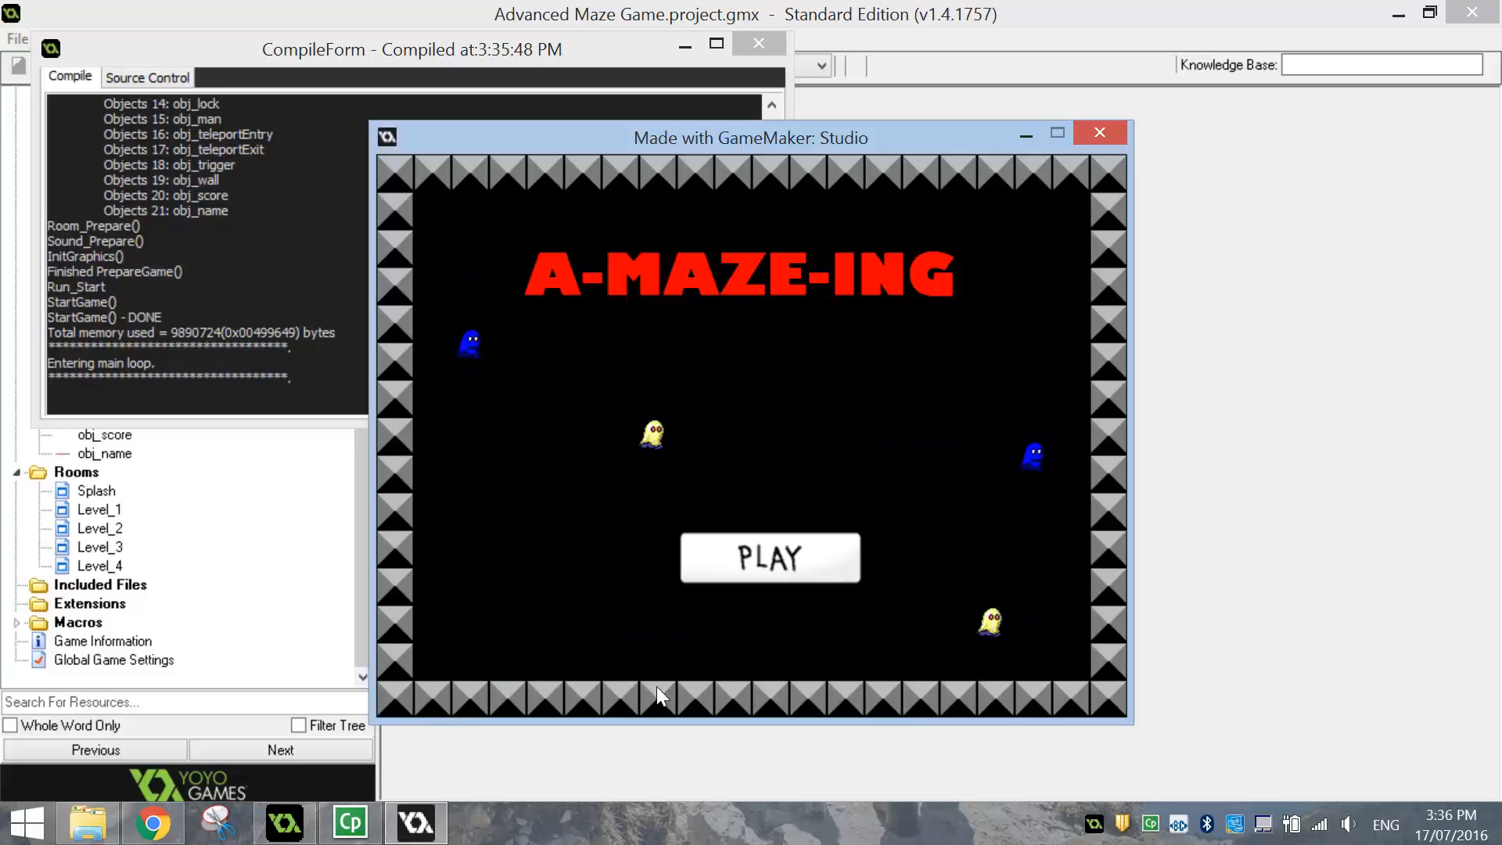
pyautogui.click(770, 557)
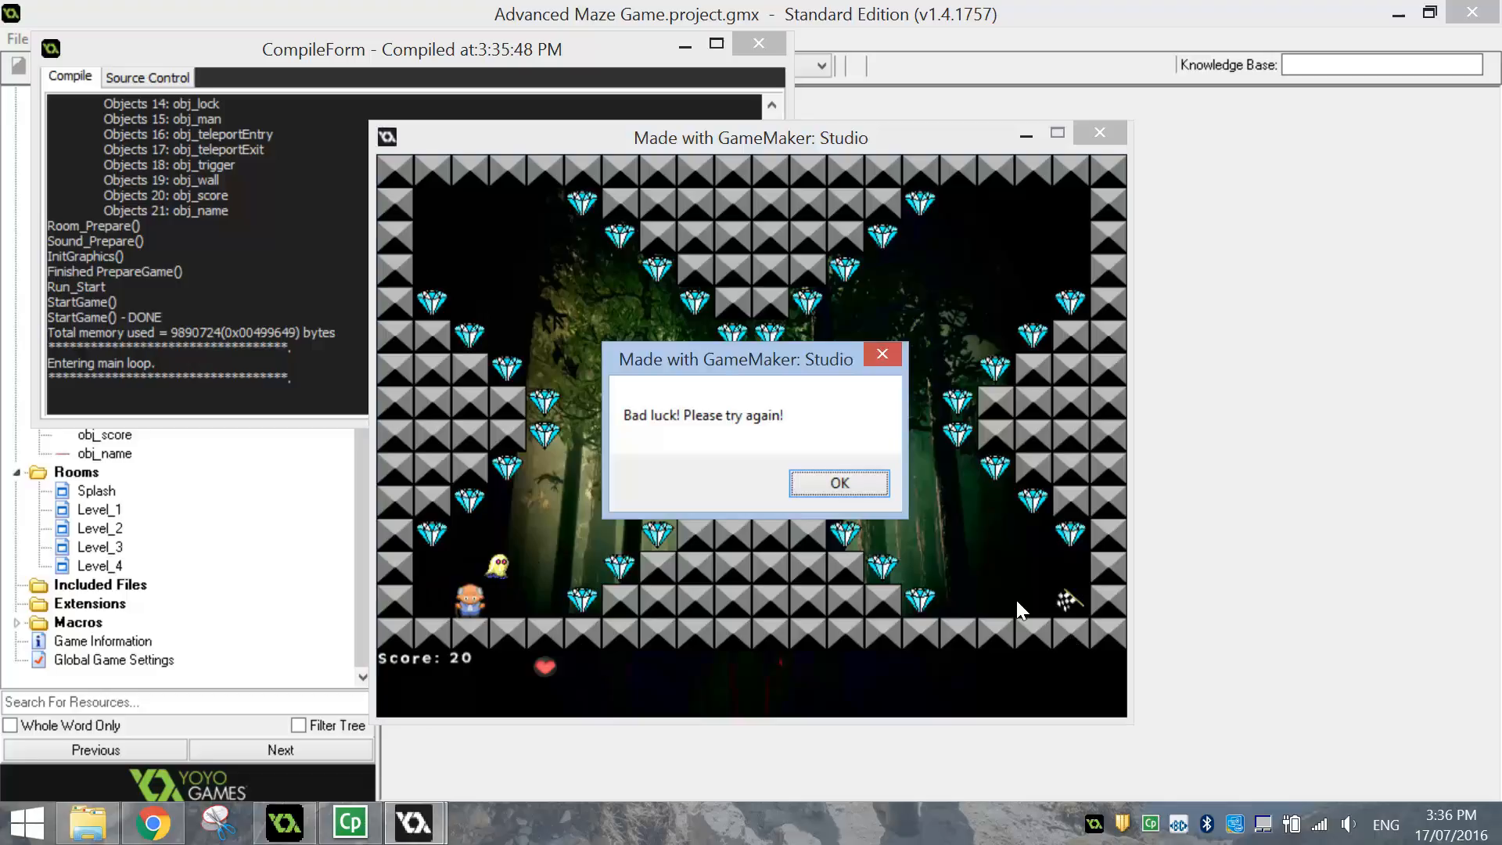
pyautogui.moveTo(658, 452)
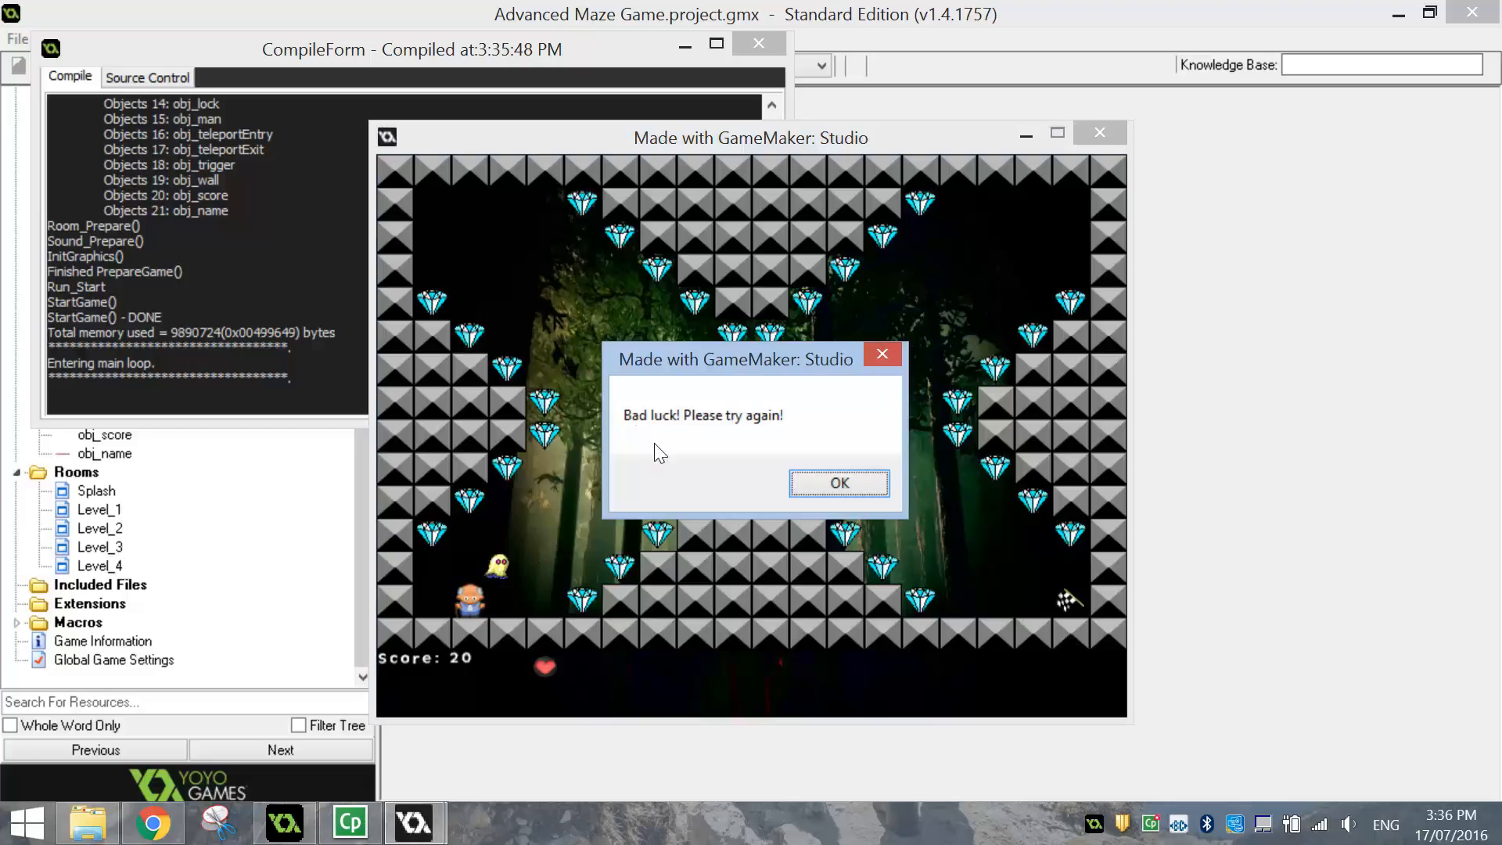
pyautogui.moveTo(838, 482)
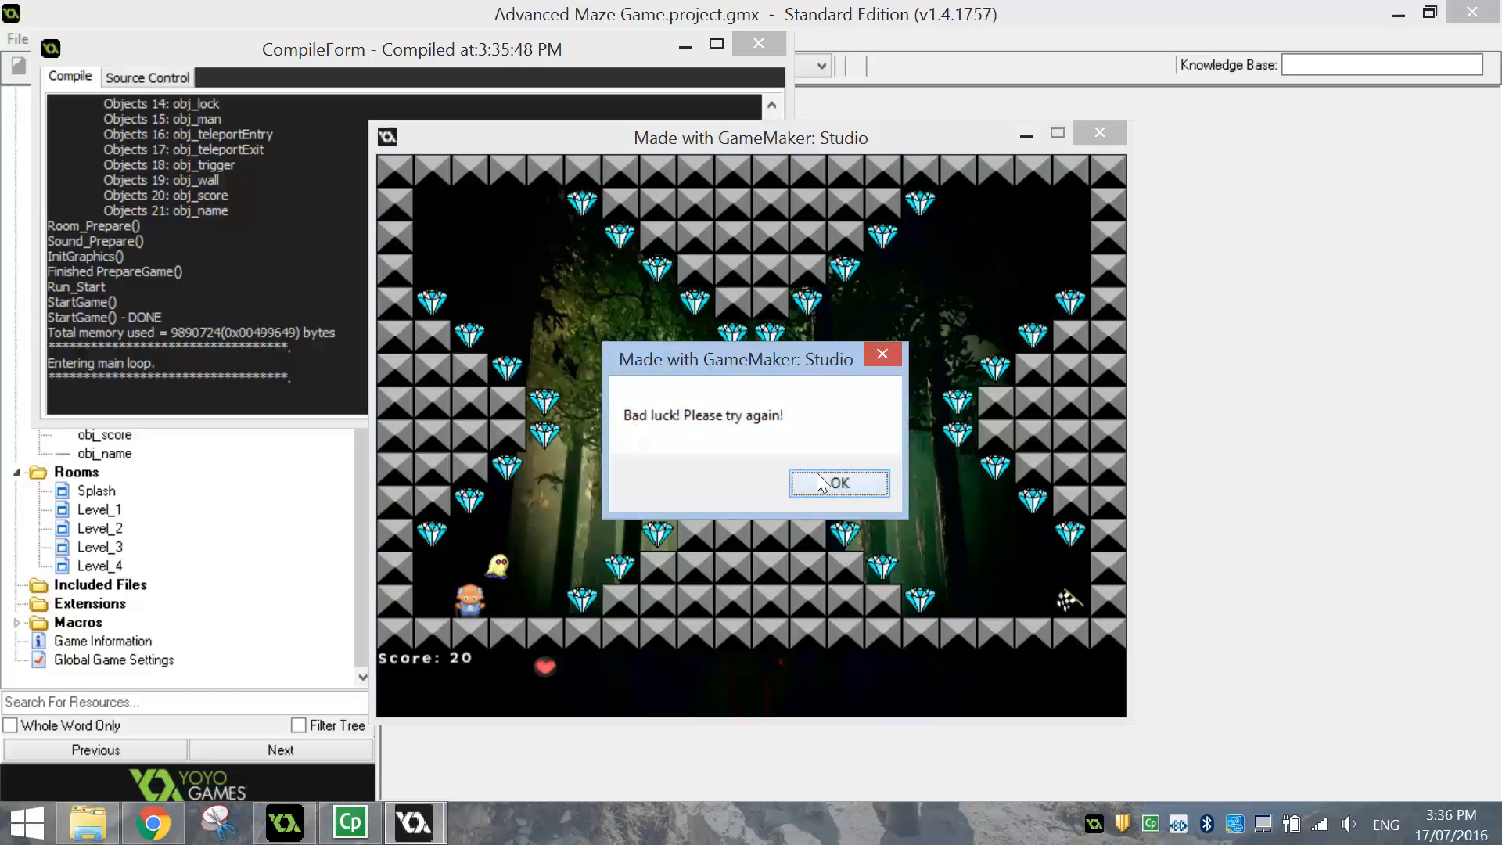
pyautogui.click(837, 482)
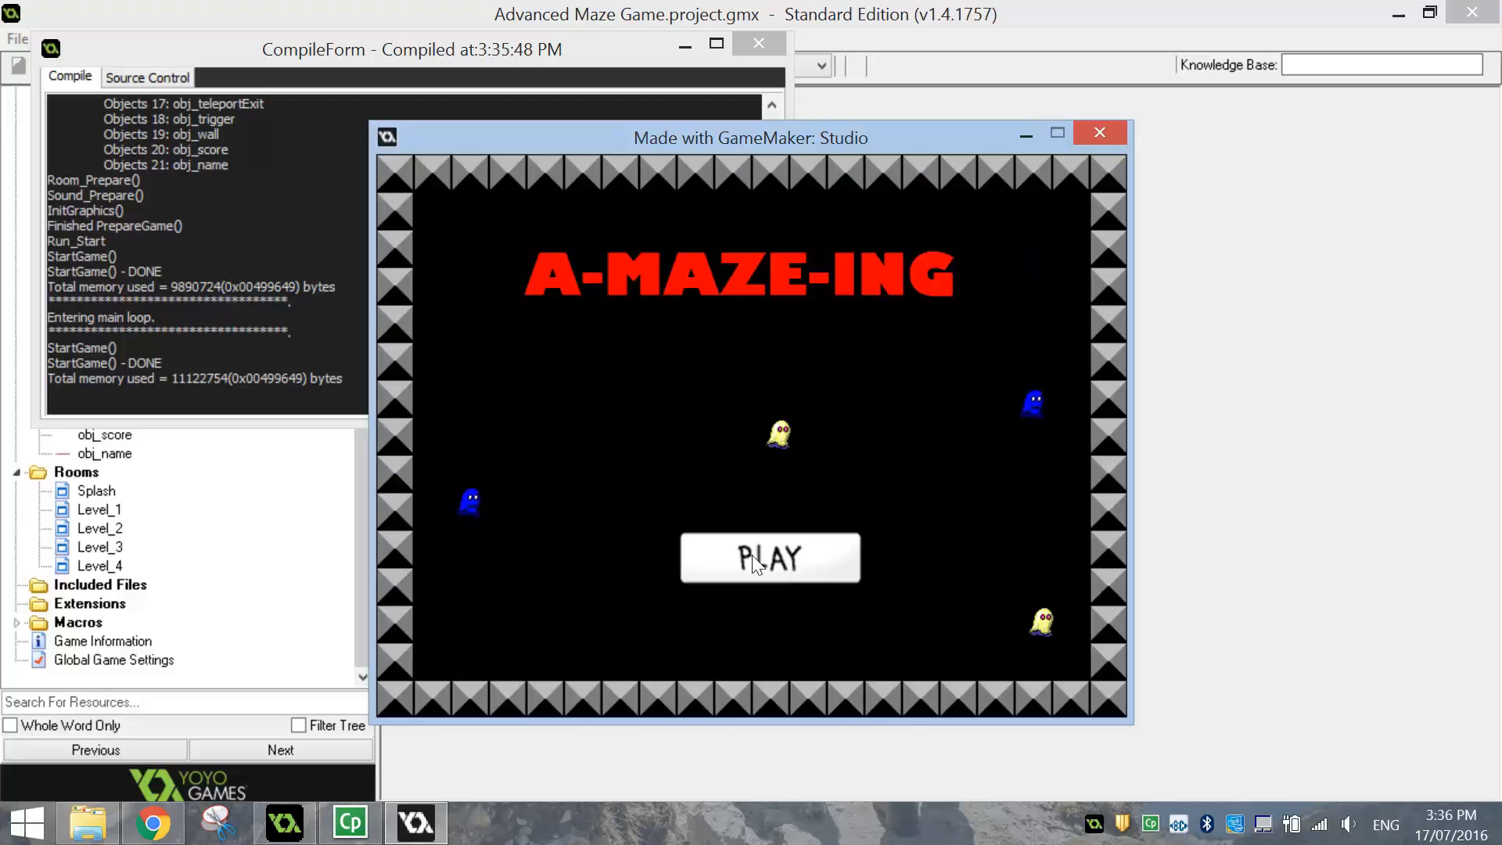
pyautogui.click(769, 557)
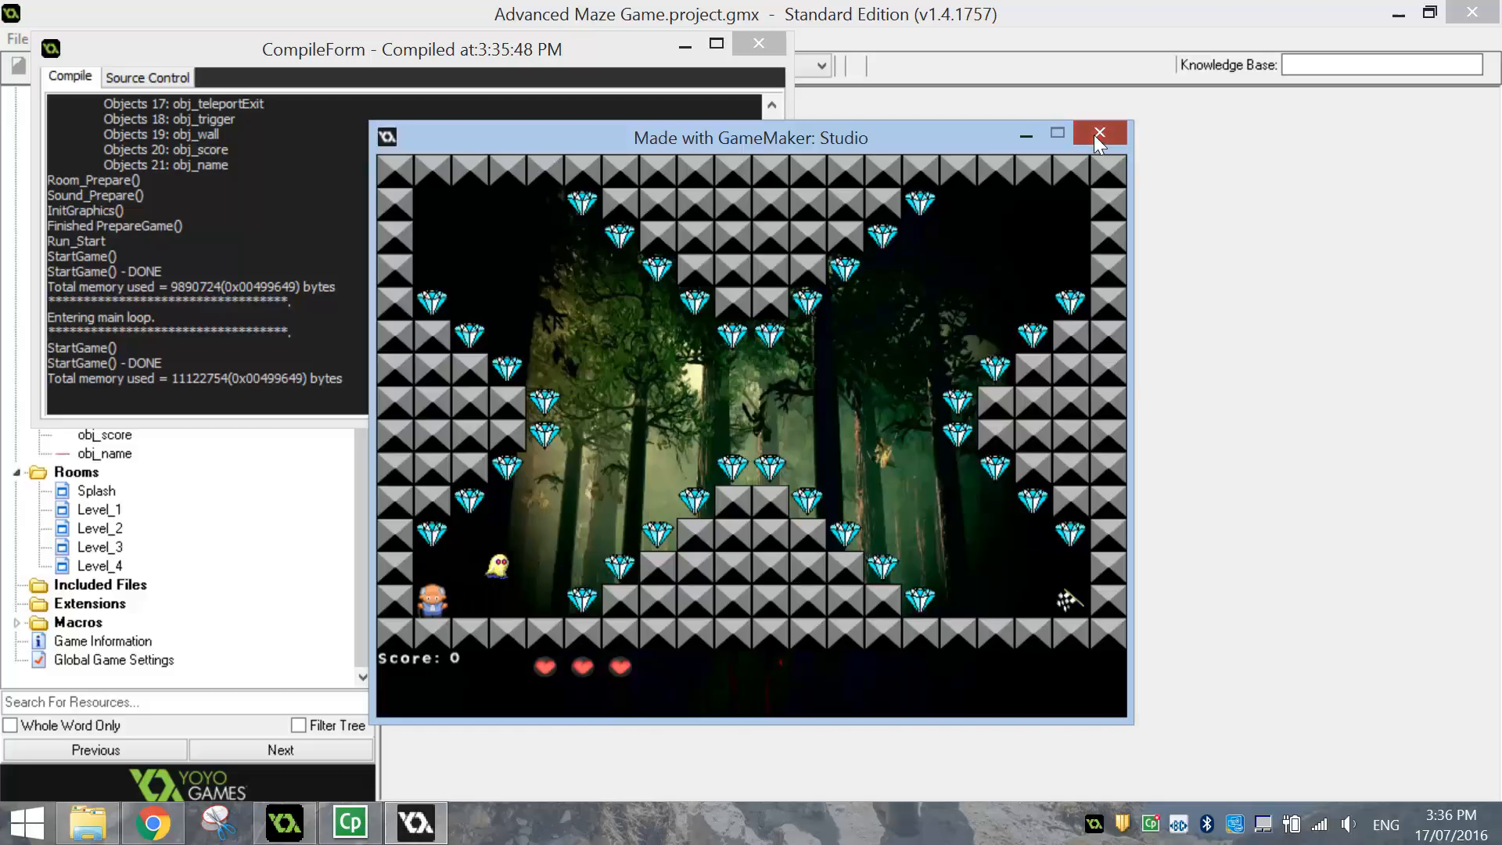
# - Close the running game and save the Advanced Maze Game project
pyautogui.click(1098, 132)
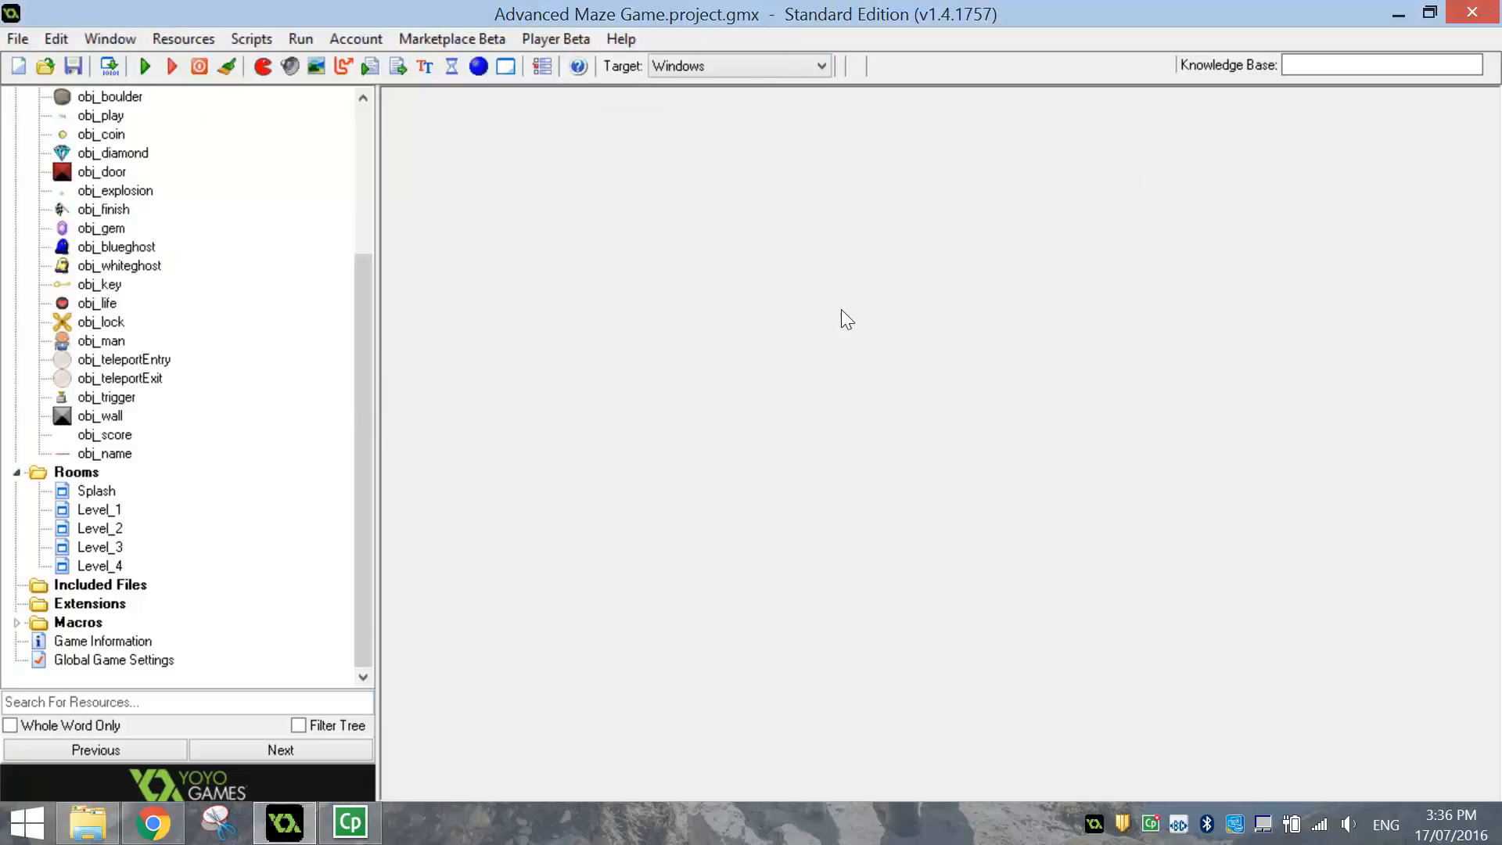
pyautogui.moveTo(779, 349)
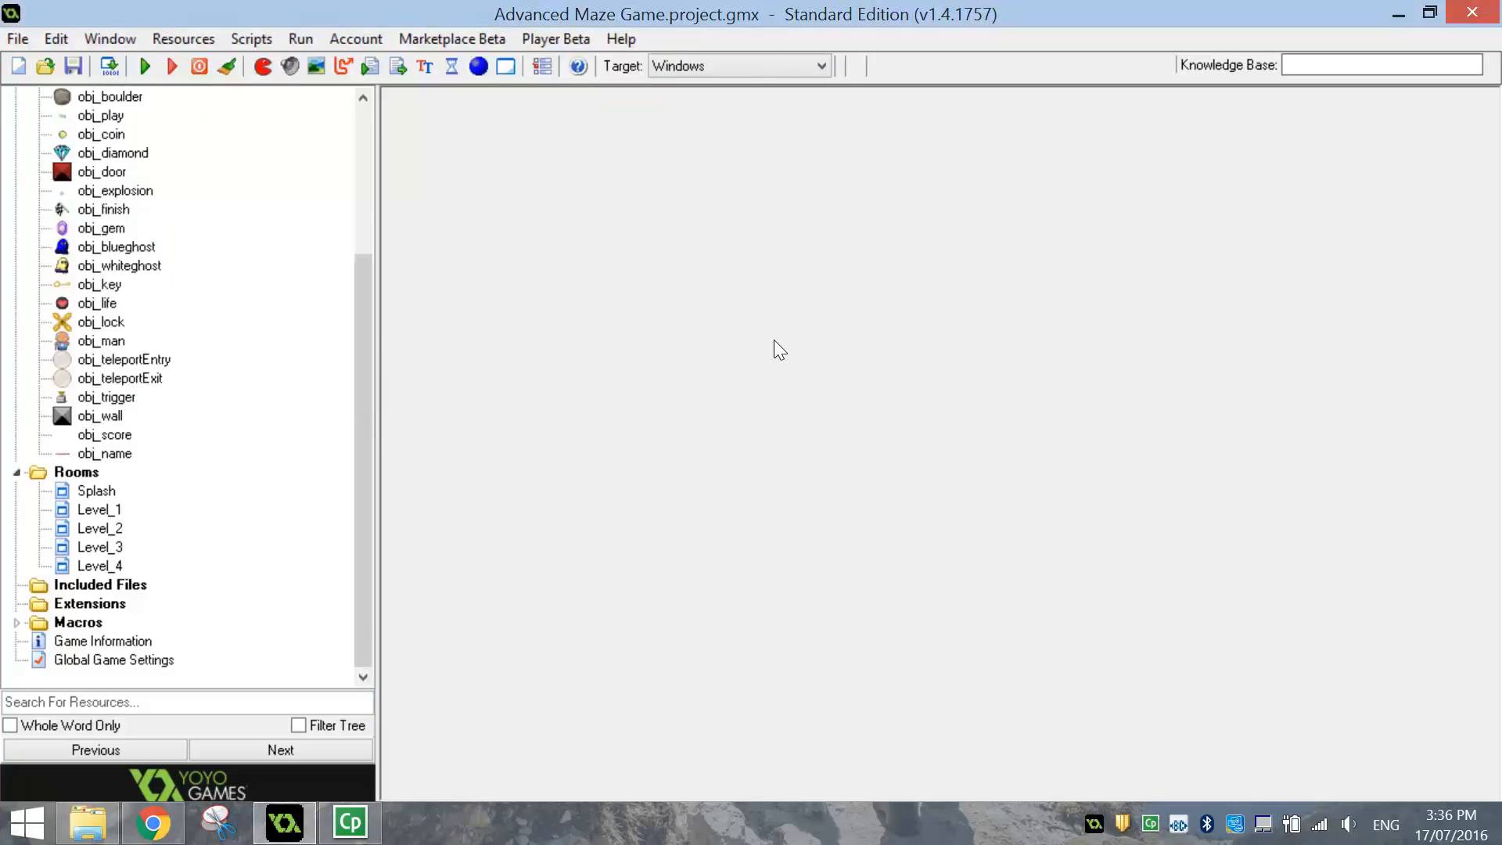
pyautogui.moveTo(161, 186)
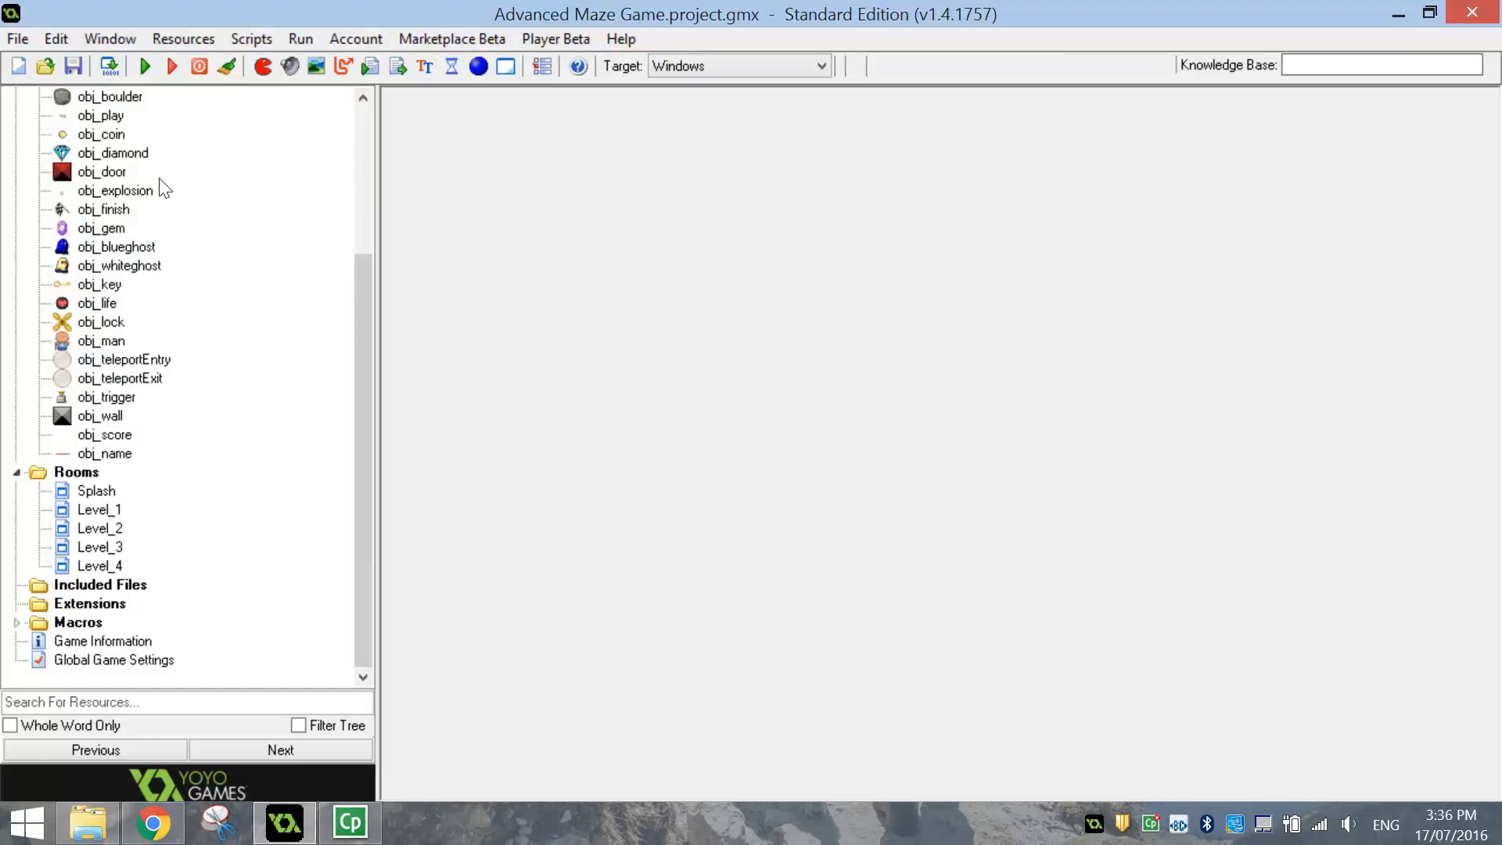
pyautogui.click(74, 66)
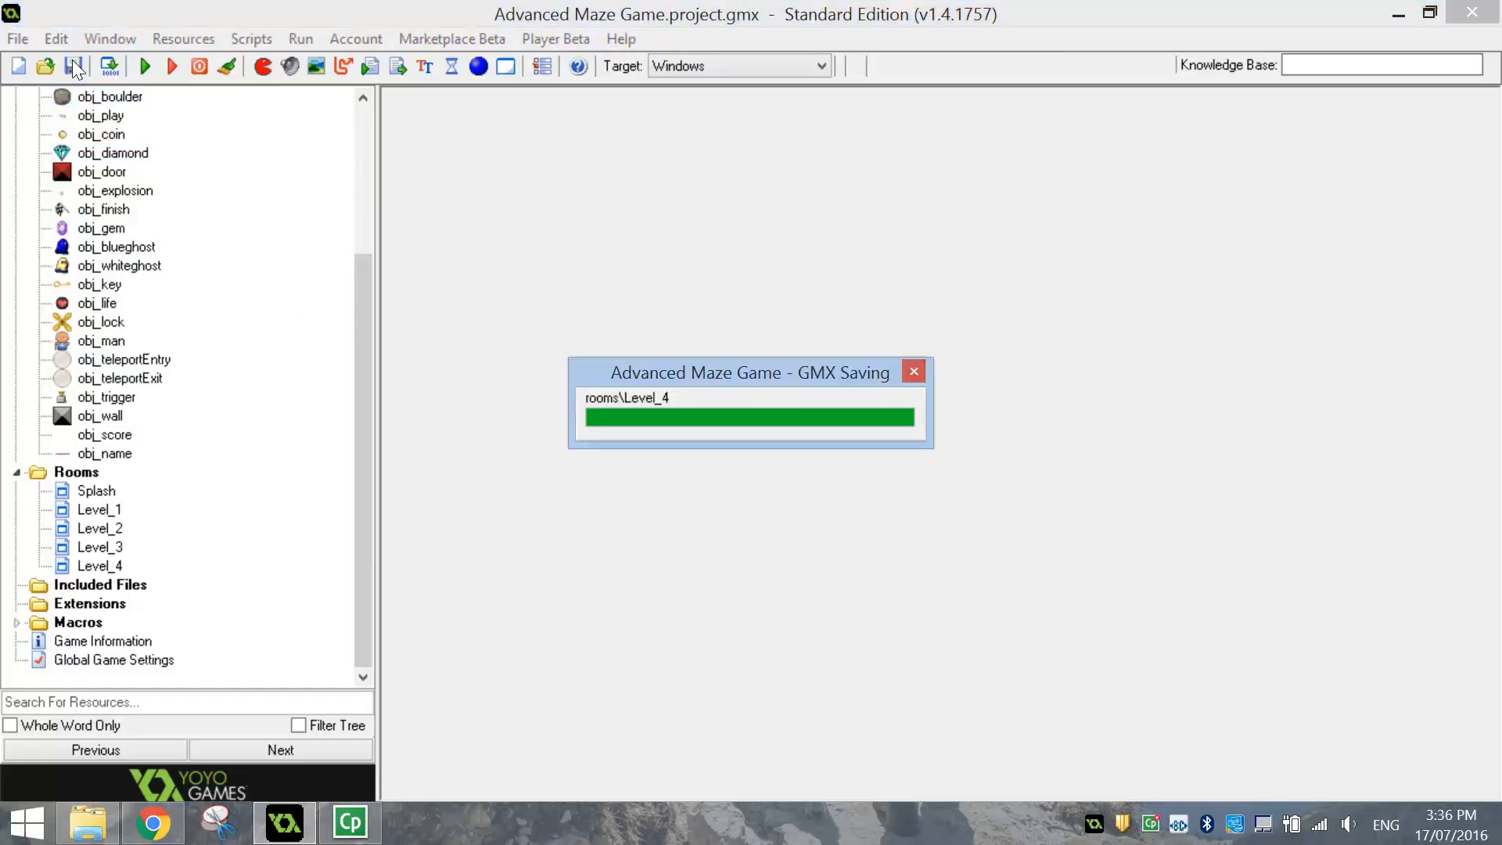
pyautogui.click(16, 37)
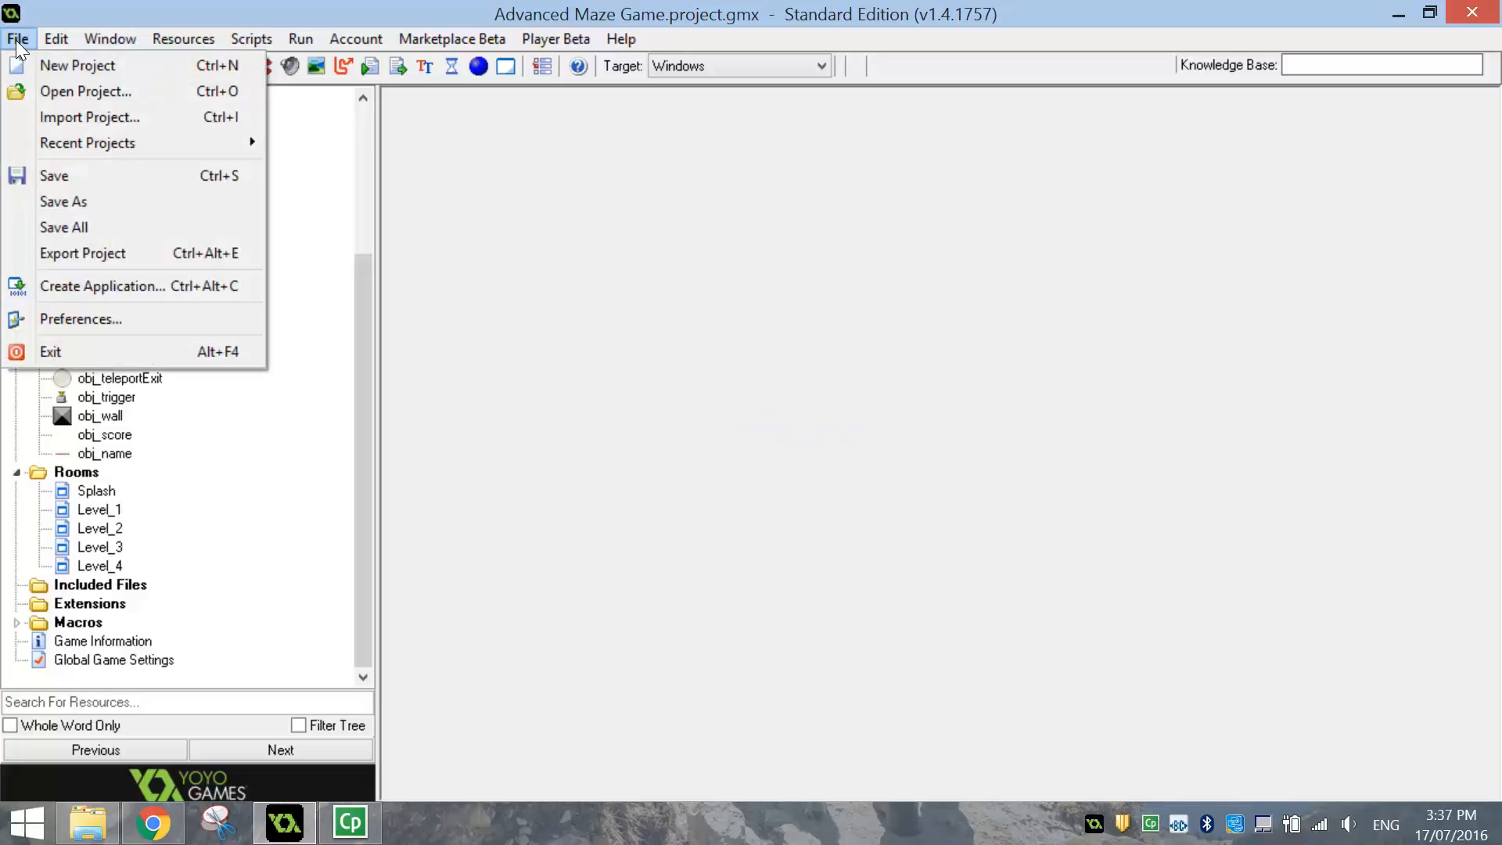
pyautogui.moveTo(85, 292)
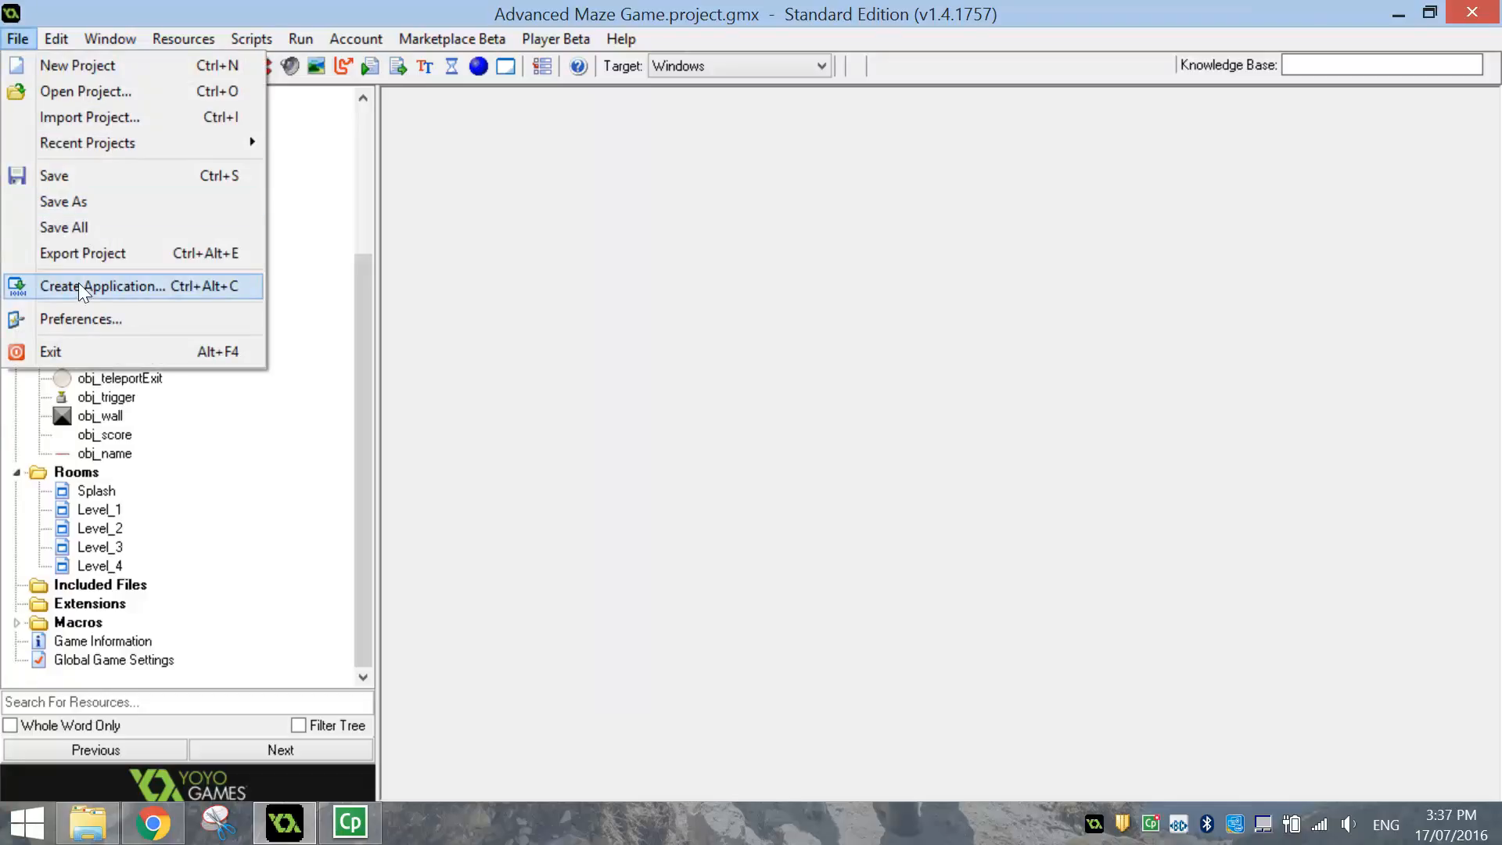
pyautogui.moveTo(174, 294)
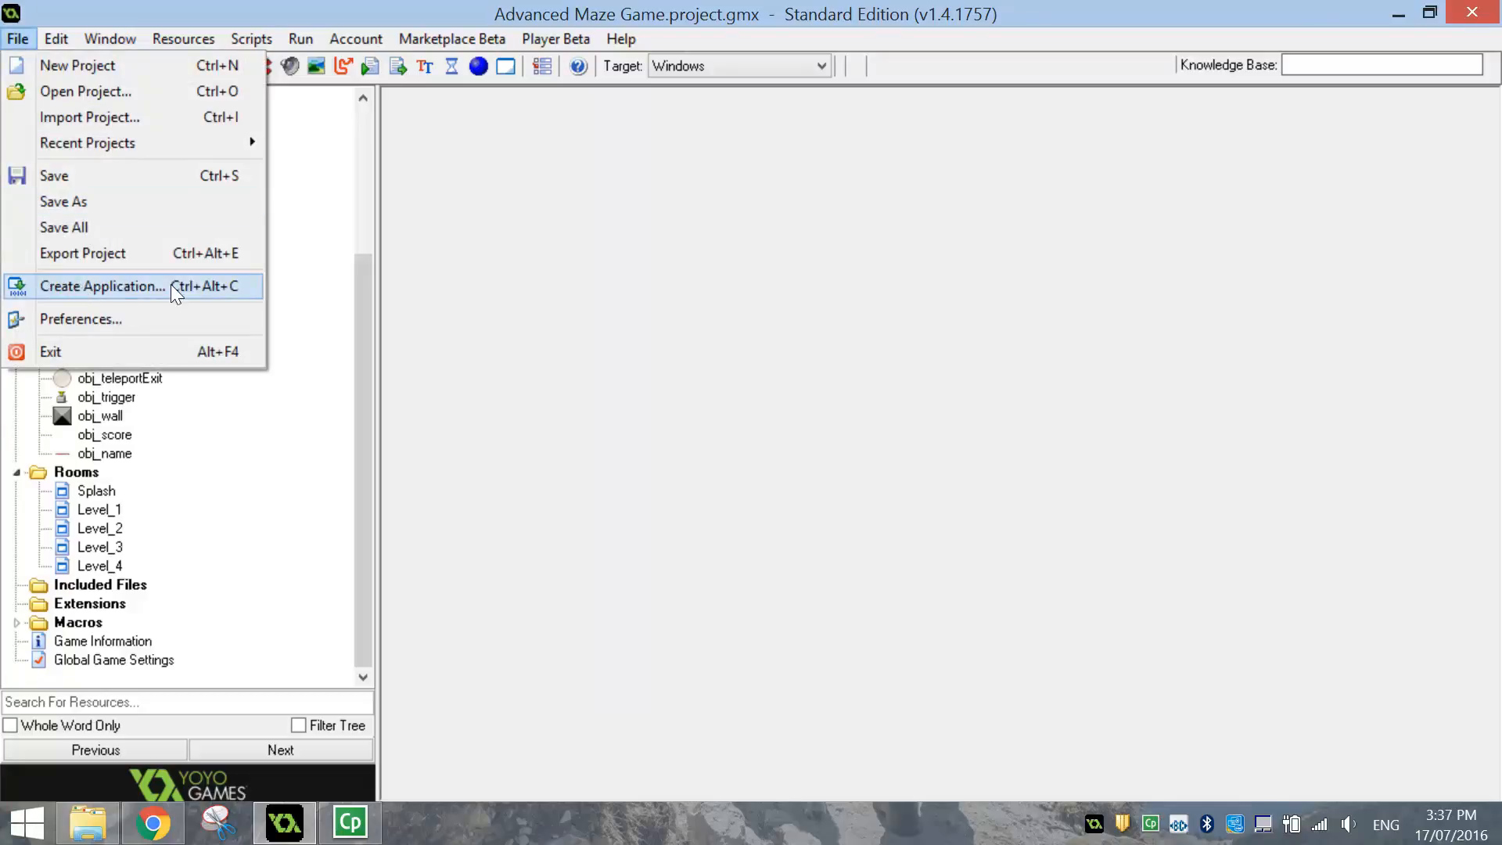